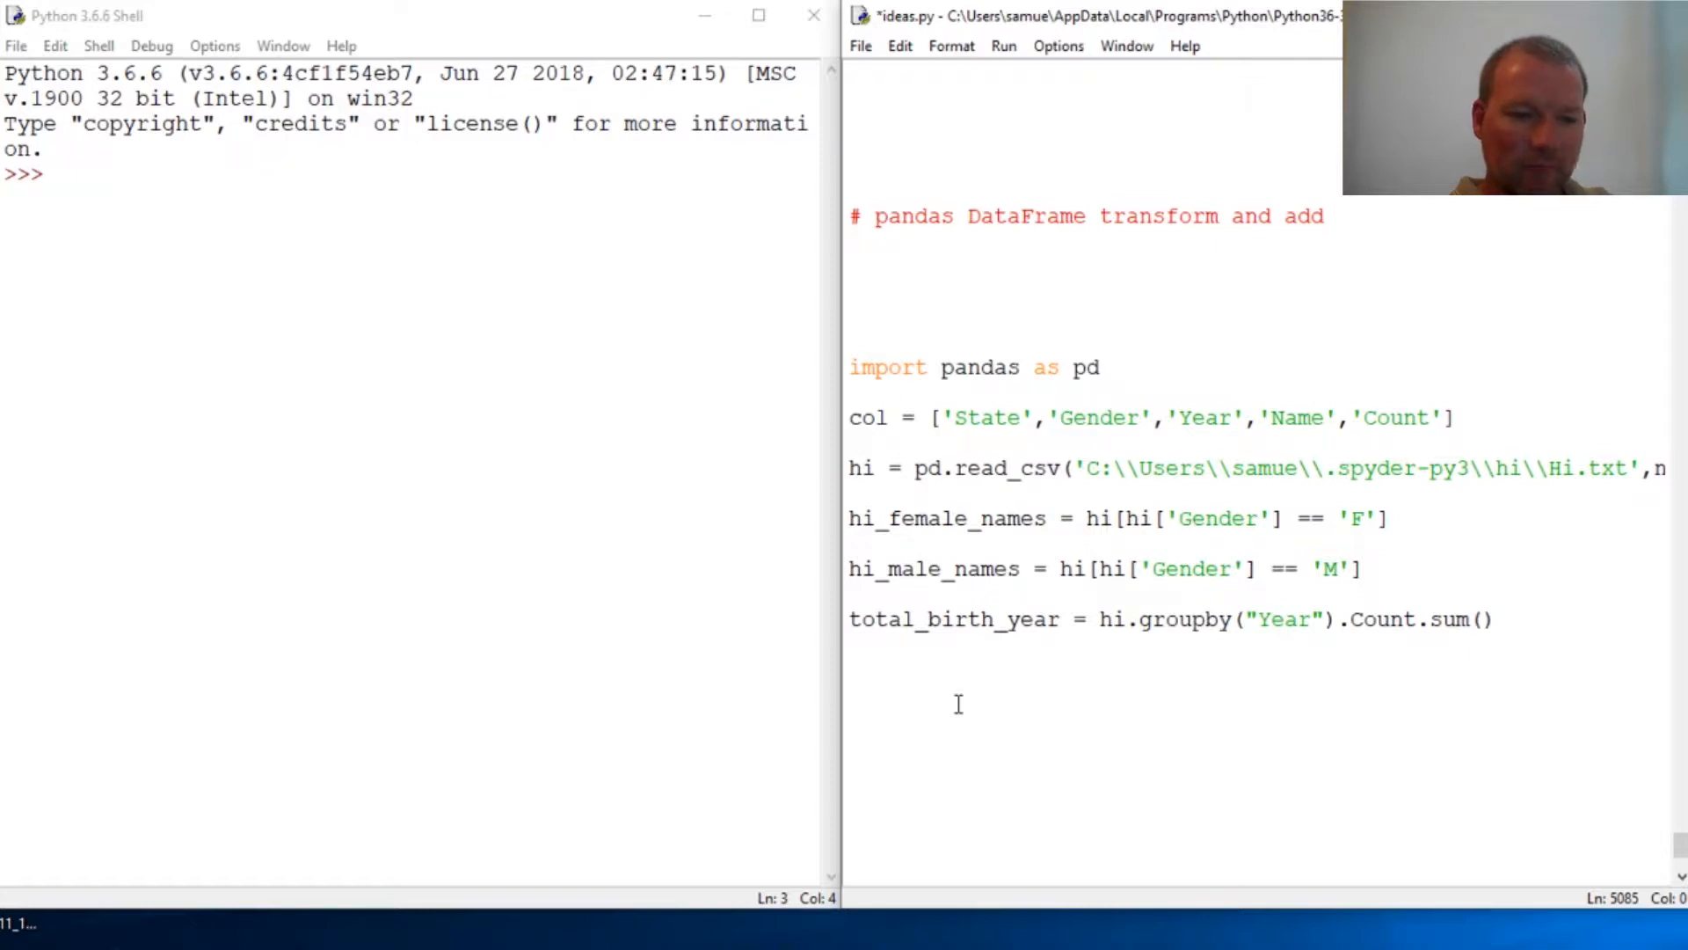
Step: Focus the ideas.py editor and run it with F5, restarting the shell
left_click(850, 719)
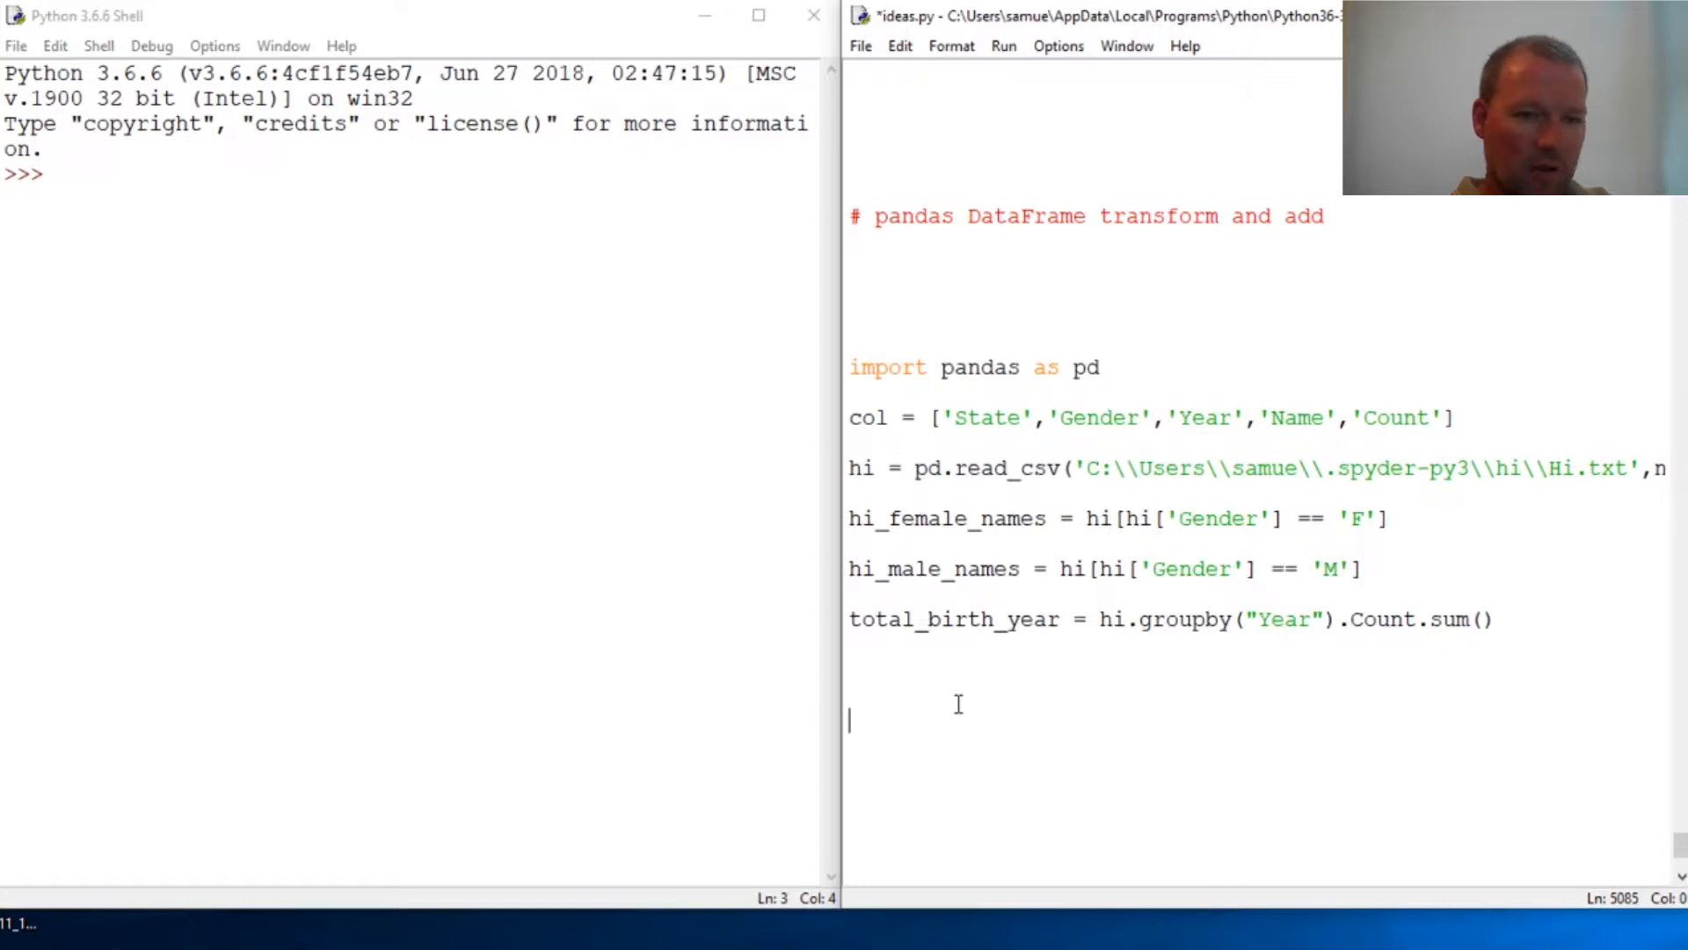
key("F5")
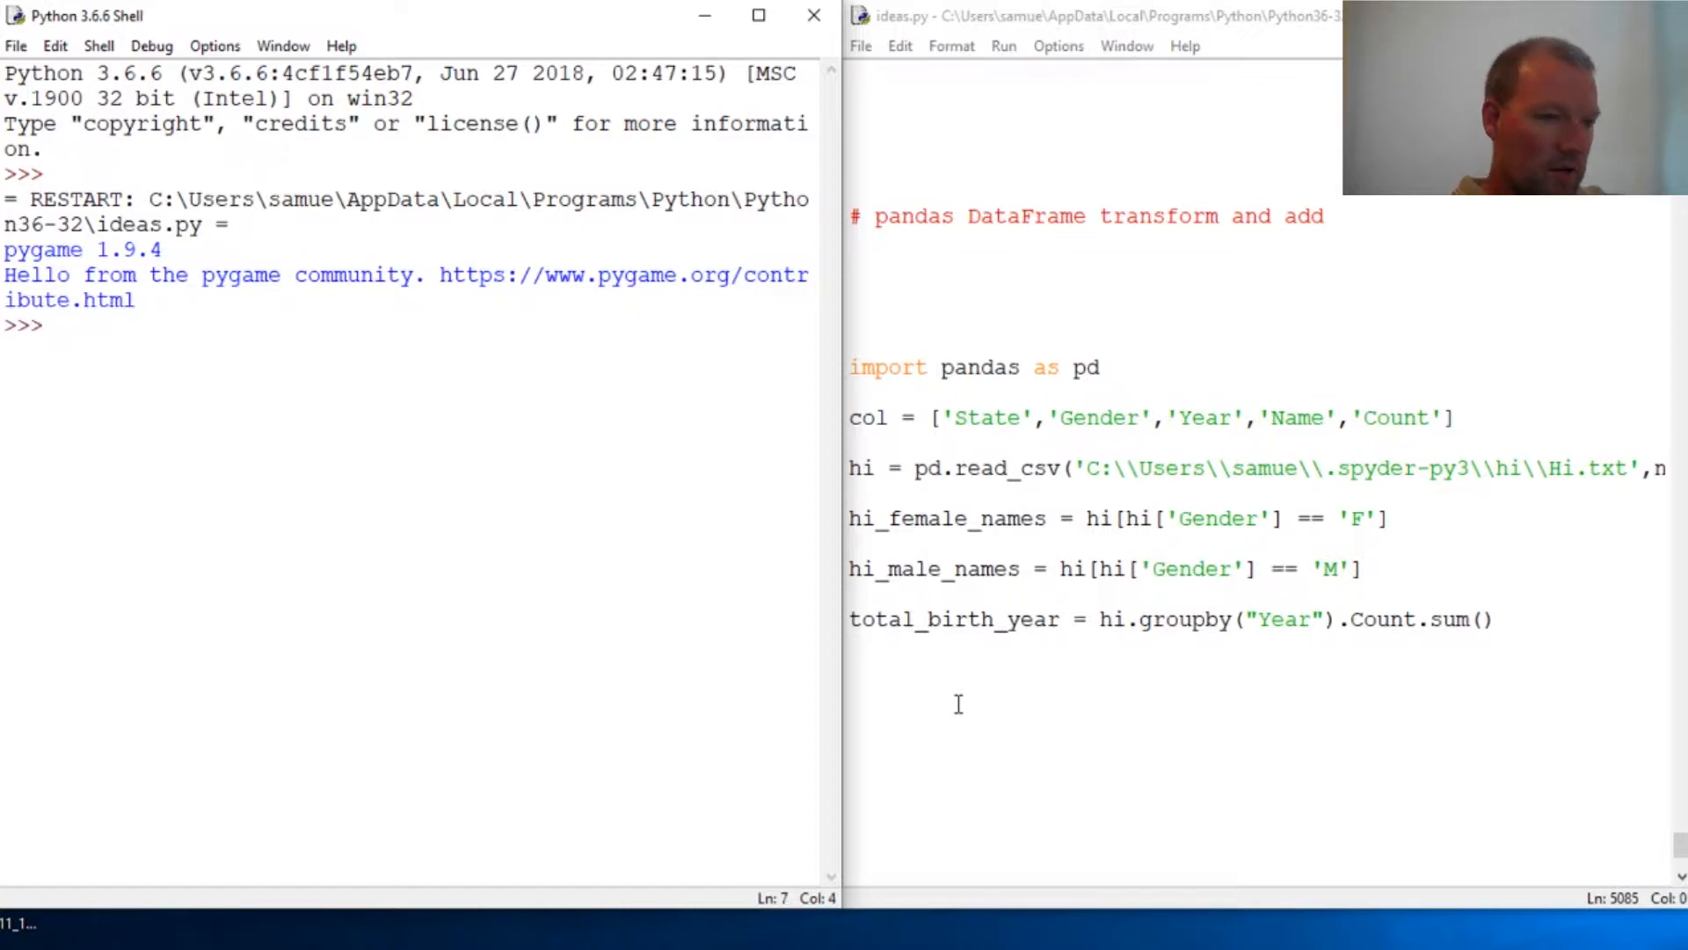
Step: Preview hi.head() in the shell and select 'transform' in the editor comment
type("hi.he")
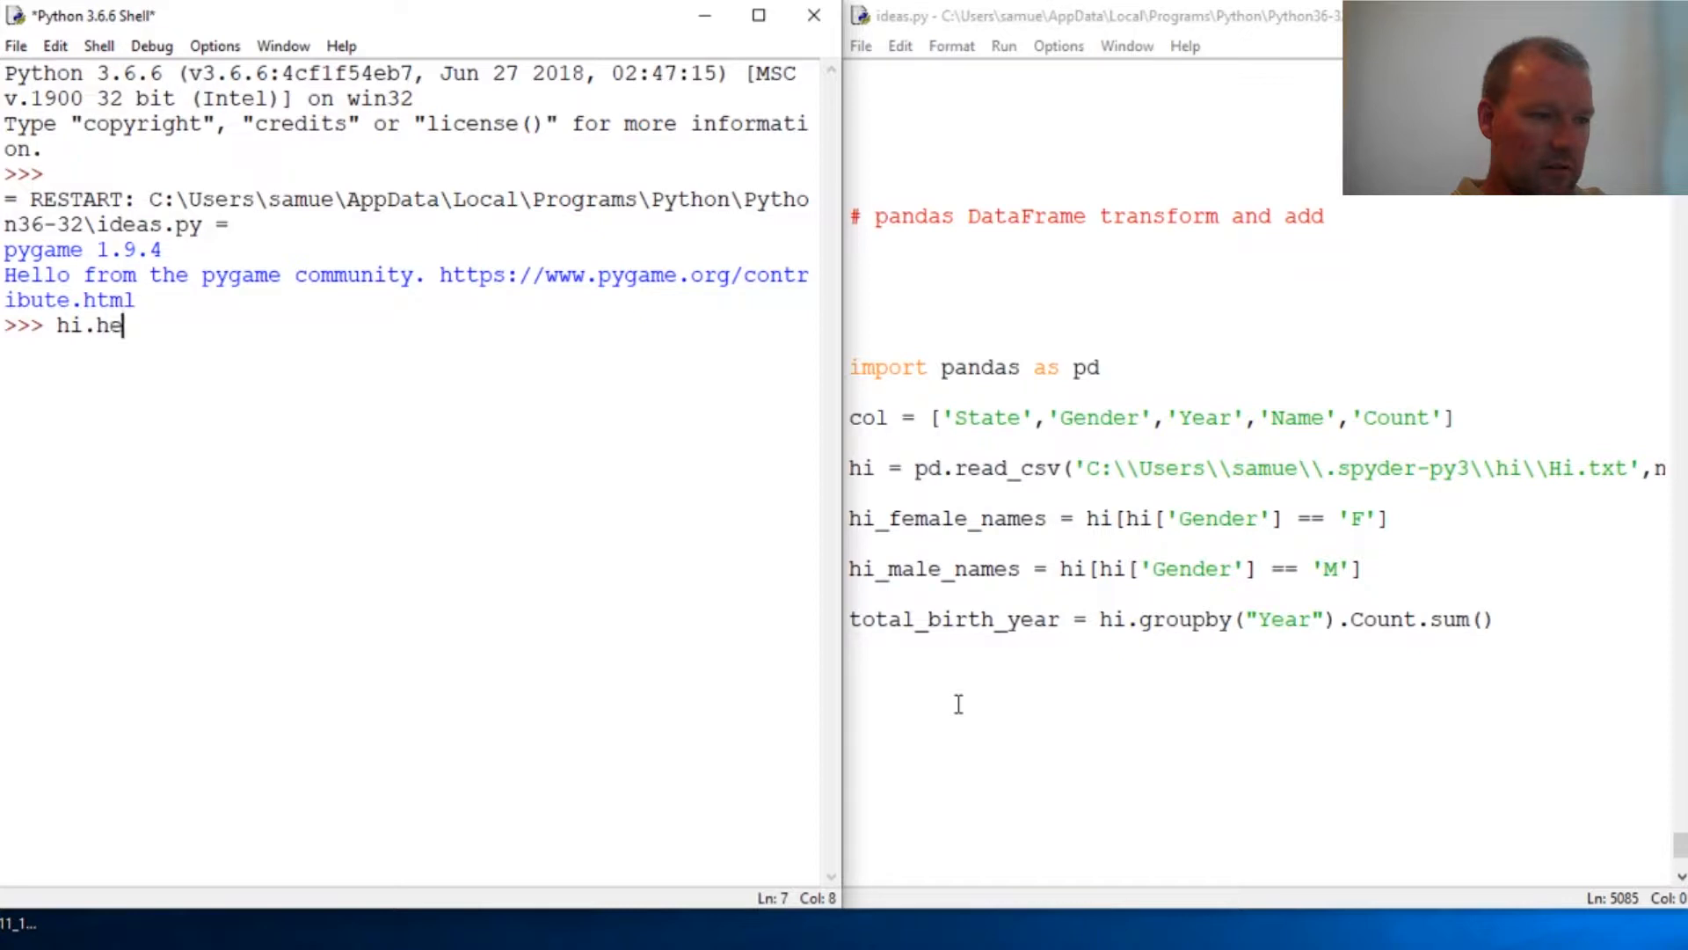
key("Return")
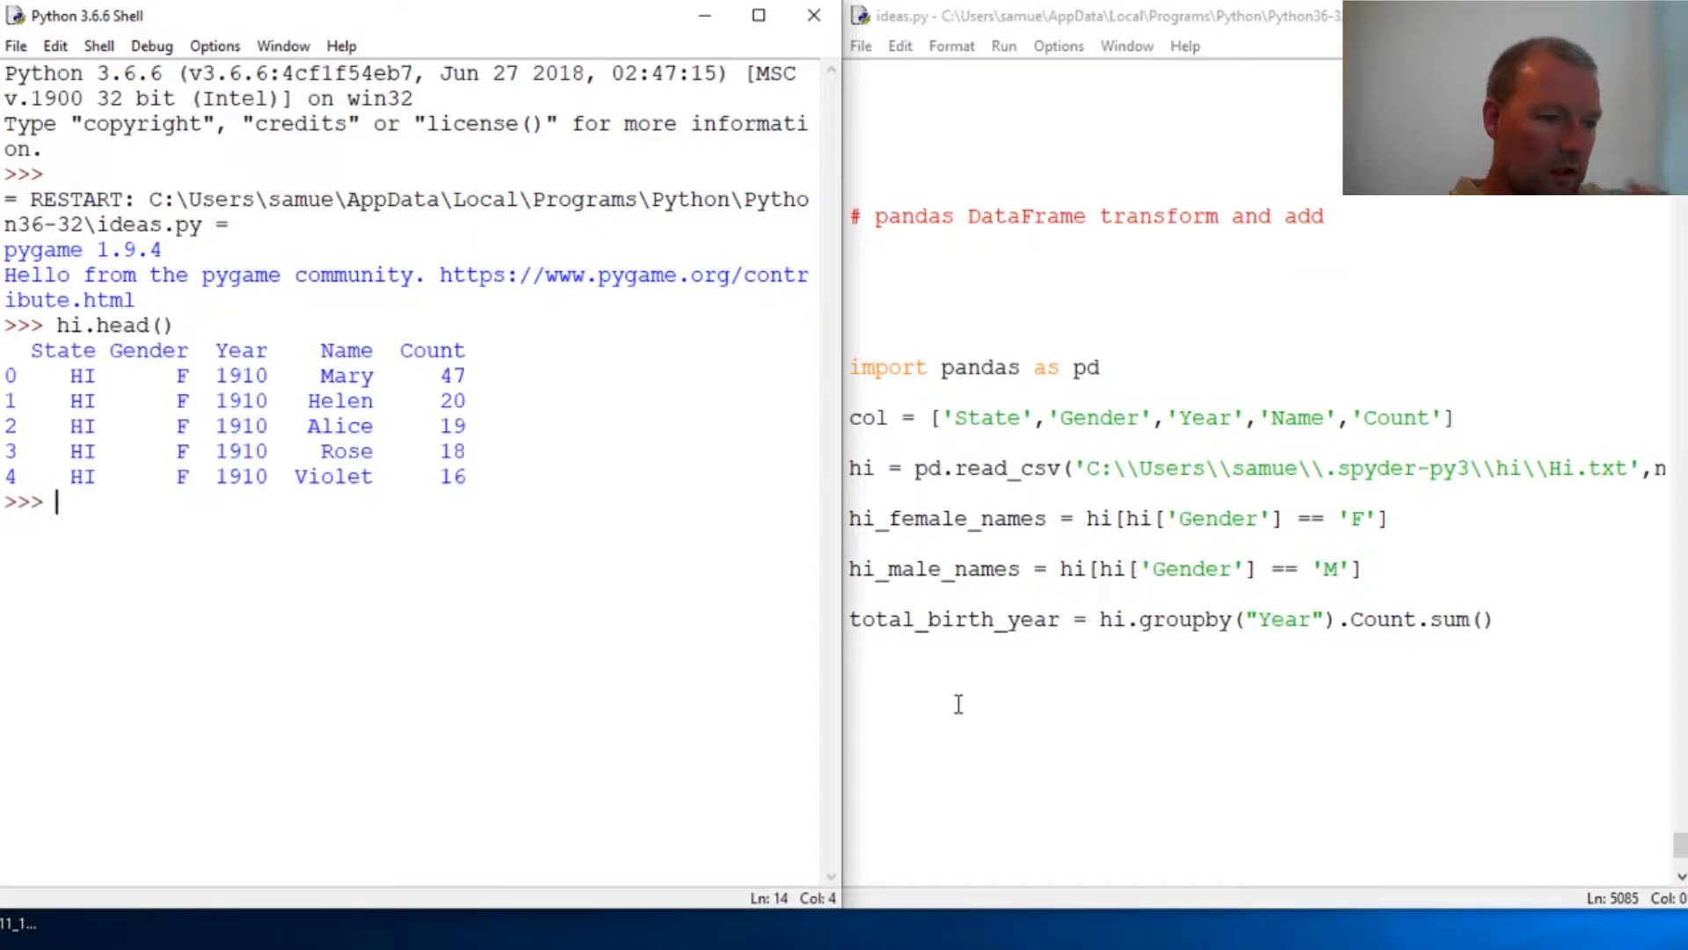
mouse_move(114, 401)
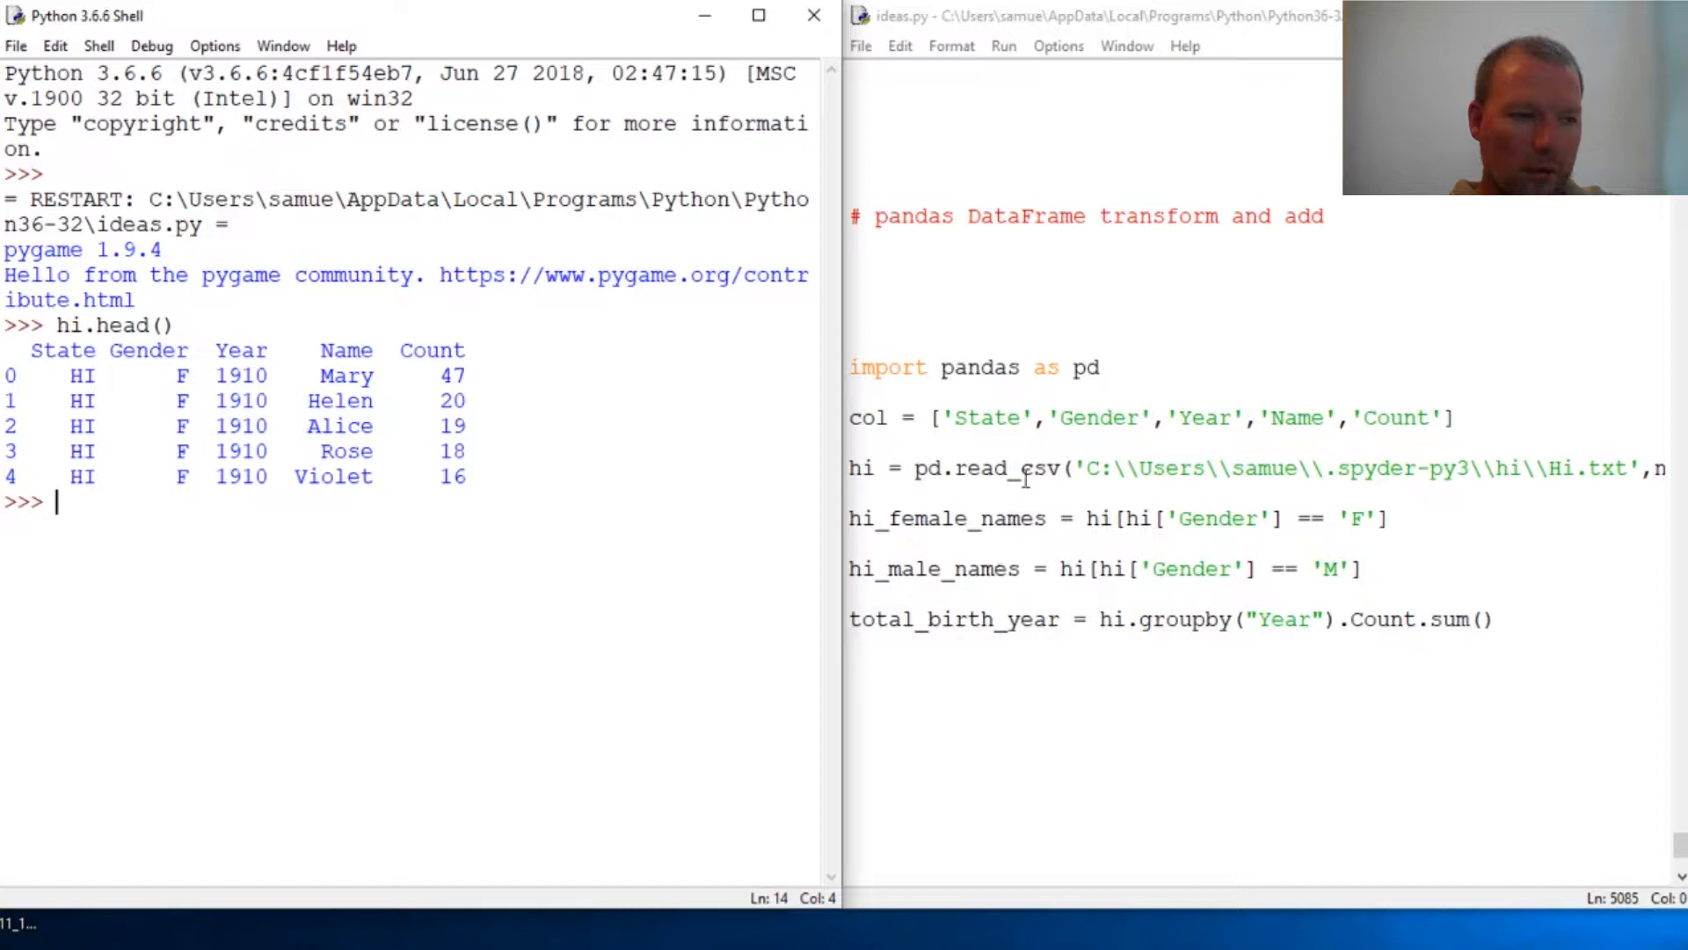
double_click(1155, 217)
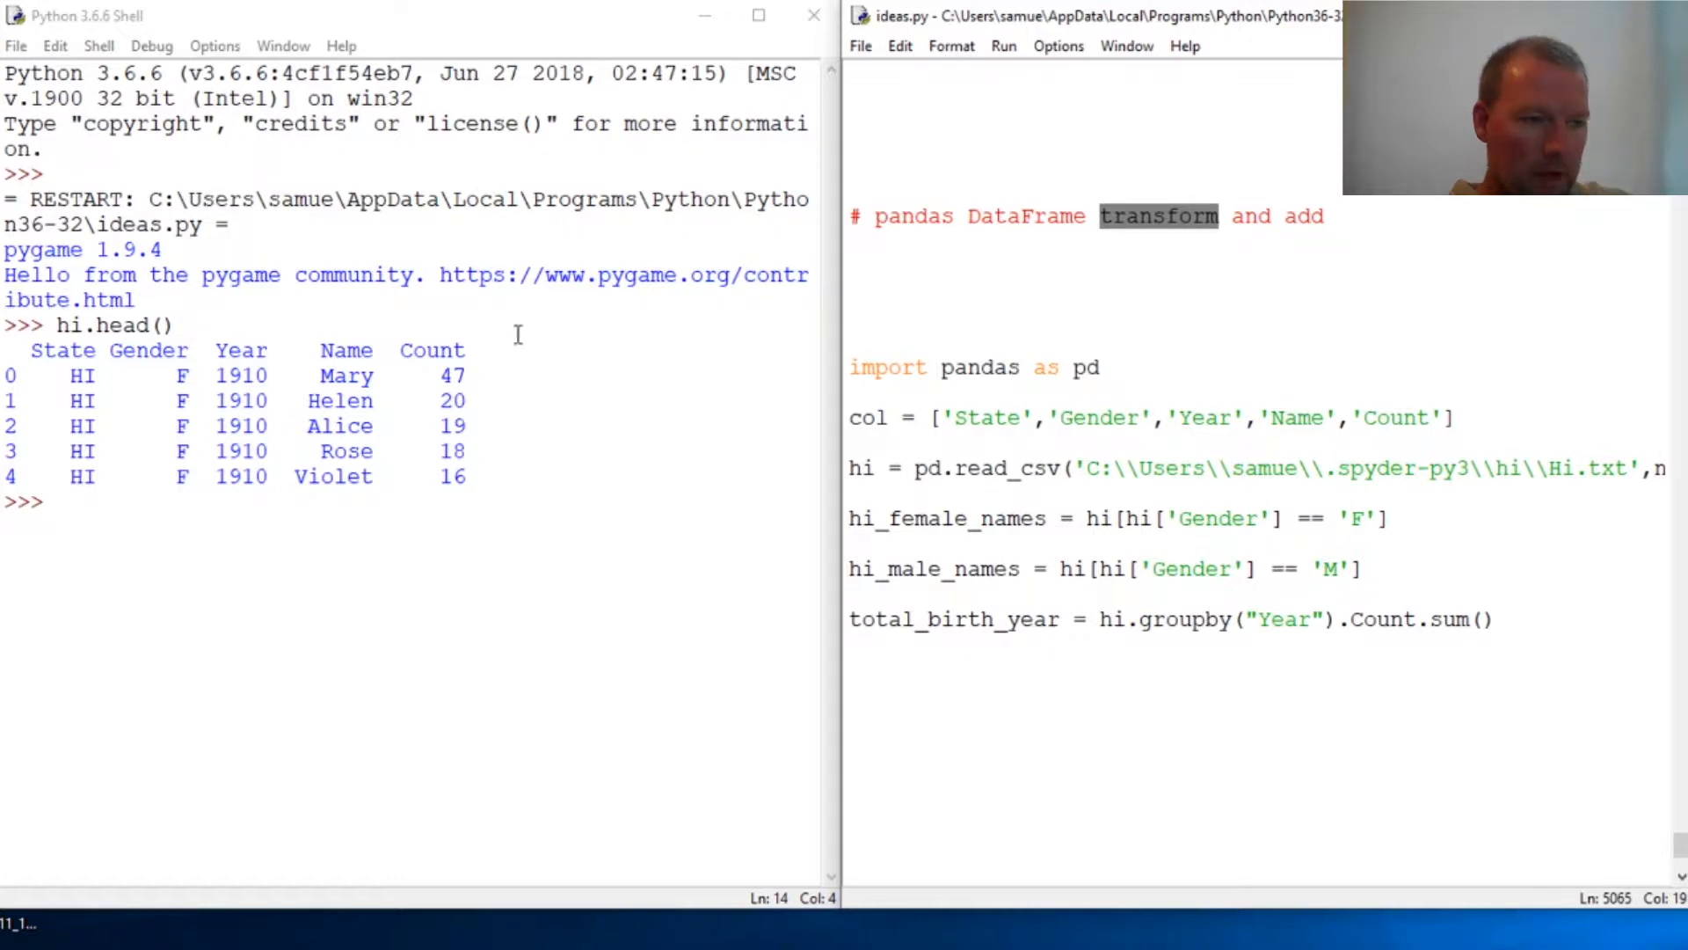
mouse_move(378, 426)
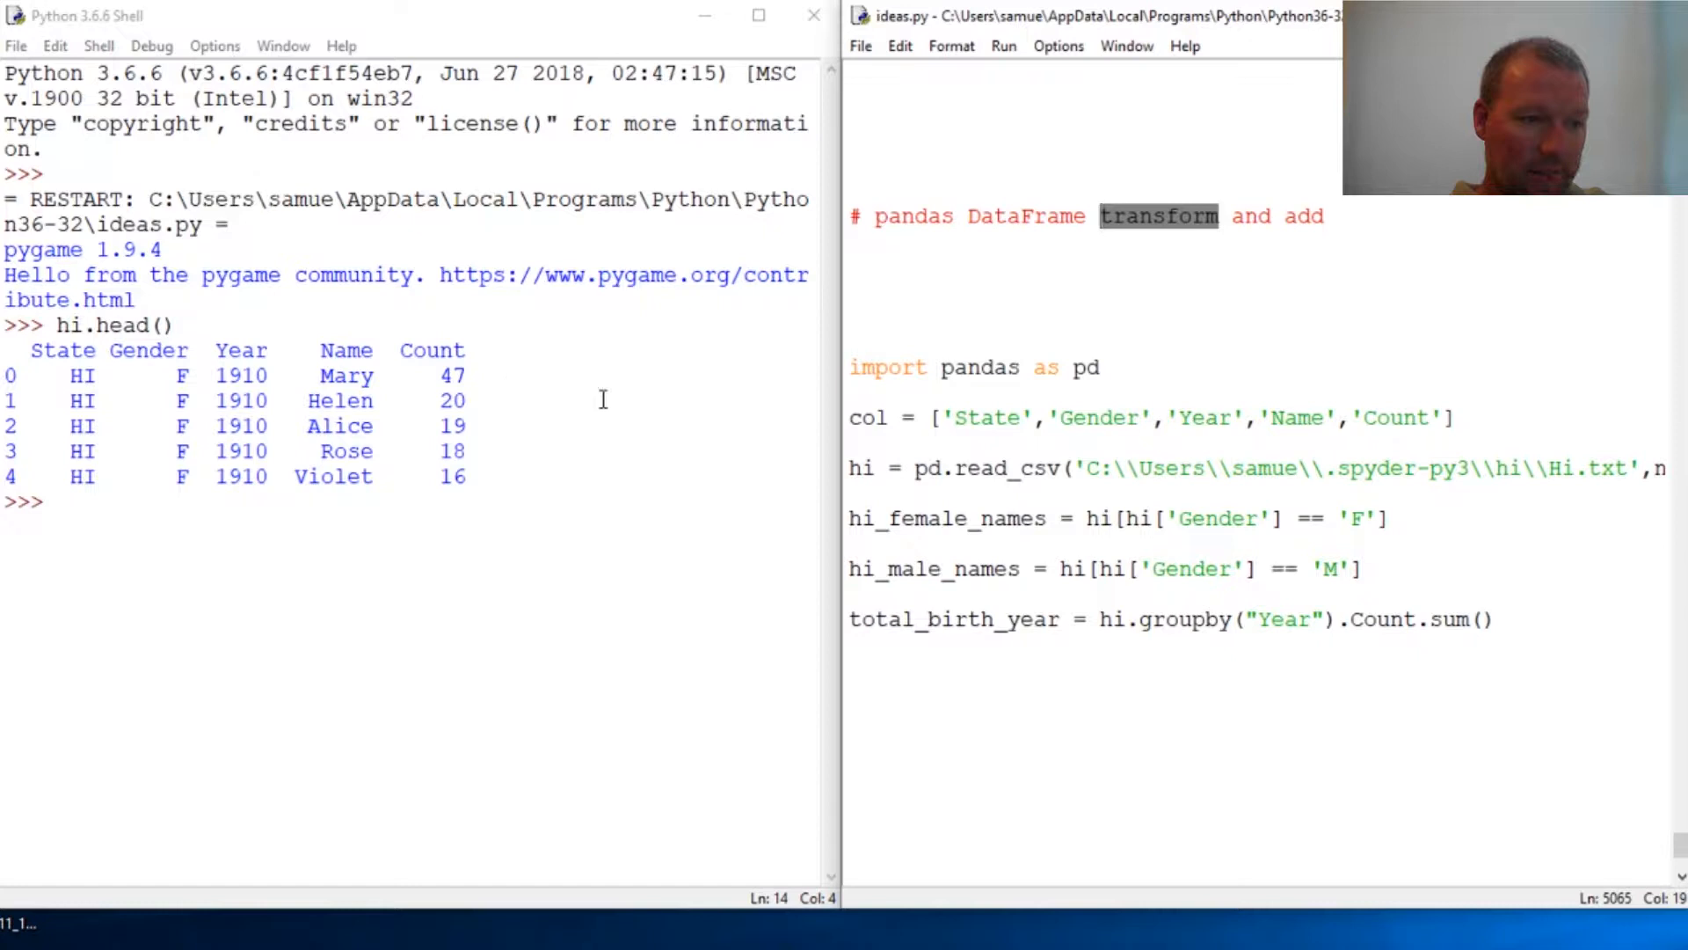
mouse_move(368, 560)
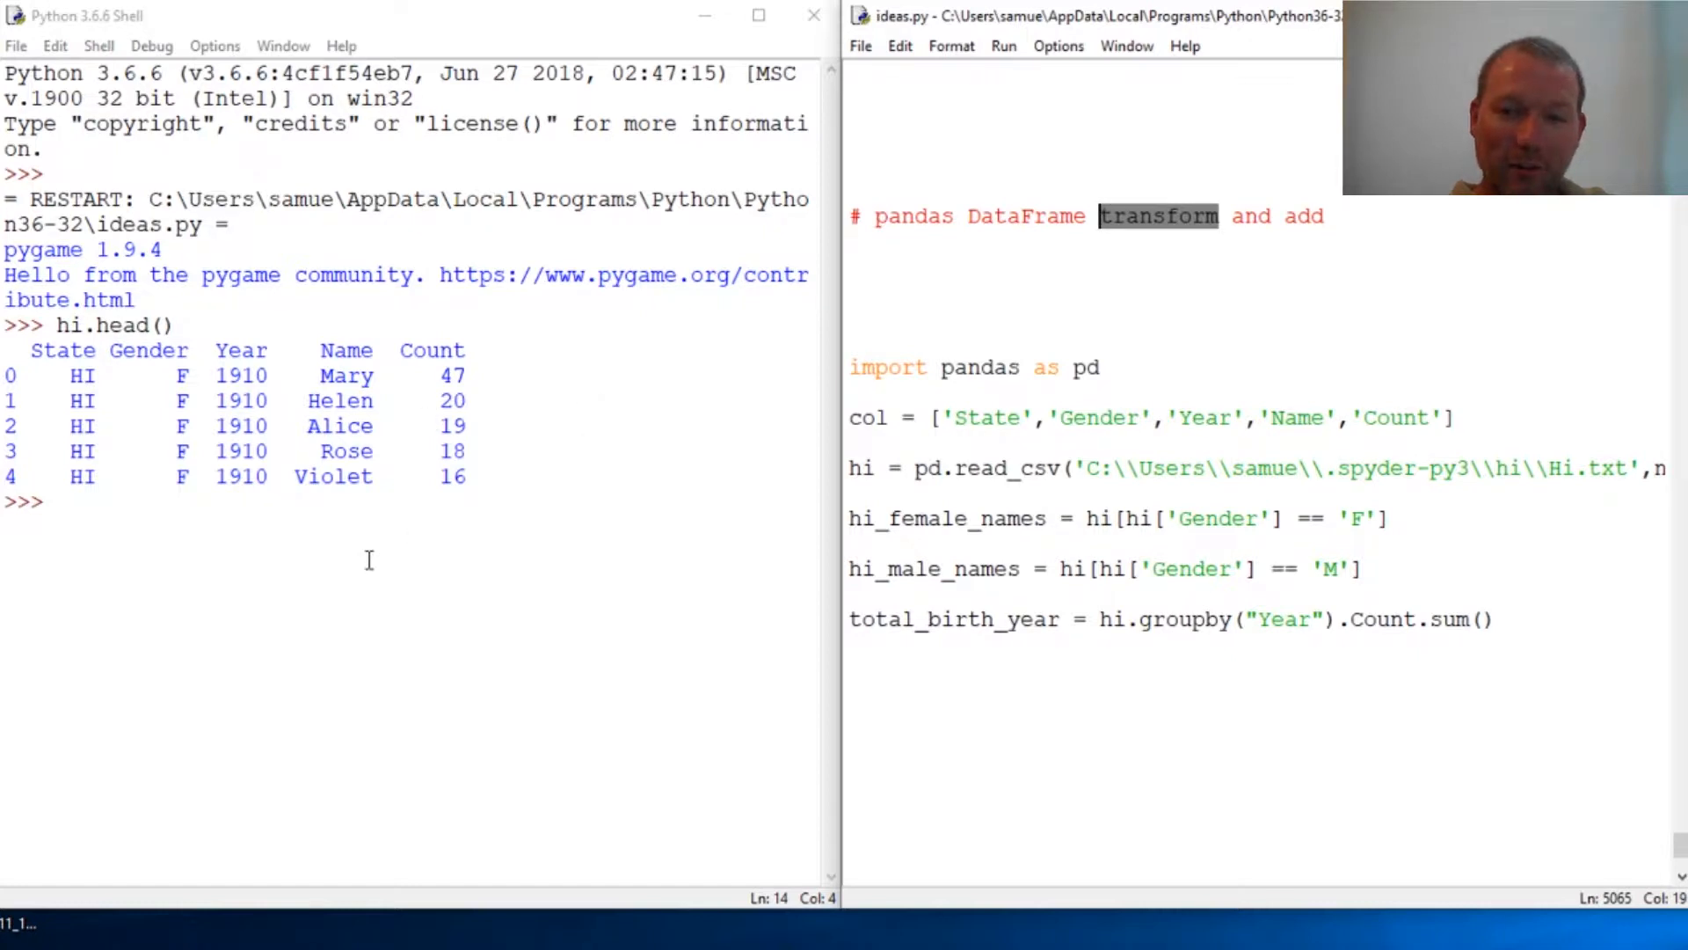
mouse_move(510, 402)
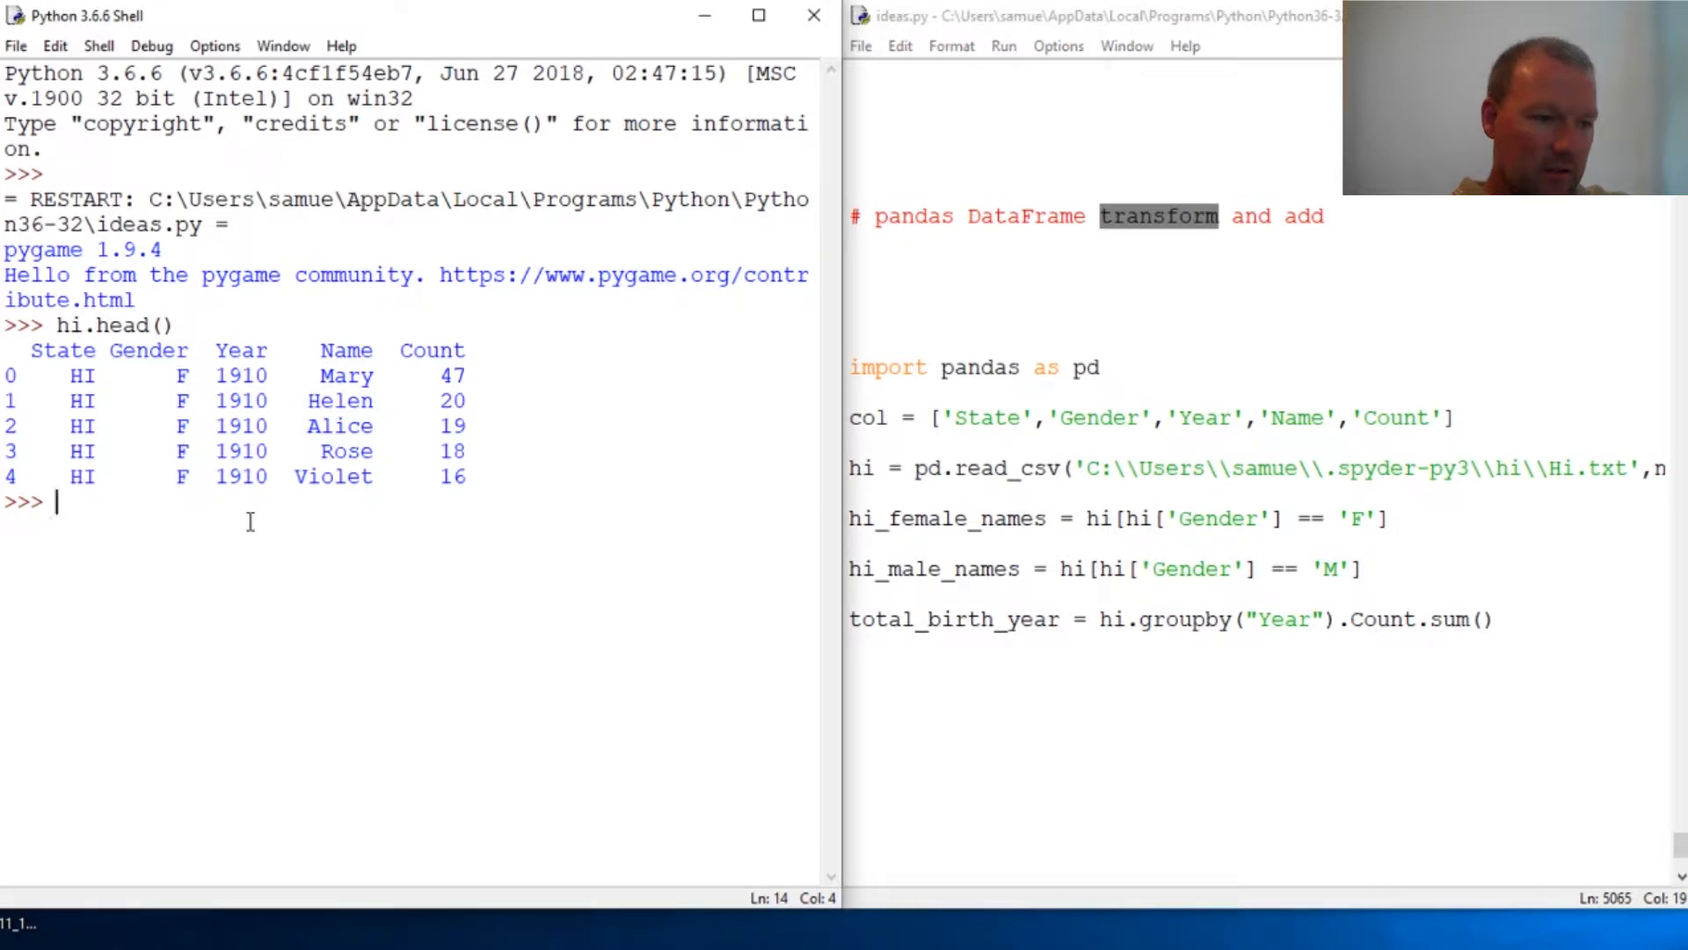
Step: Evaluate total_birth_year and scroll through its 108 yearly totals from 1910 to 2017
type("total_")
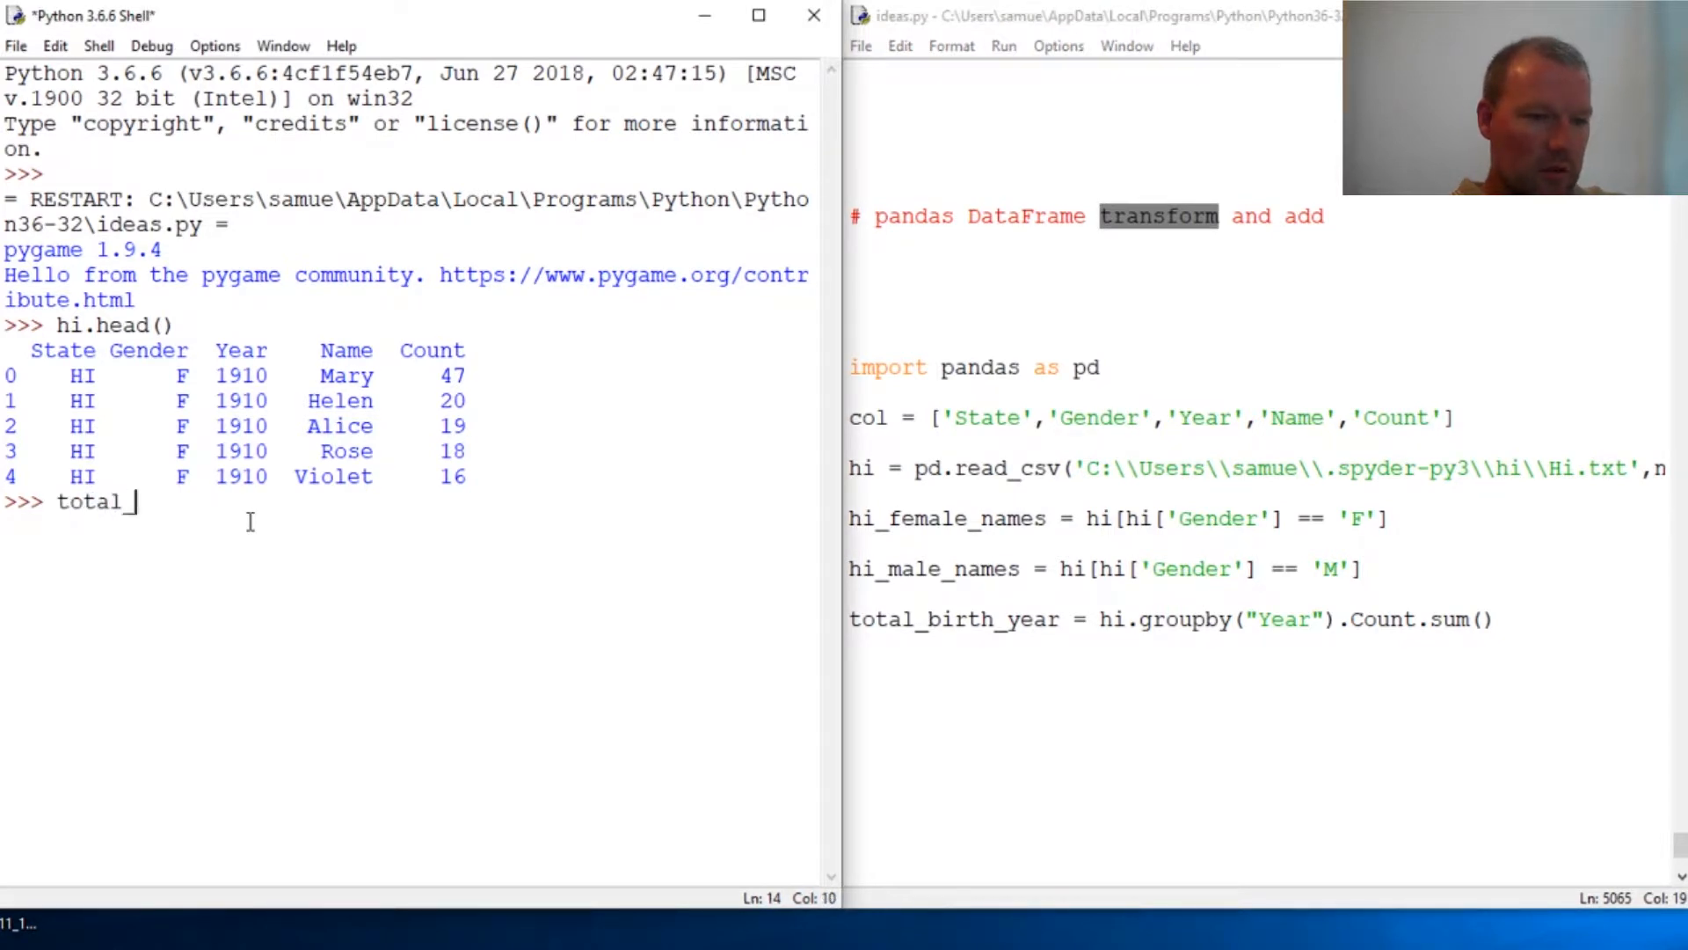
type("_birth")
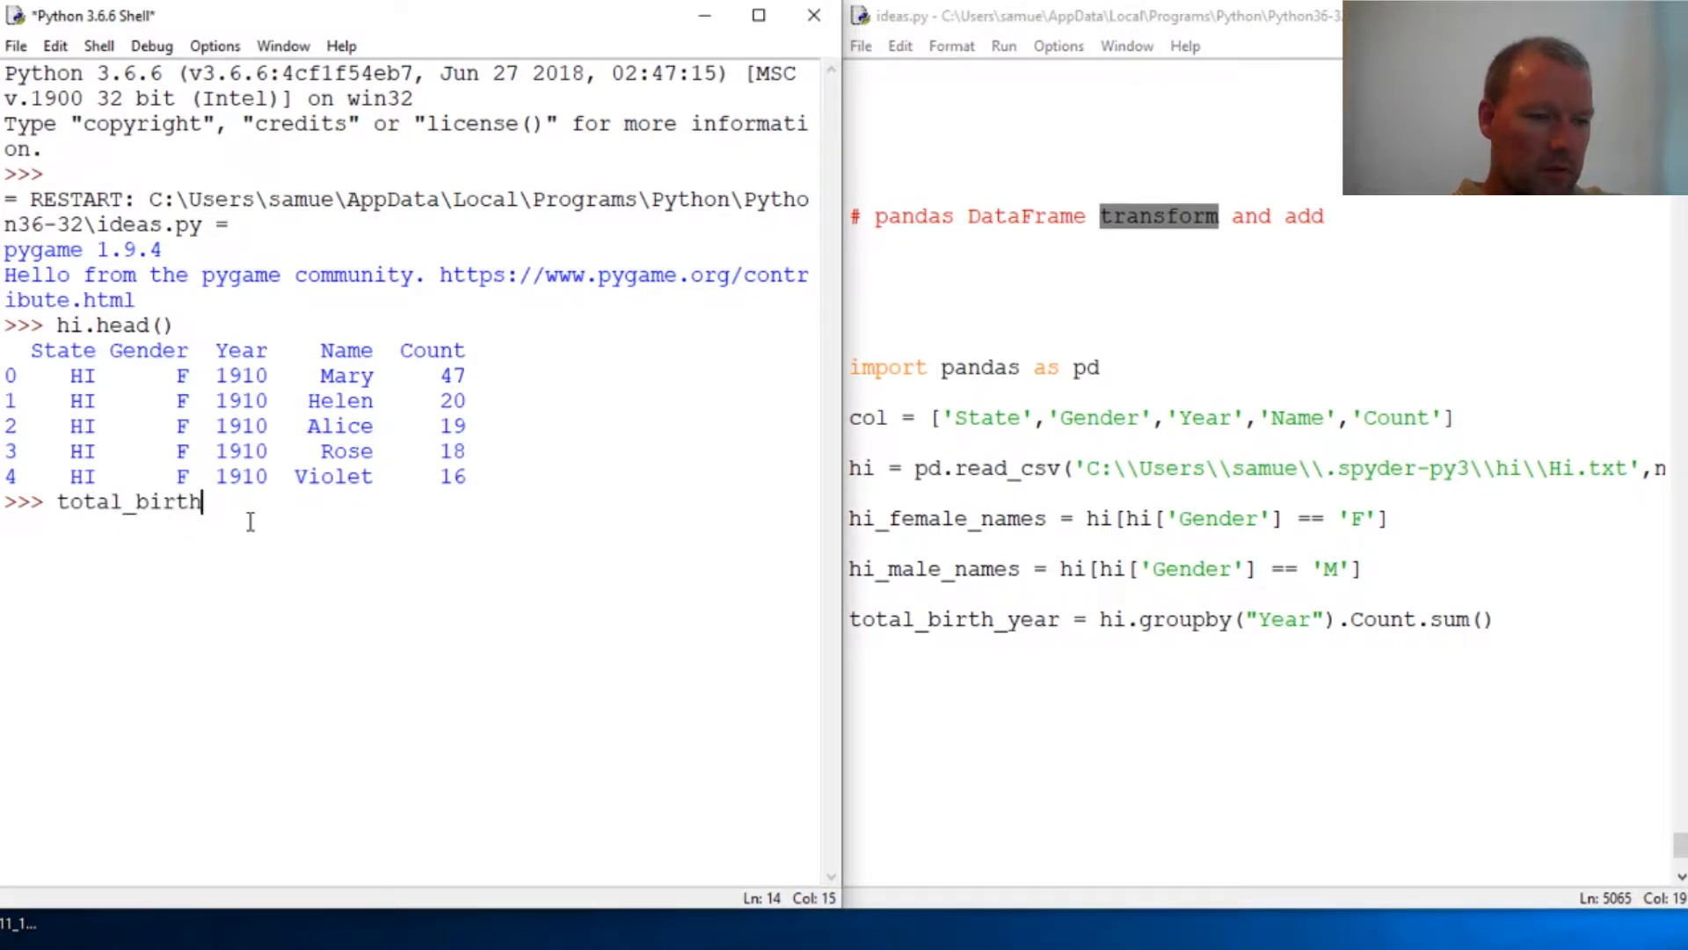
type("_yea")
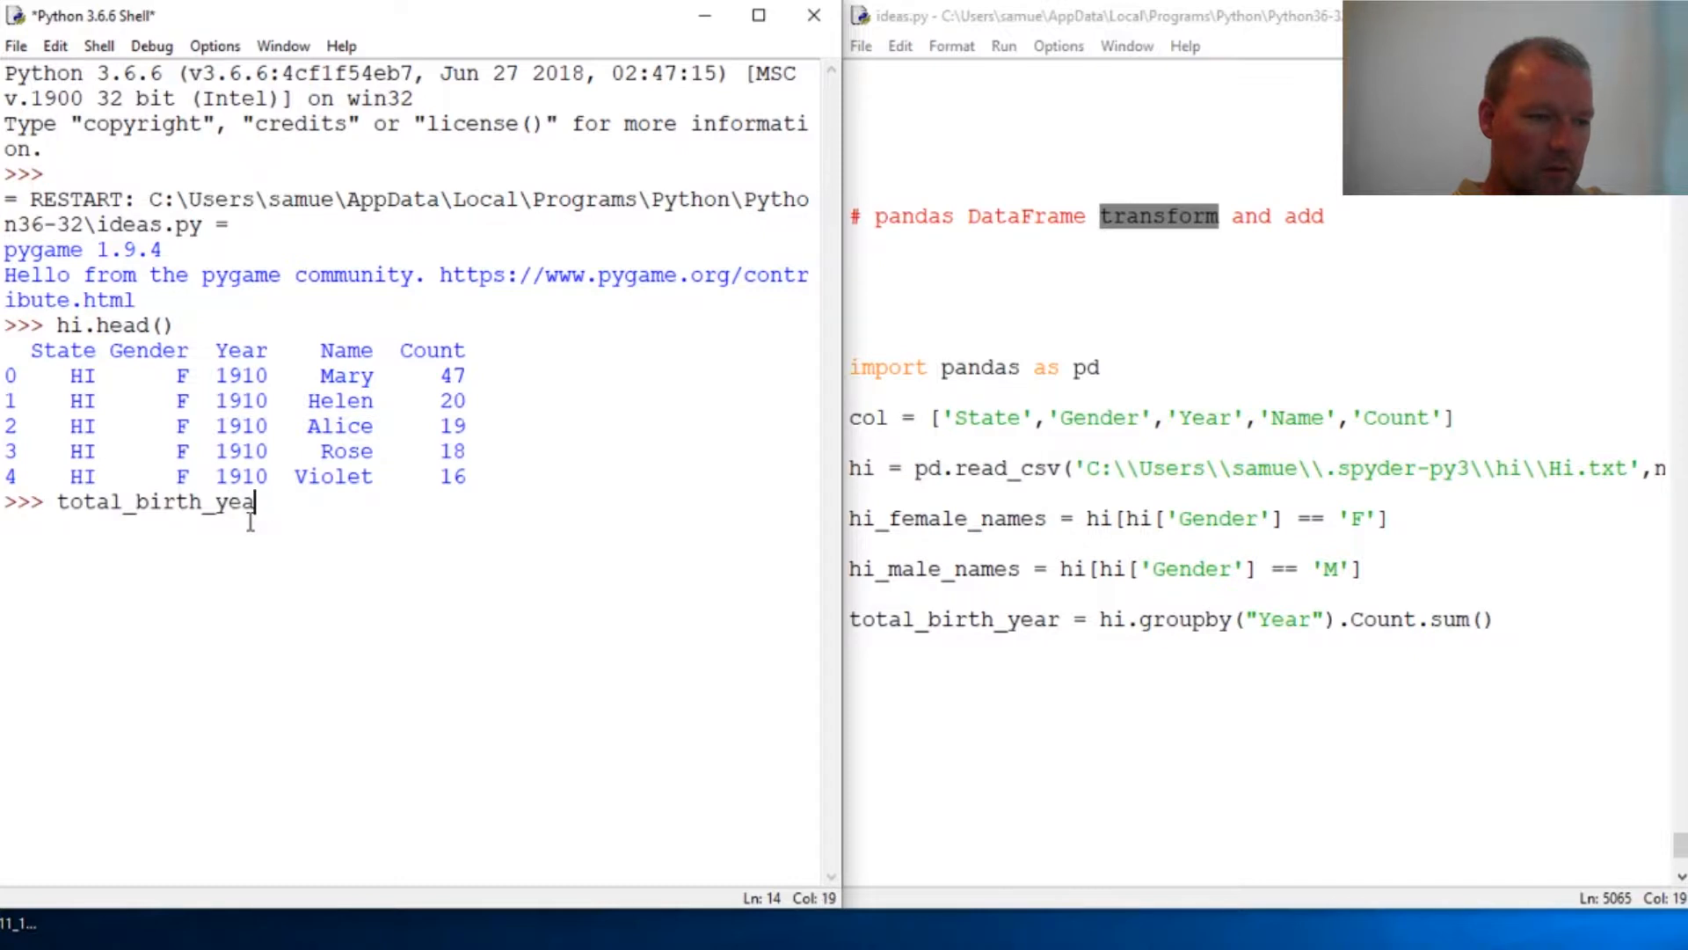
key("Return")
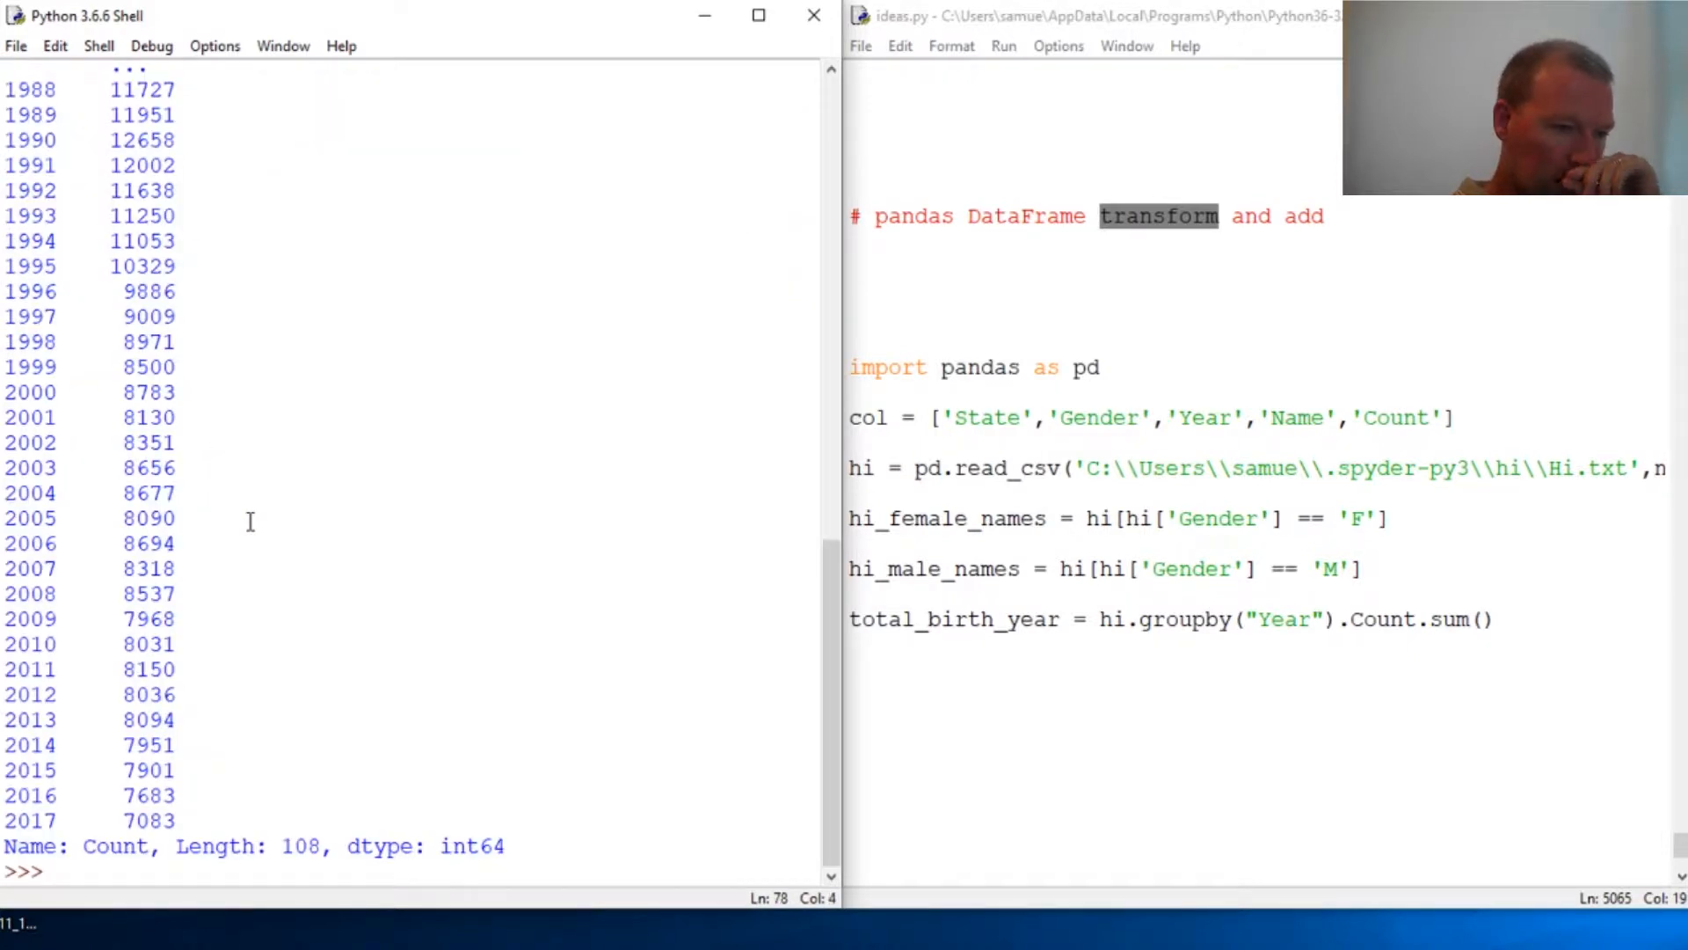
scroll("up", 3)
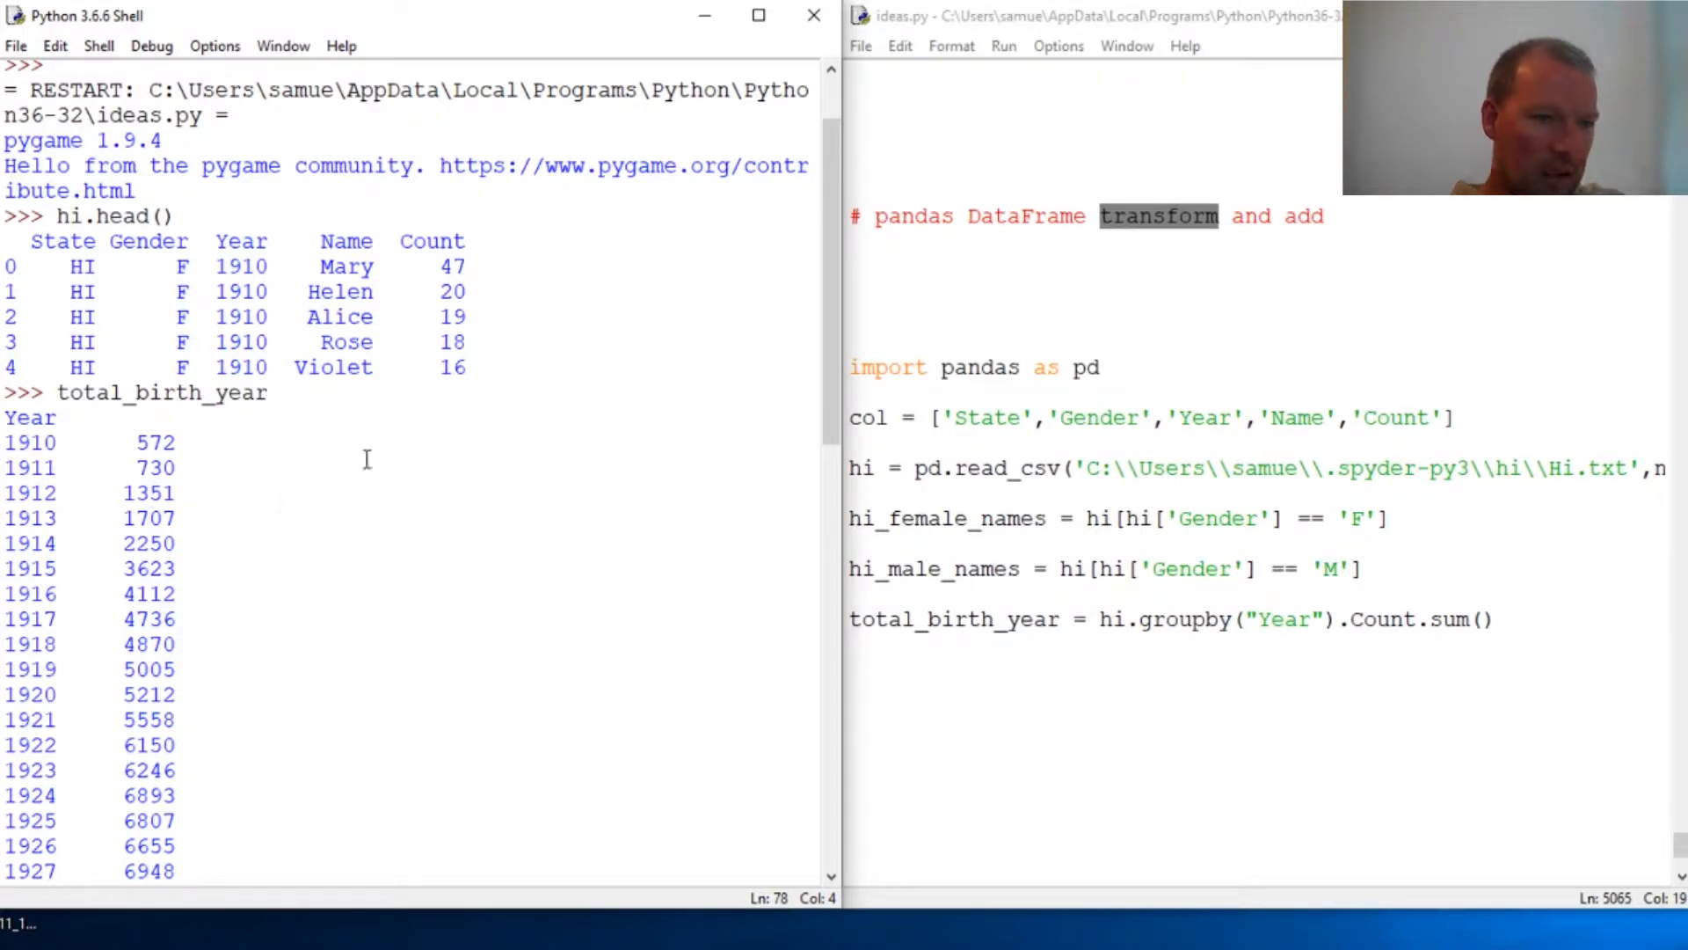
mouse_move(419, 586)
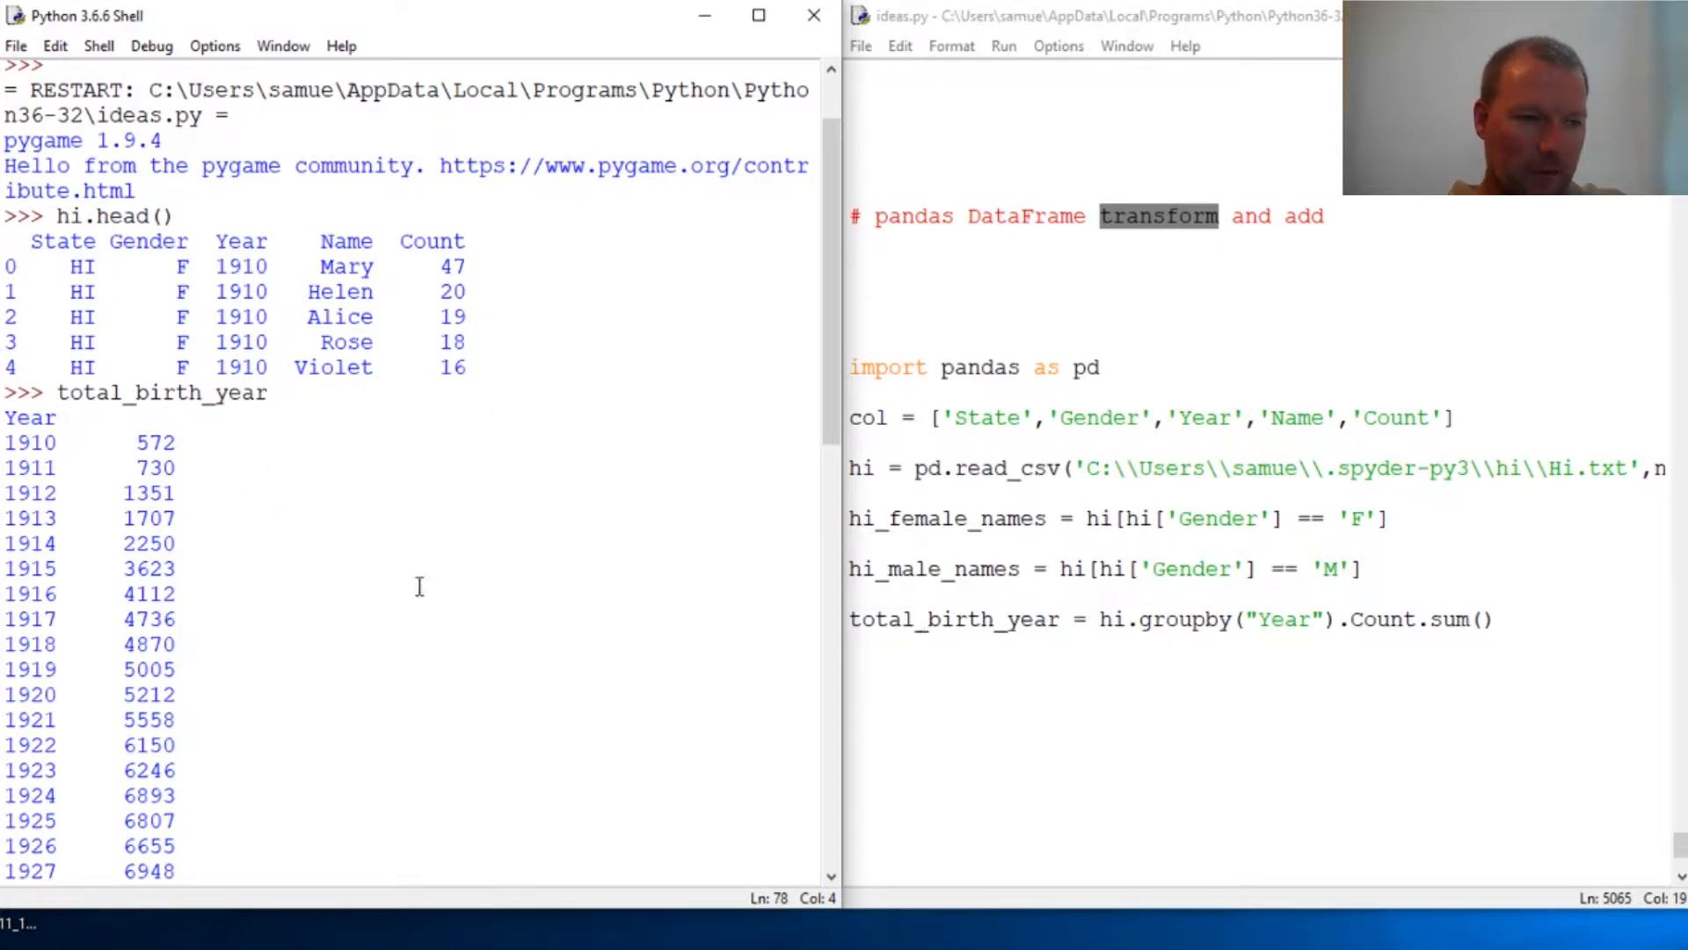
mouse_move(283, 443)
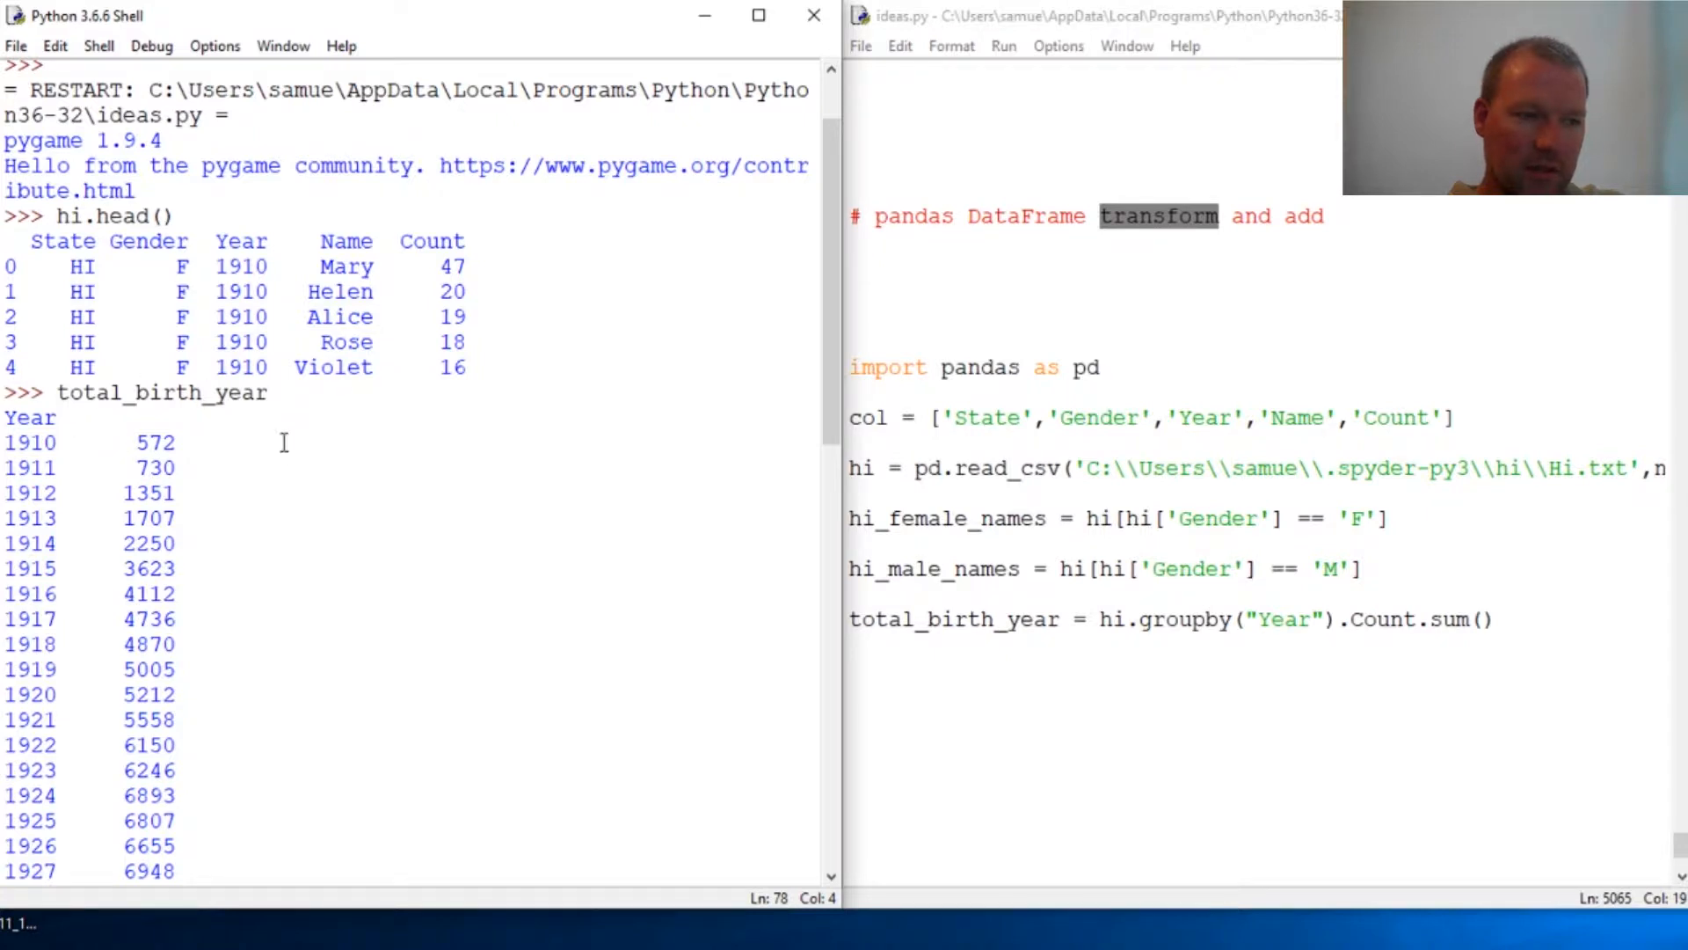
Step: Evaluate len(hi), which shows 53,896 rows, then start typing 'tot'
type("l")
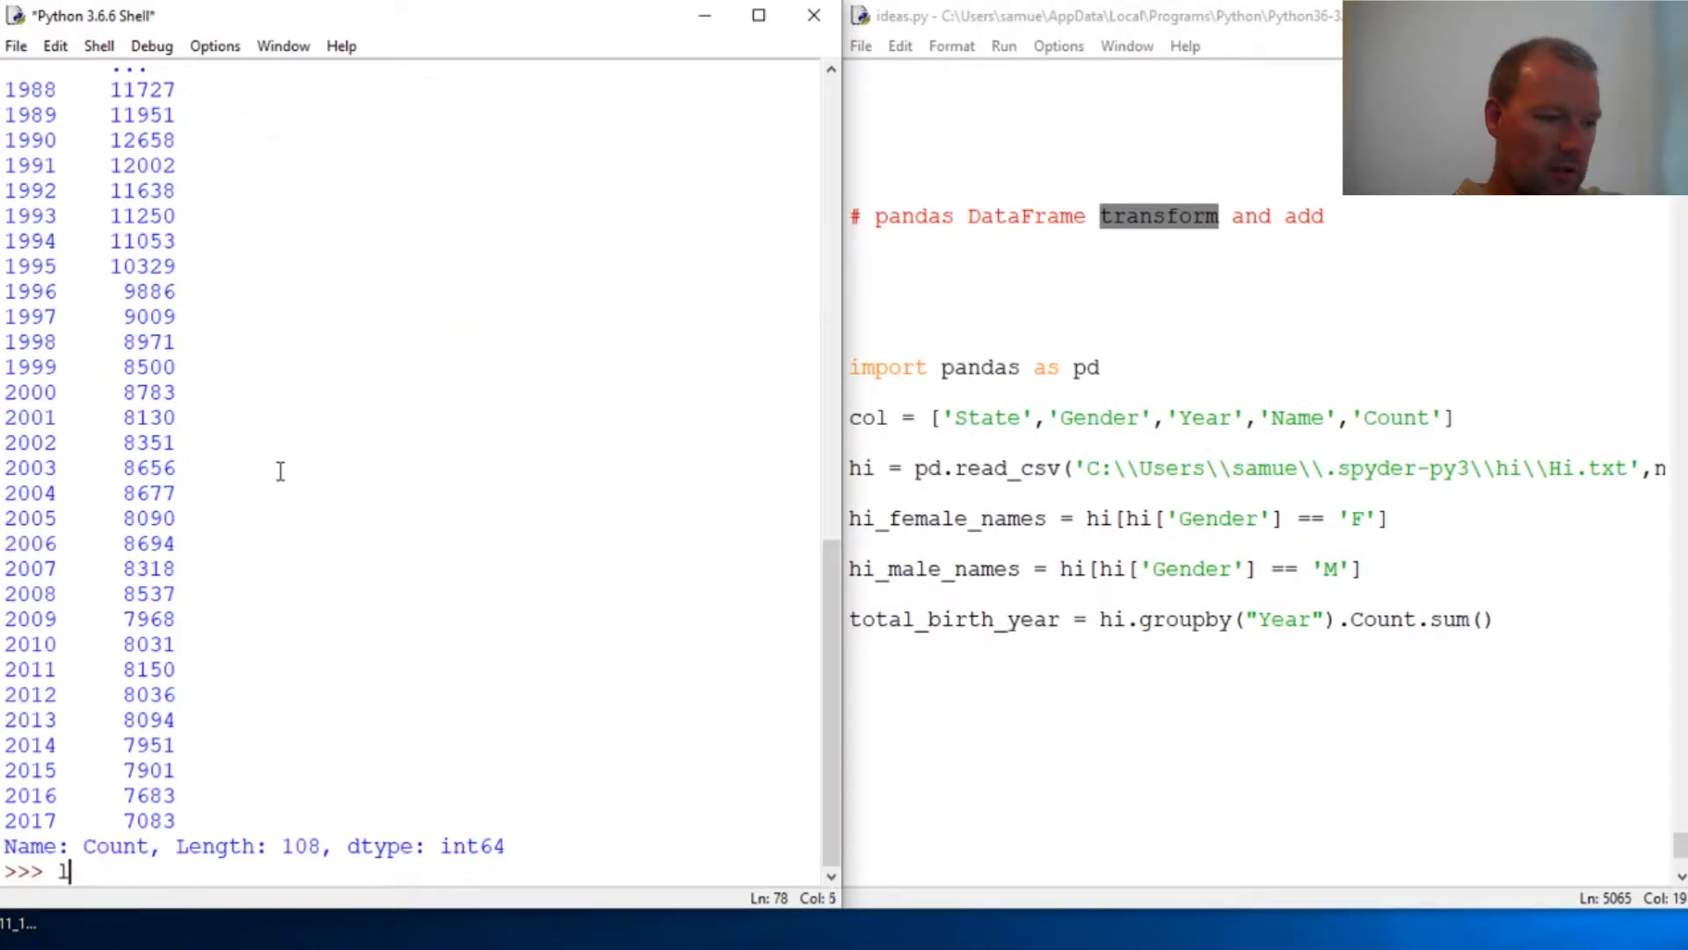
type("en(")
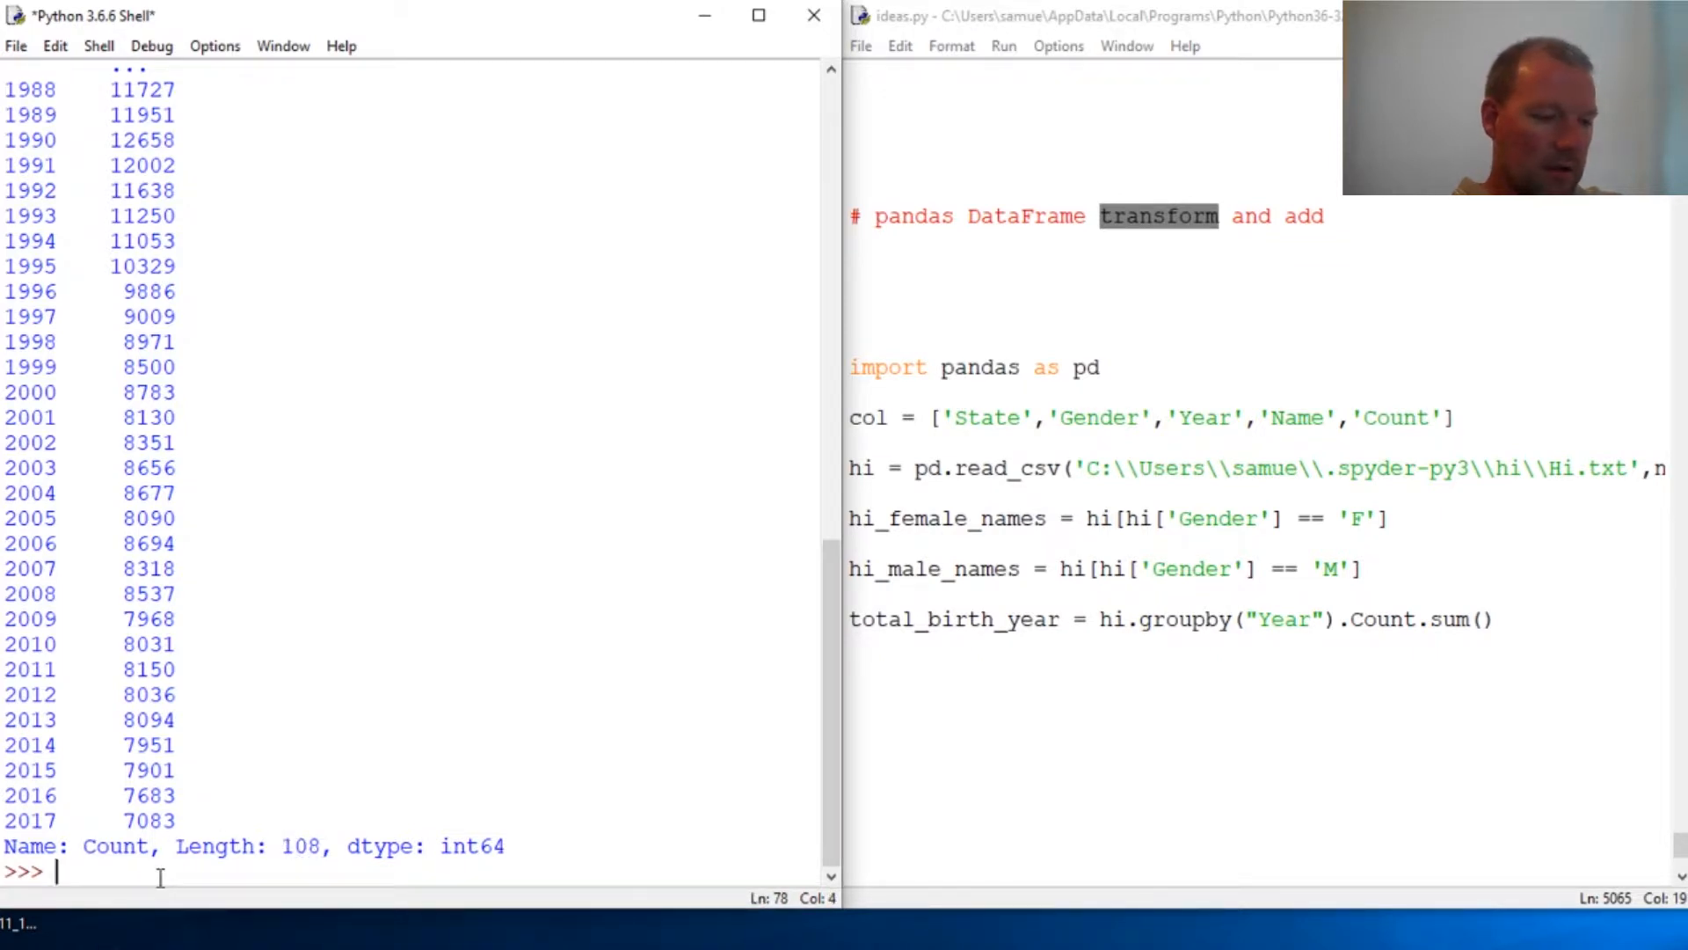
type("len(hi")
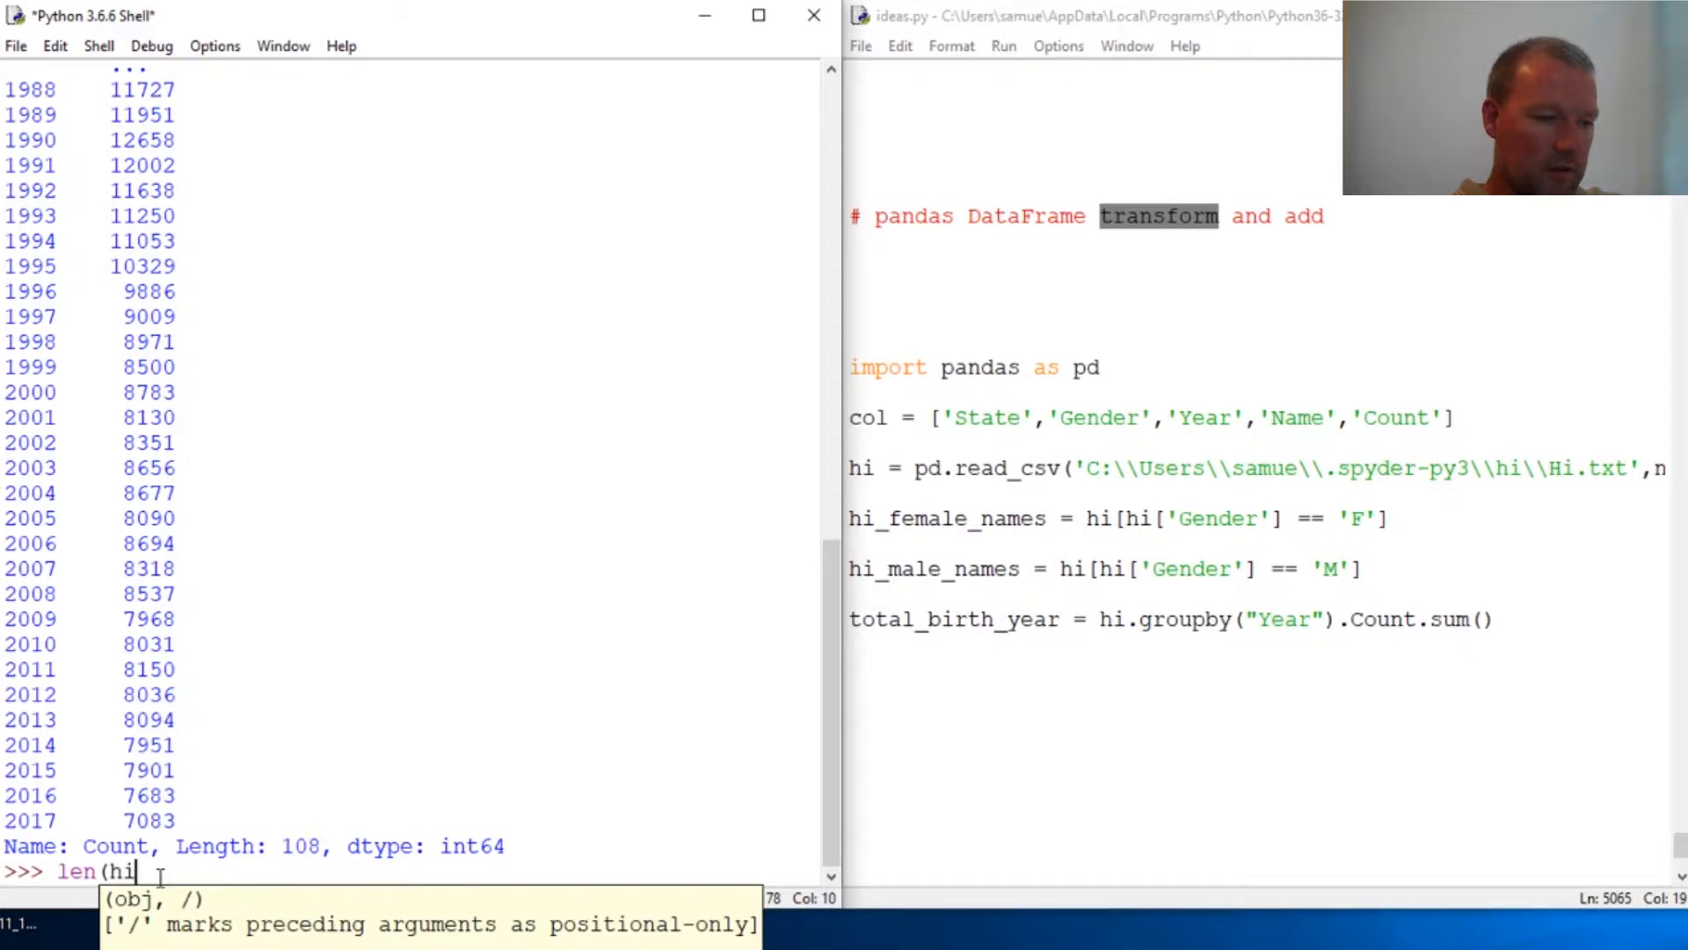
key("Return")
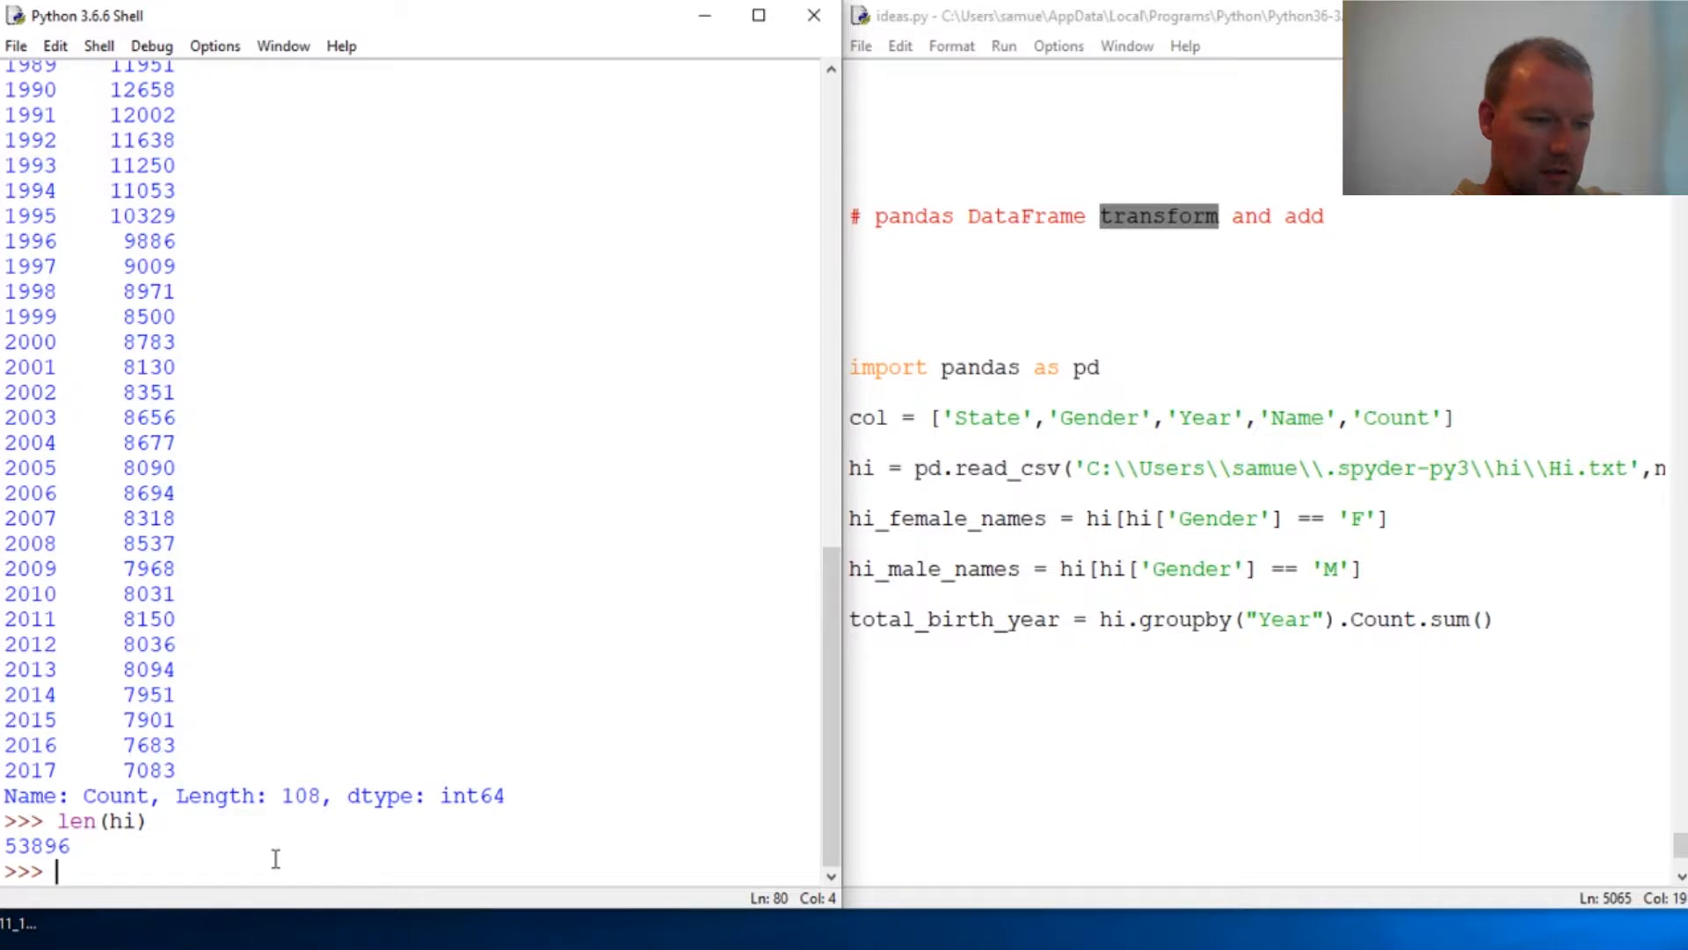
type("tot")
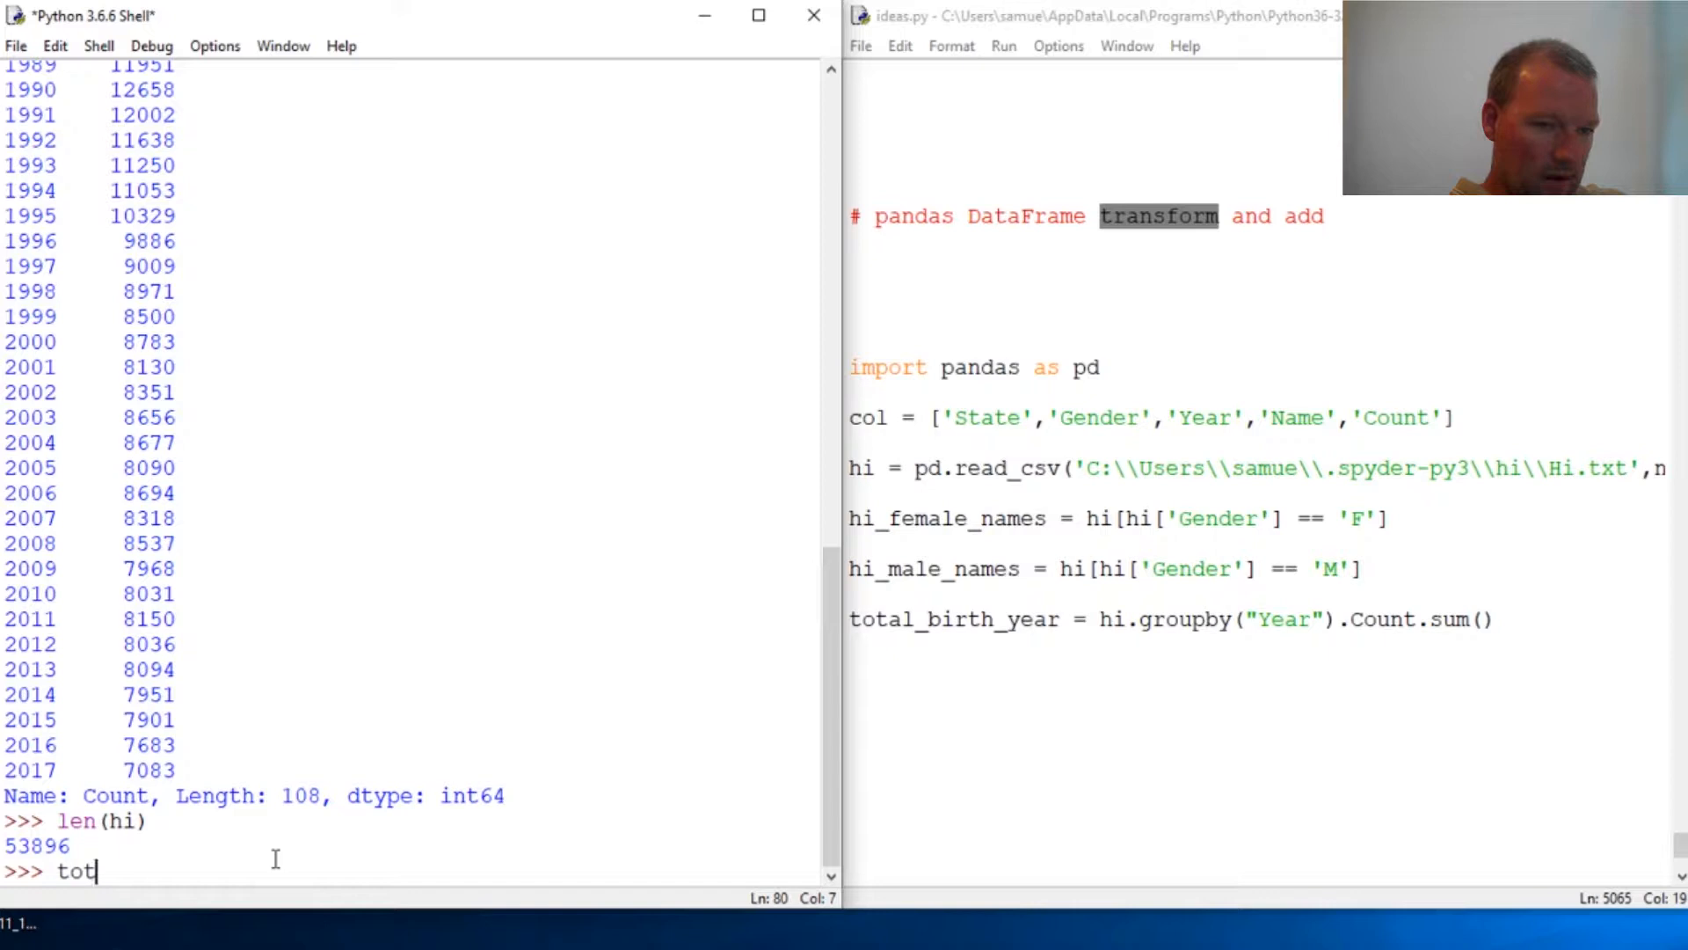
Step: Type a partial 'total_birth_year = hi.groupb' line at the shell prompt
type("al")
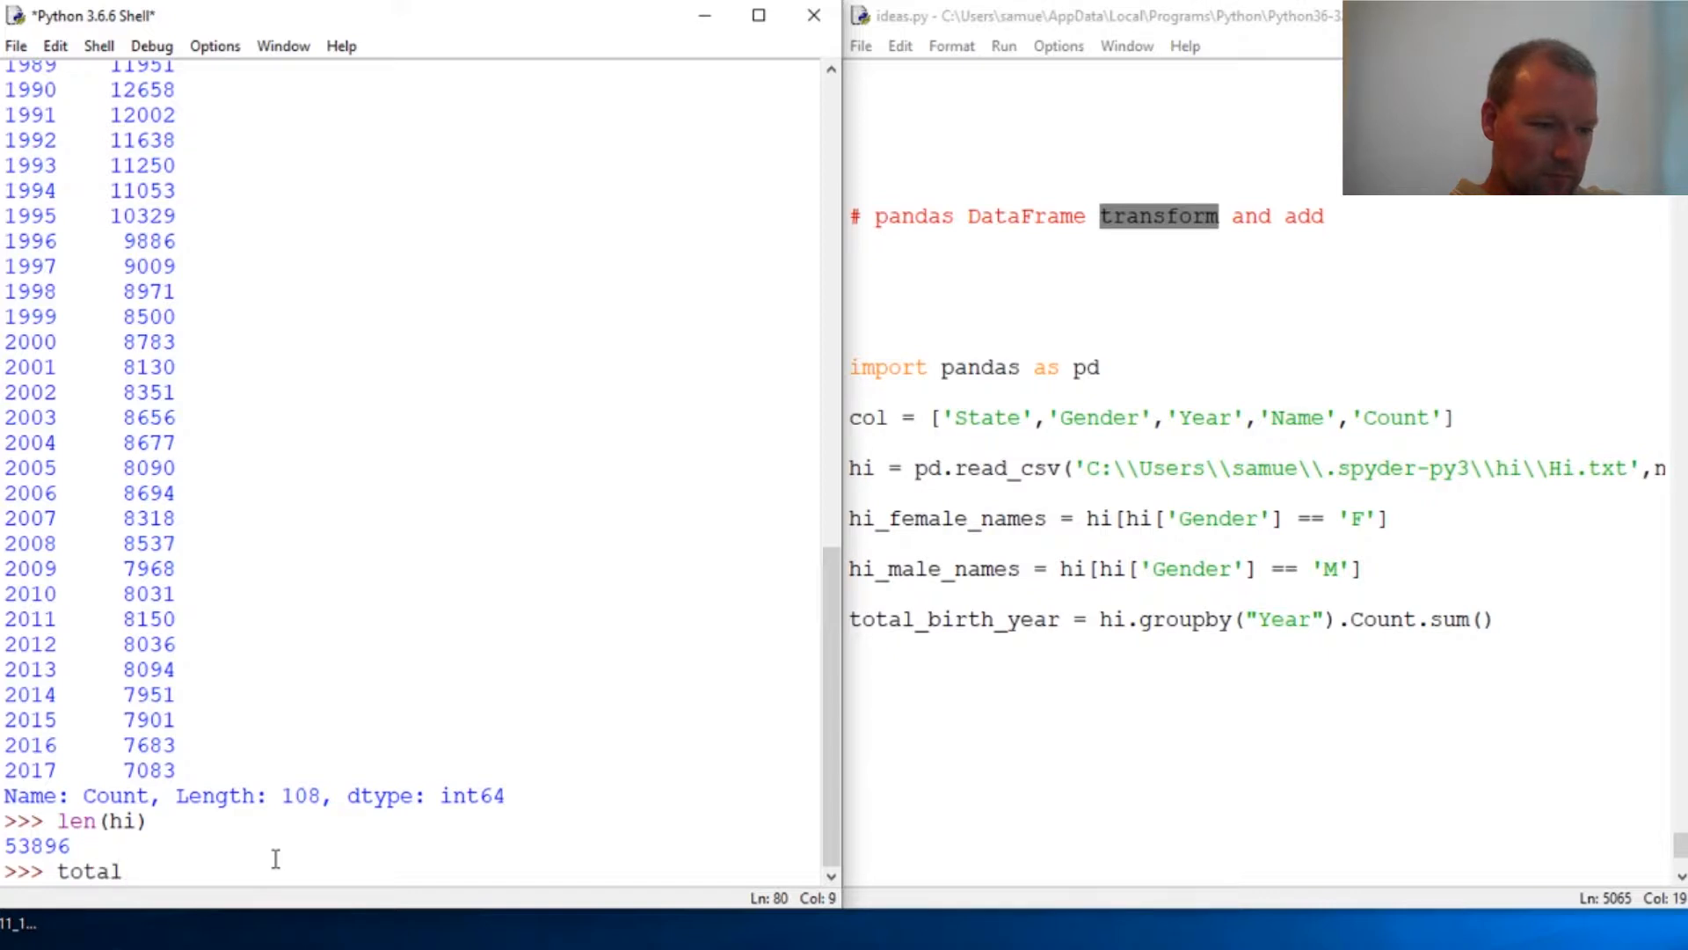
type(".")
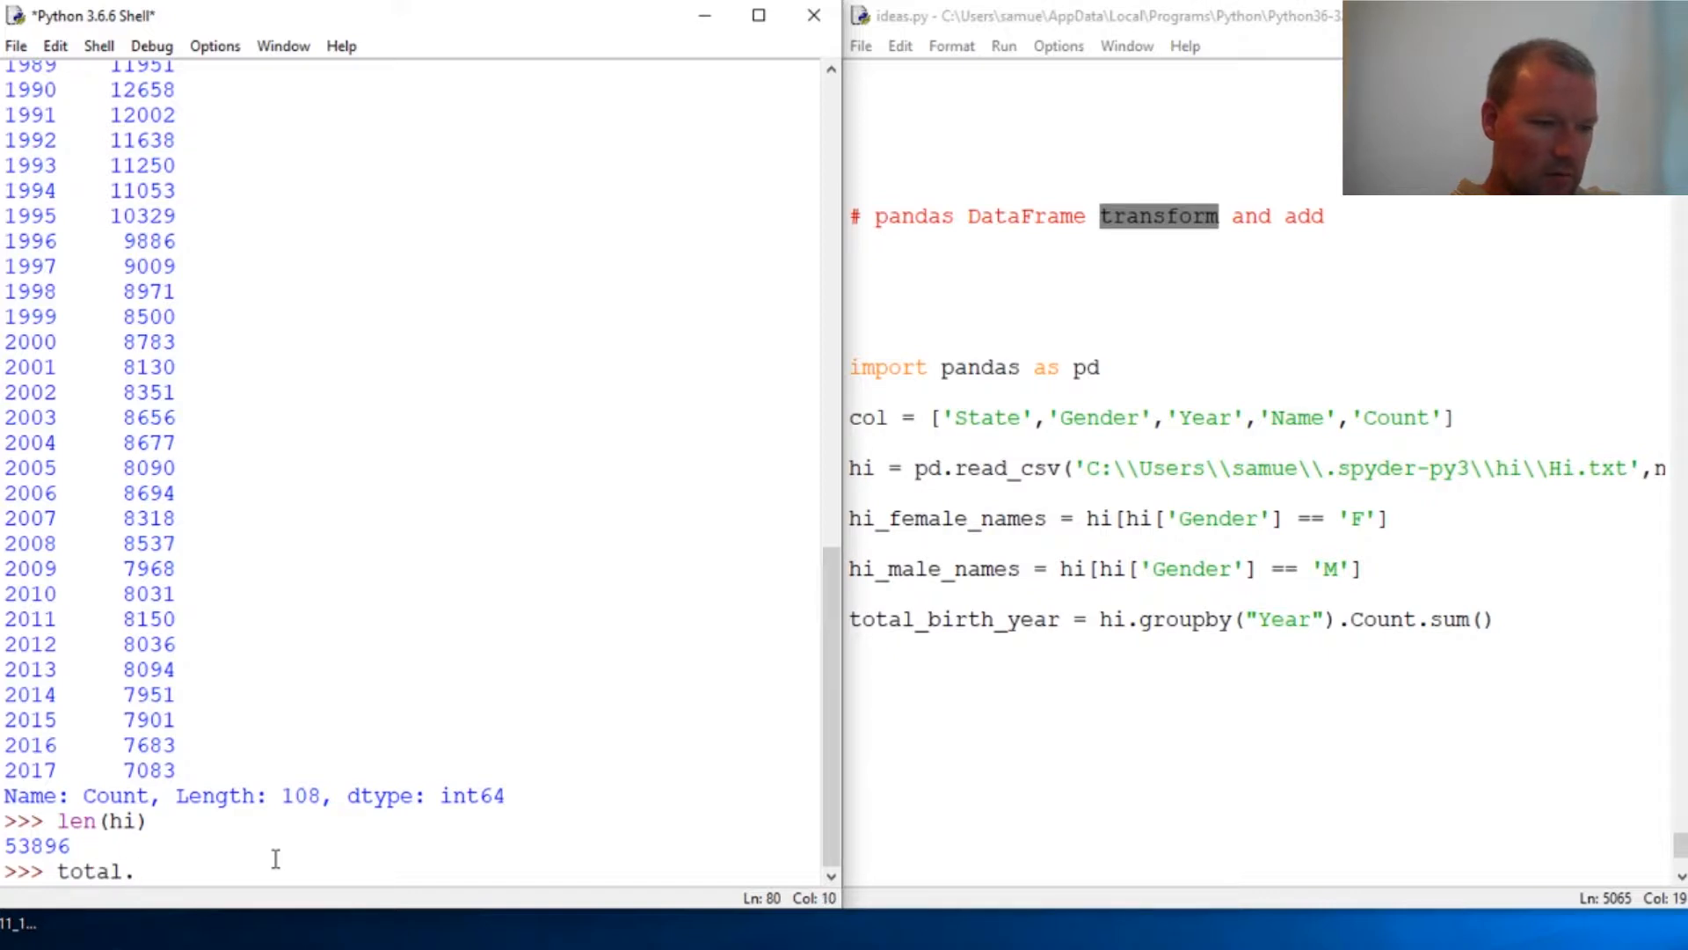
type("_bir")
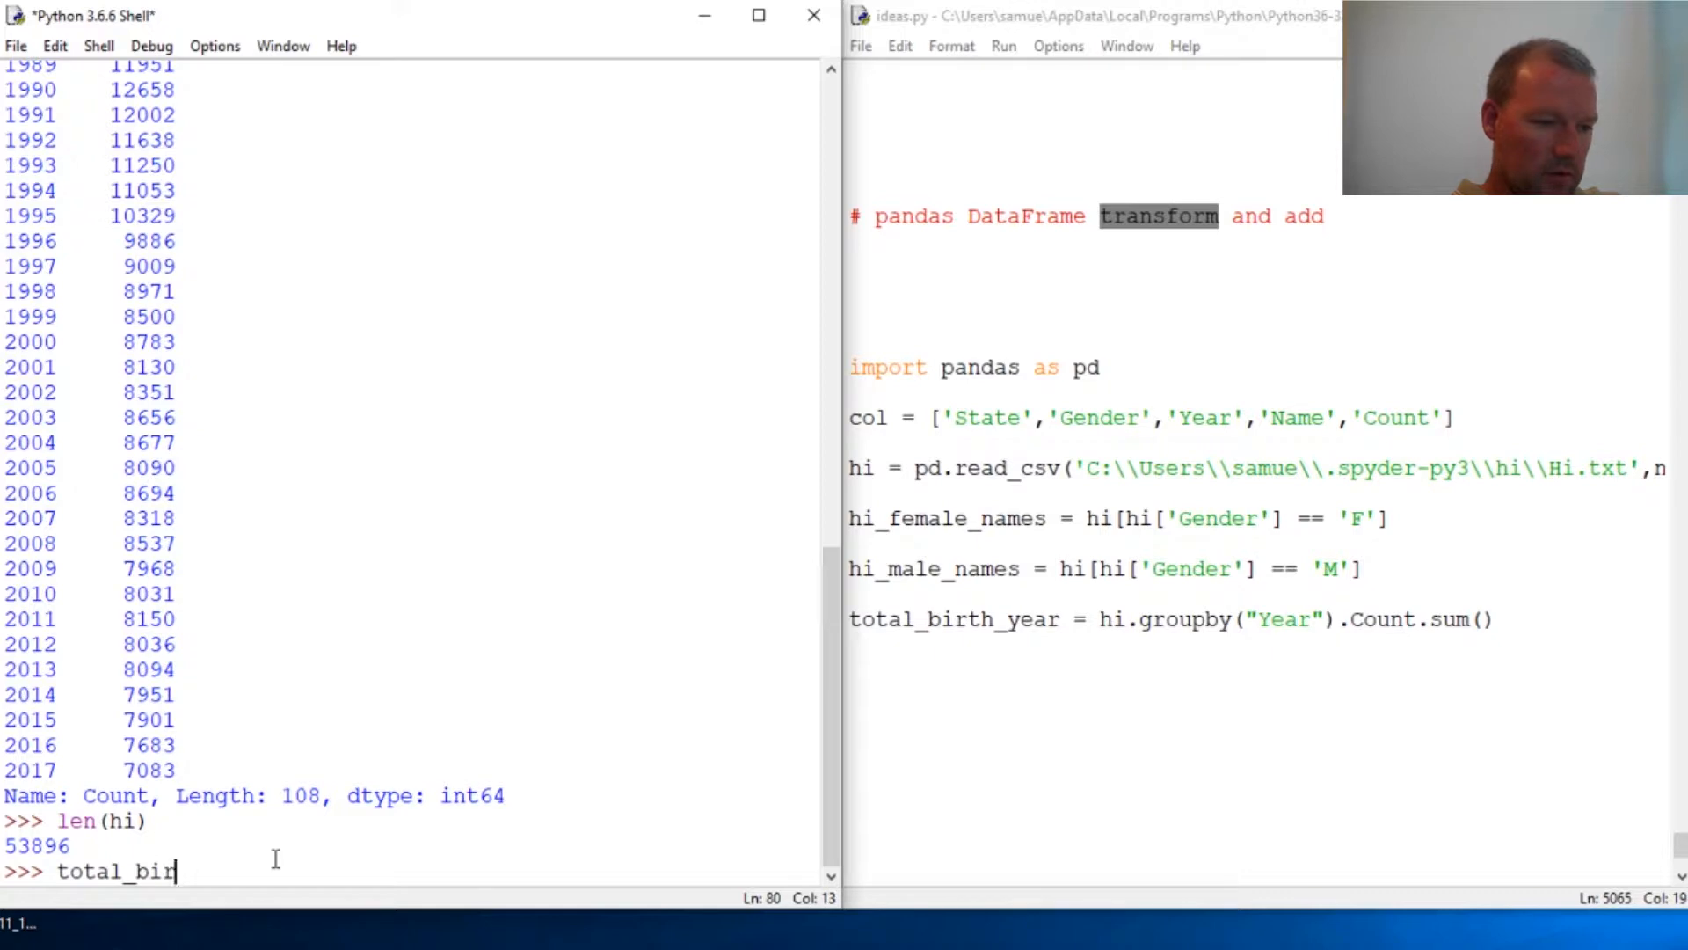
type("th_year")
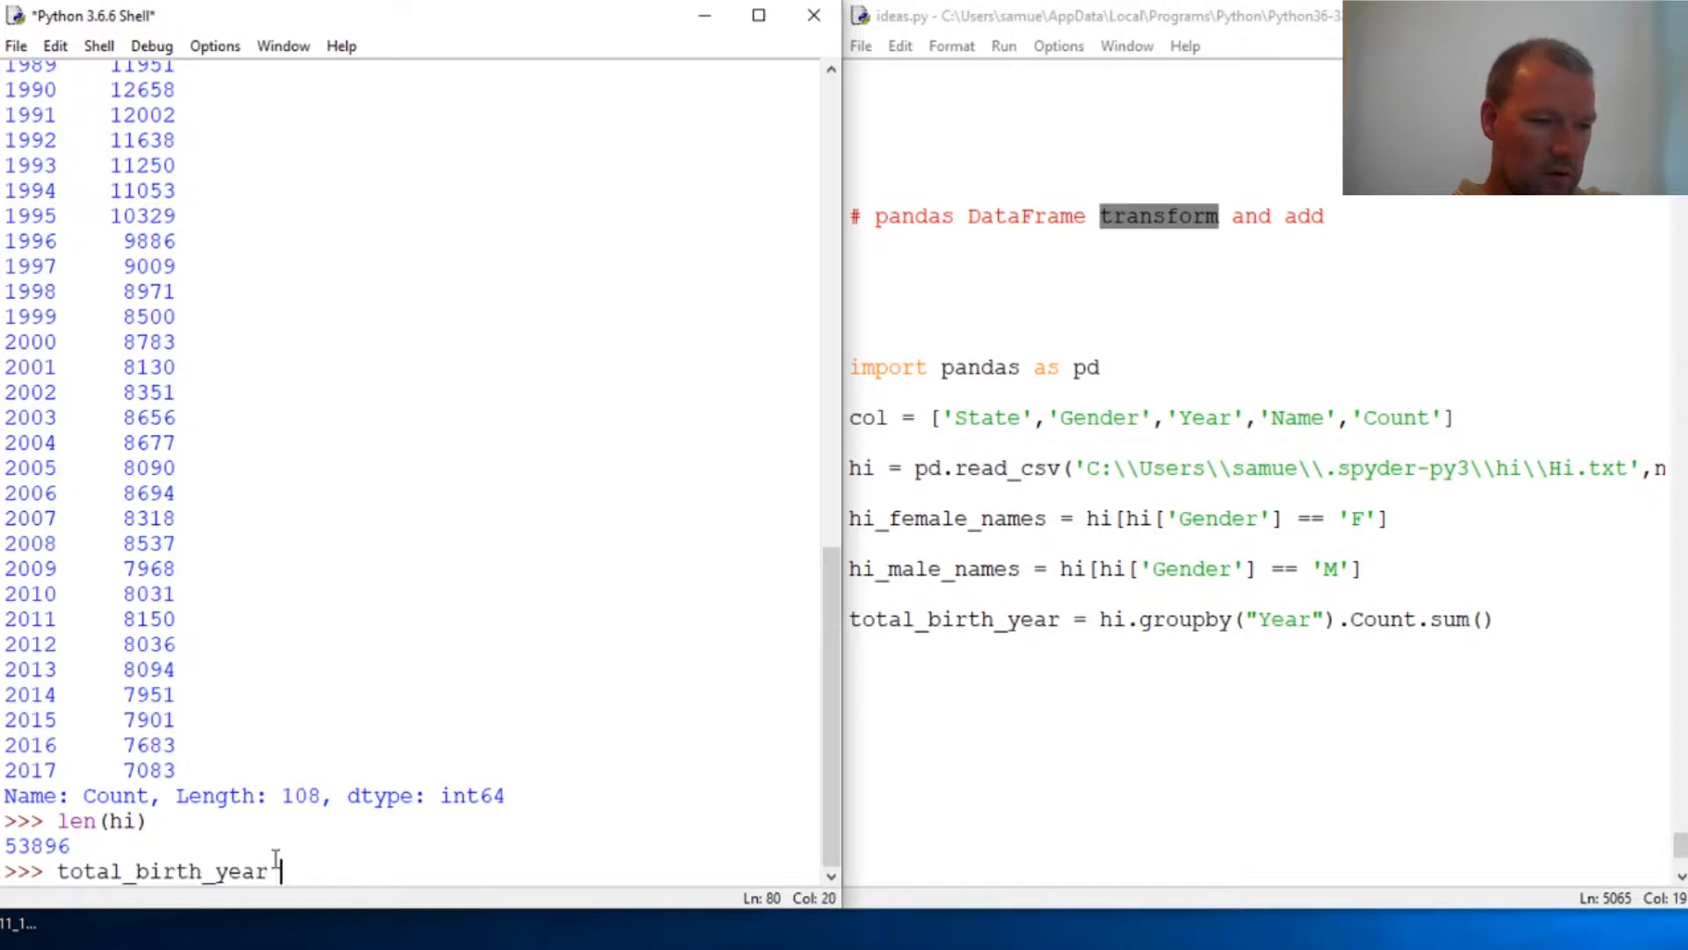
type("= hi")
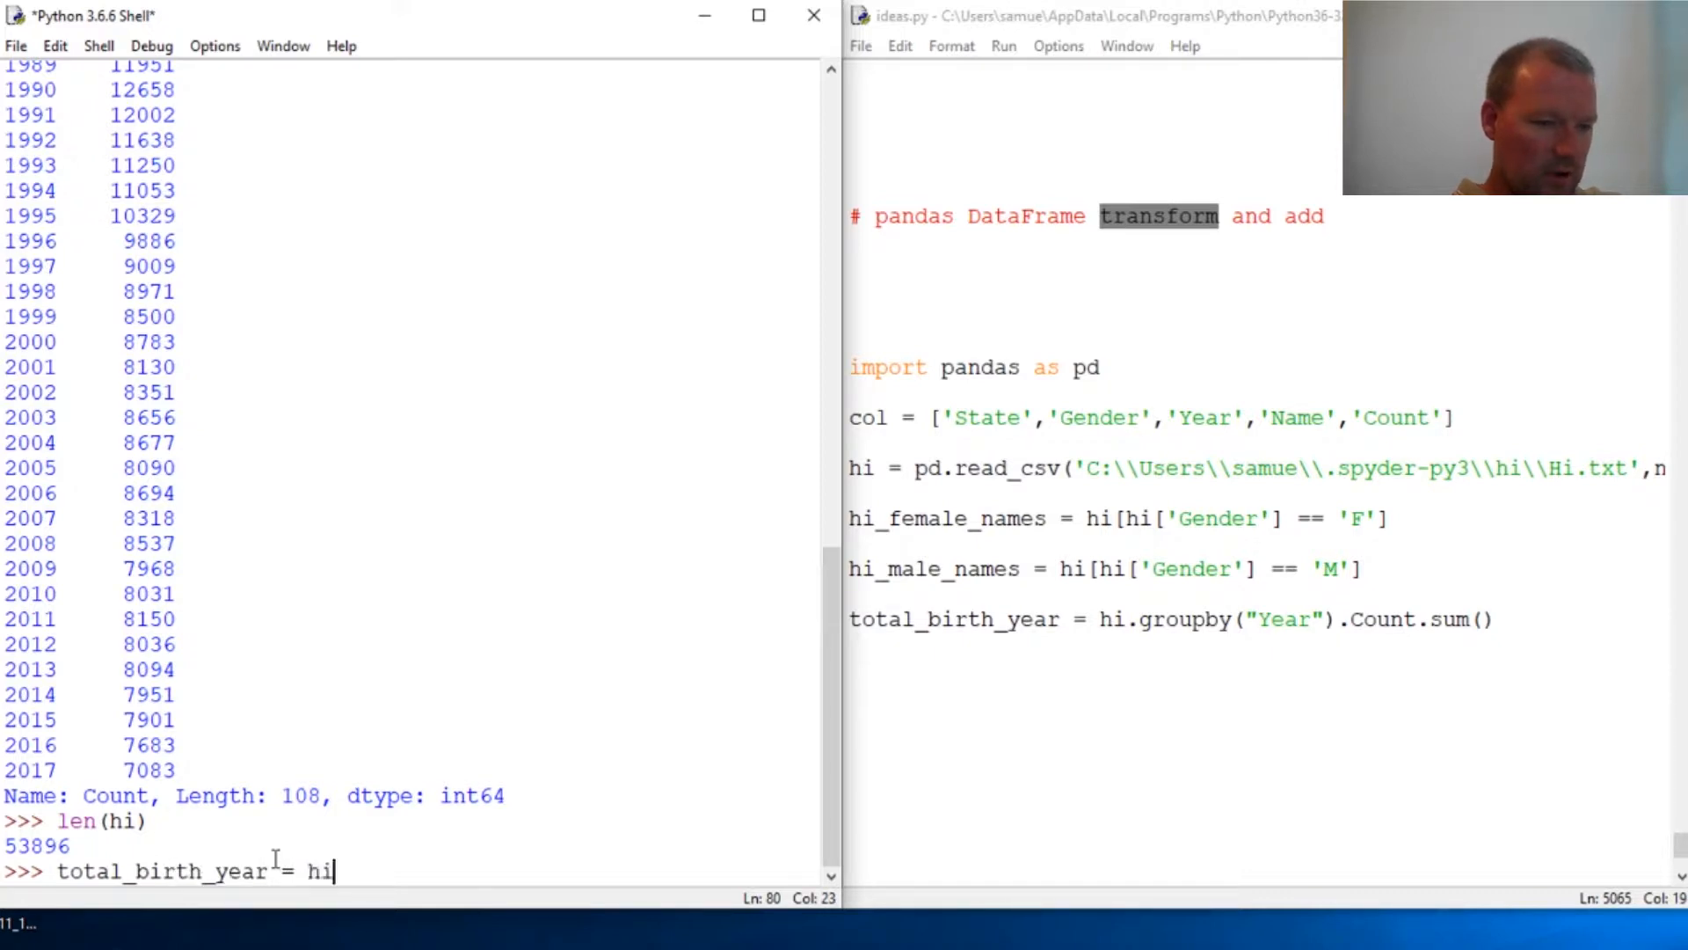
type(".g")
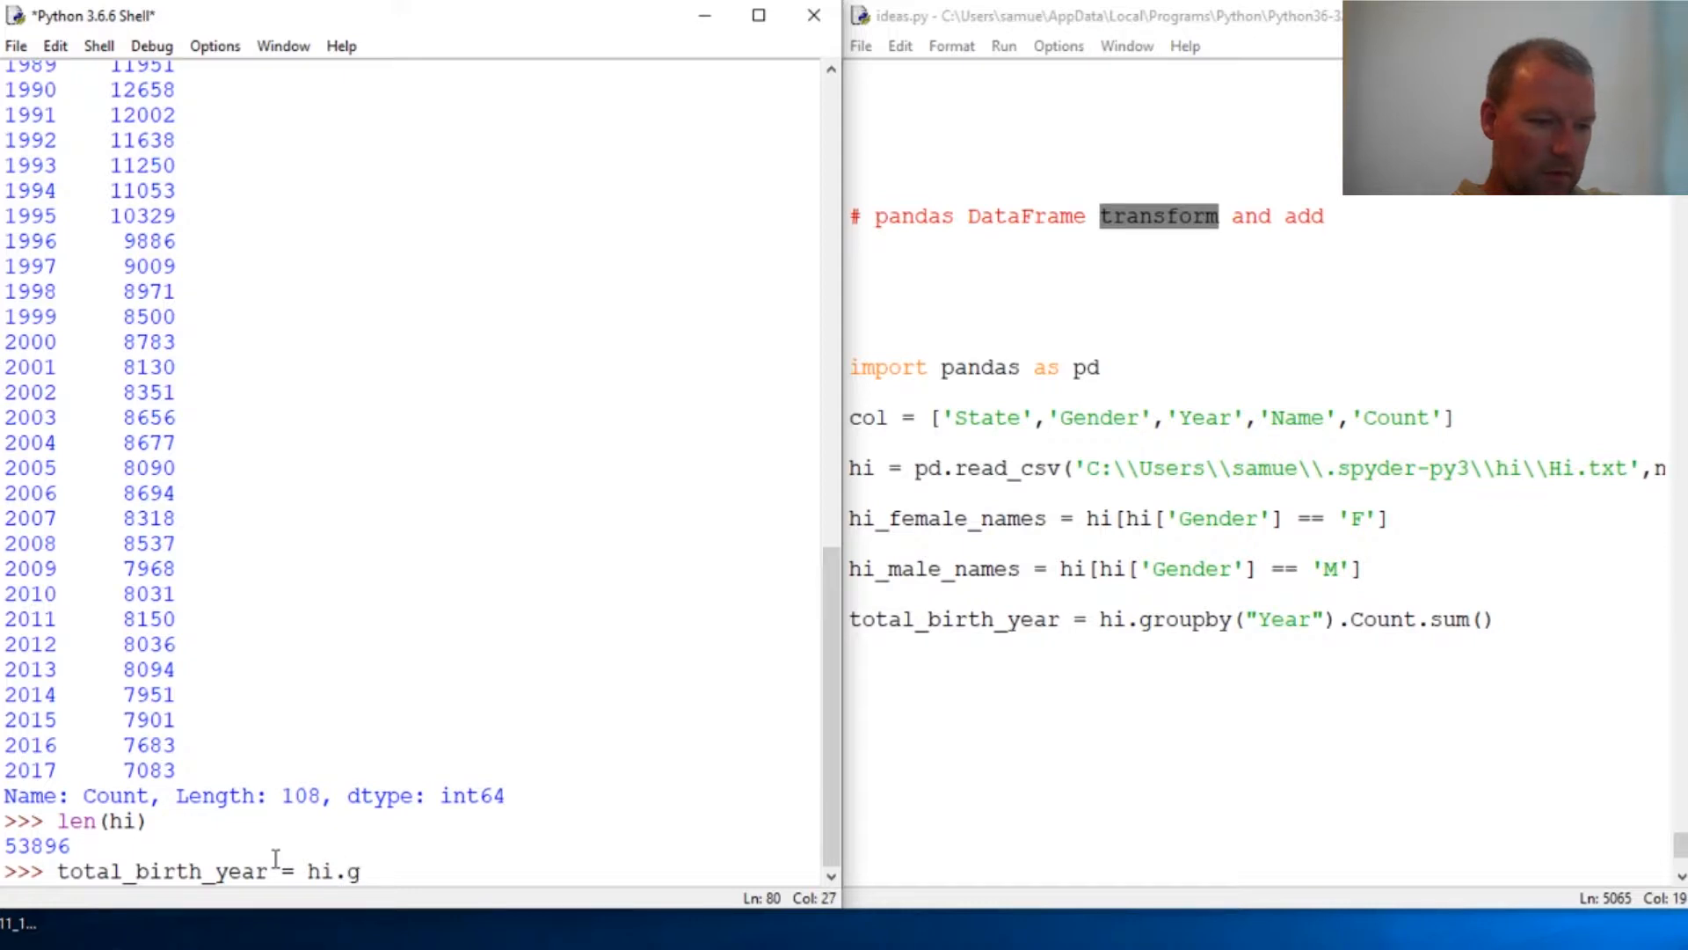
type("roup")
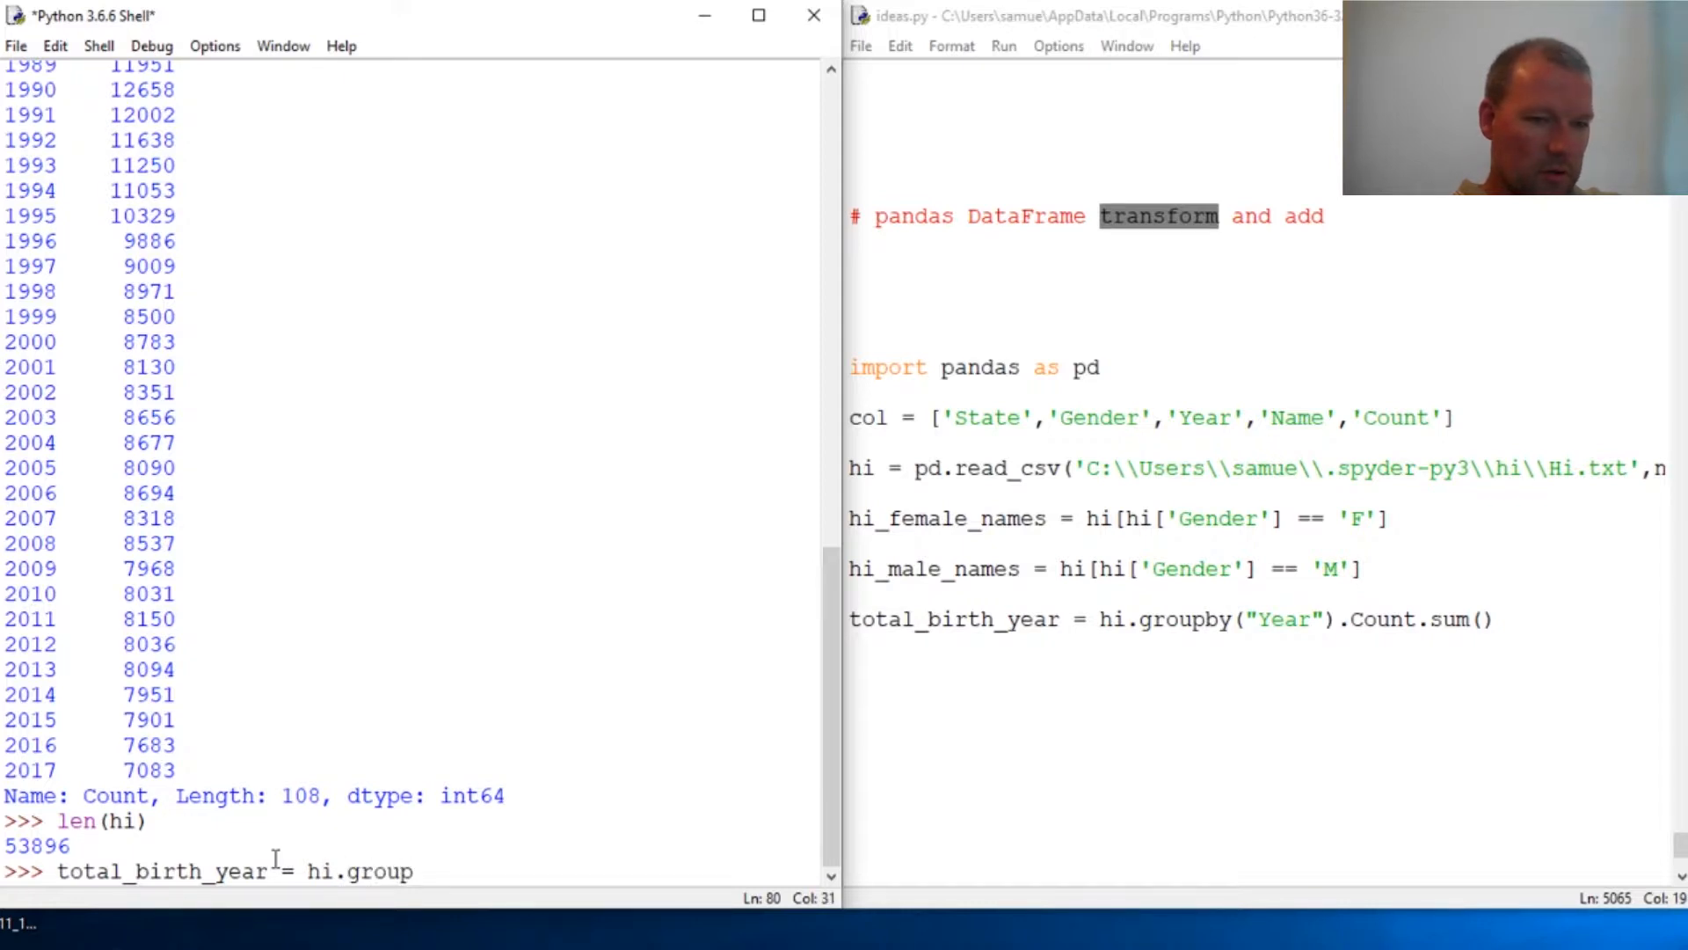
type("b")
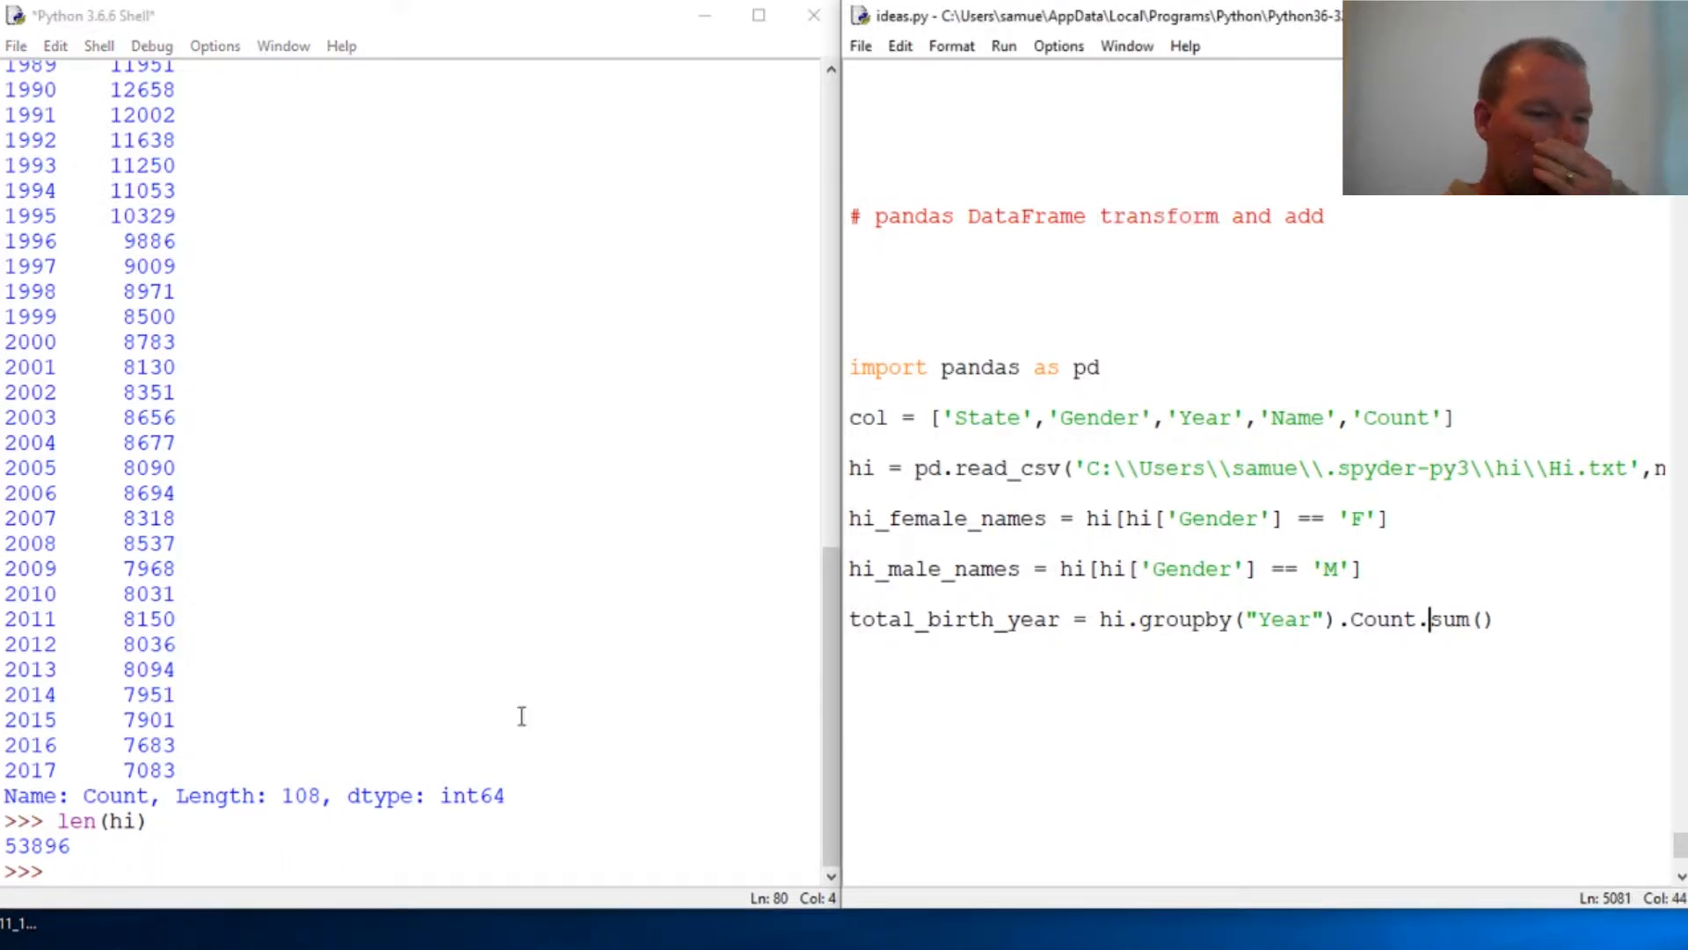
Step: Run dir(hi.transform) to list the transform method's attributes
type("hi")
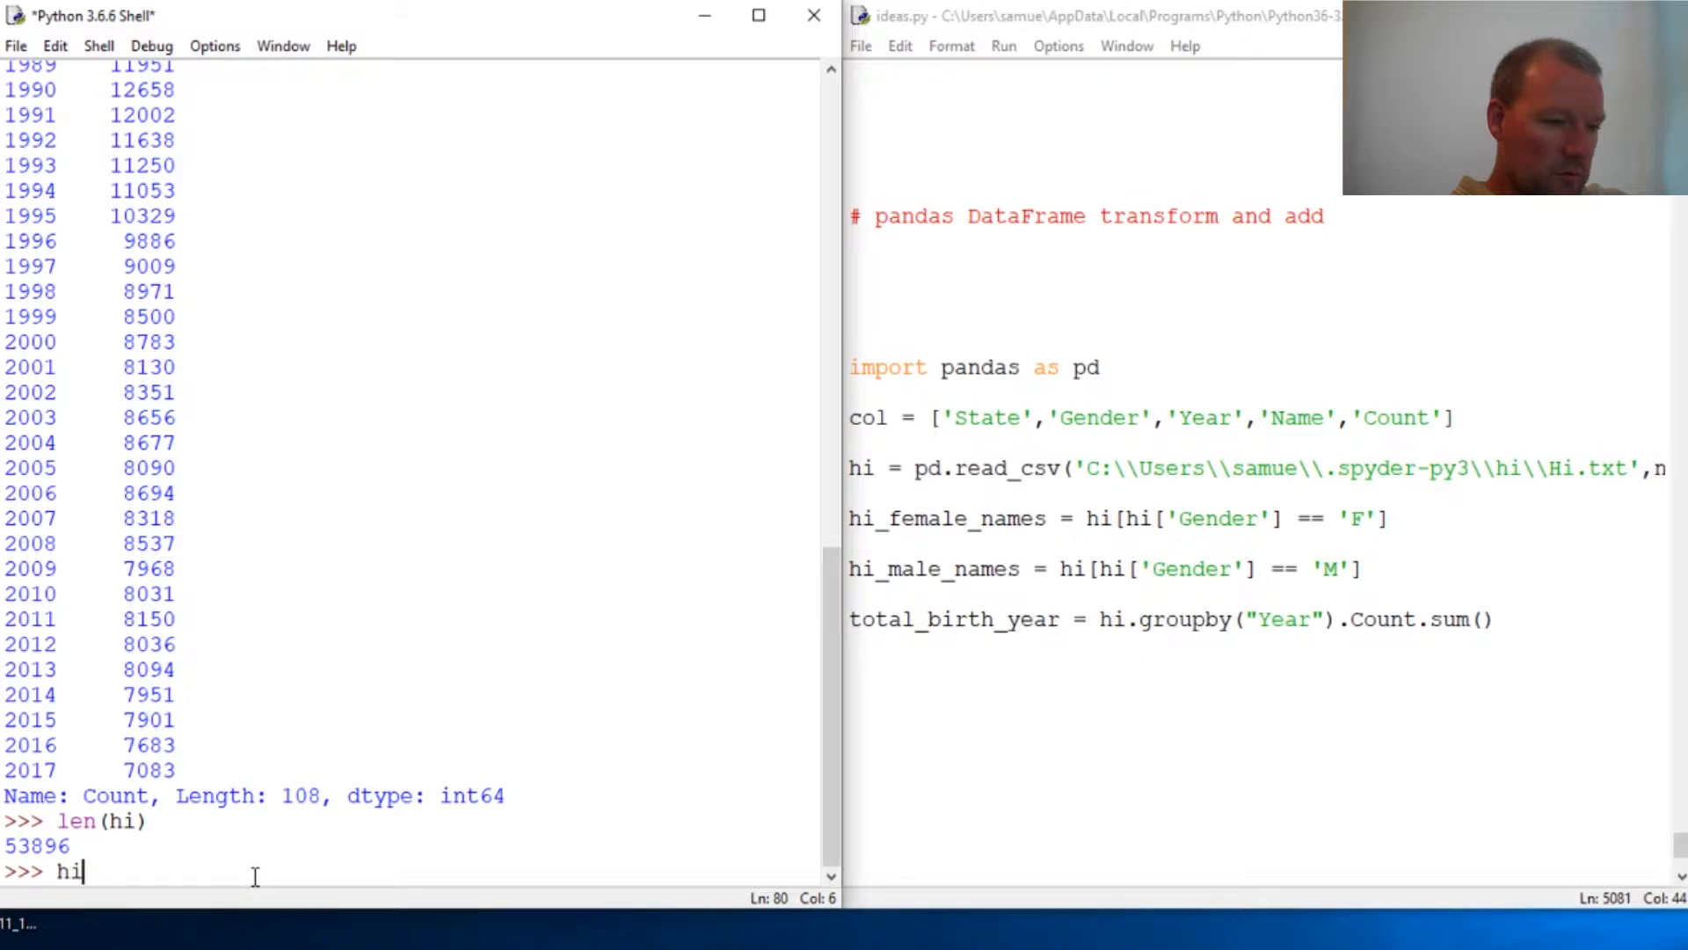
type("dir(")
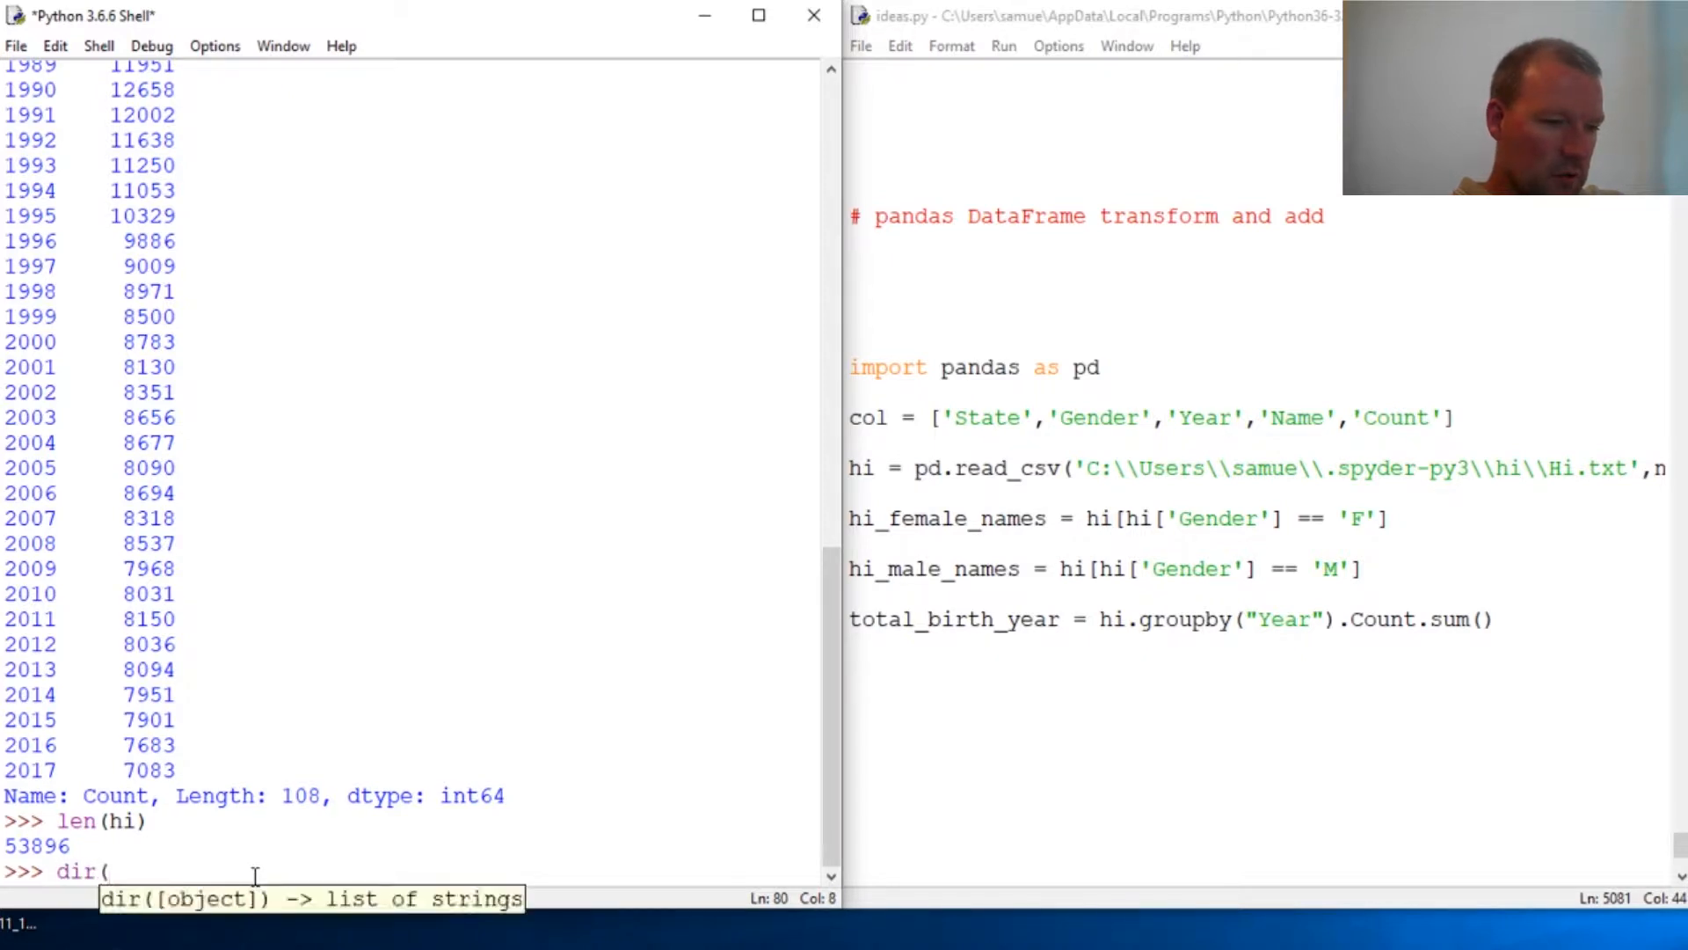
type("hi")
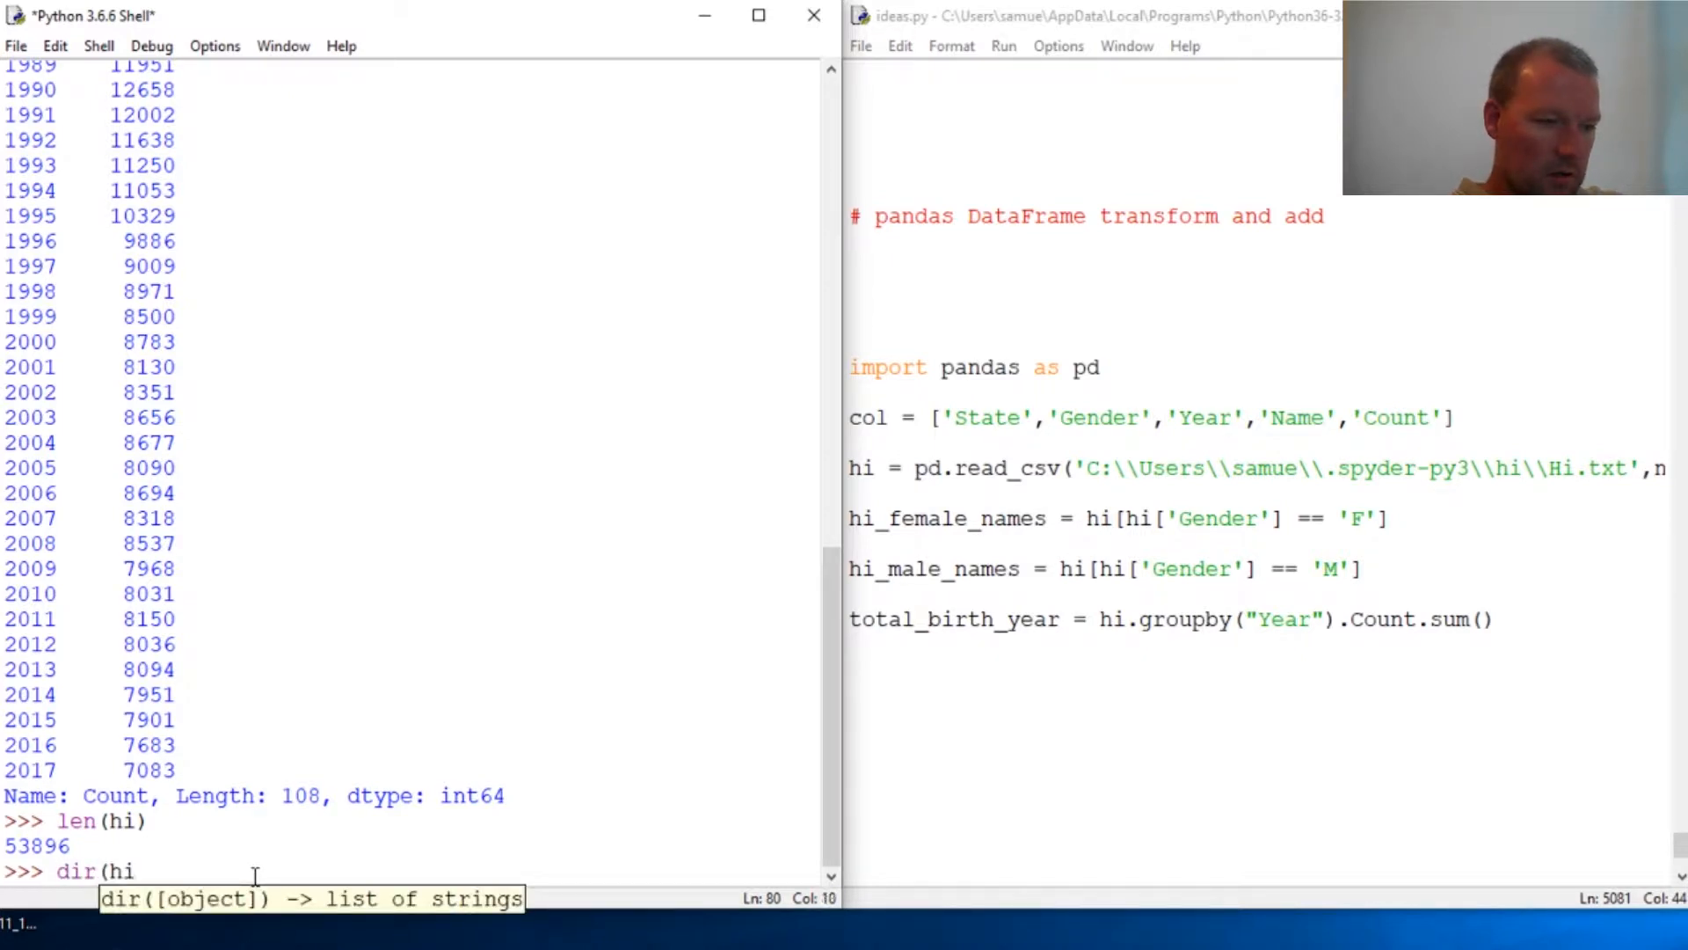
type(".")
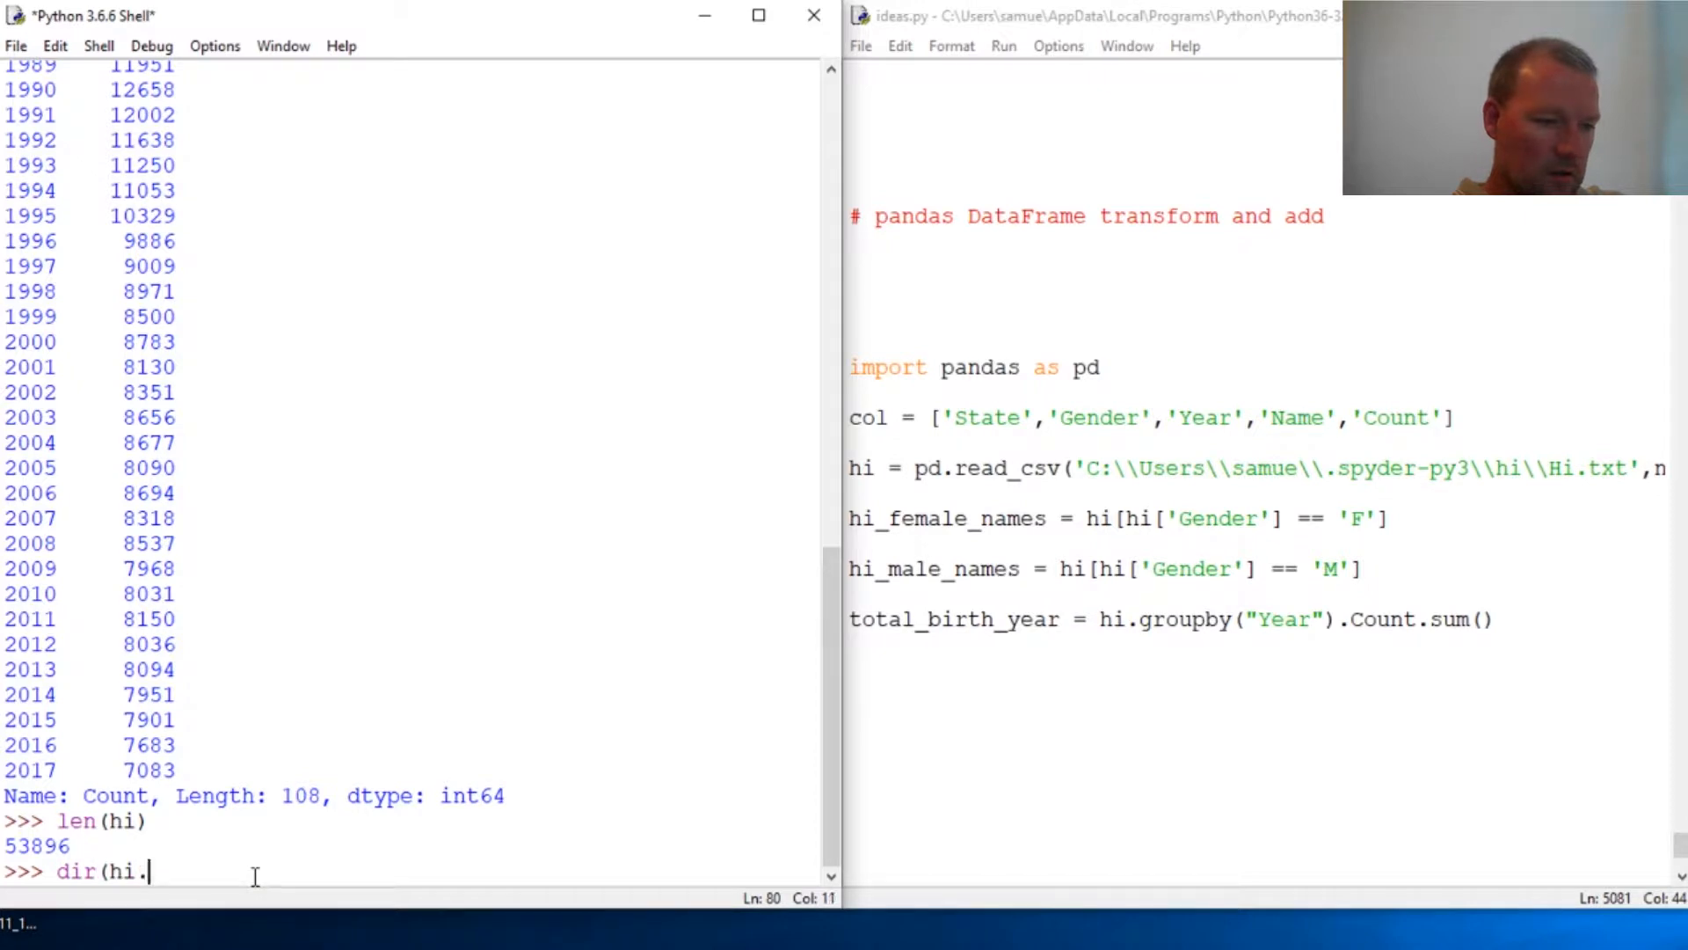
type("trand")
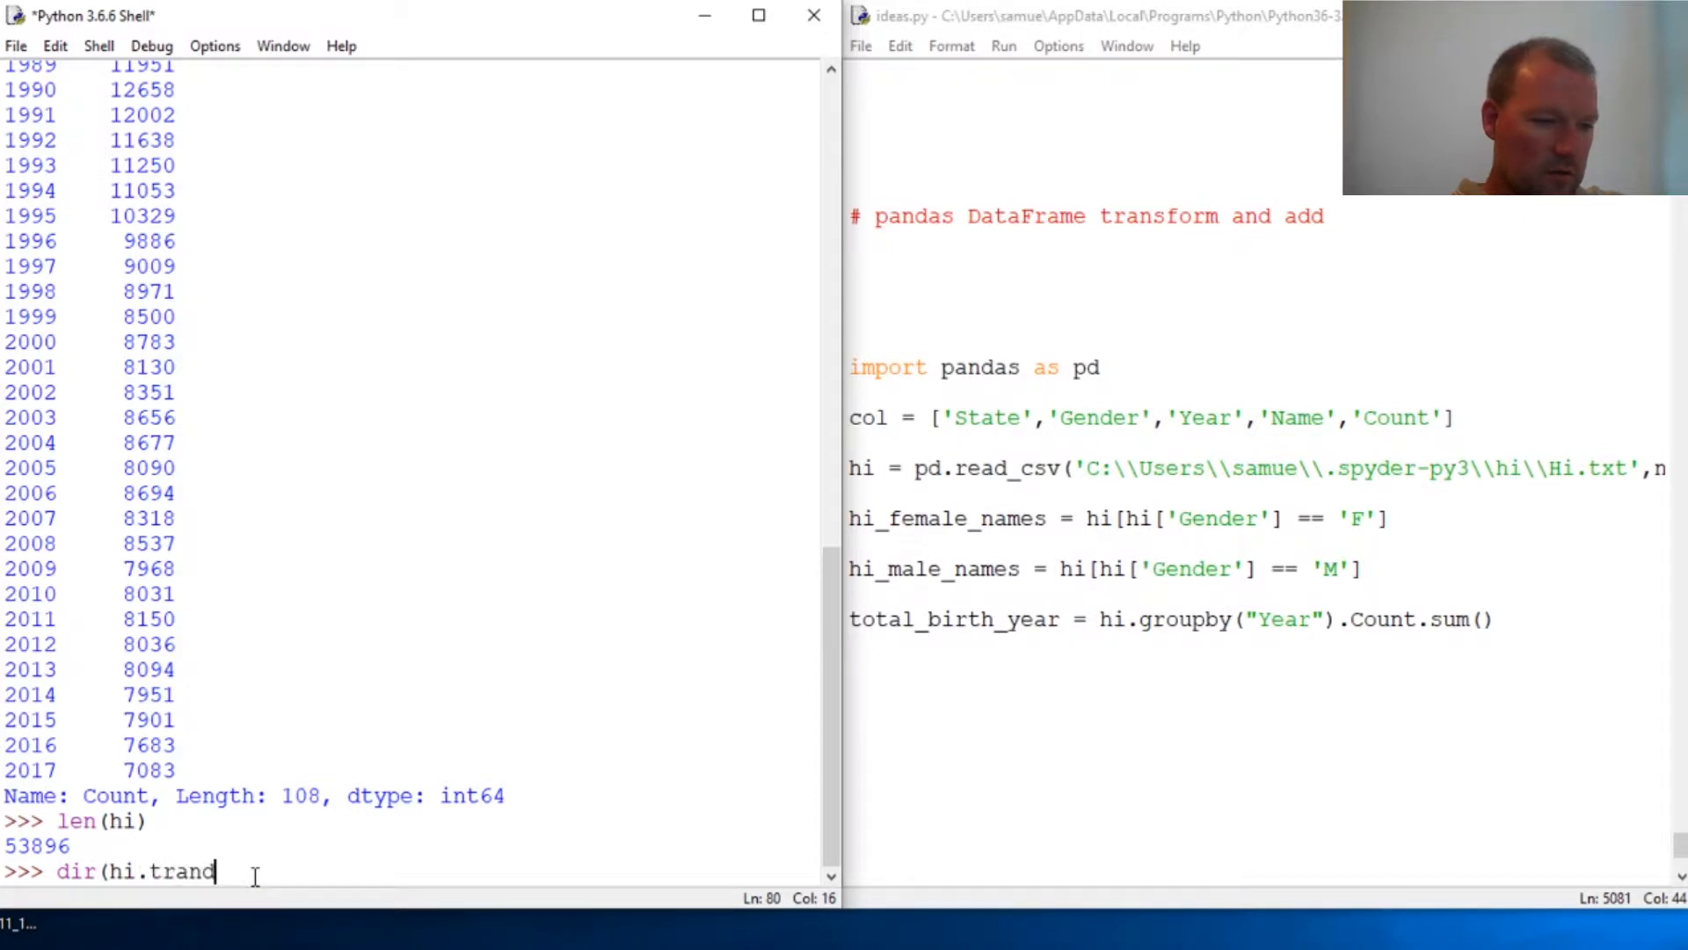
key("Return")
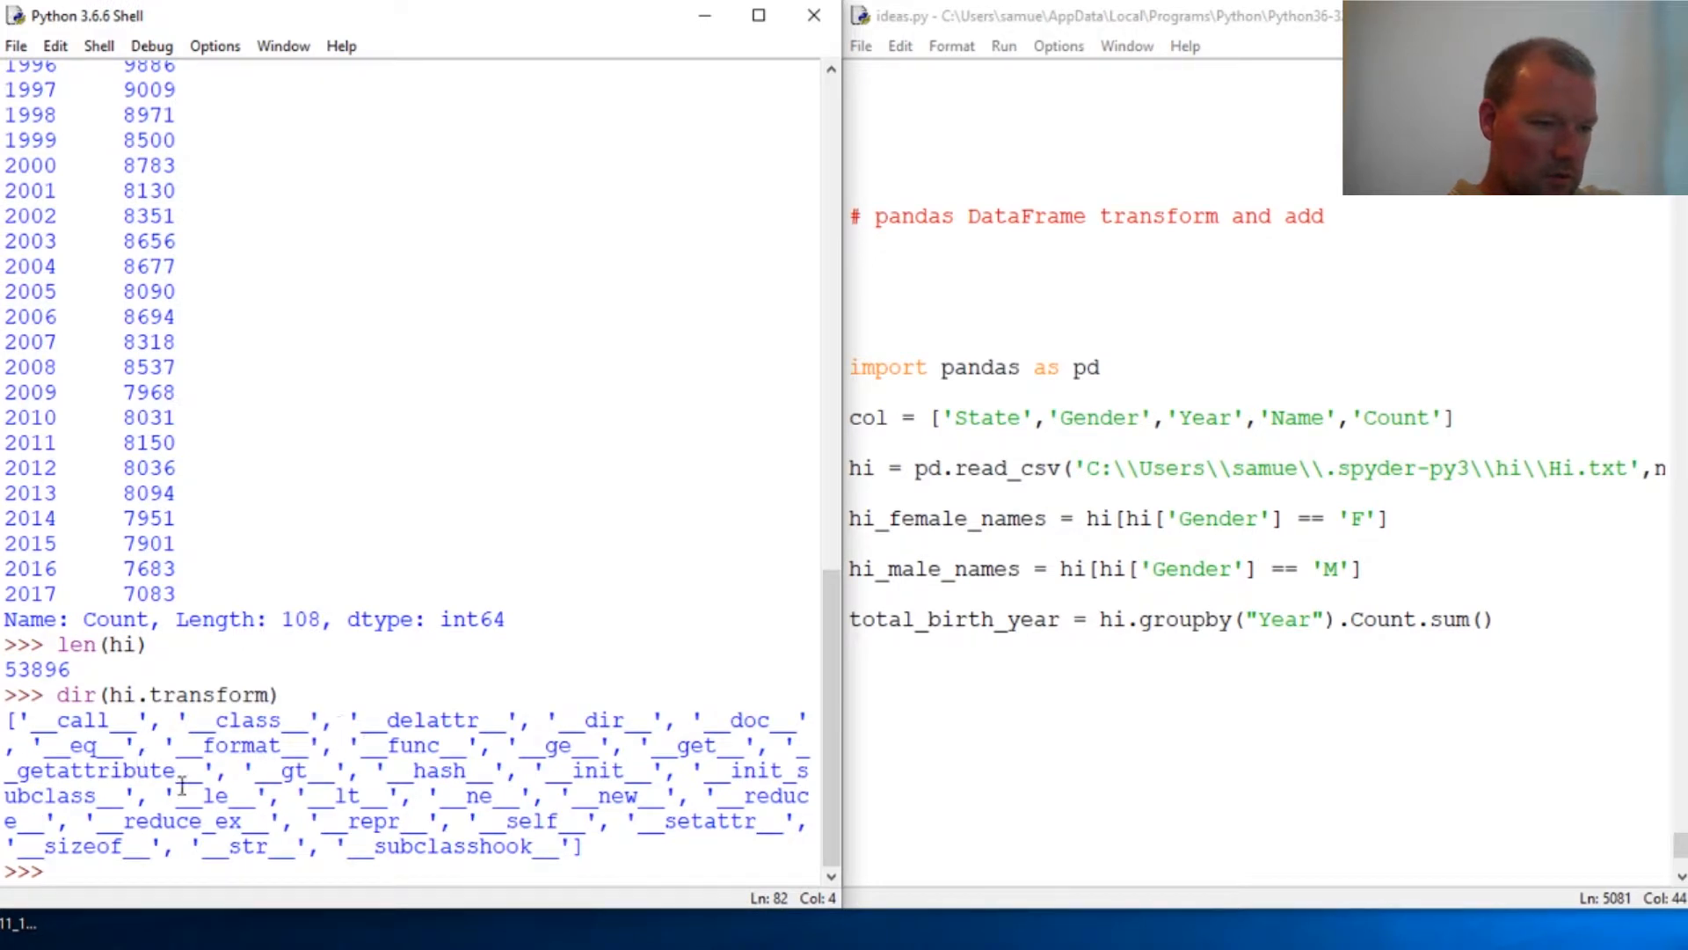
Step: Run help(hi.transform) and scroll through the DataFrame.transform docstring
type("hel(")
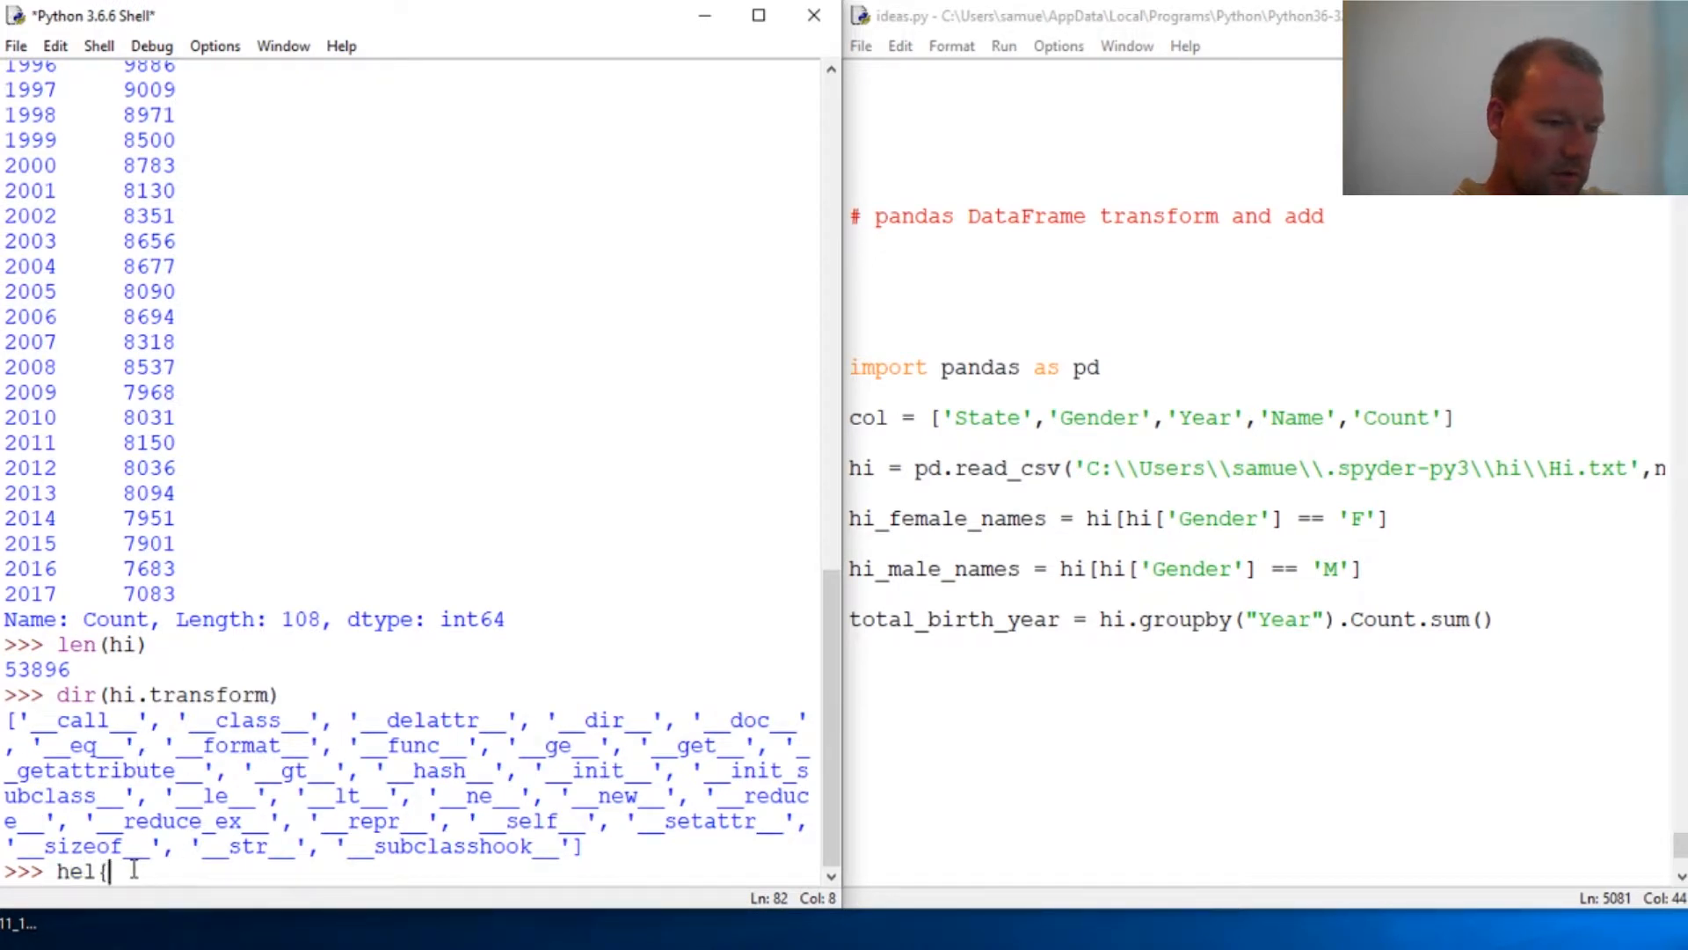
type("(")
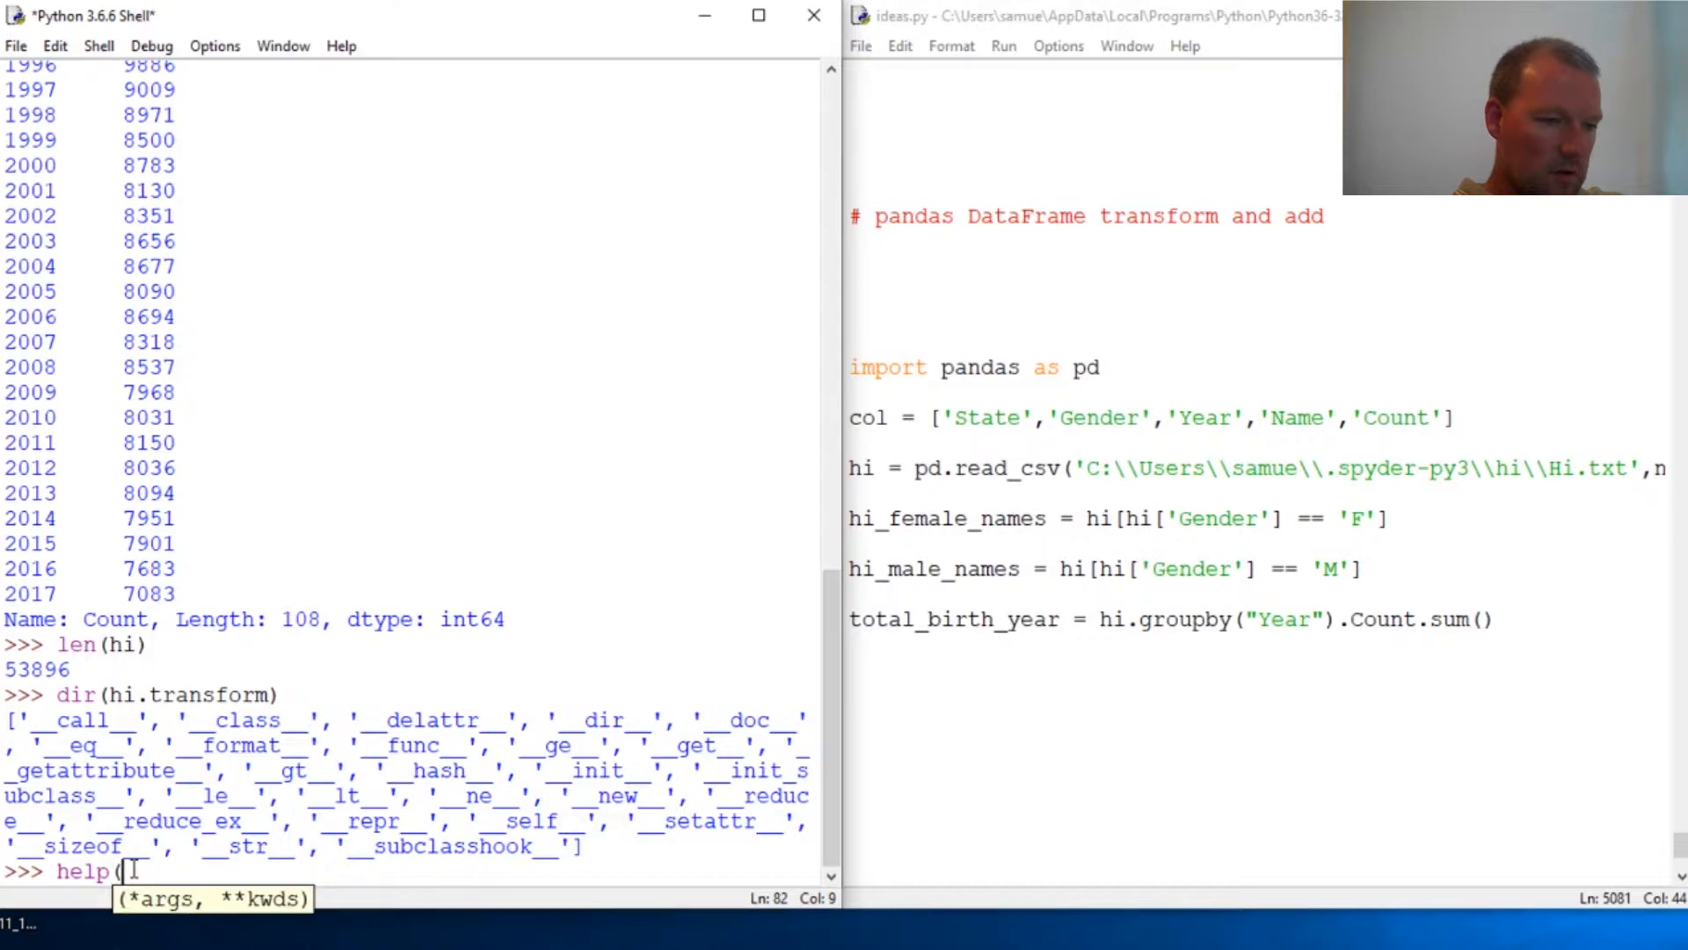
type("hi.tran")
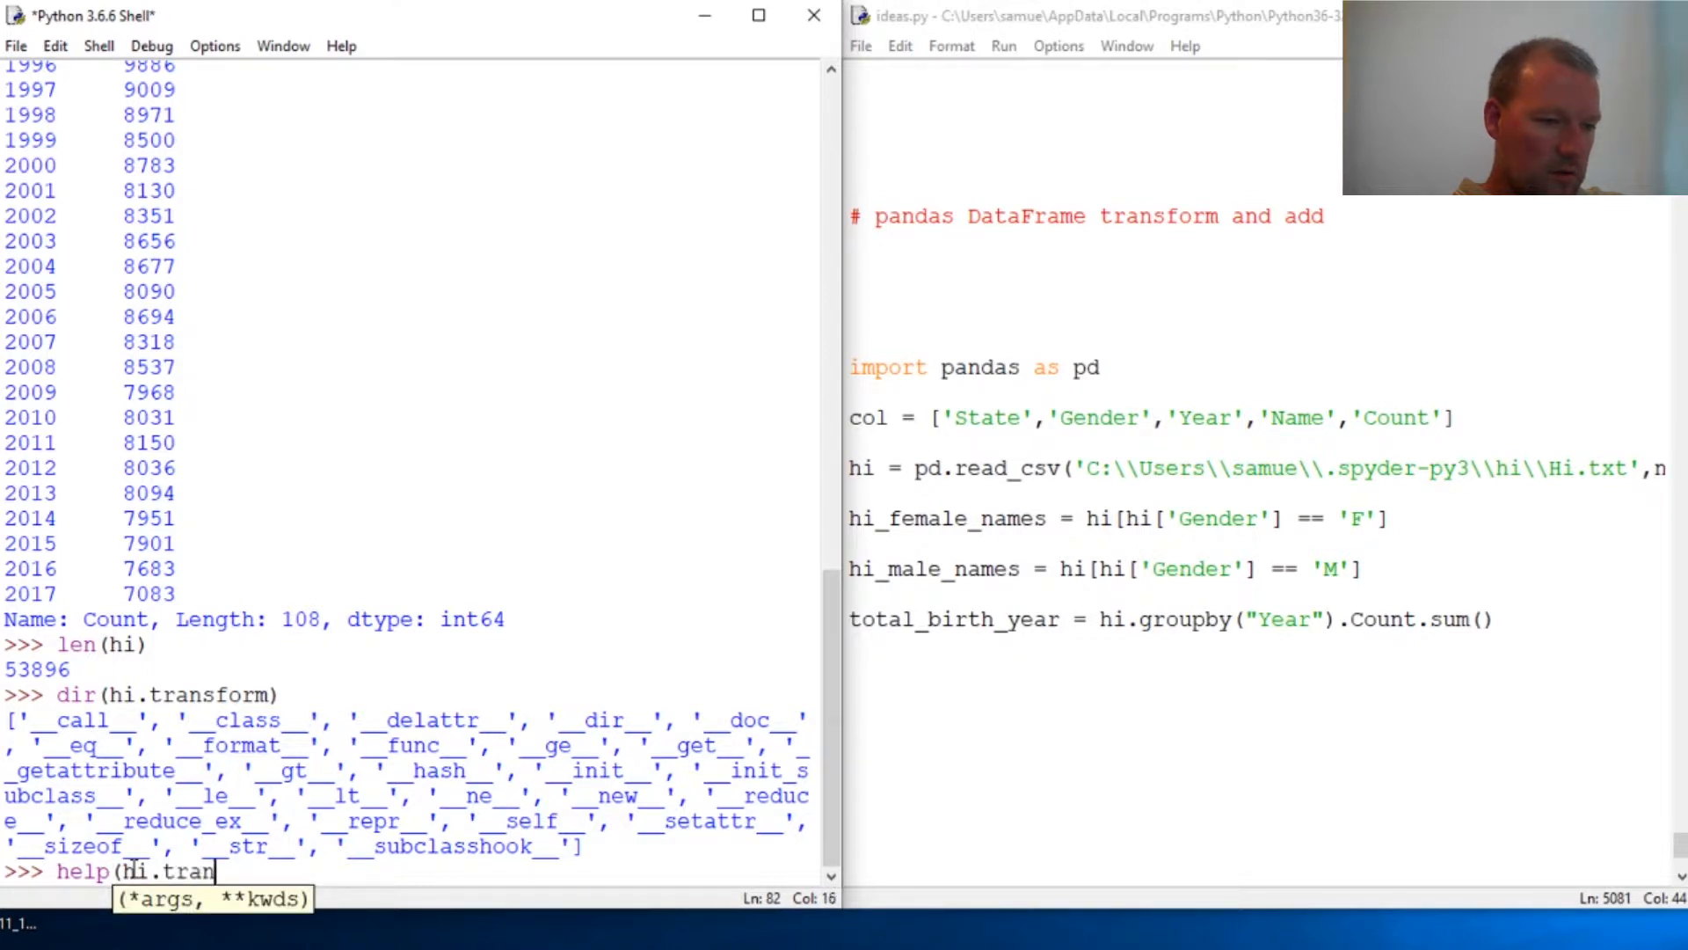
key("Return")
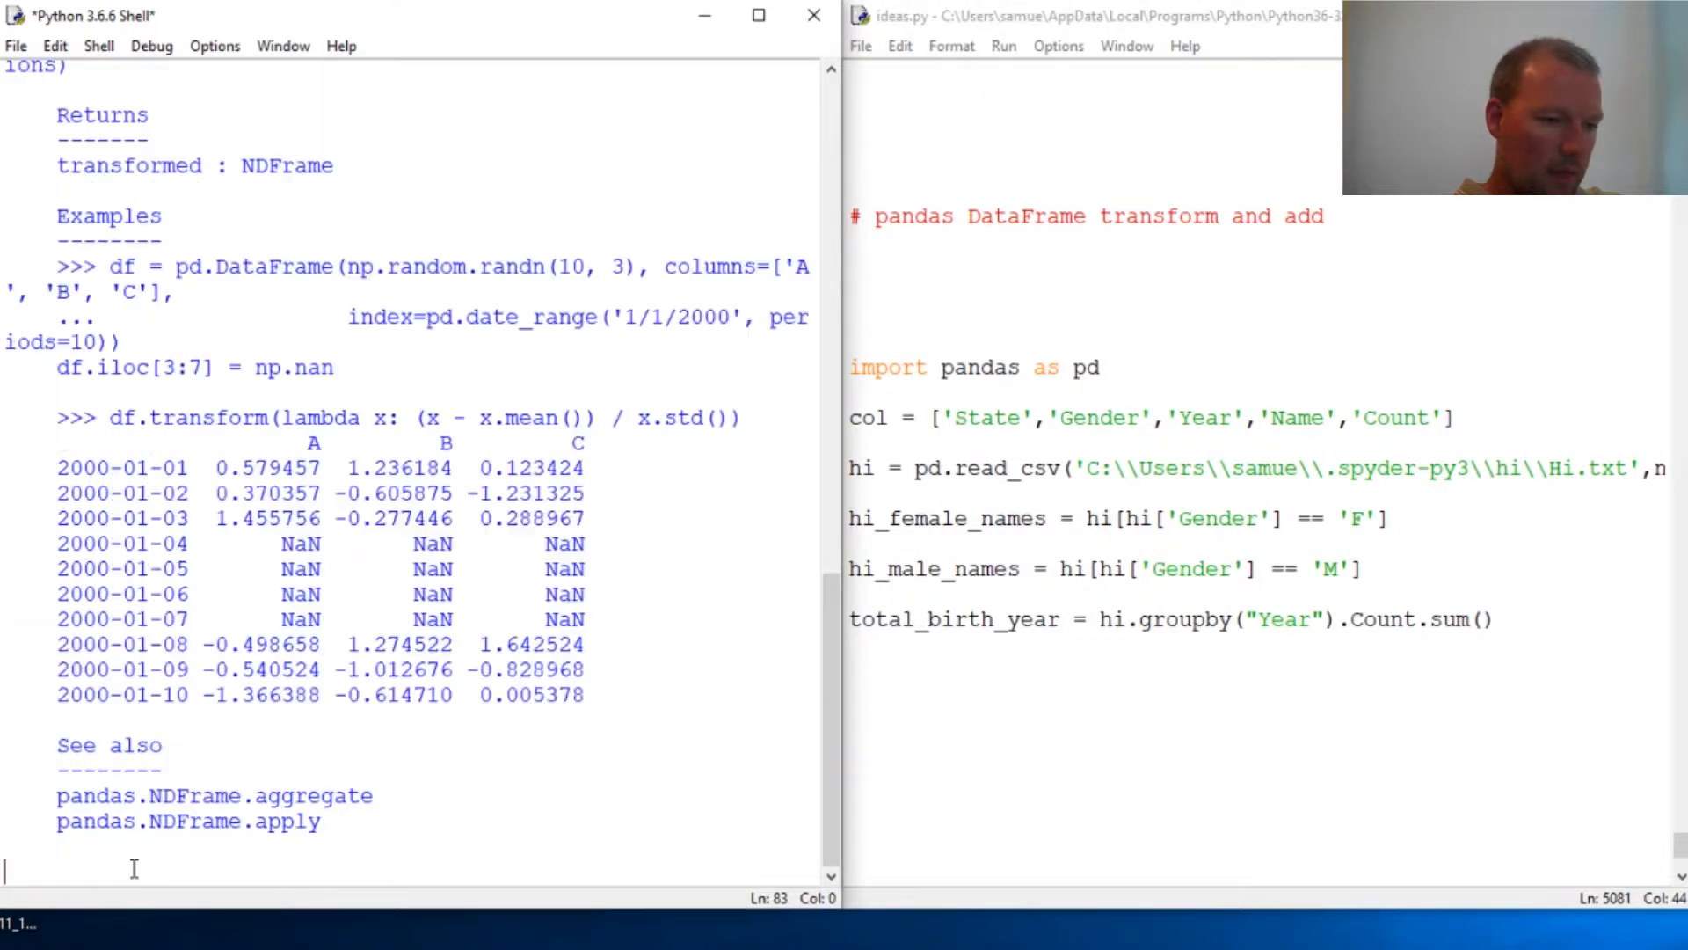
scroll("up", 3)
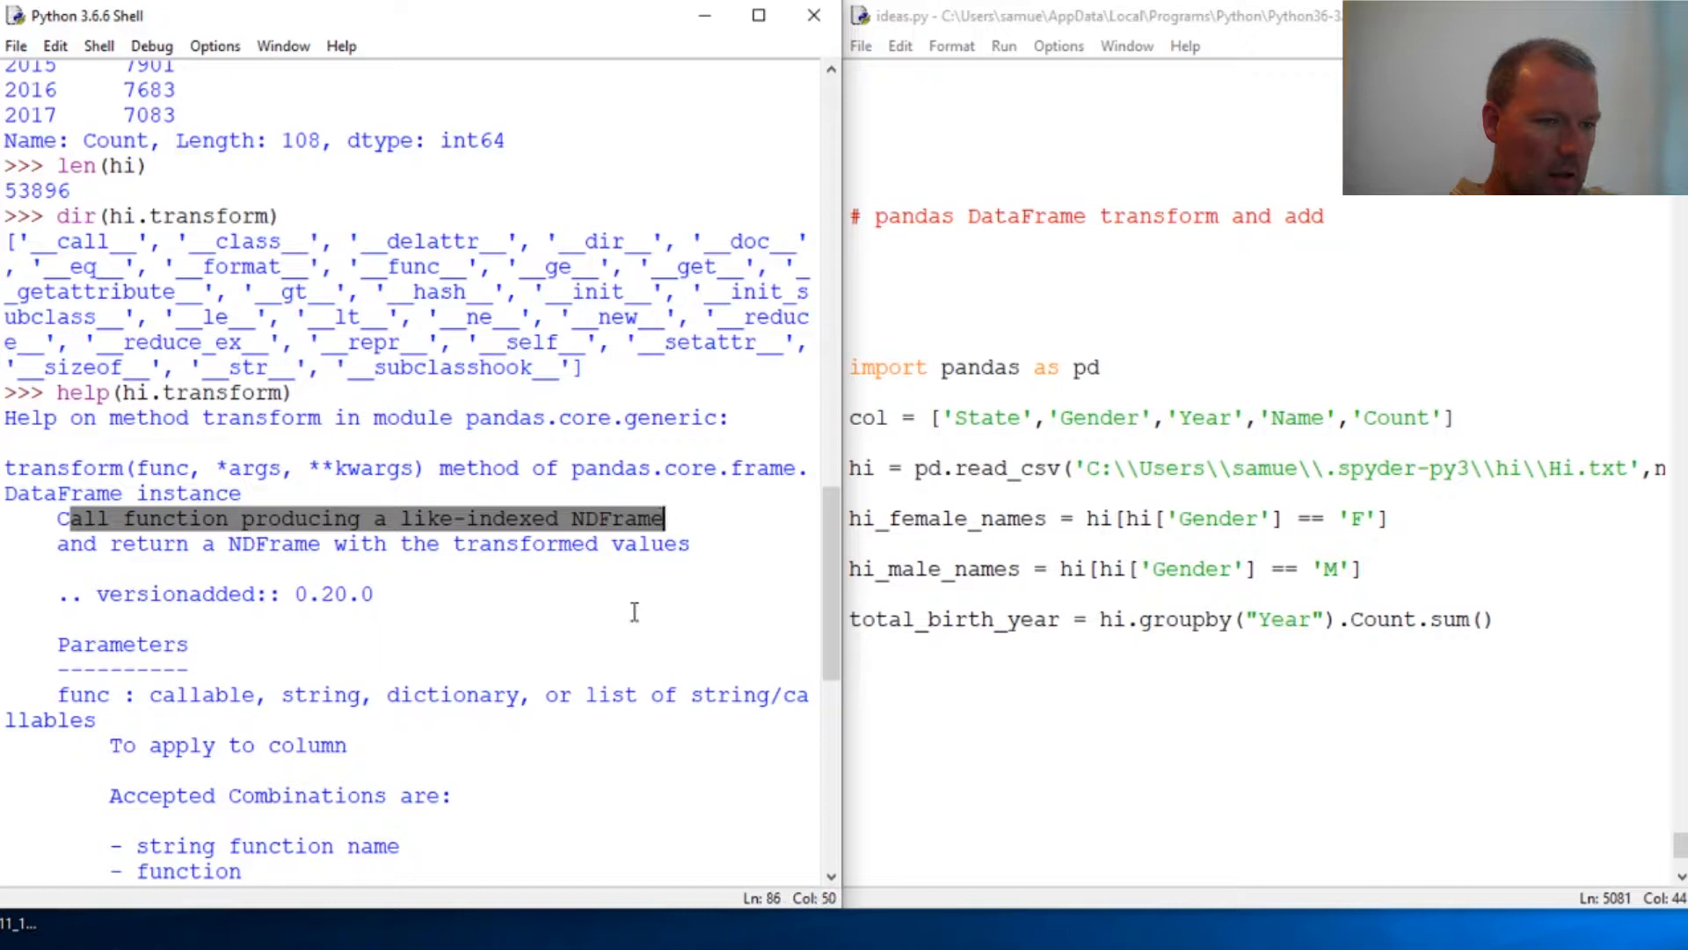
mouse_move(480, 661)
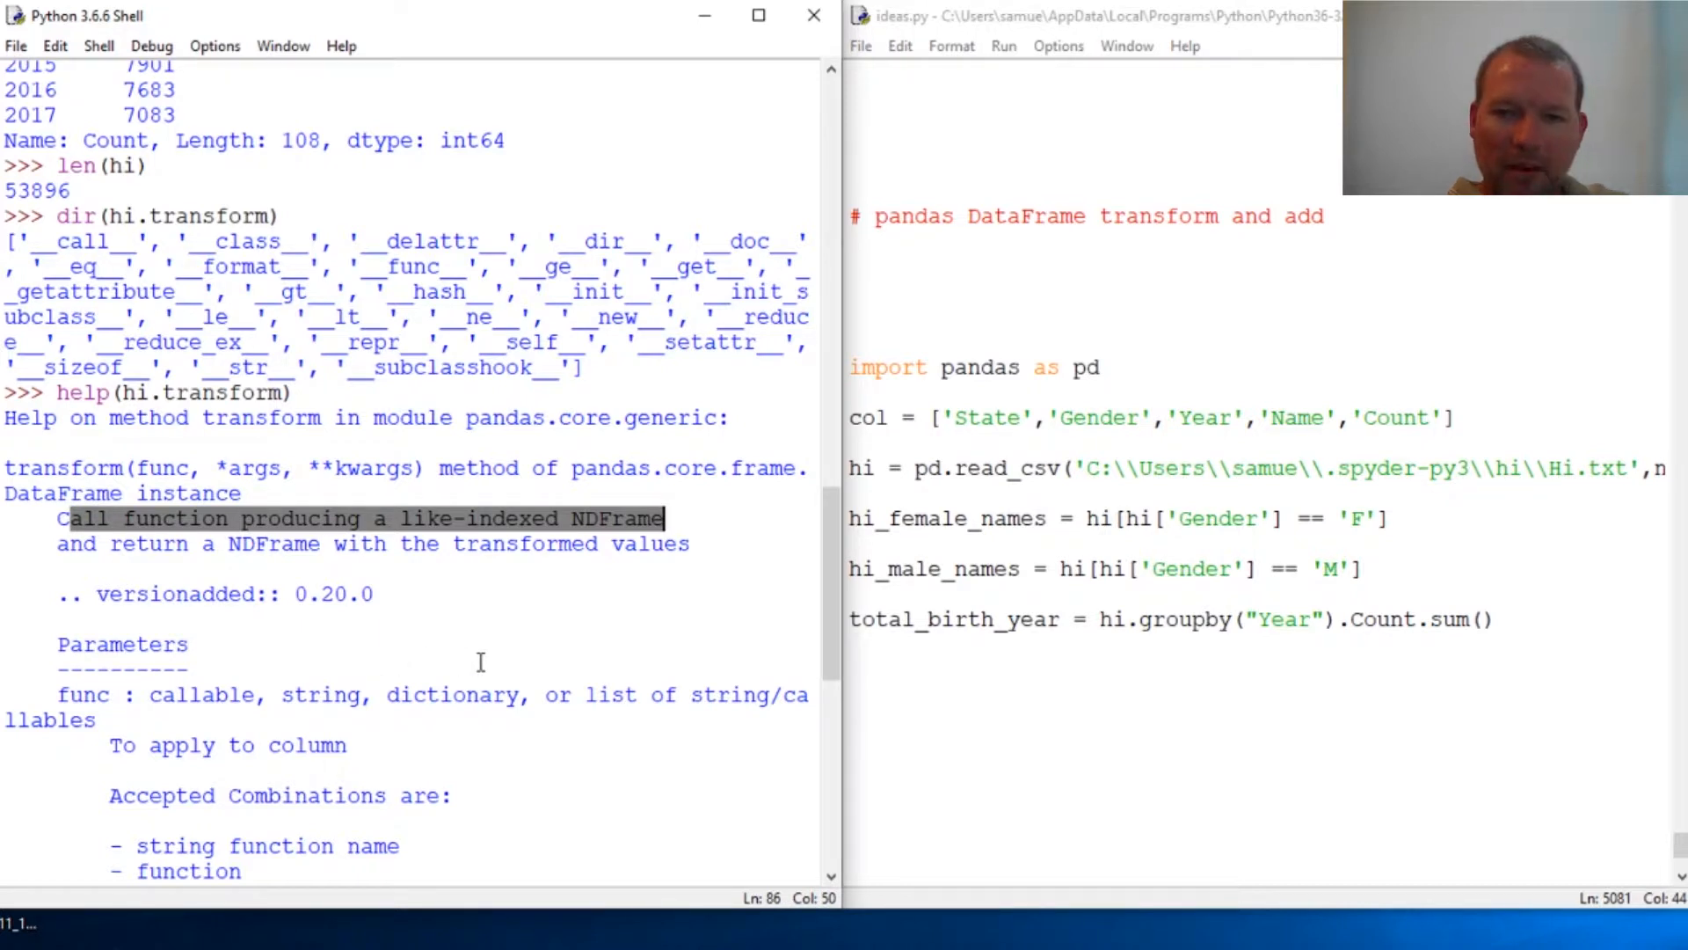
mouse_move(620, 584)
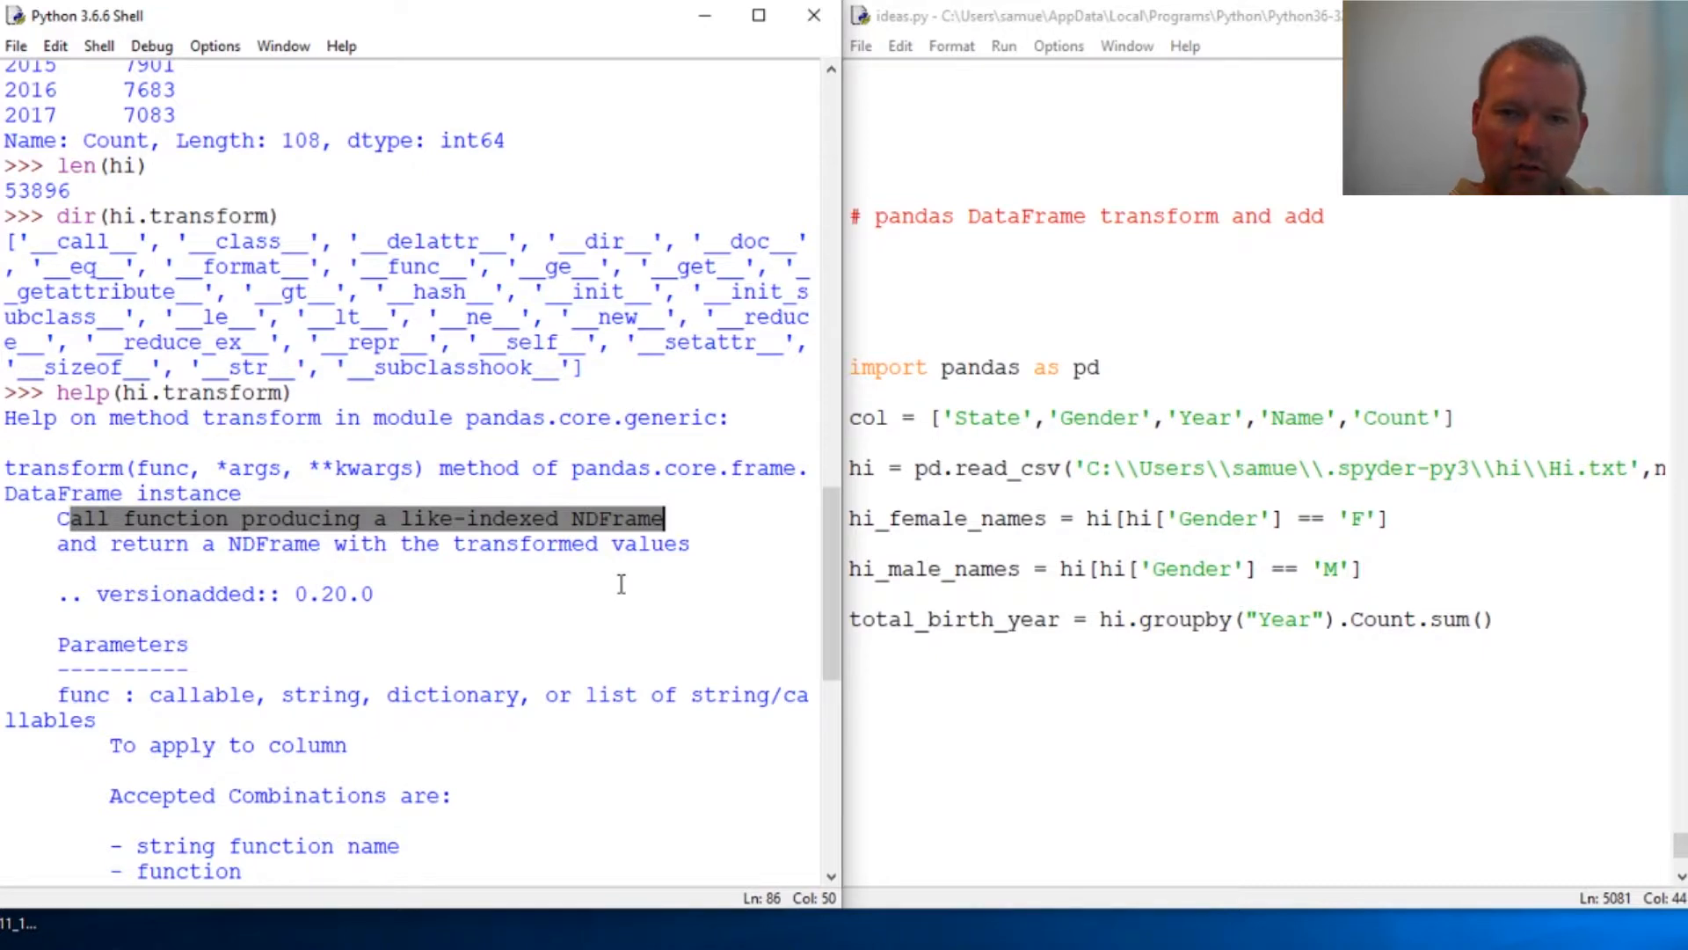
scroll("up", 3)
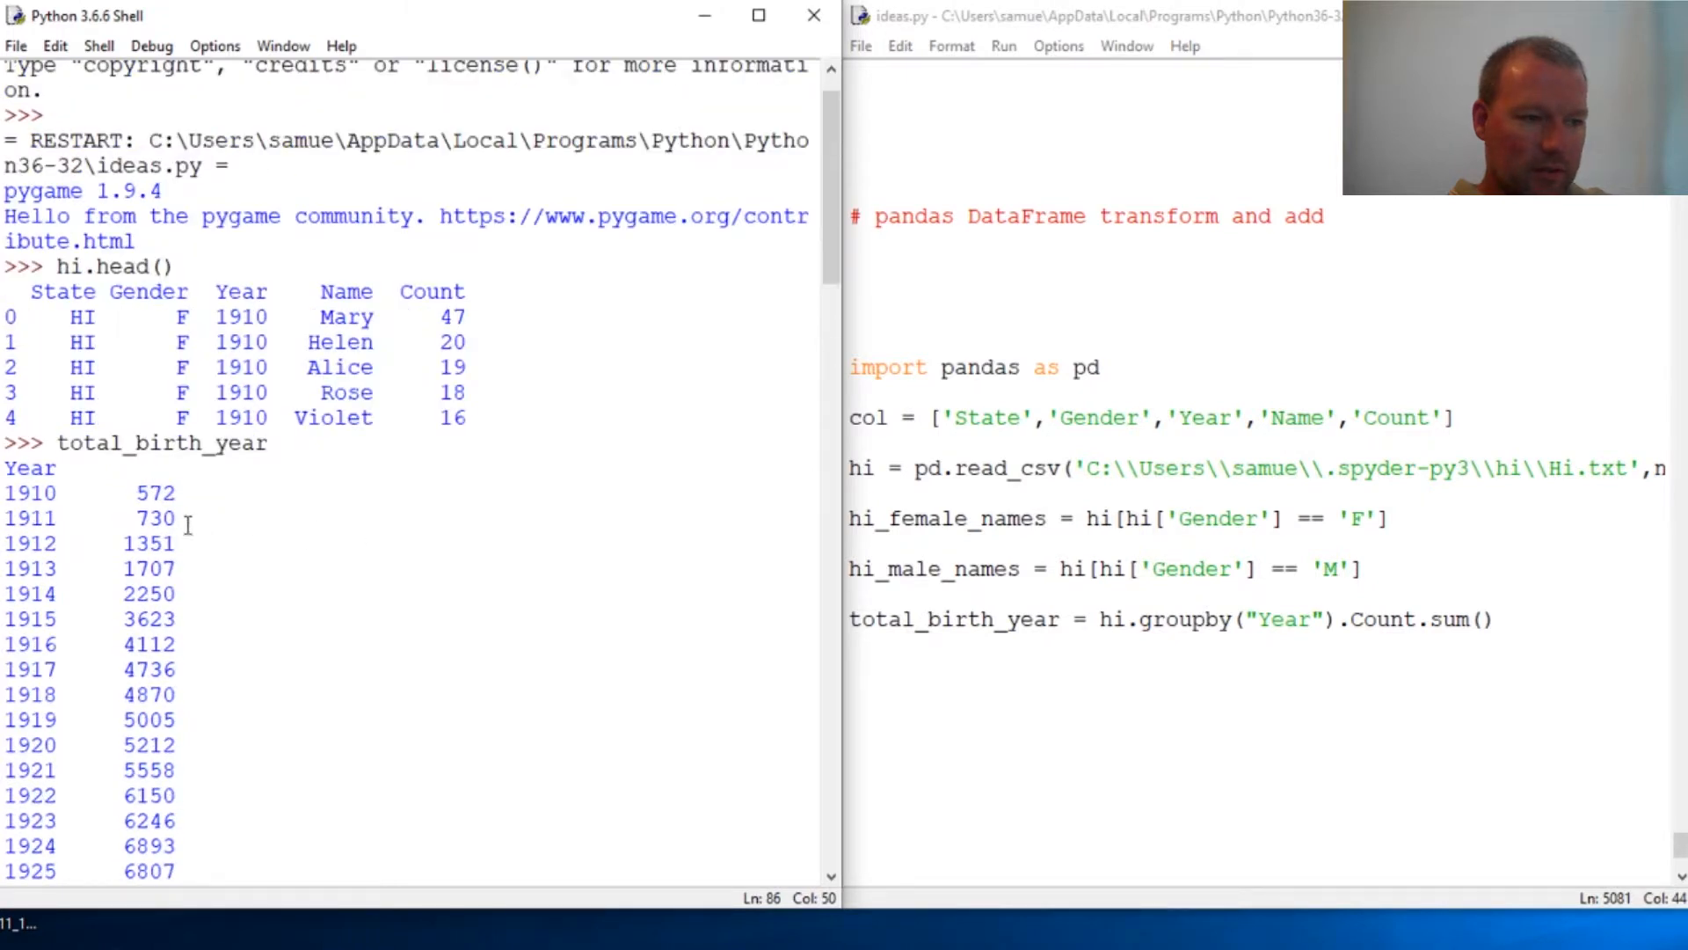
mouse_move(91, 486)
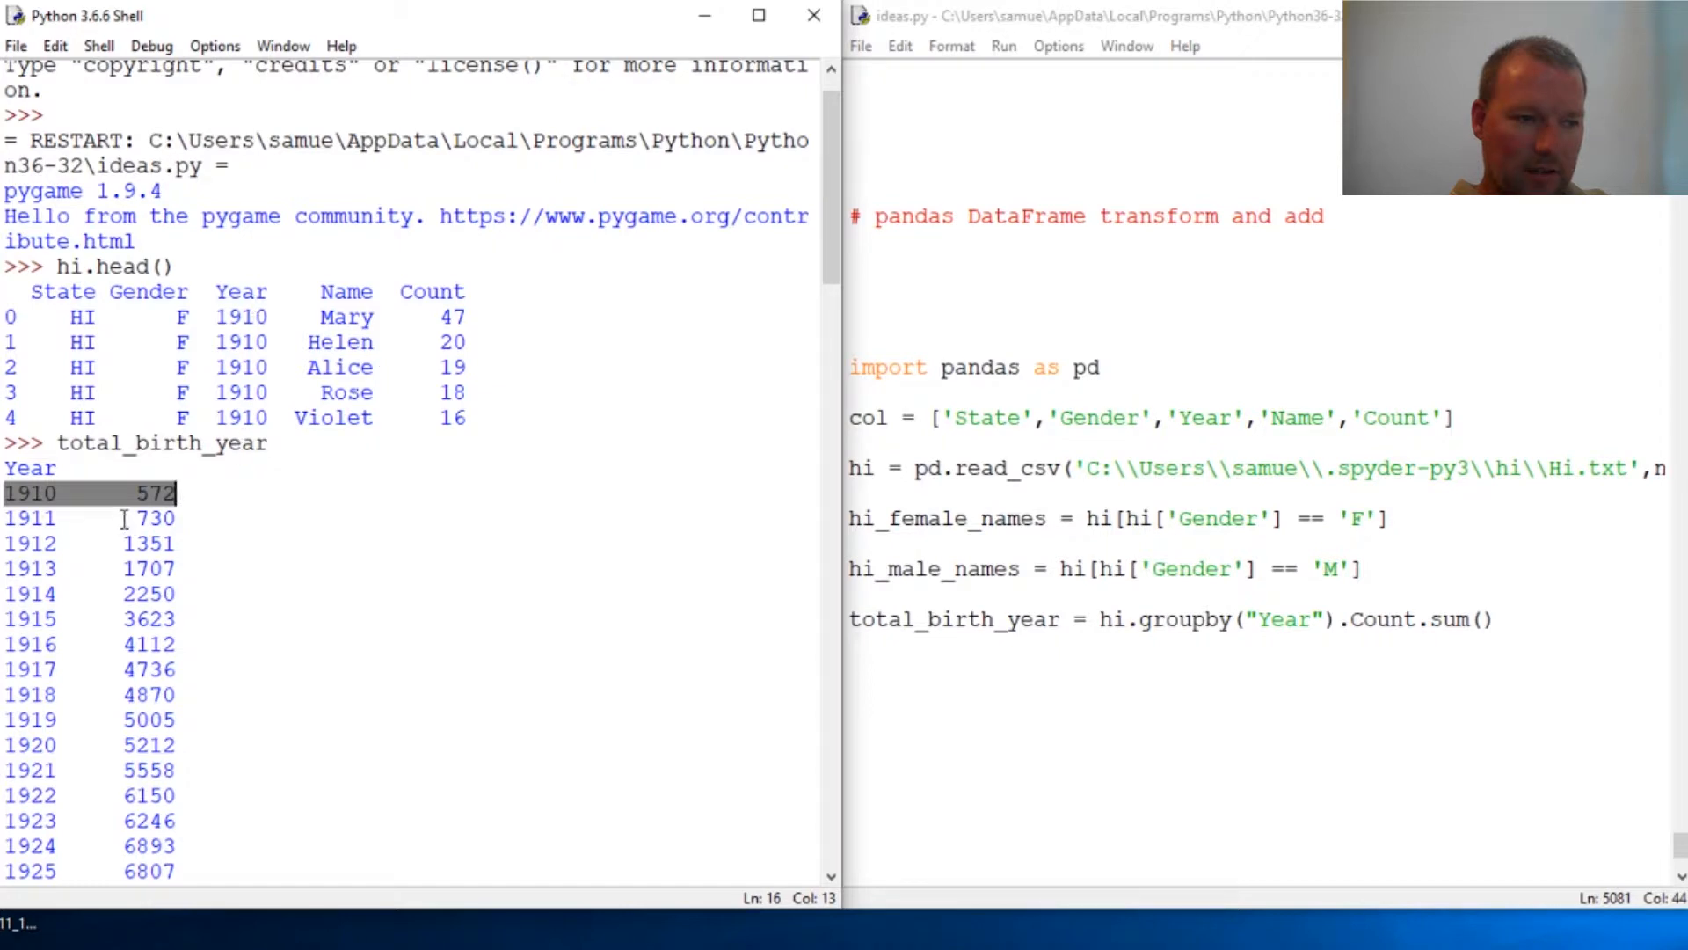
mouse_move(498, 374)
type("help(hi.transform)")
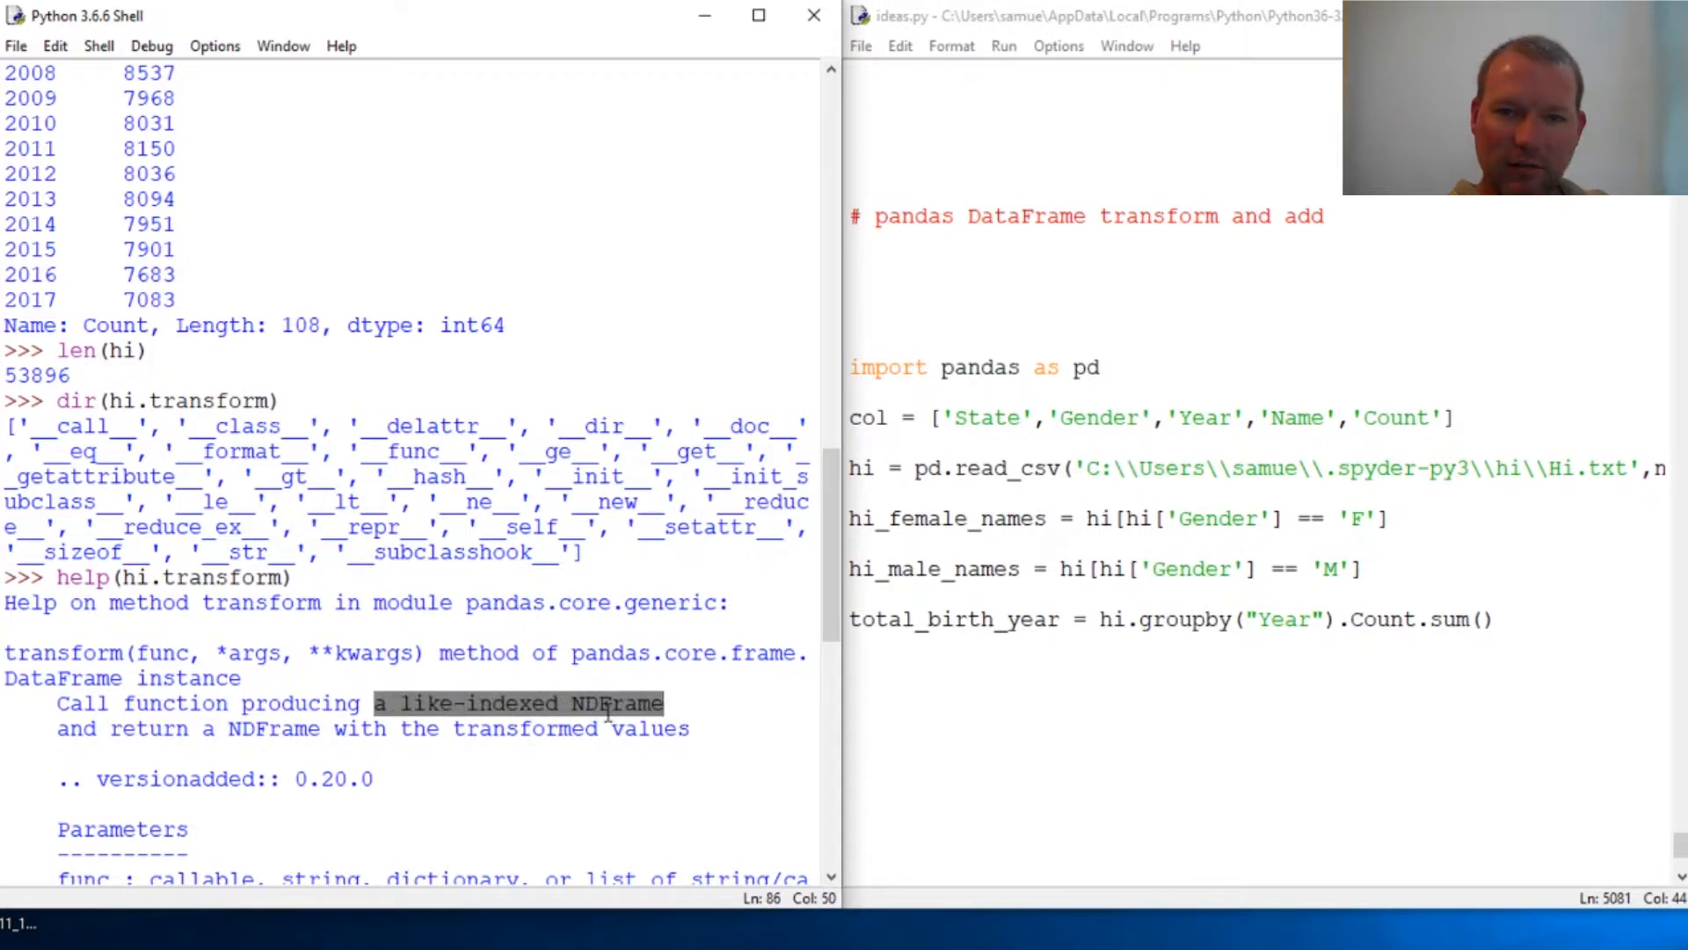
Step: Change total_birth_year to hi.groupby("Year").Count.transform('sum') and rerun ideas.py
scroll("up", 3)
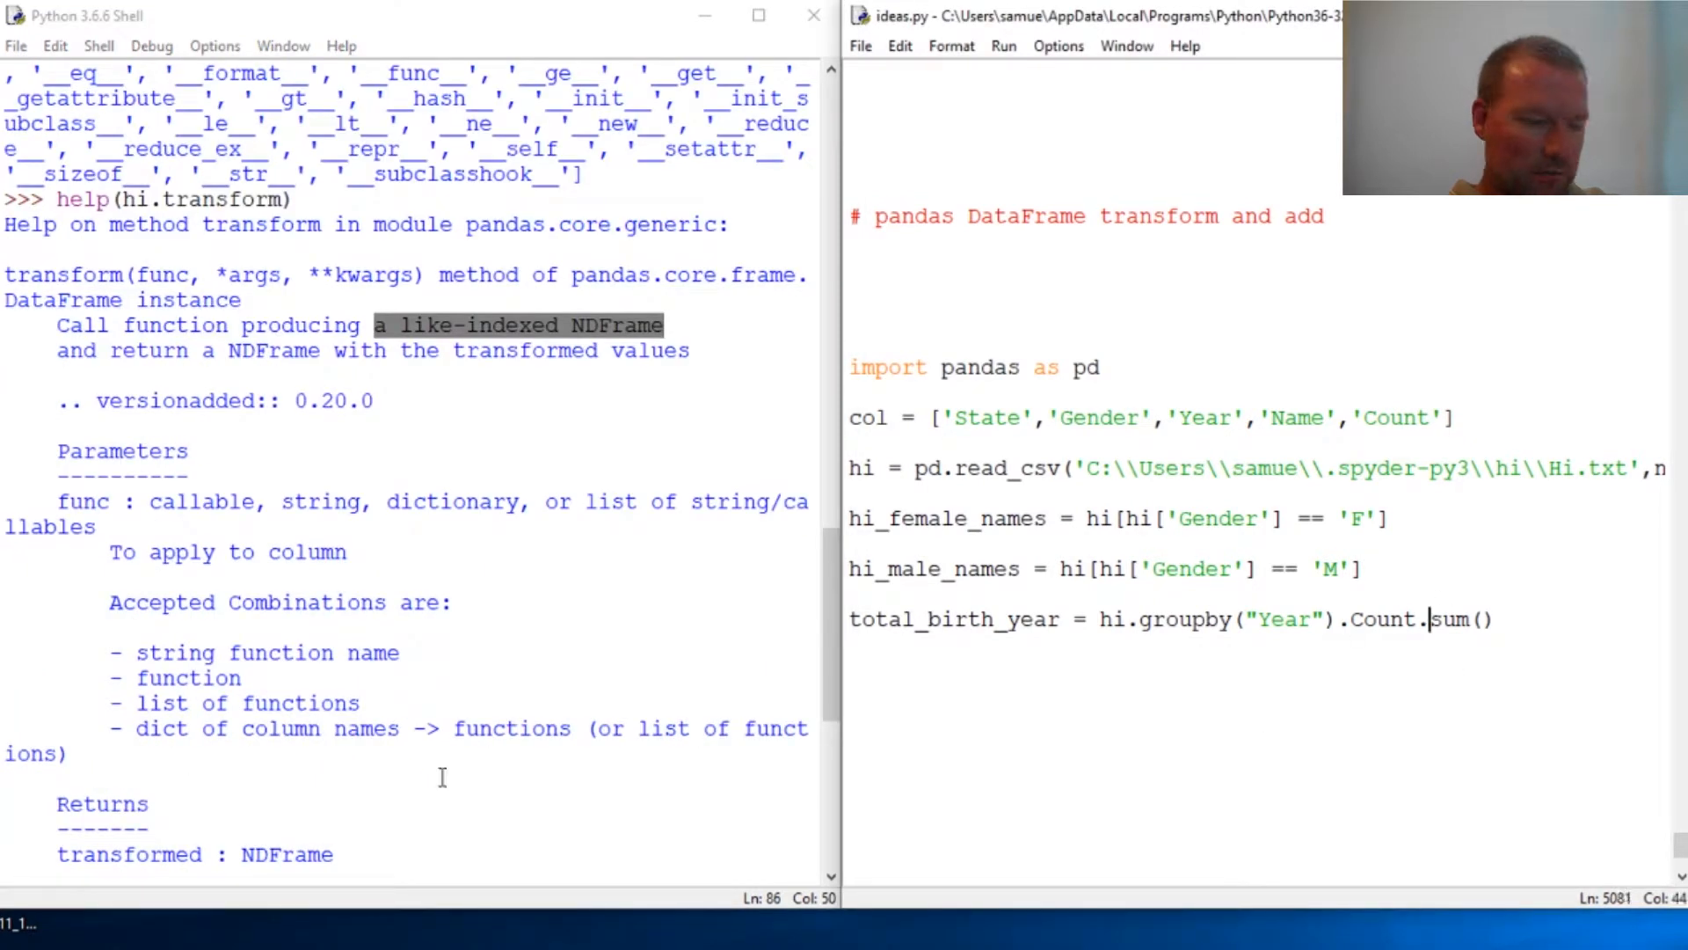
mouse_move(1497, 713)
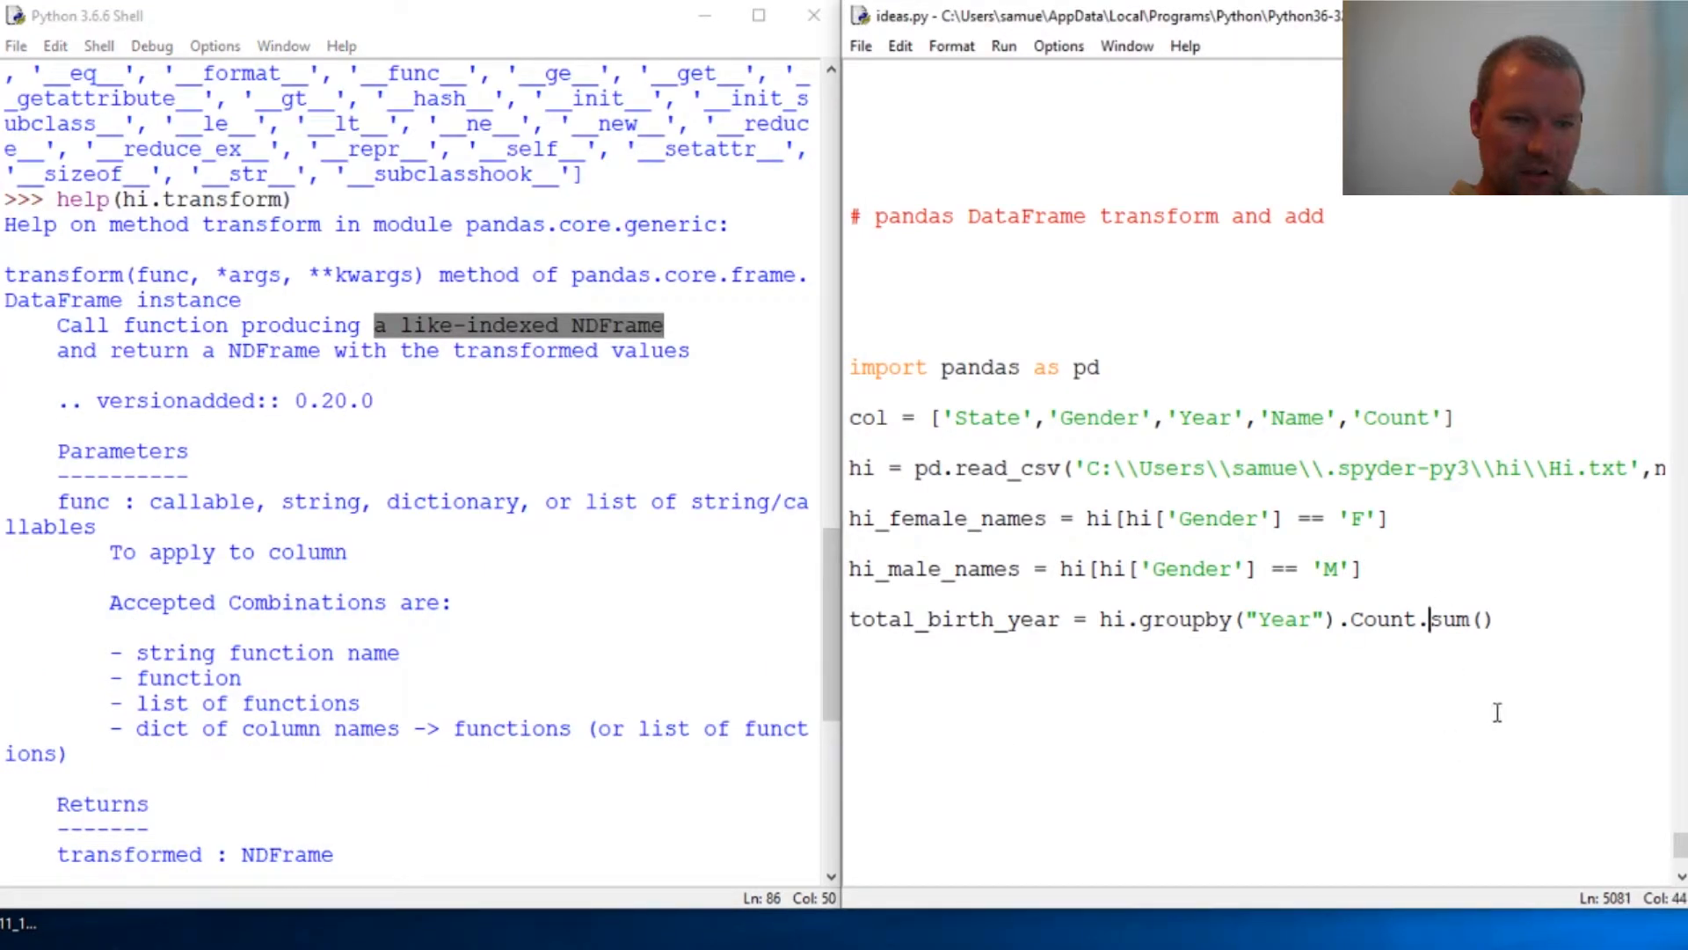
key("BackSpace")
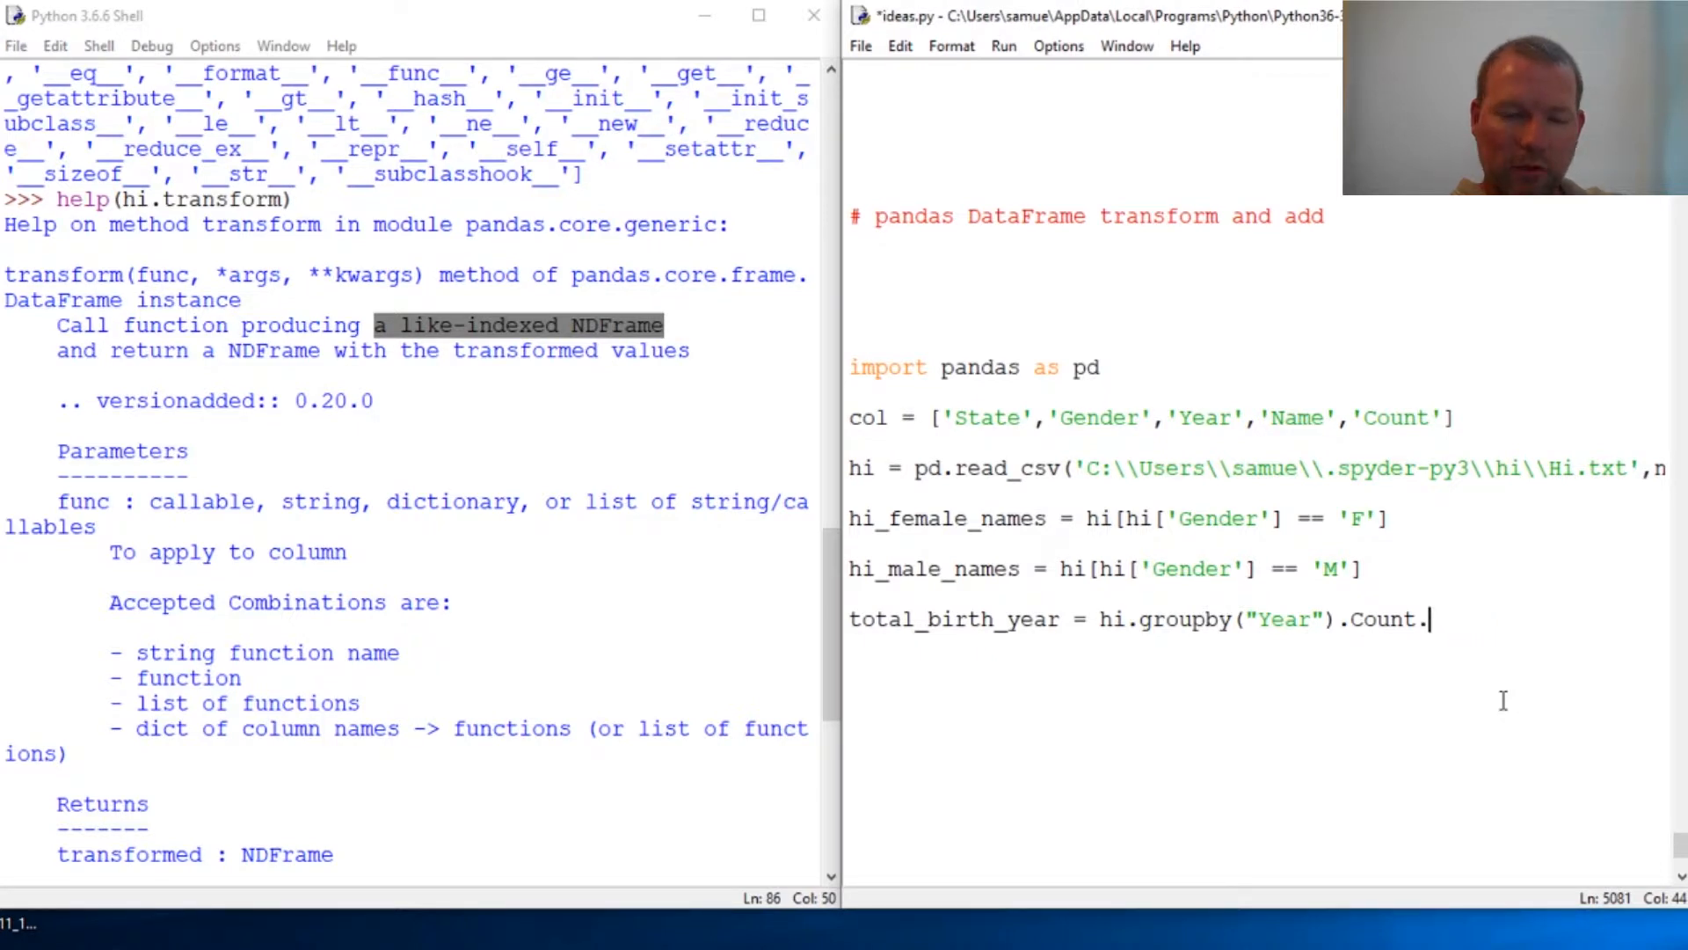
type("transof")
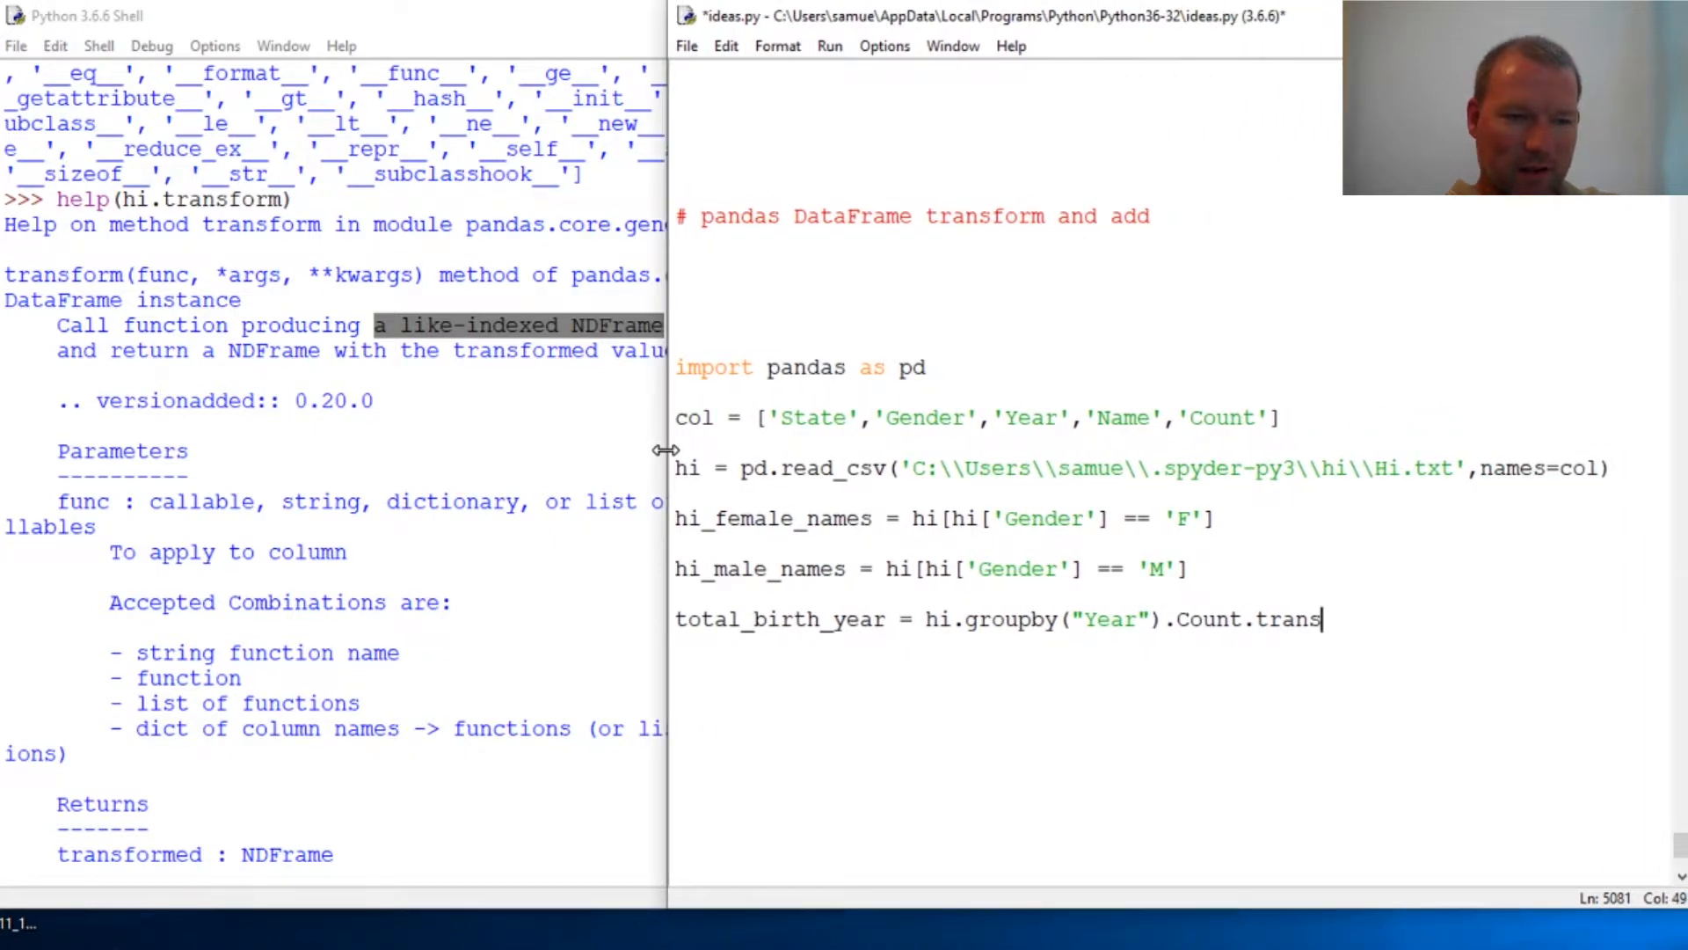
type("form")
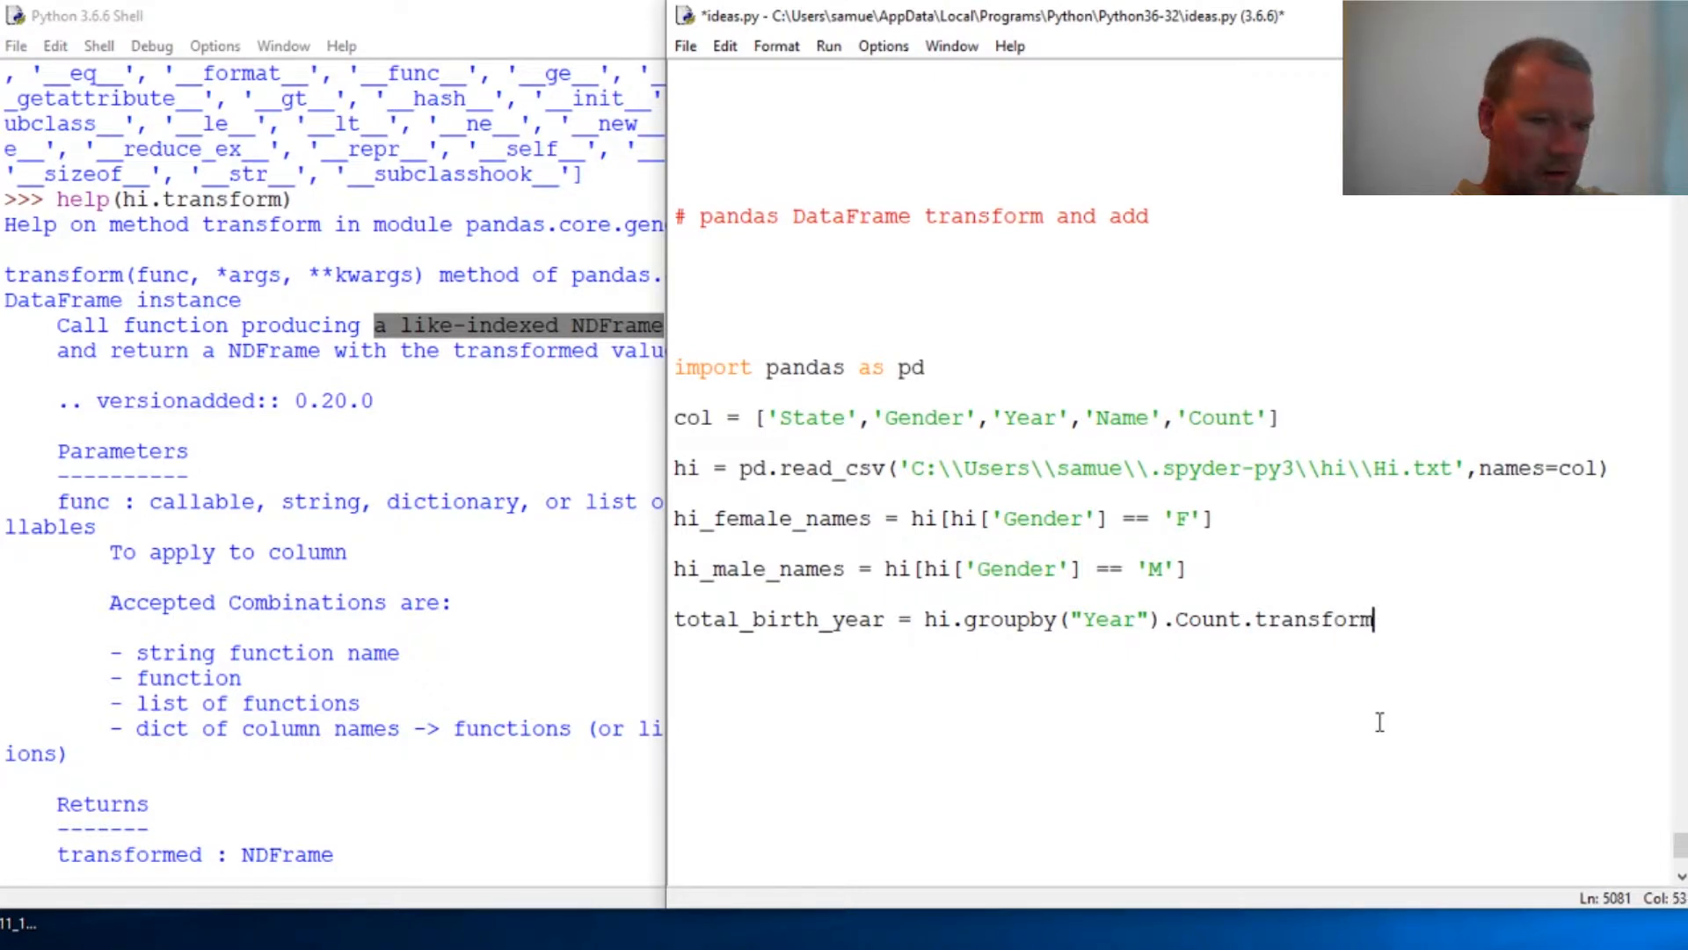
type("('")
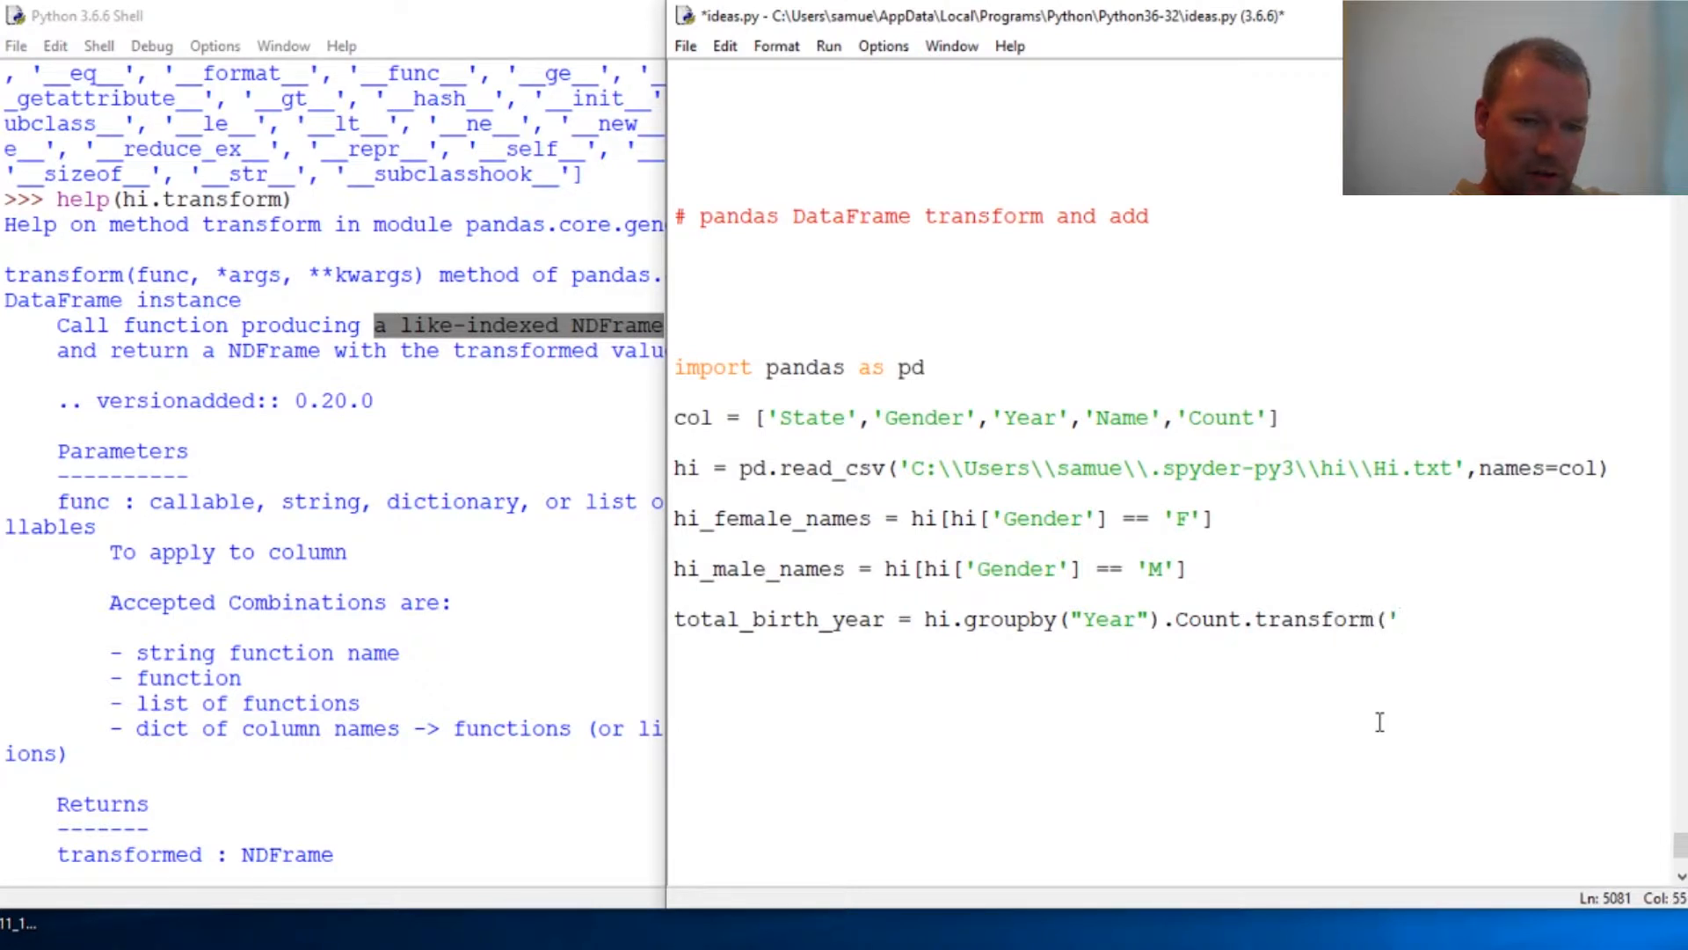
type("sum'")
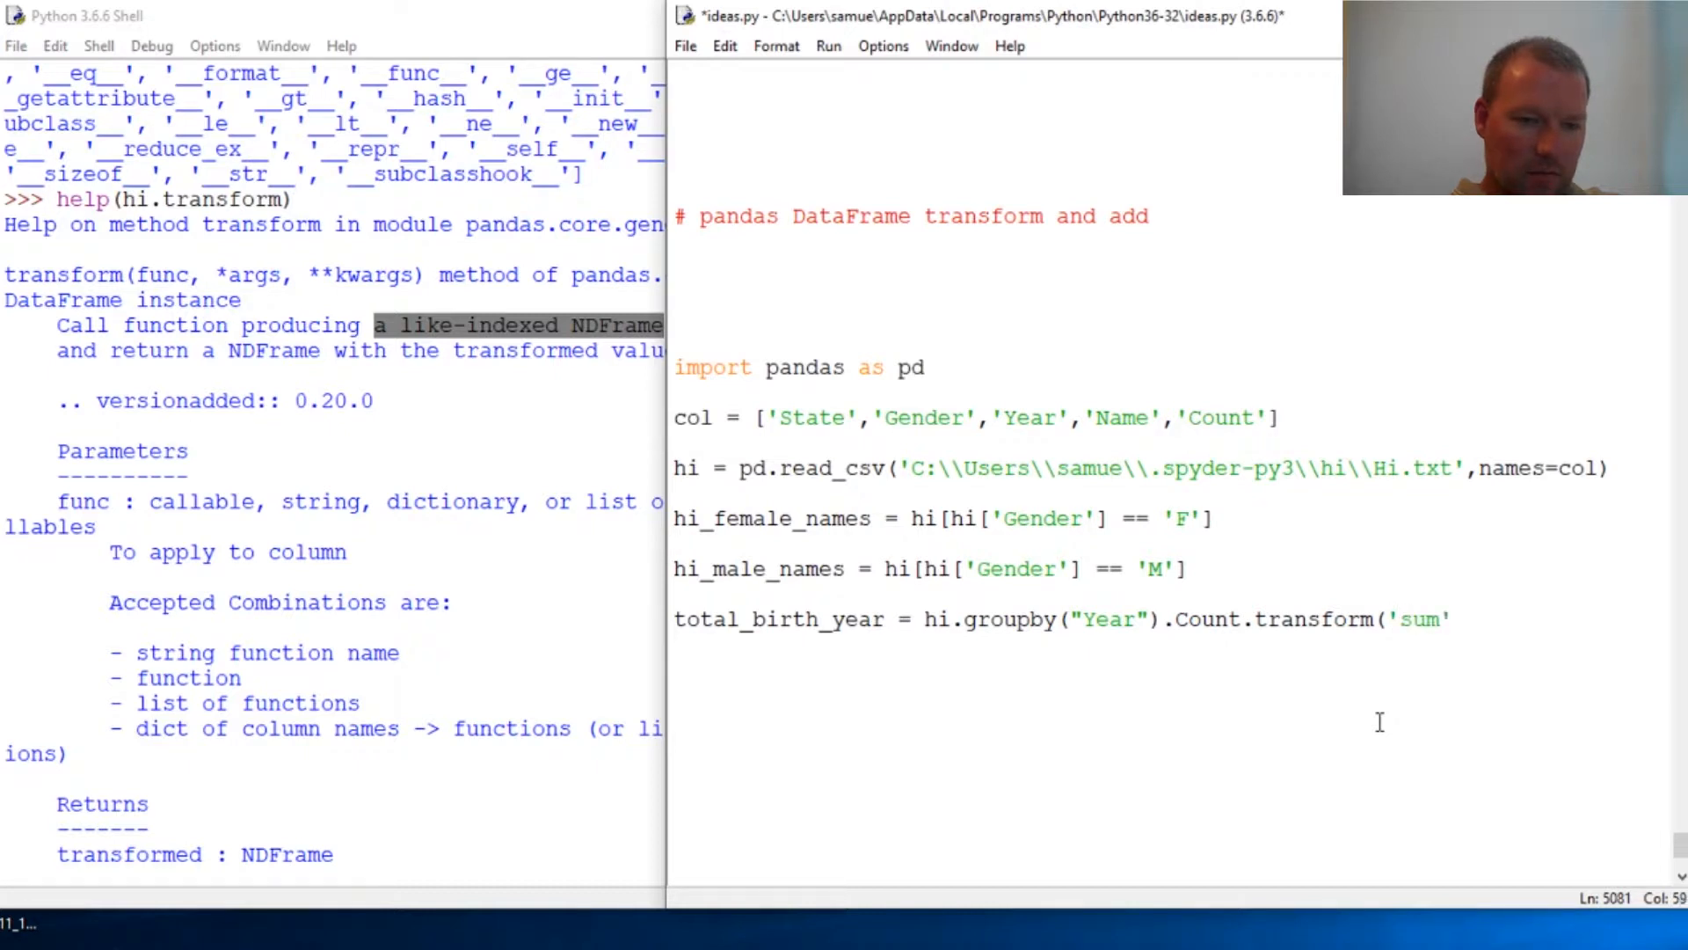
key("Return")
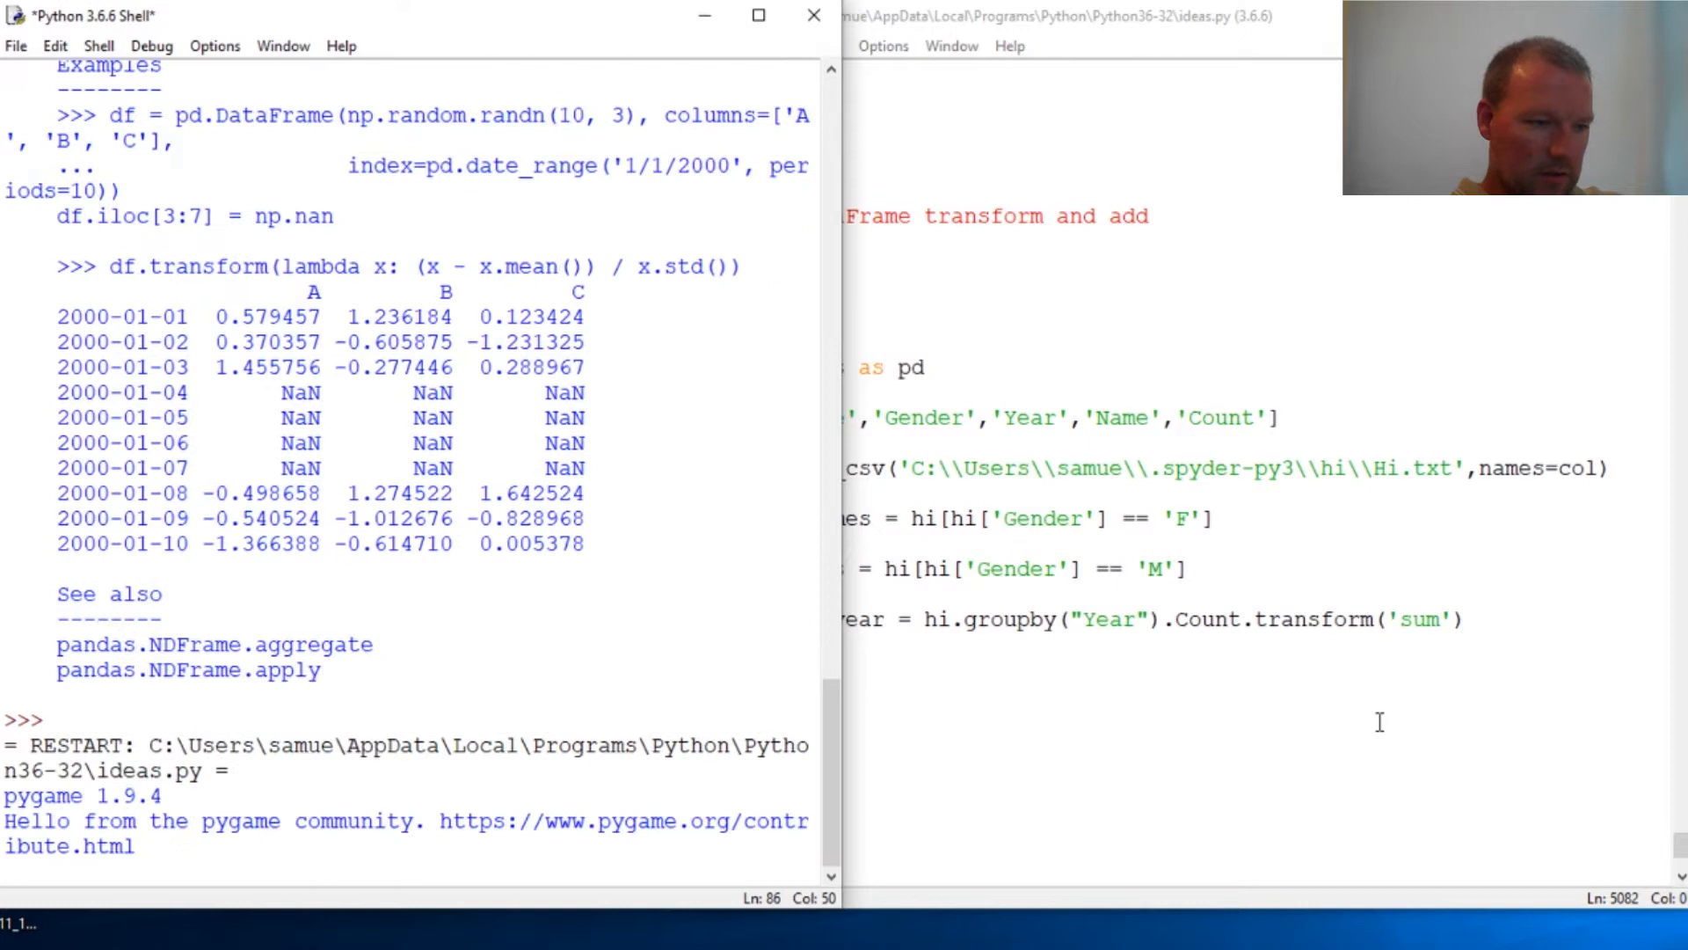
Step: Inspect total_birth_year's 53,896-row series of per-row yearly totals, 572 through 7083
type("t")
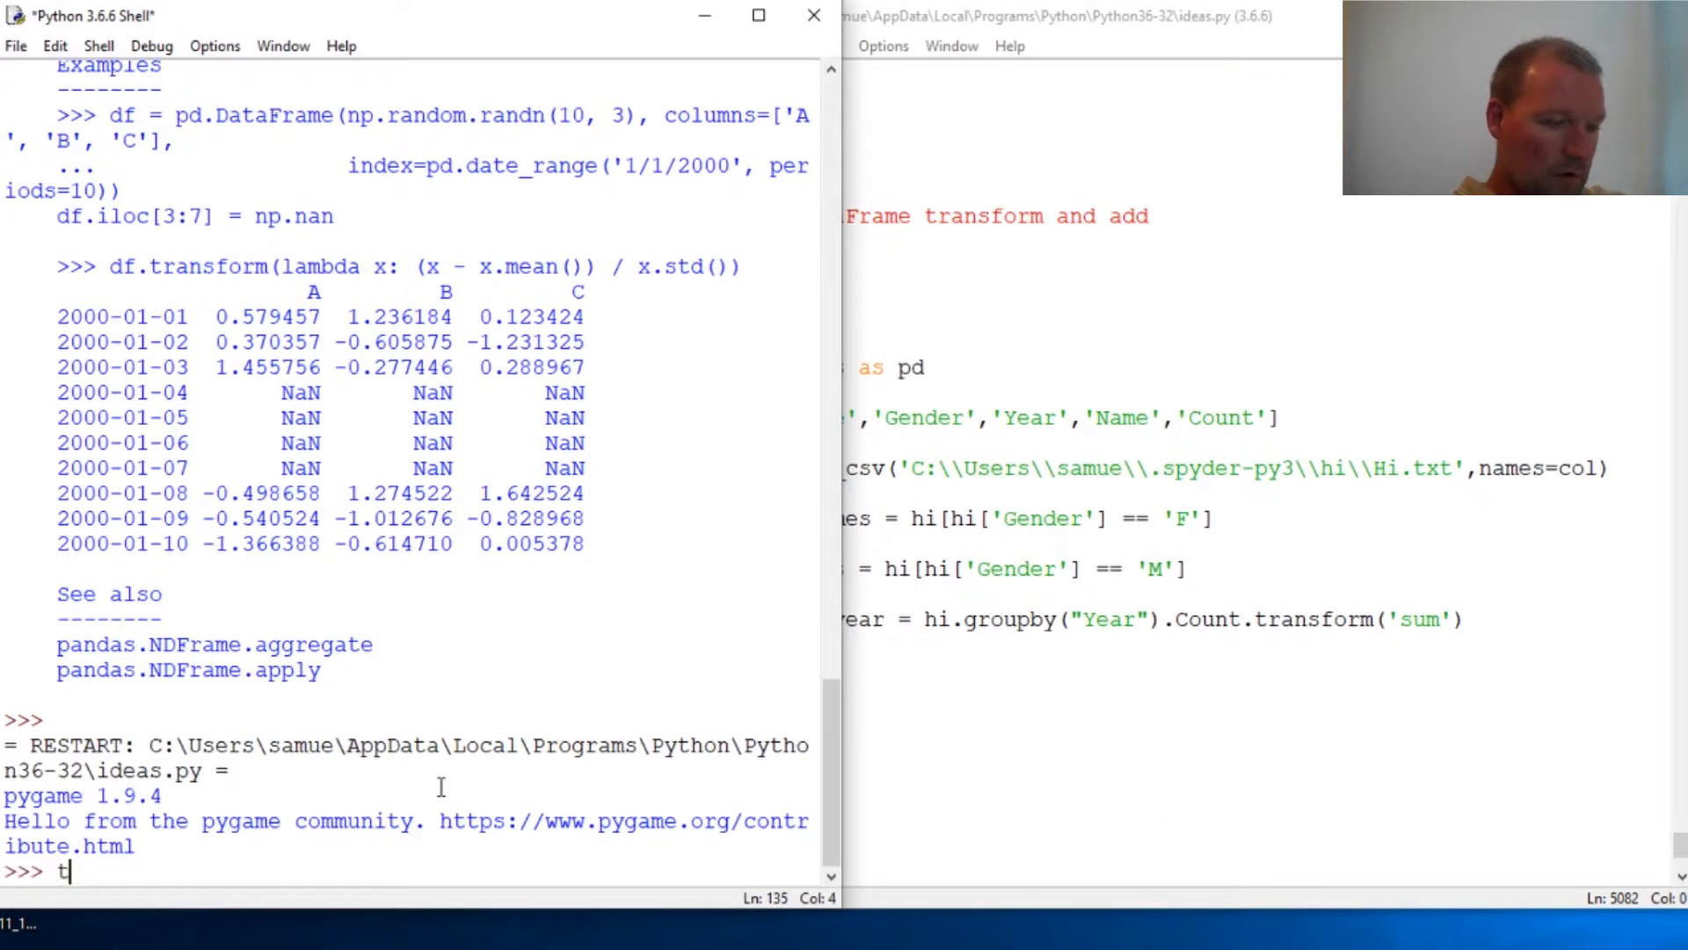
type("otal_bi")
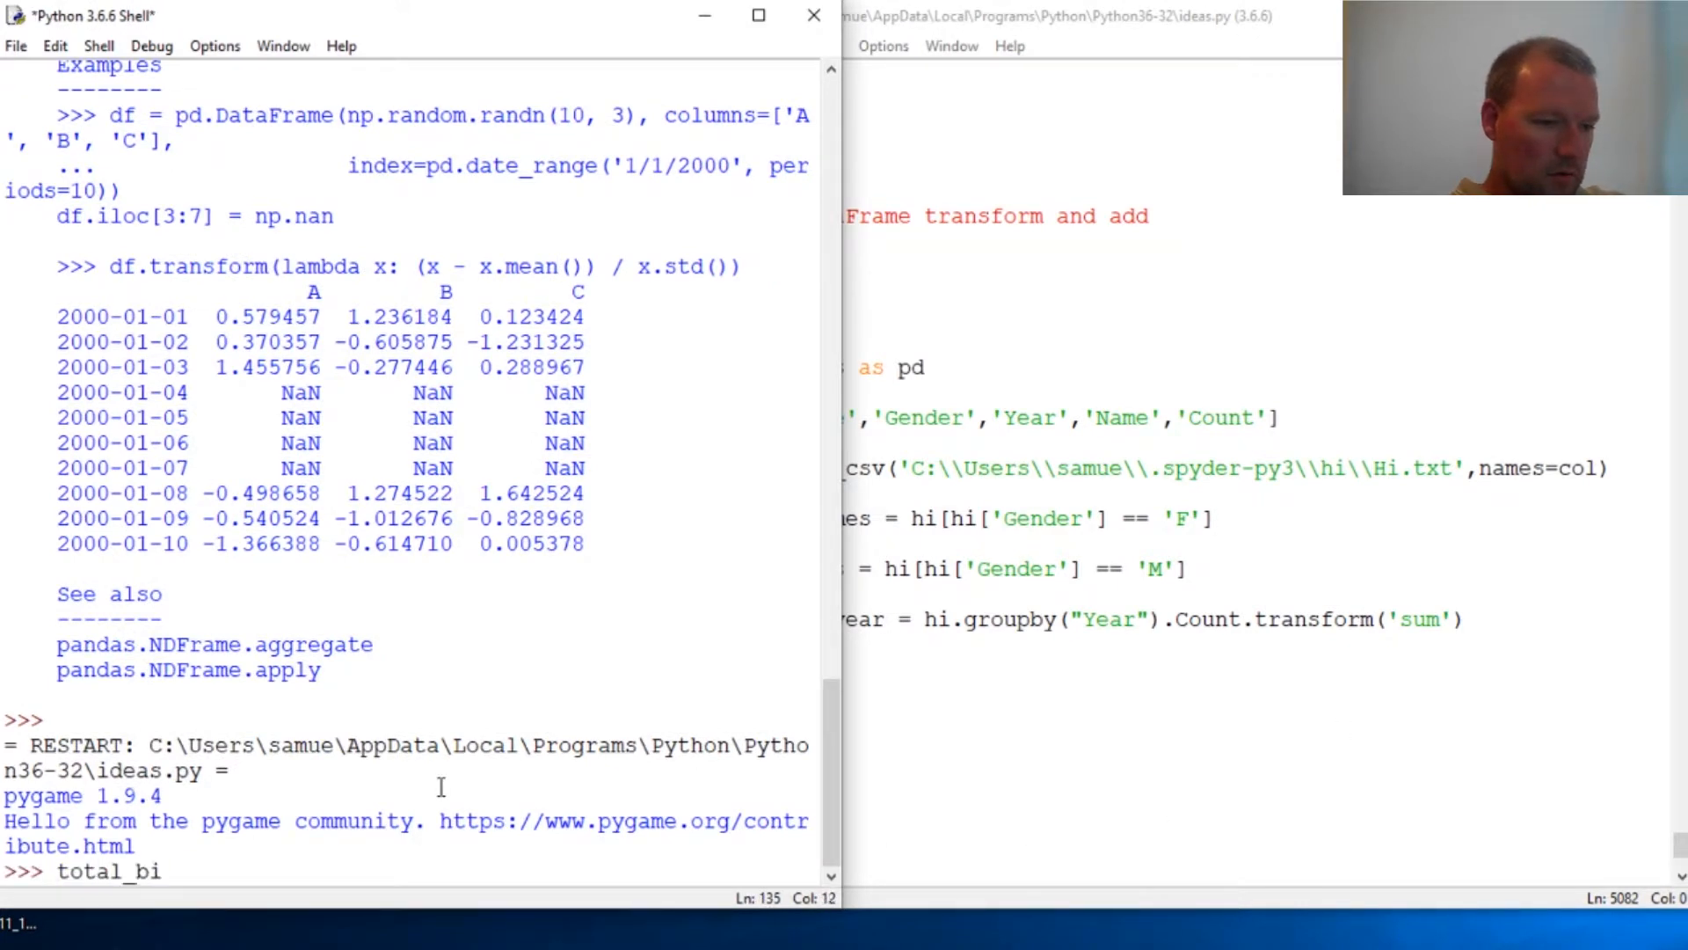
type("rth_yeara like-indexed NDF")
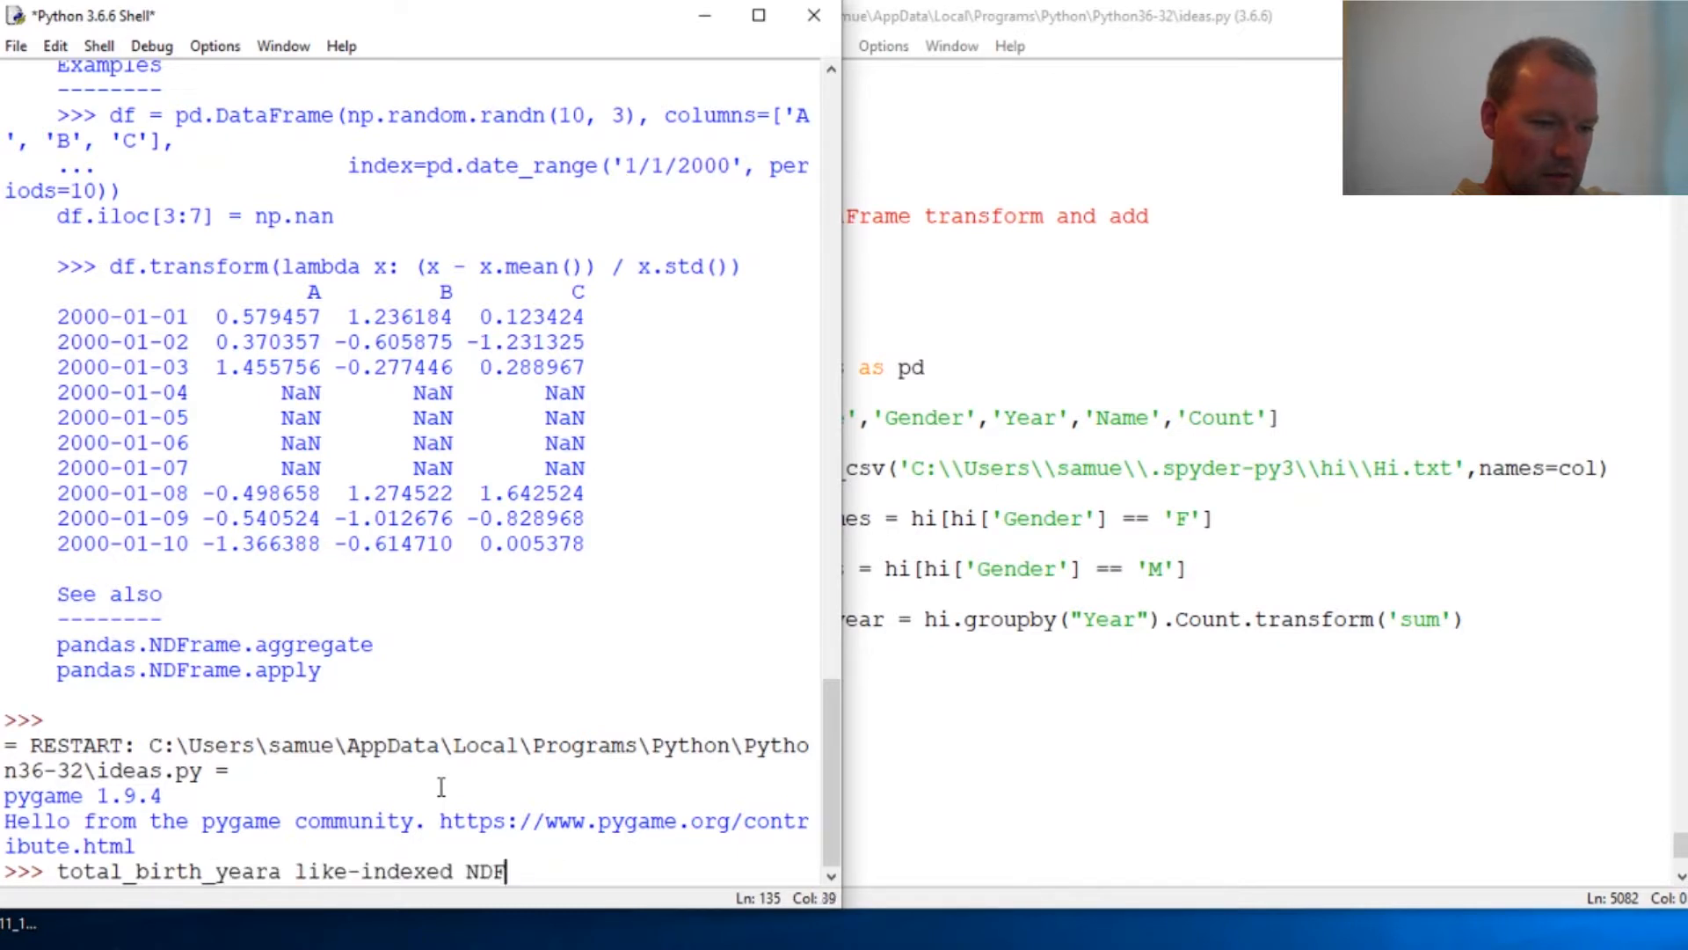
key("Backspace")
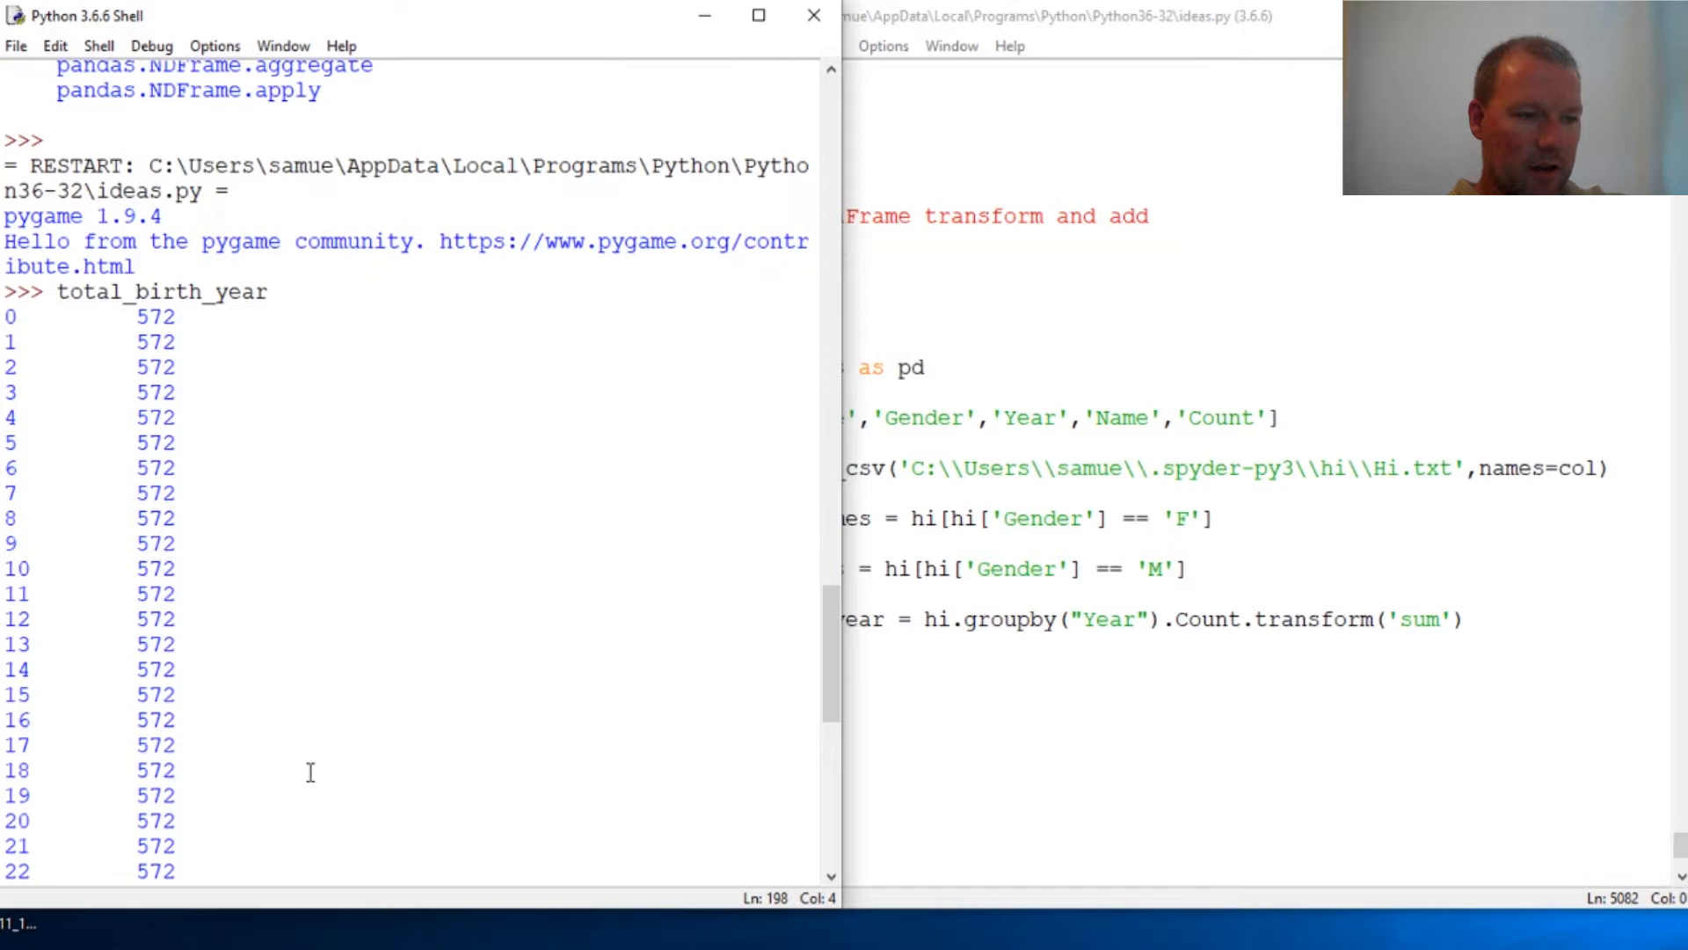
scroll("up", 3)
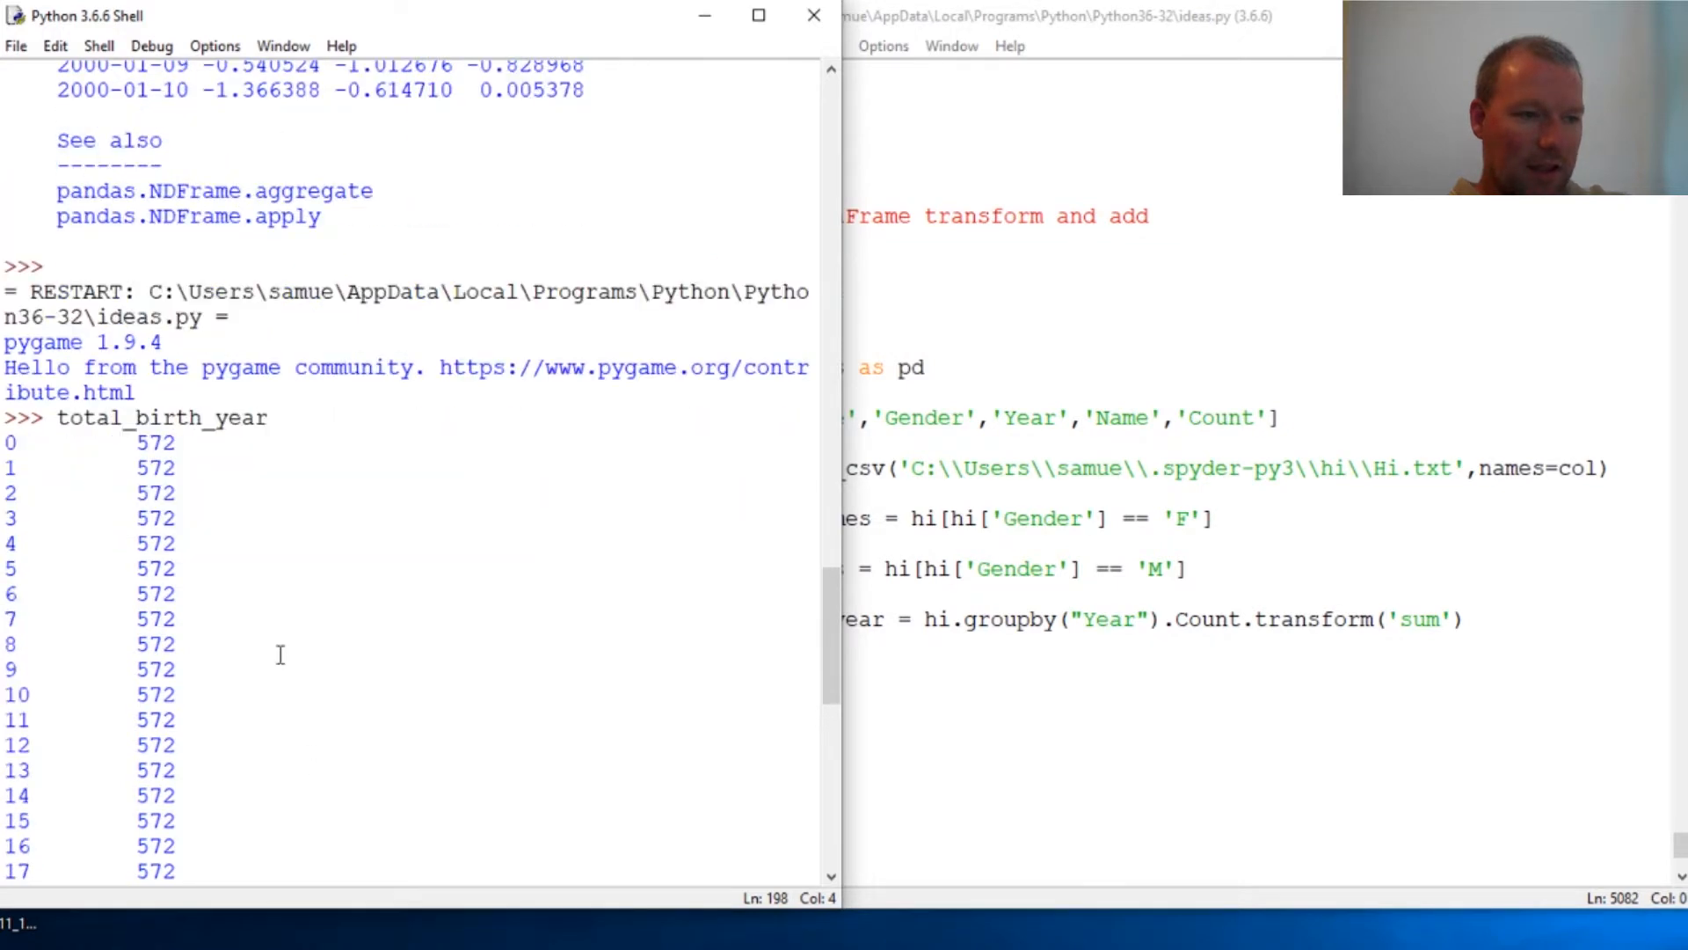
double_click(154, 441)
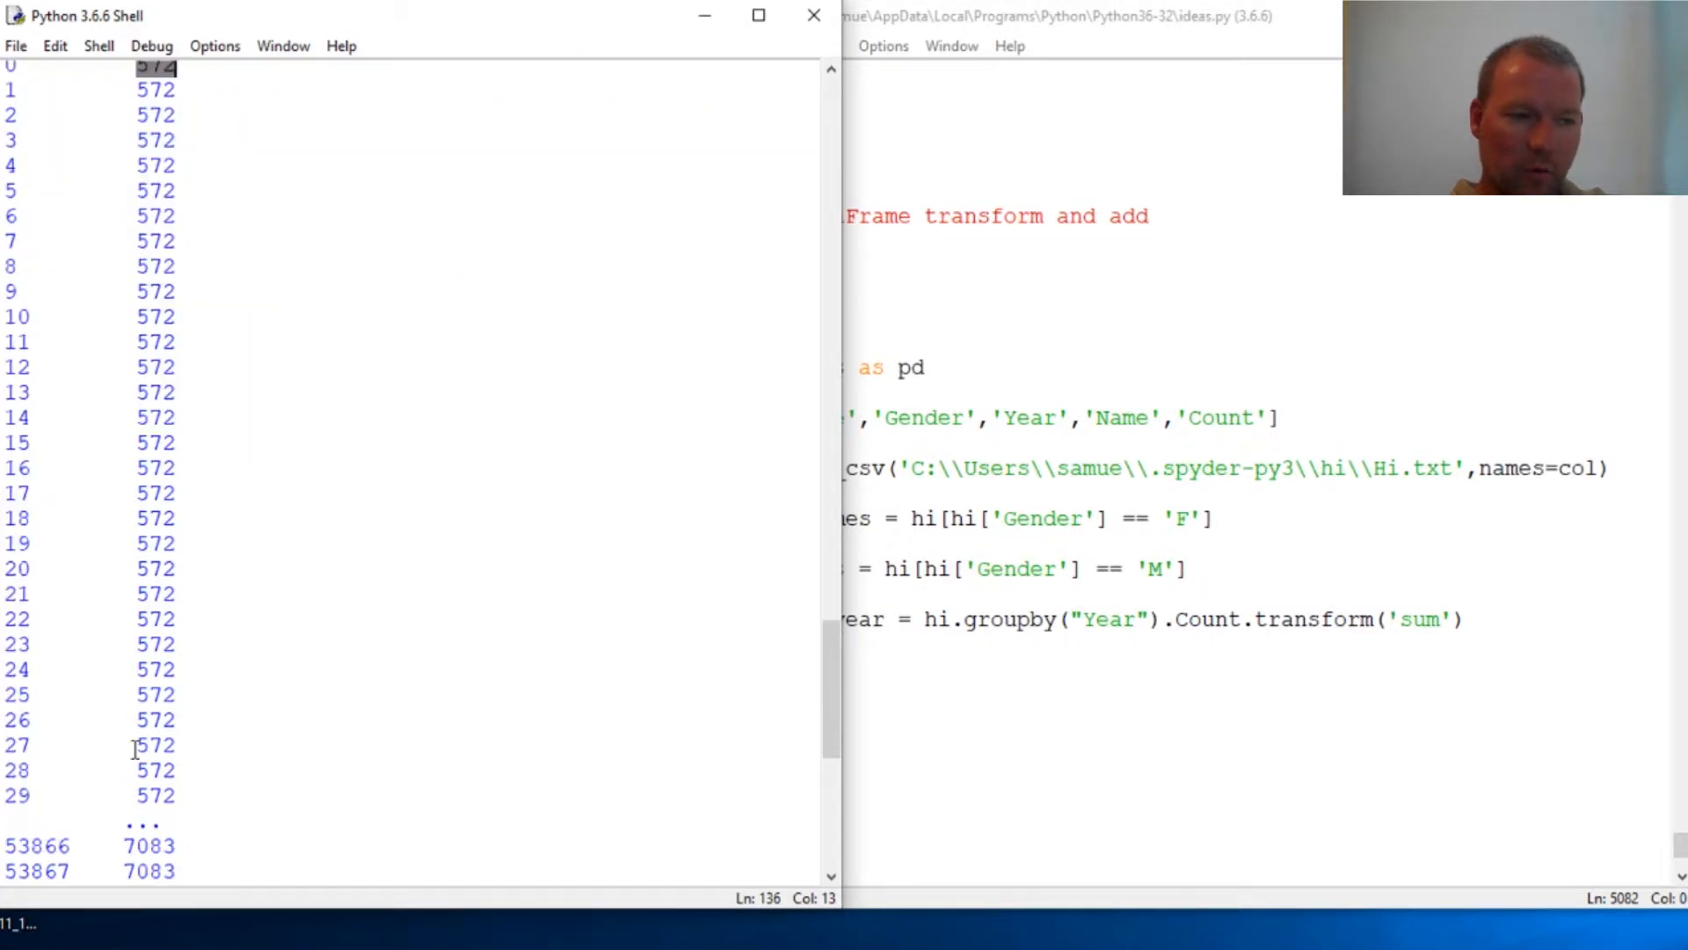
scroll("down", 3)
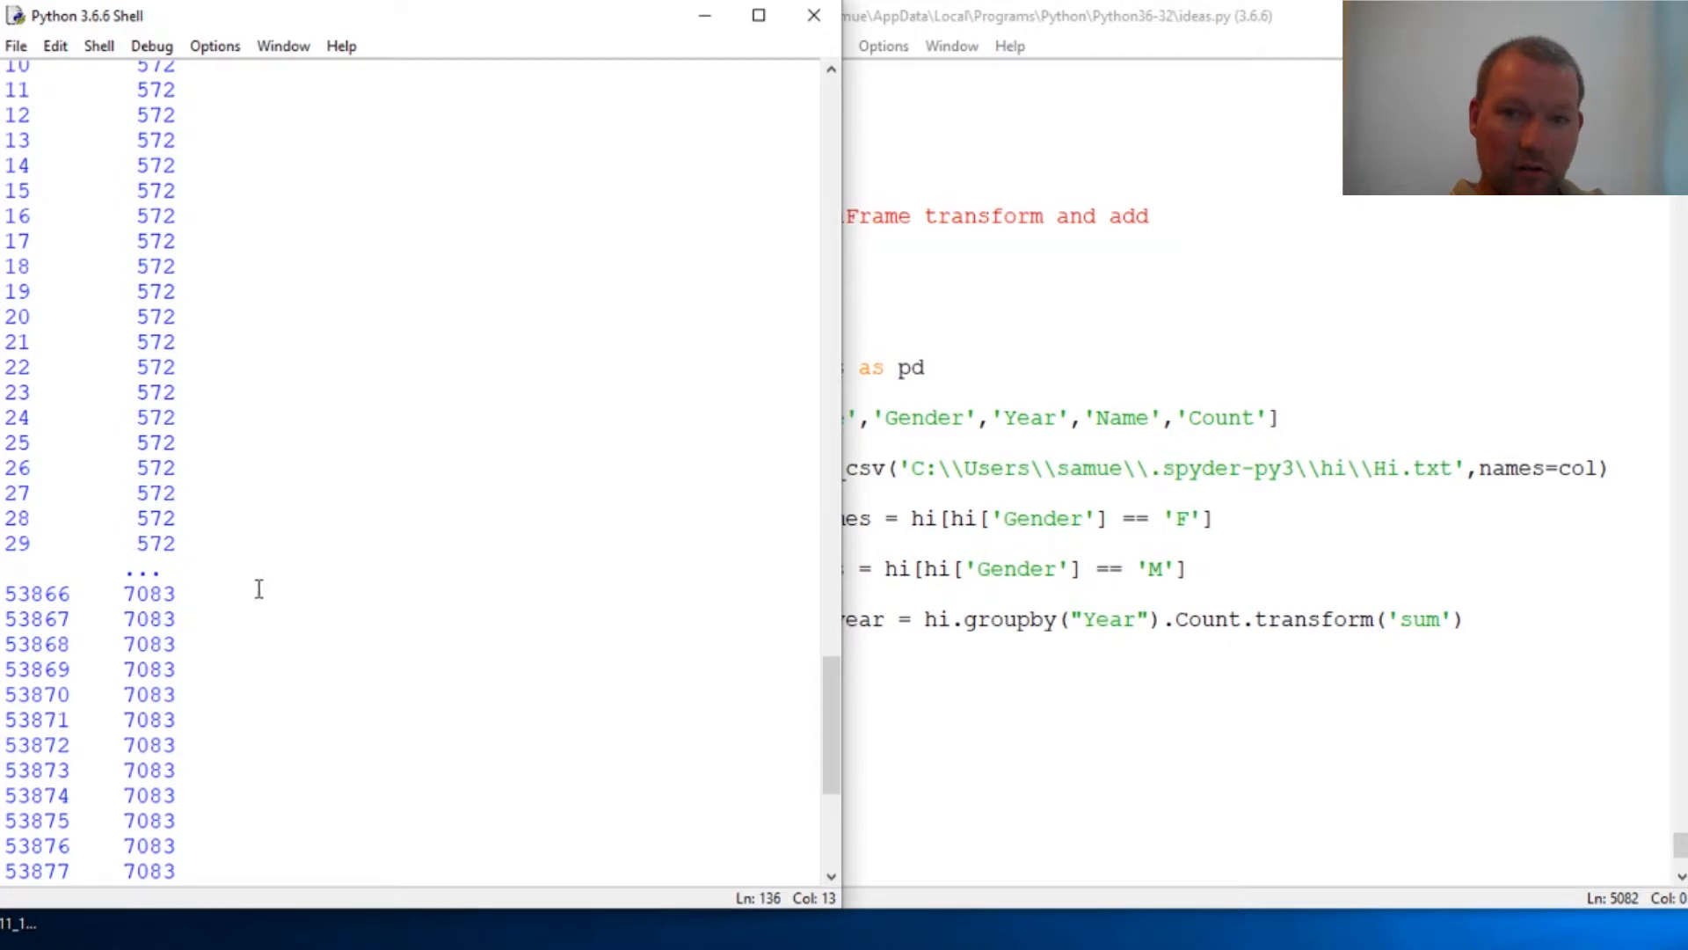
scroll("down", 3)
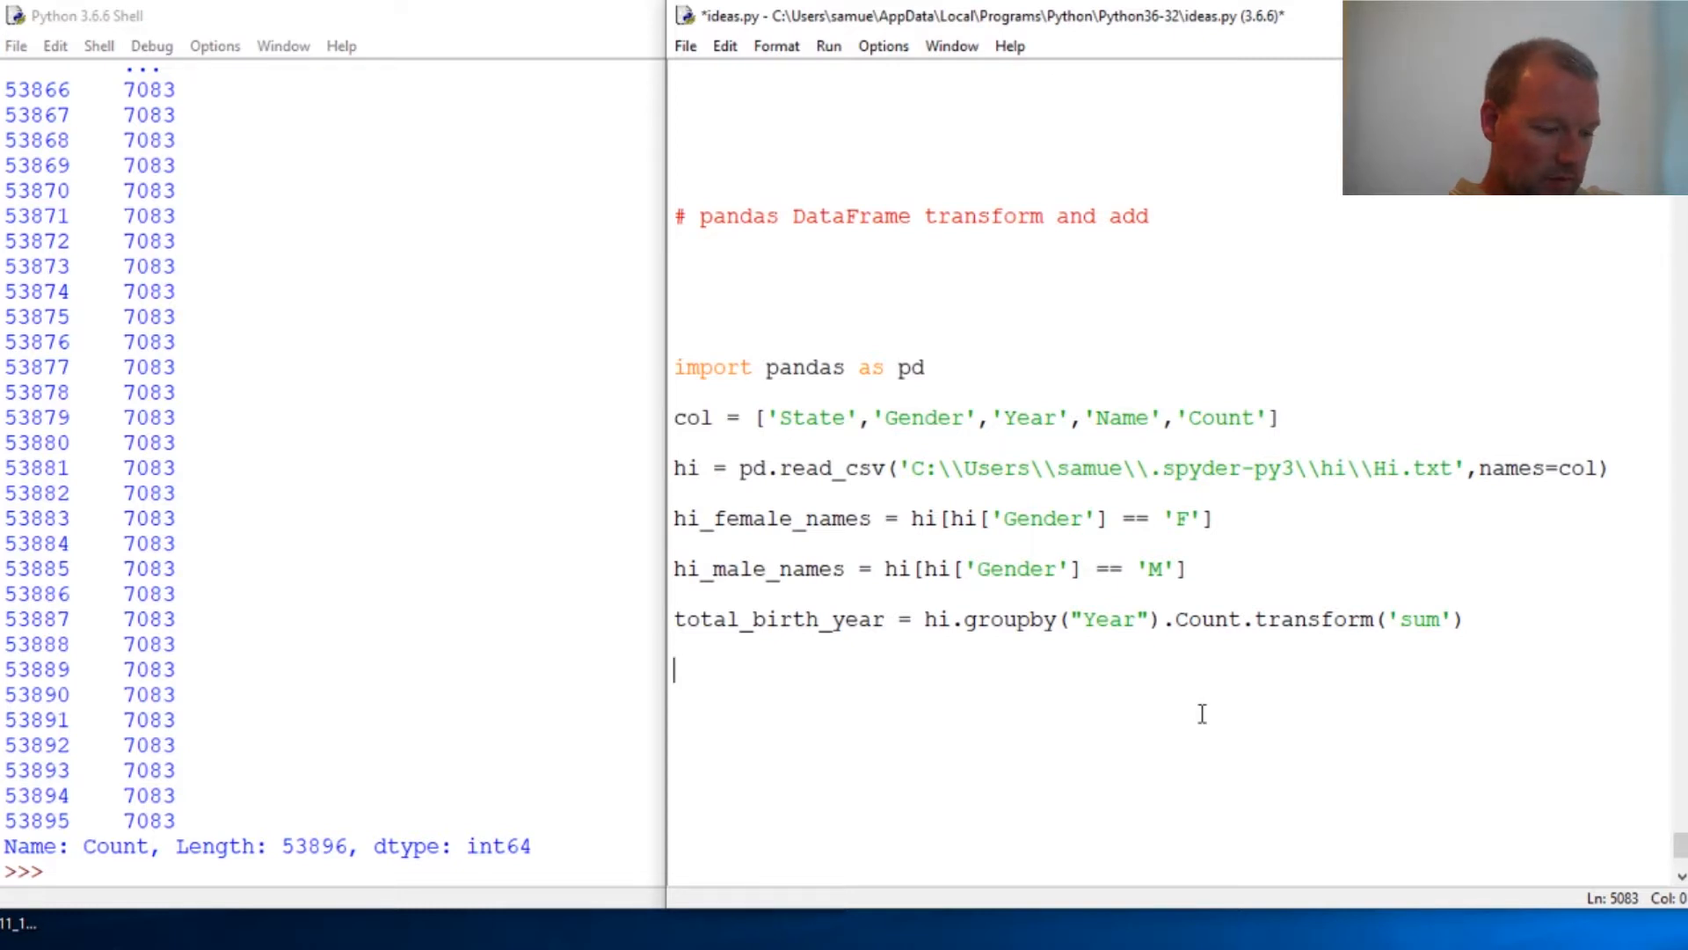
Step: Write hi['births_year'] = total_birth_year in ideas.py
type("hi")
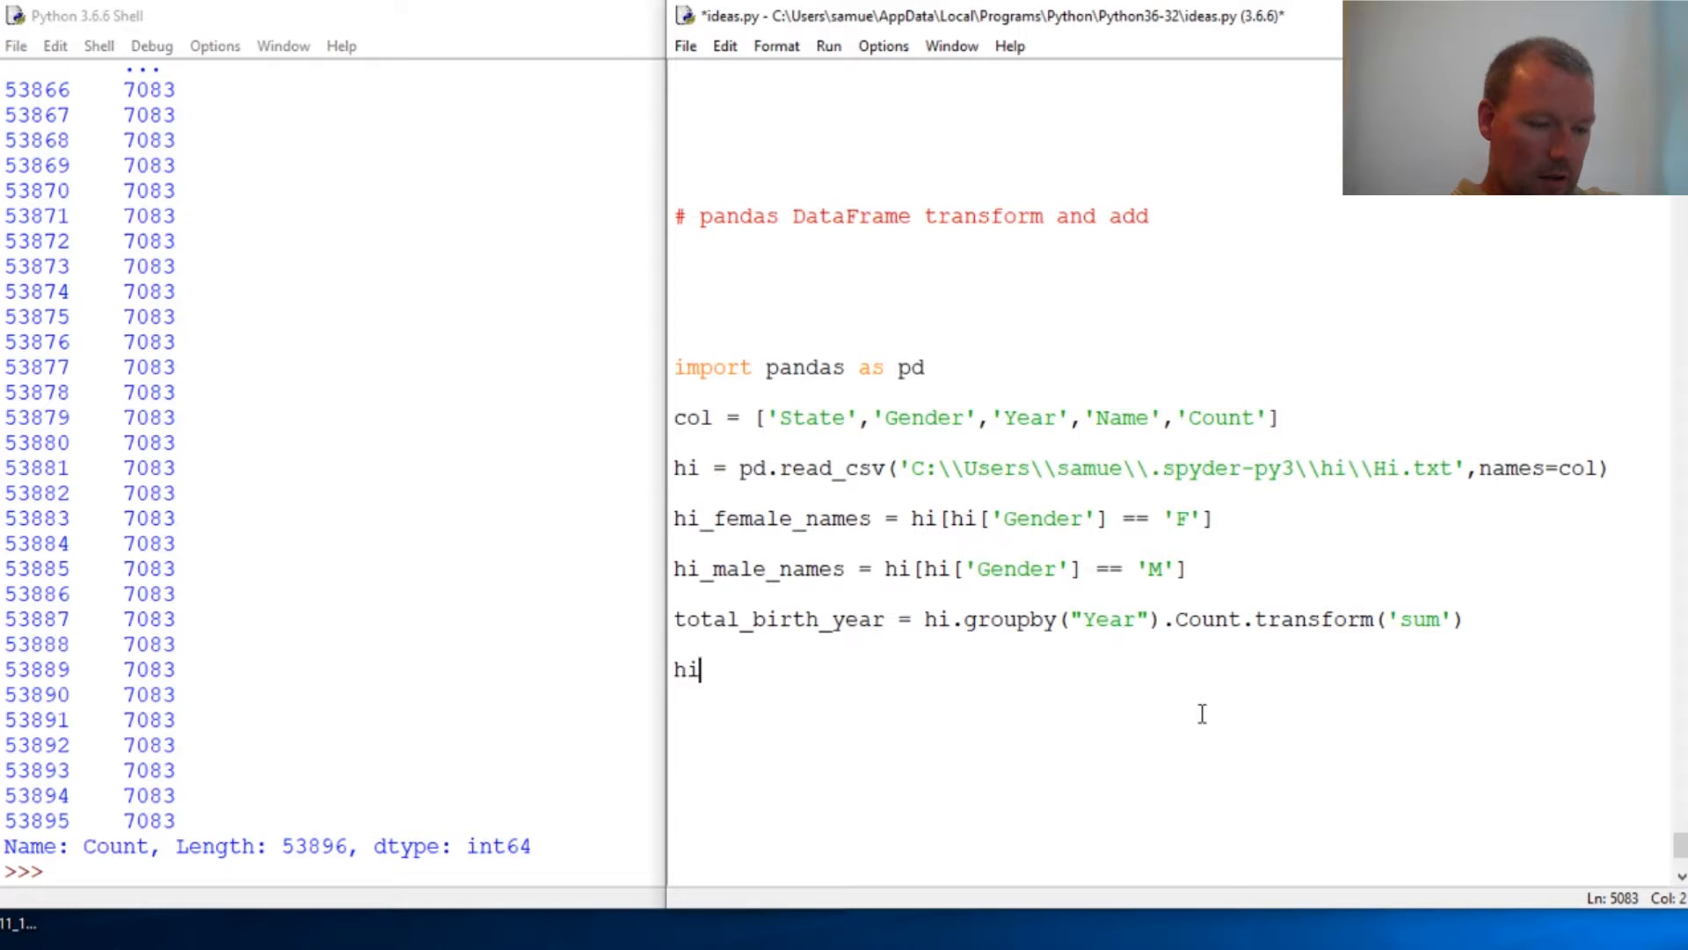
type("['")
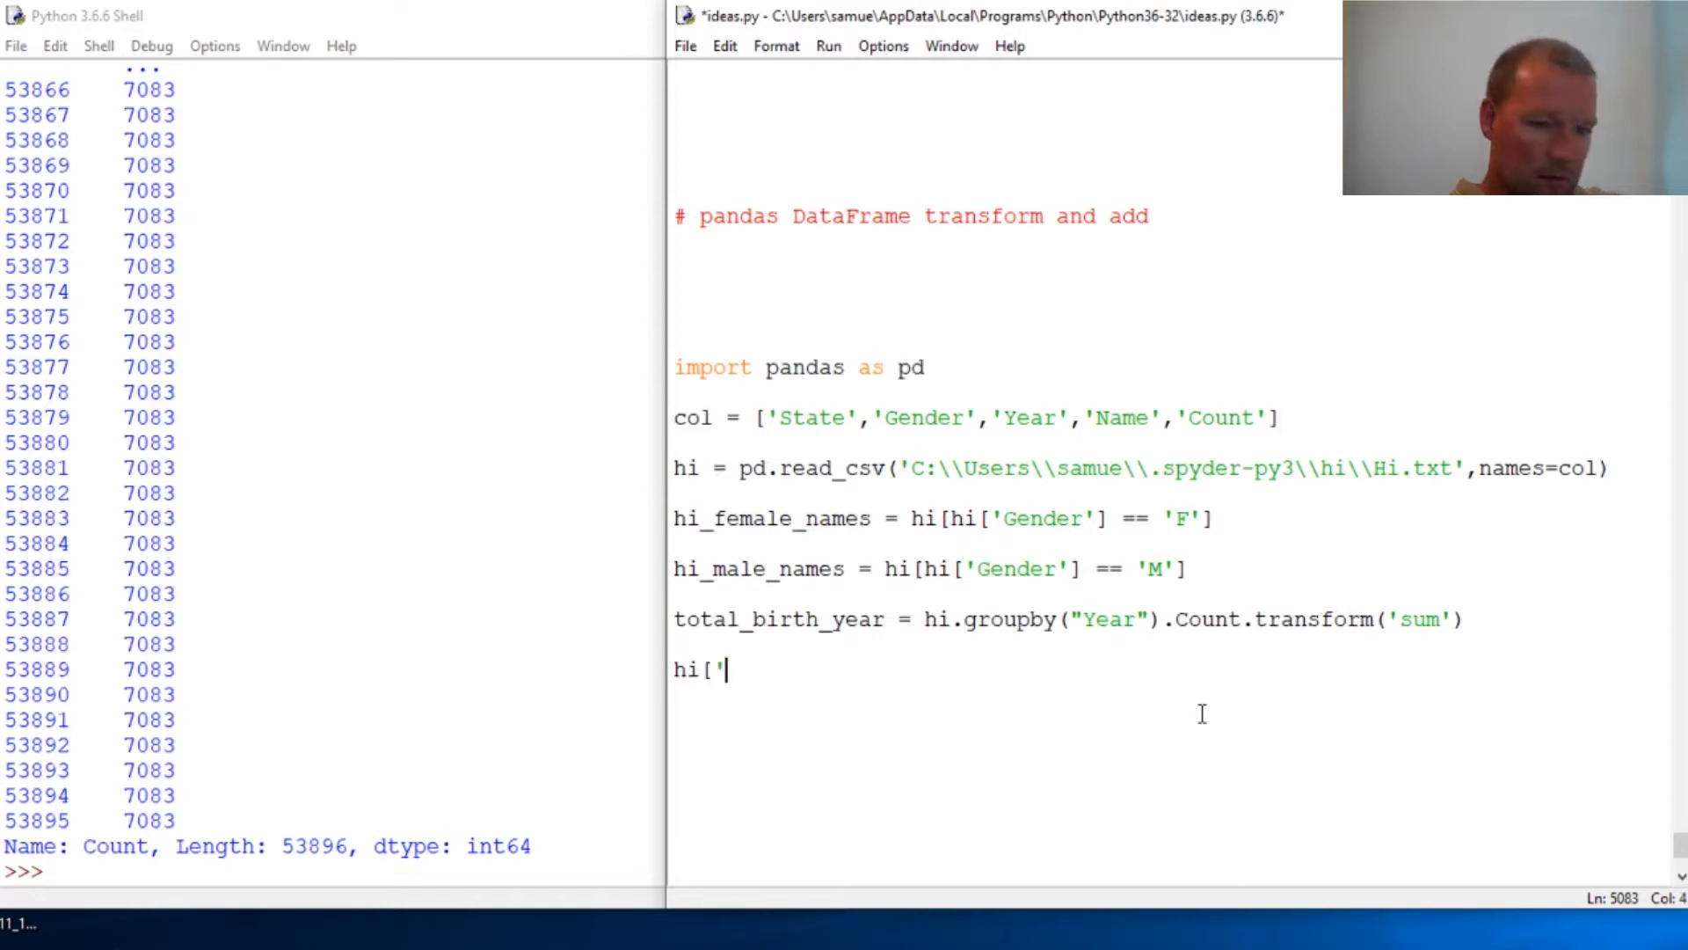
type("birt")
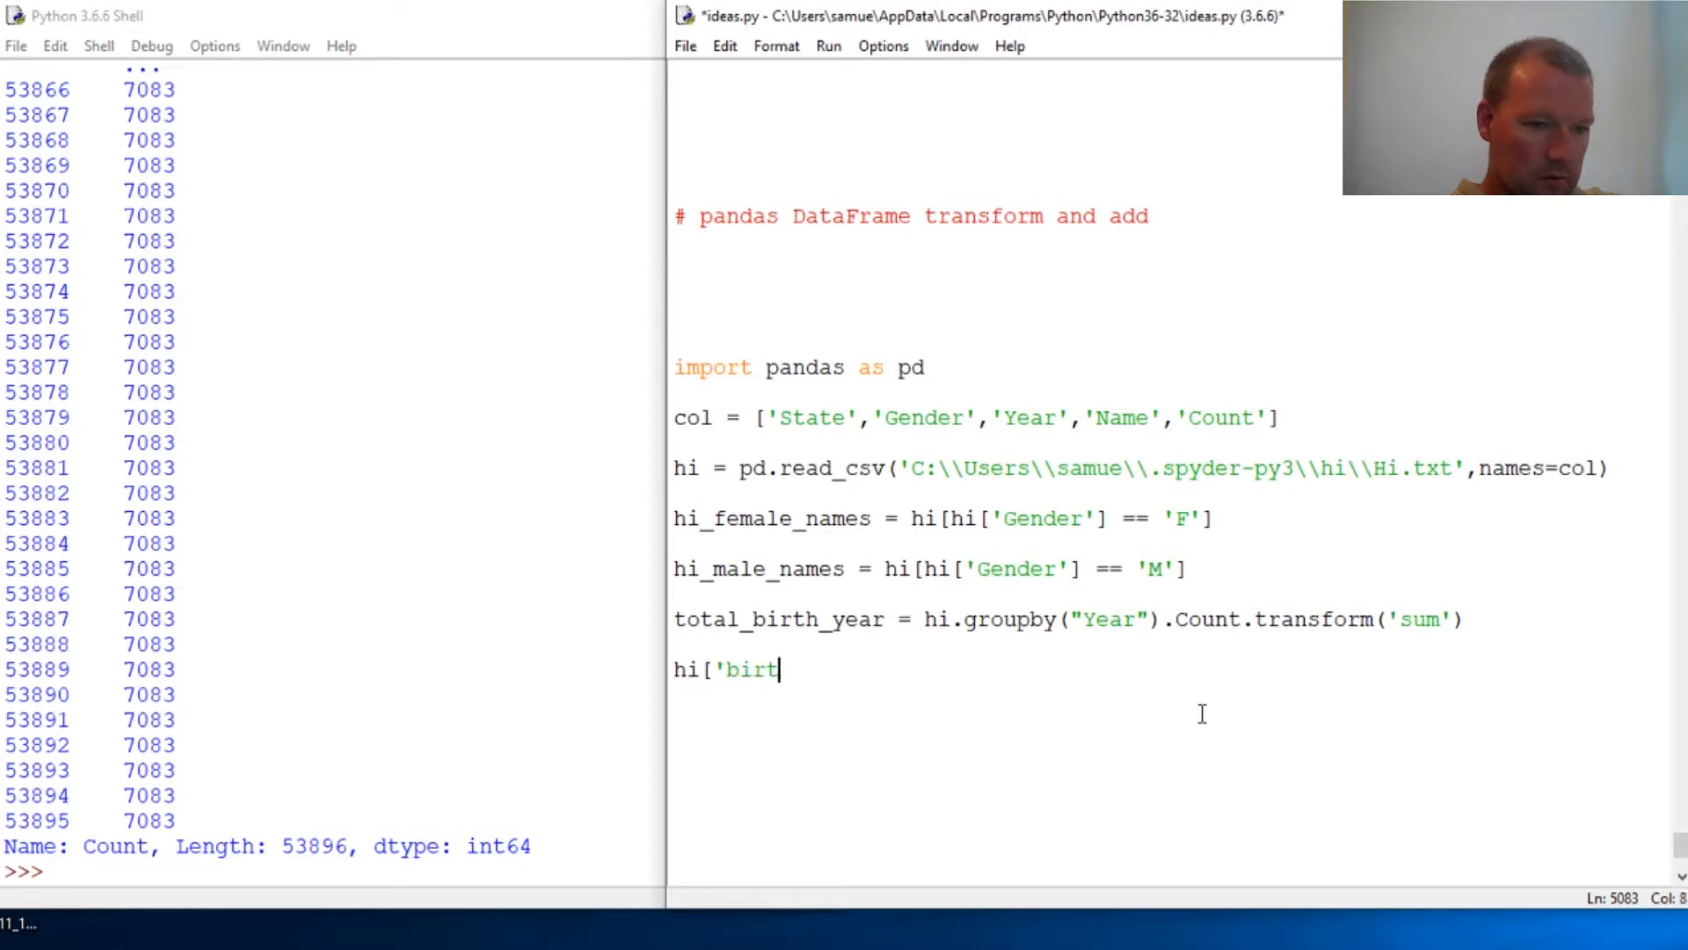
type("hs")
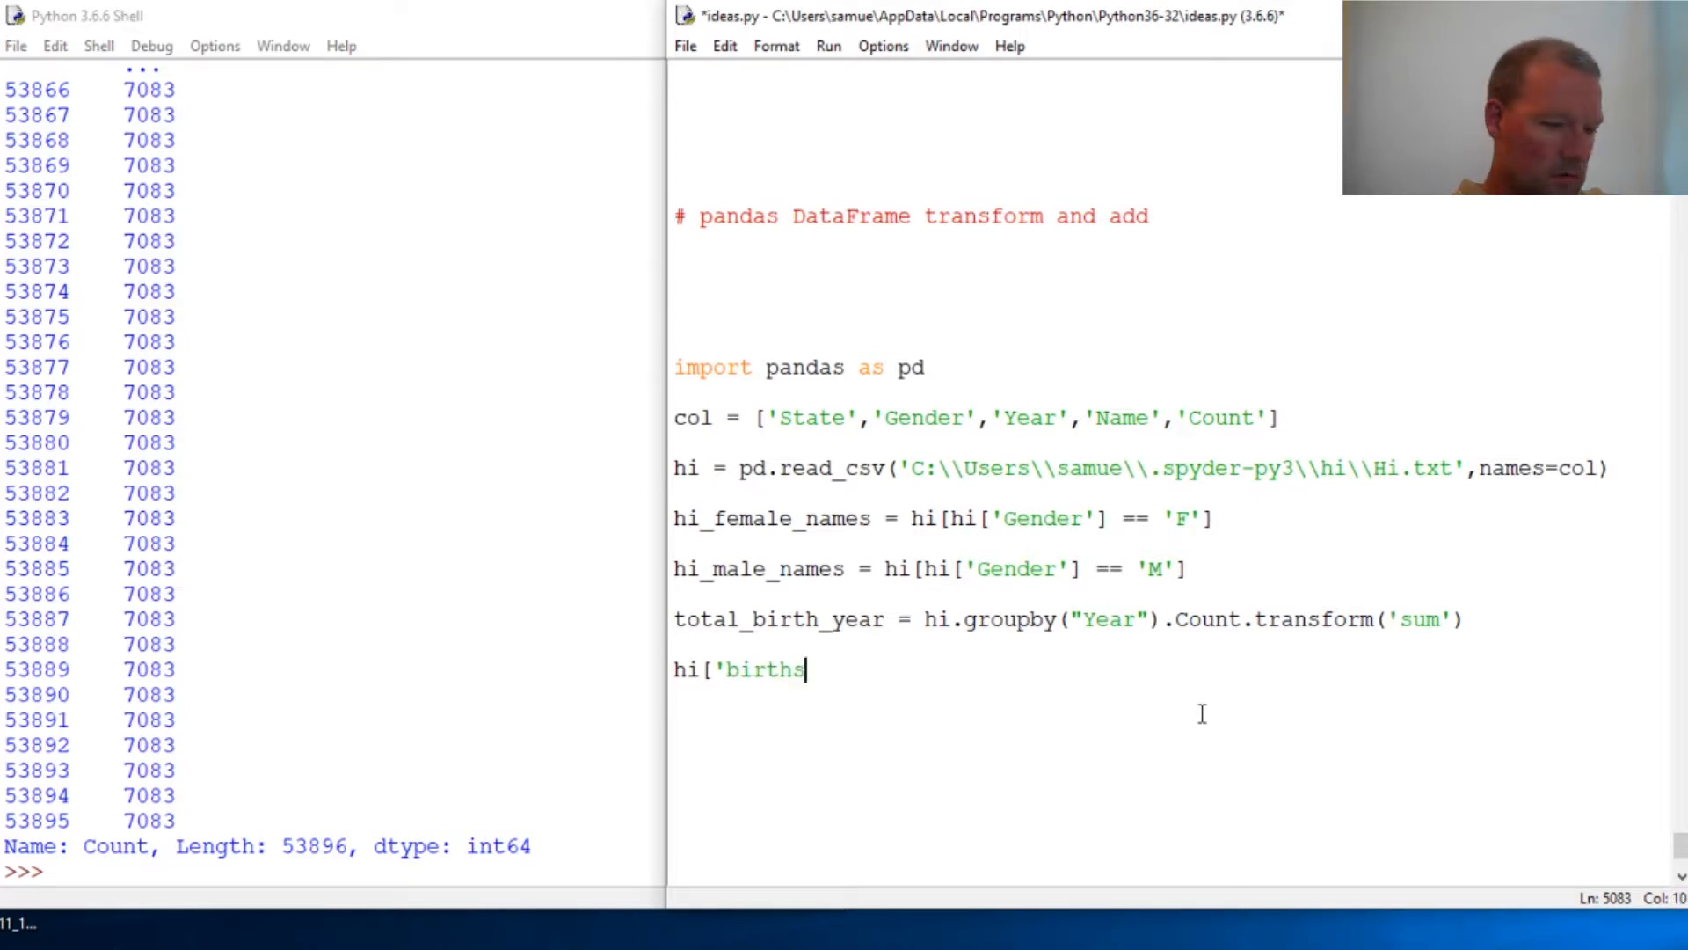
type("_")
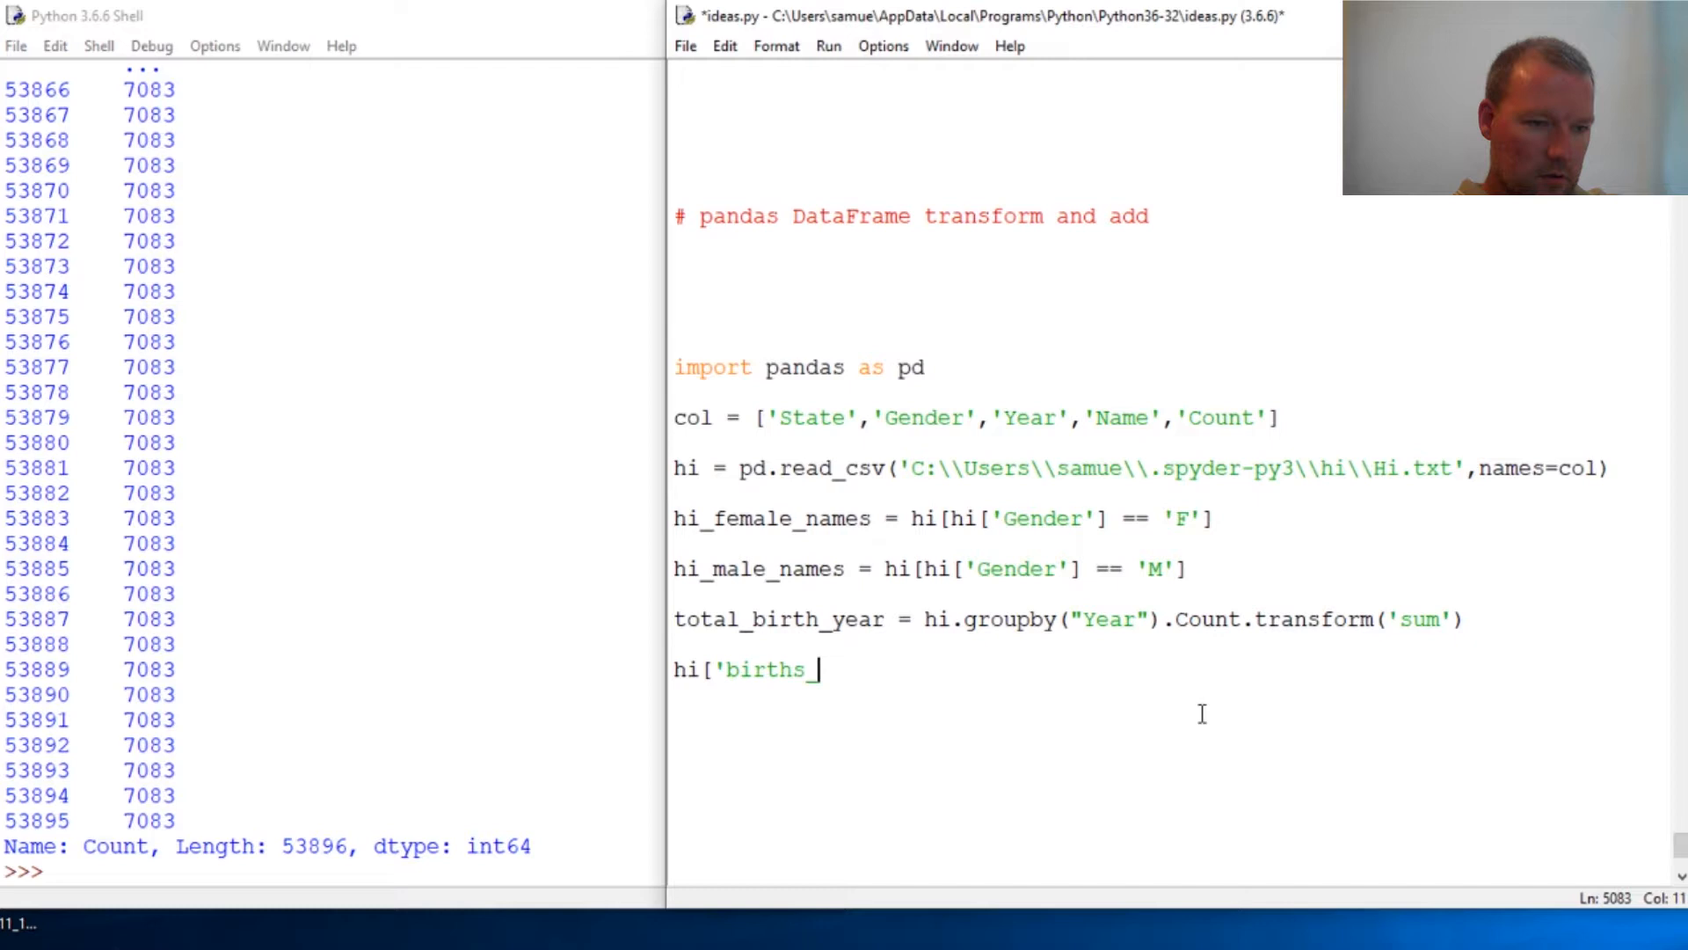
type("year'] =")
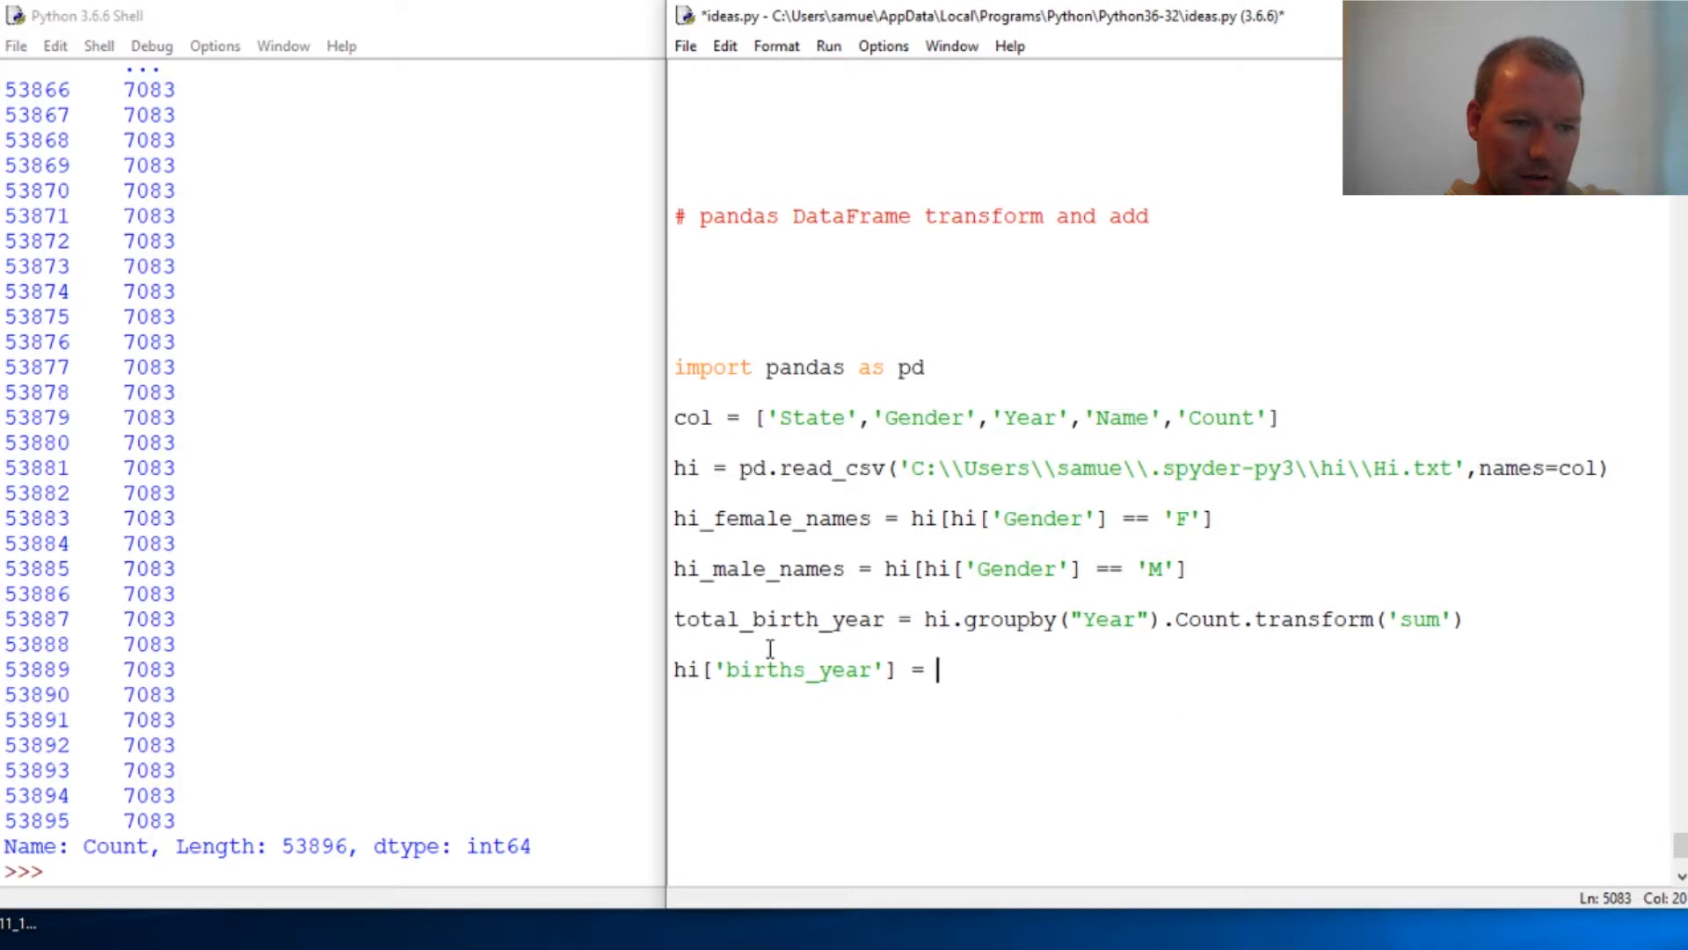
mouse_move(1188, 720)
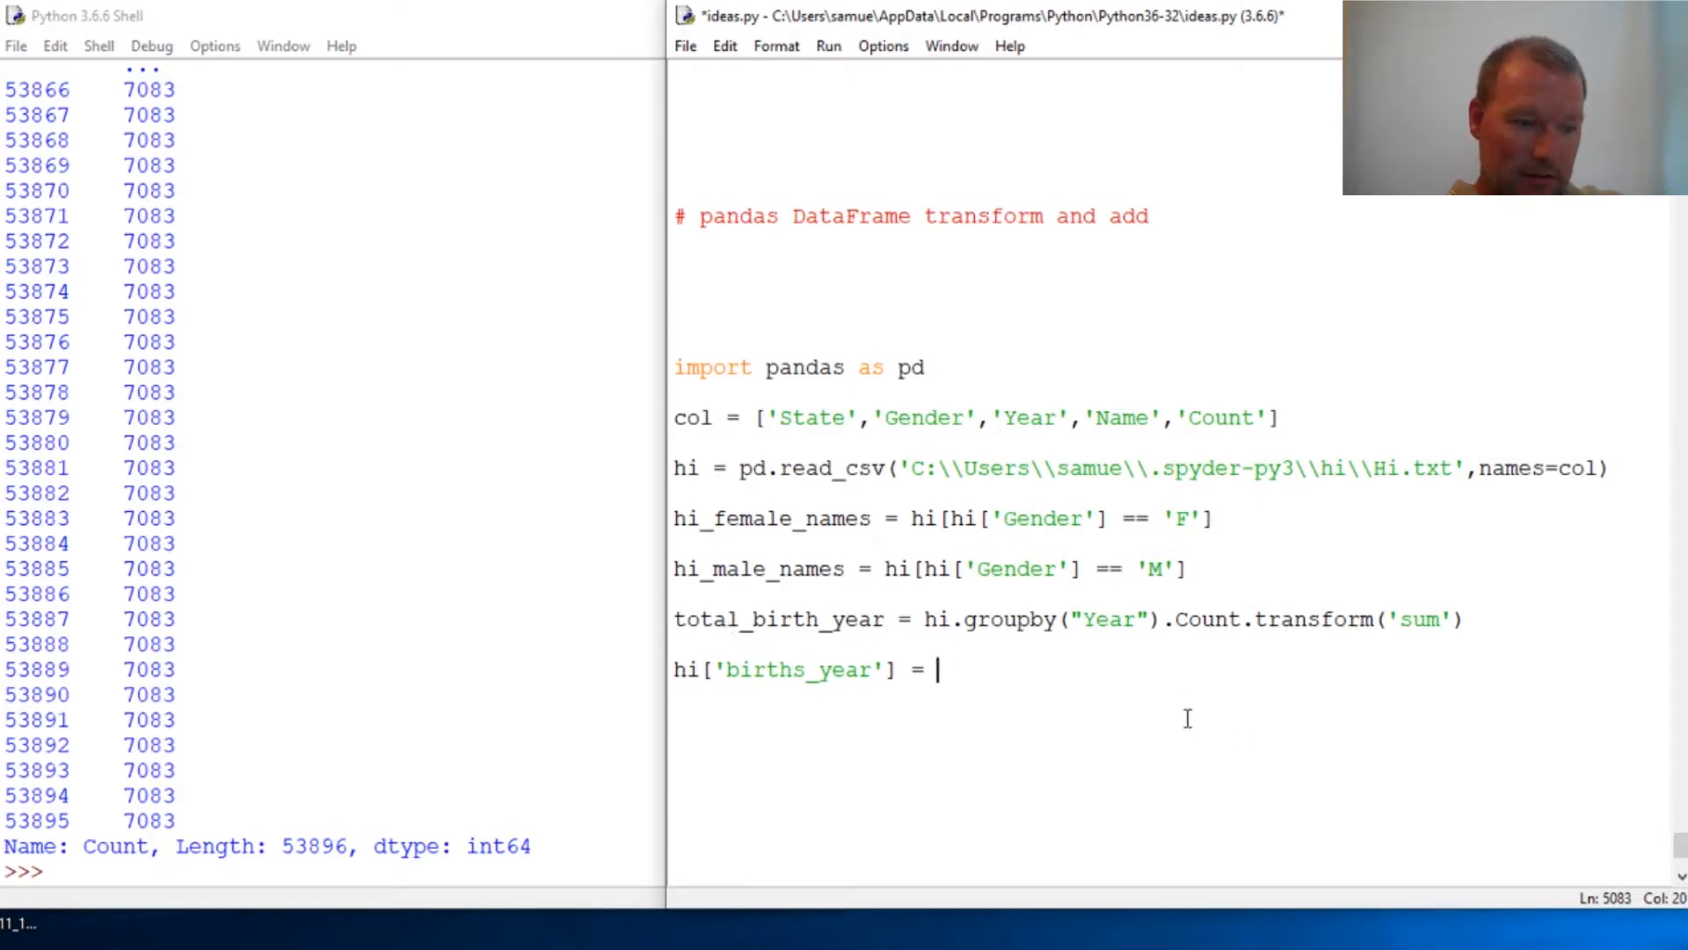
type("t")
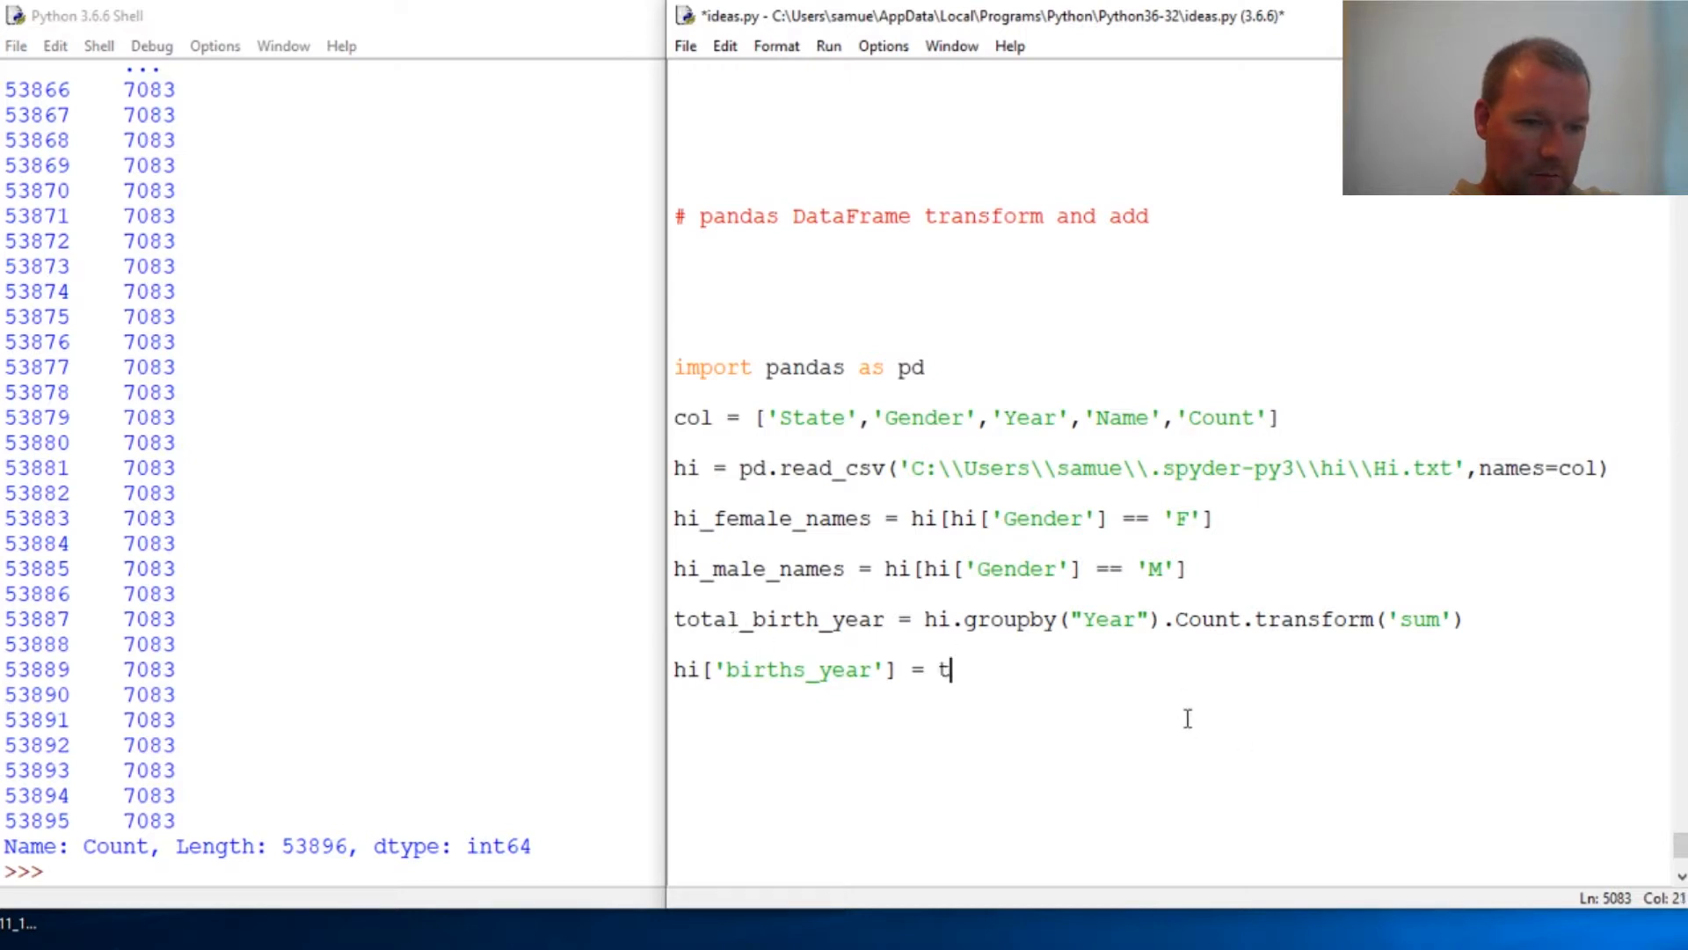
type("ota")
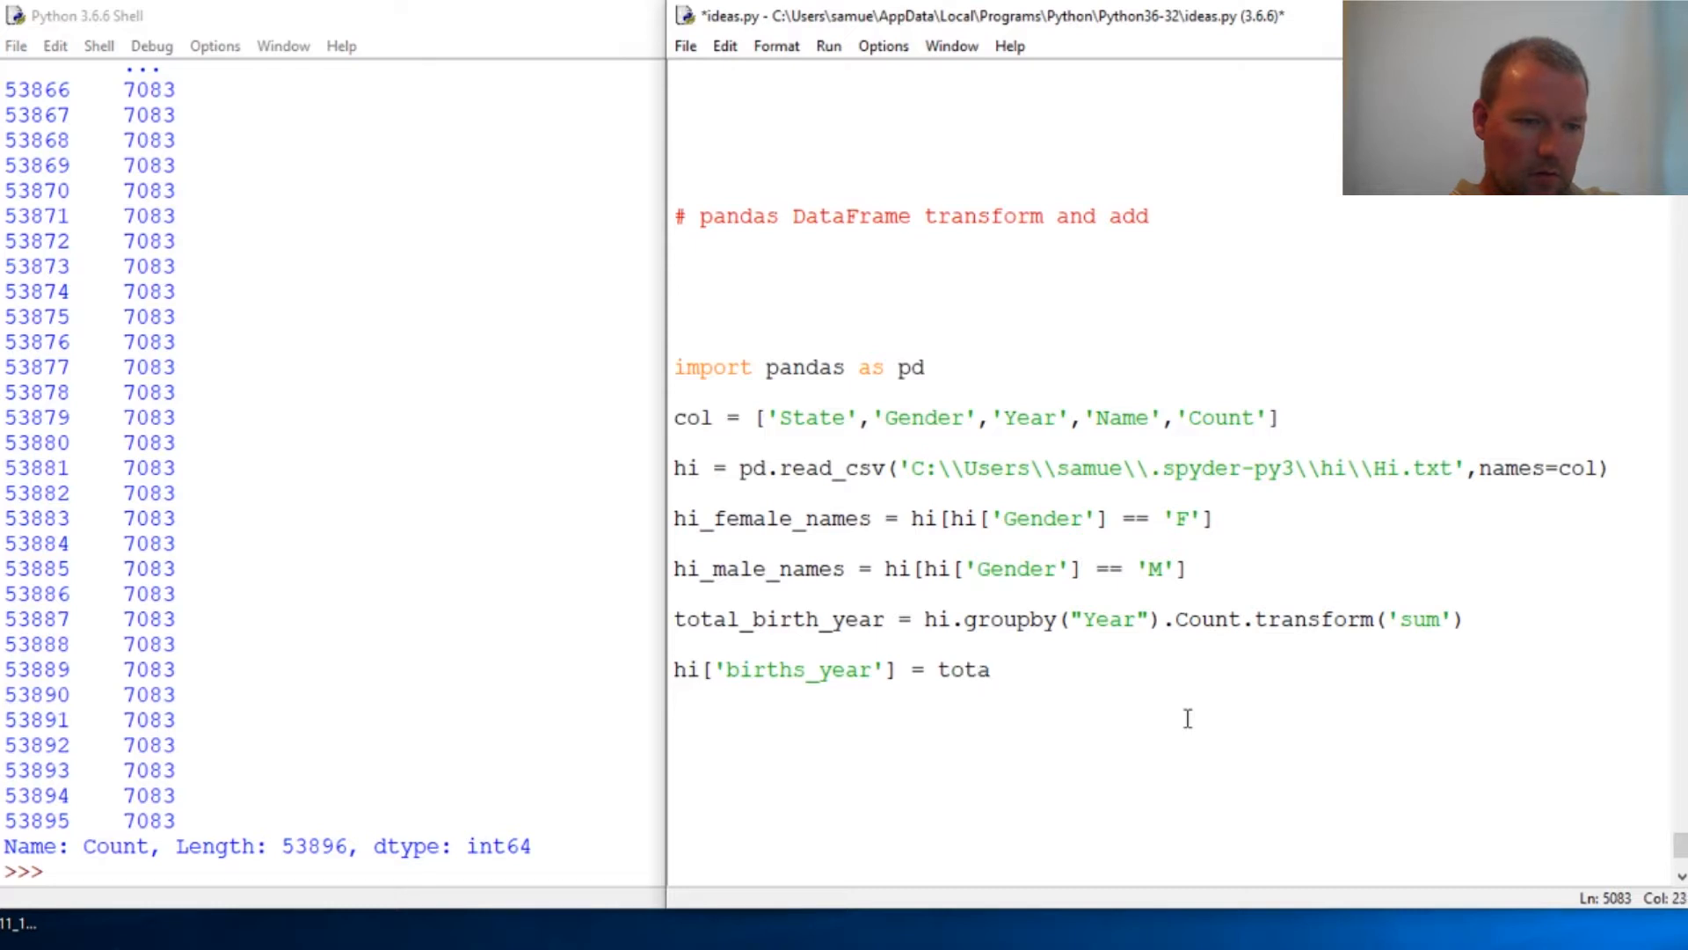
type("l_bir")
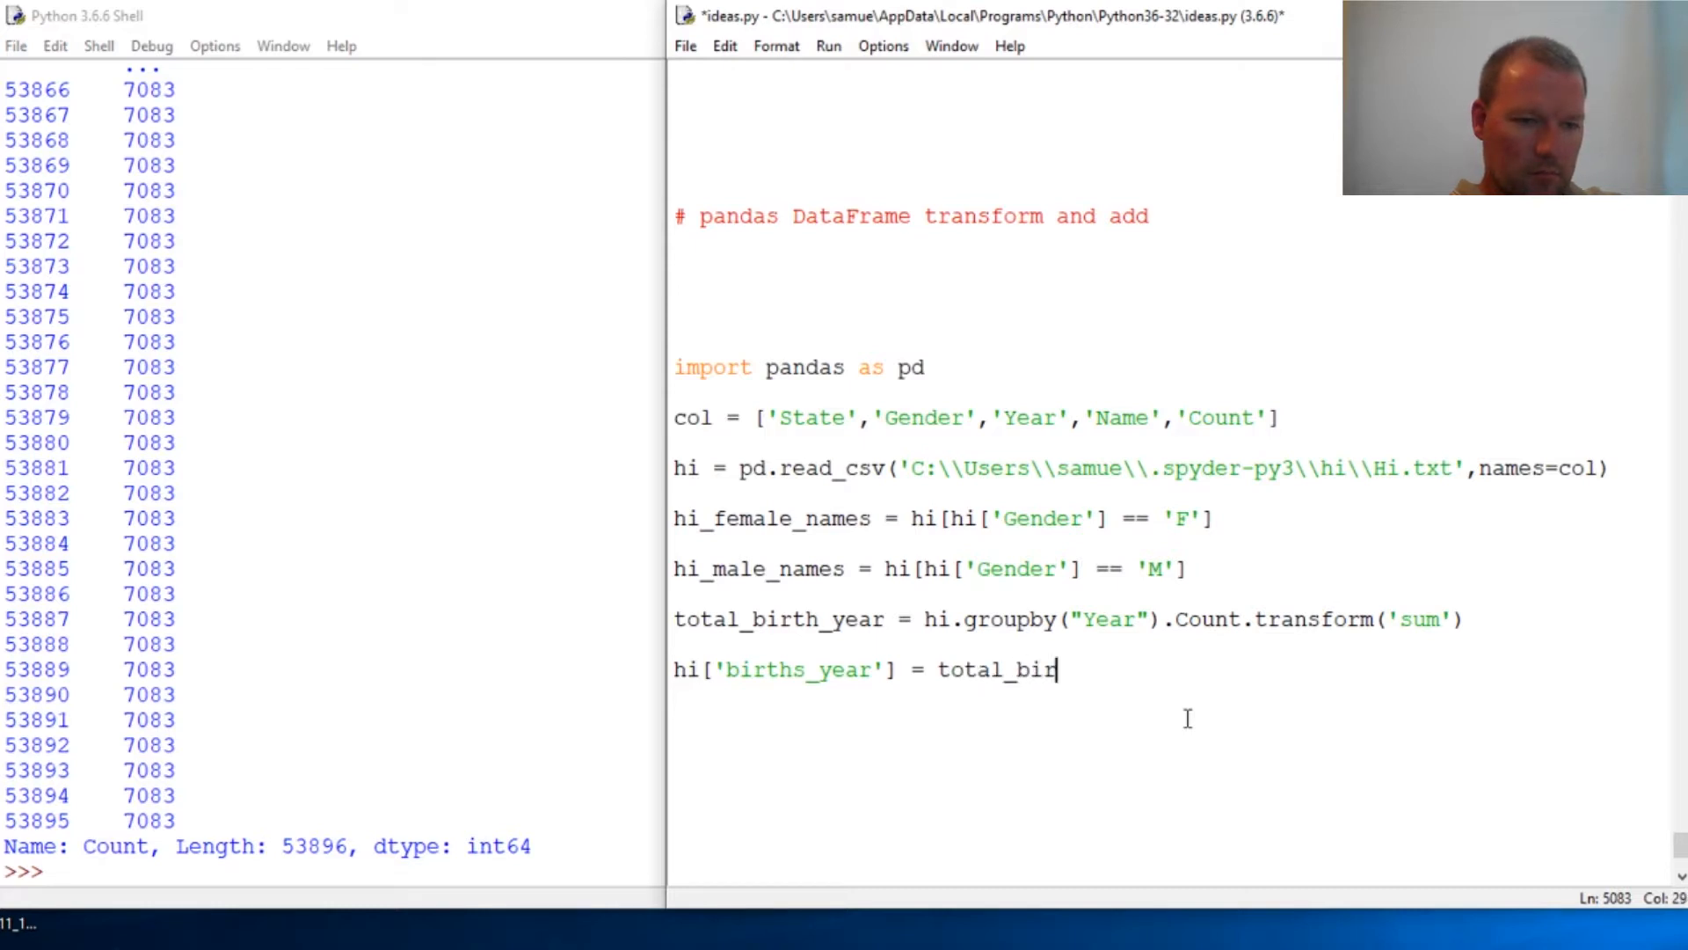
type("th_y")
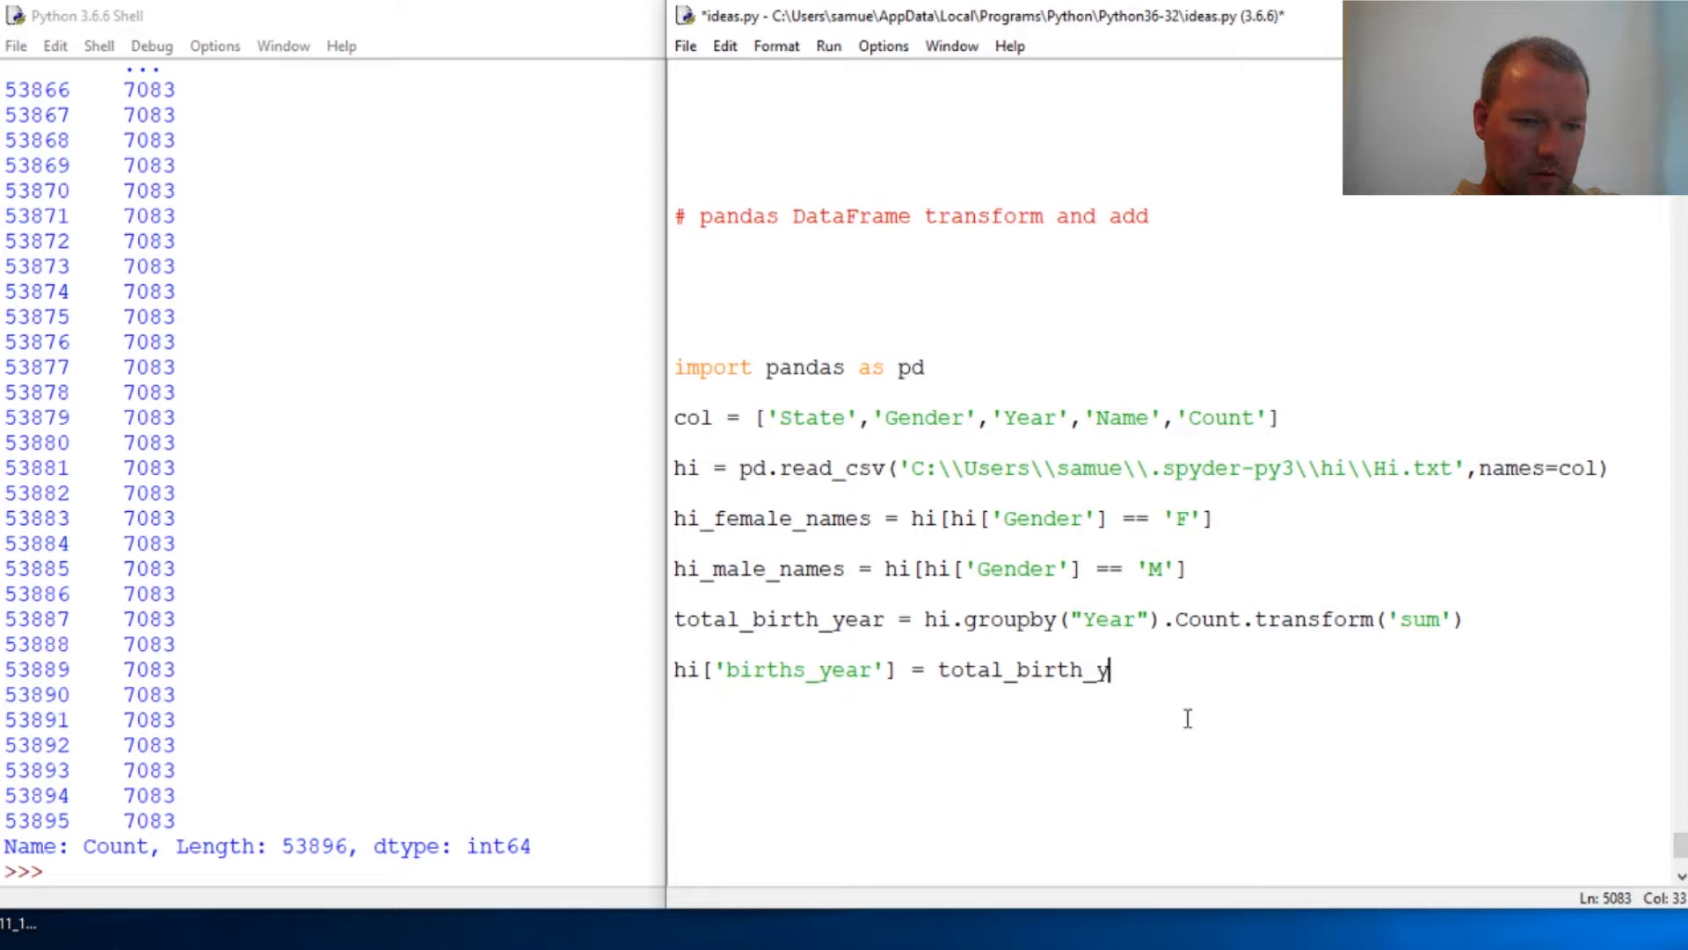
type("ear")
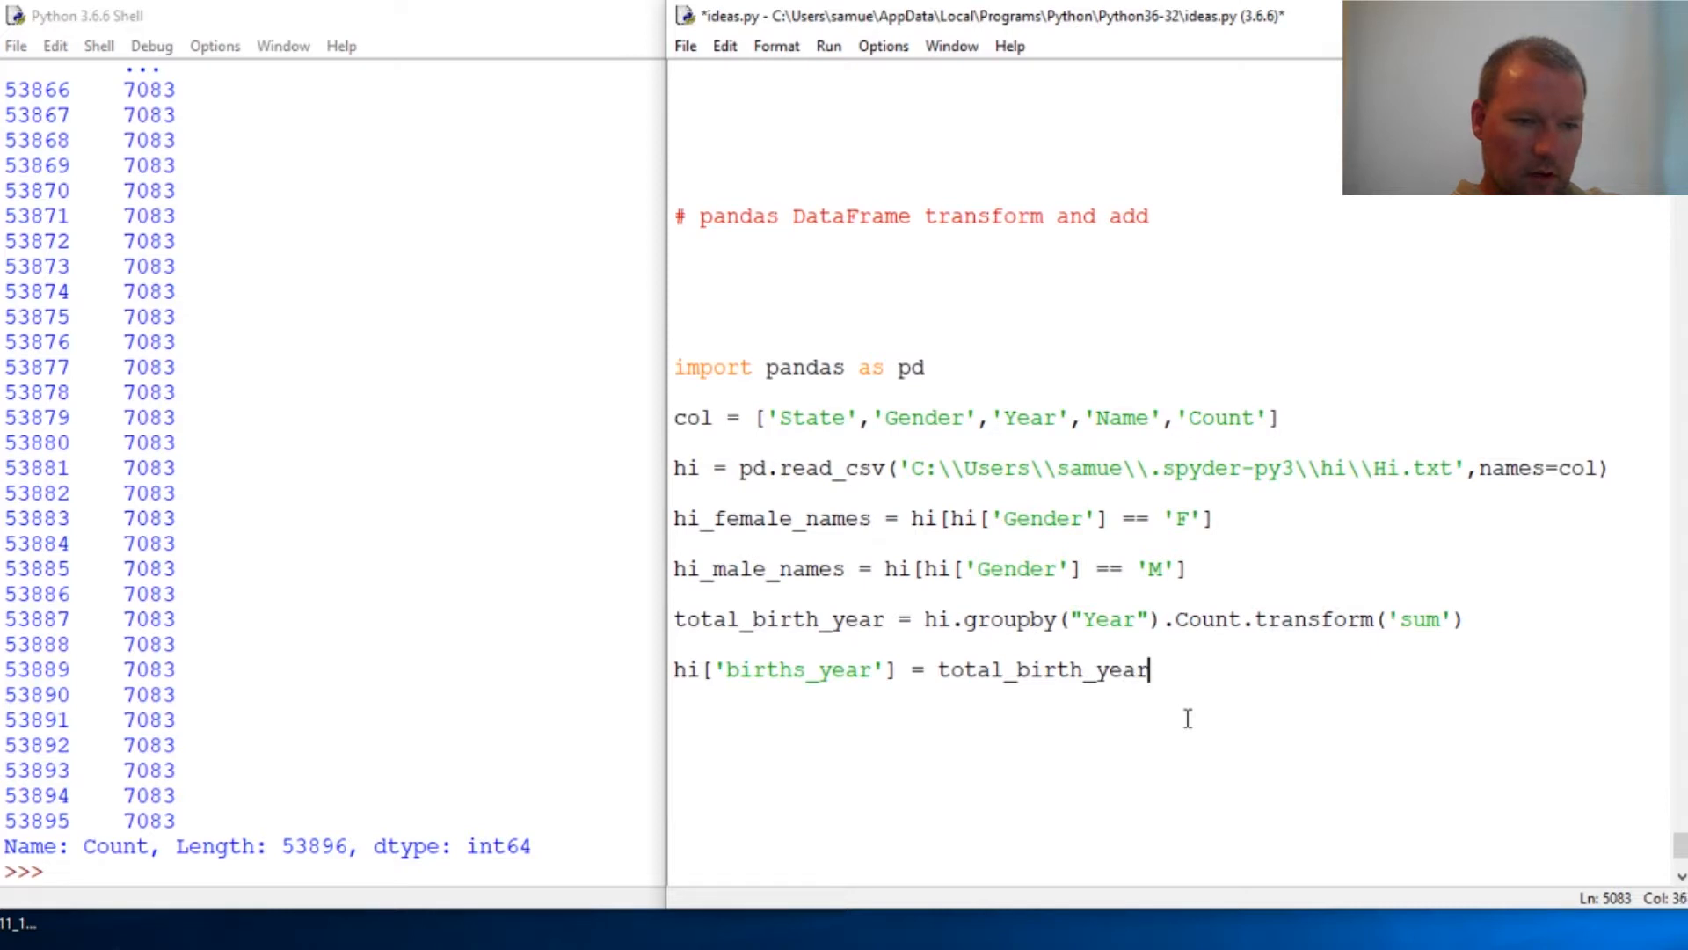
Step: Save and rerun ideas.py with the new births_year assignment
key("Return")
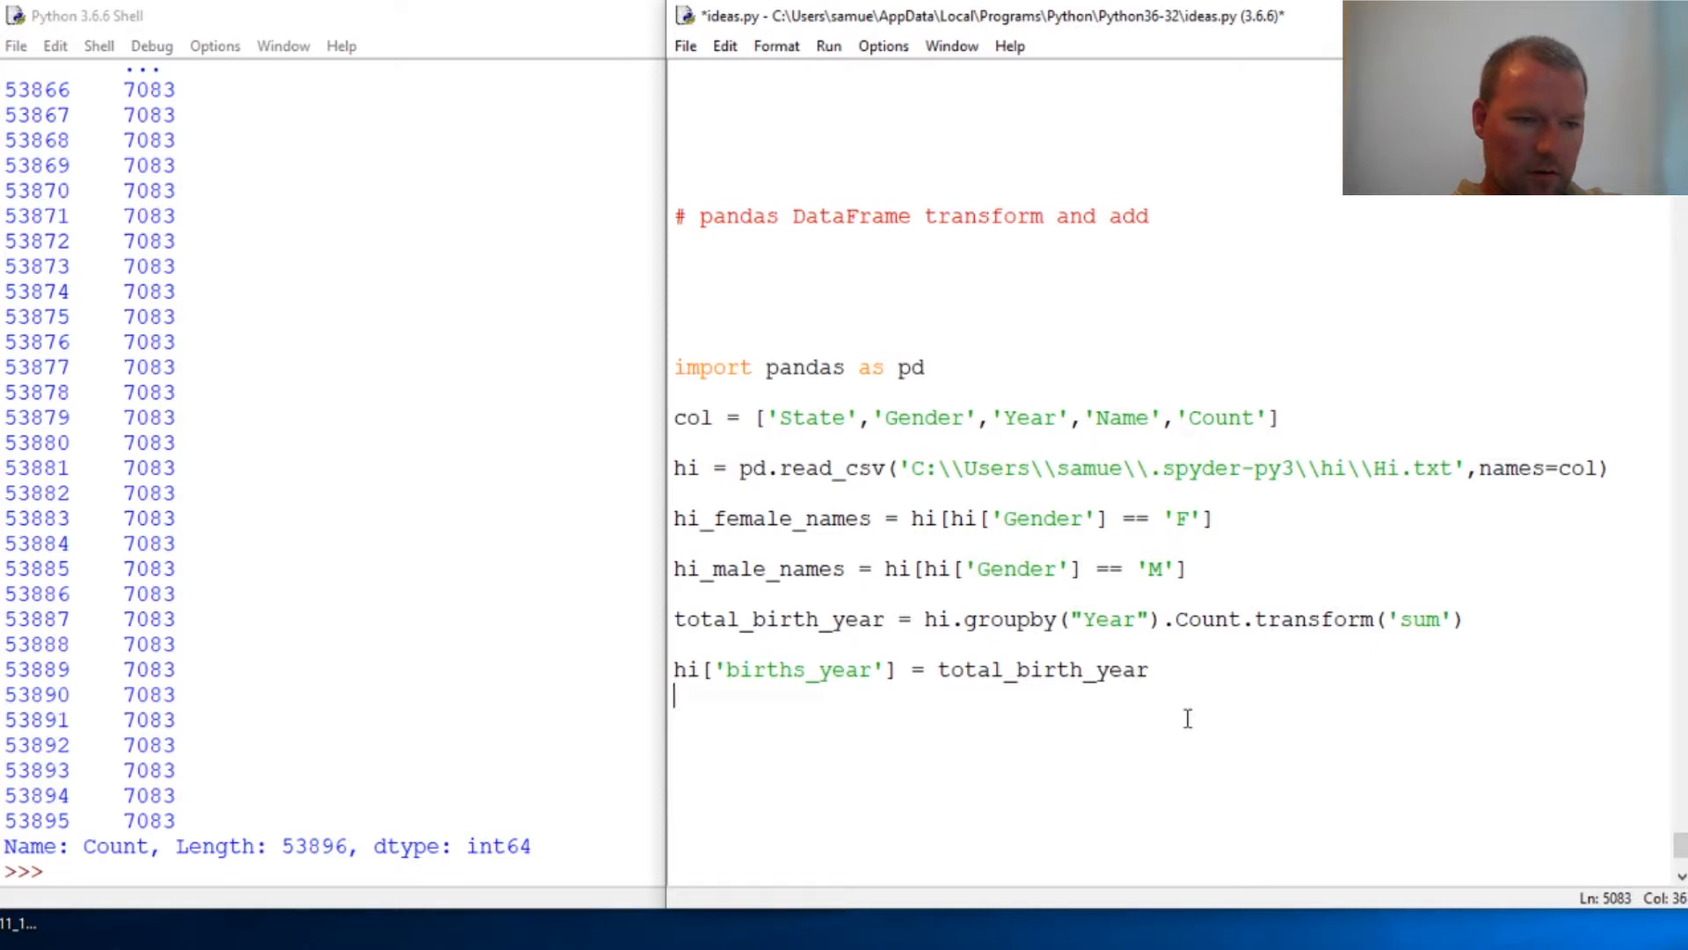
key("F5")
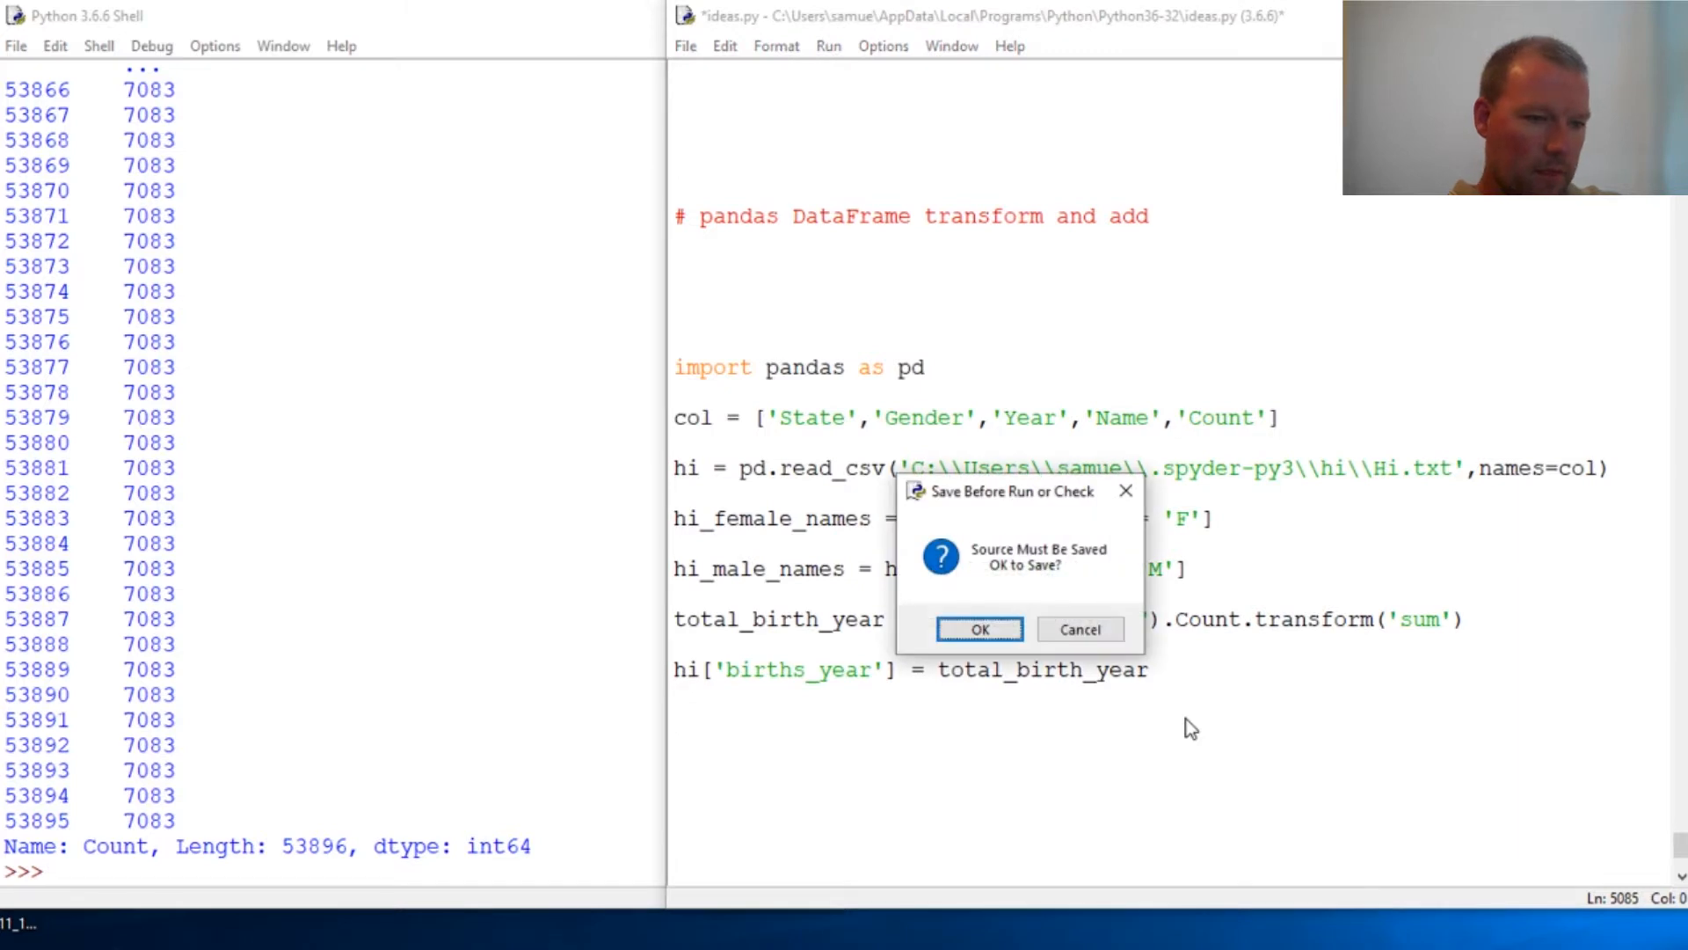
left_click(977, 628)
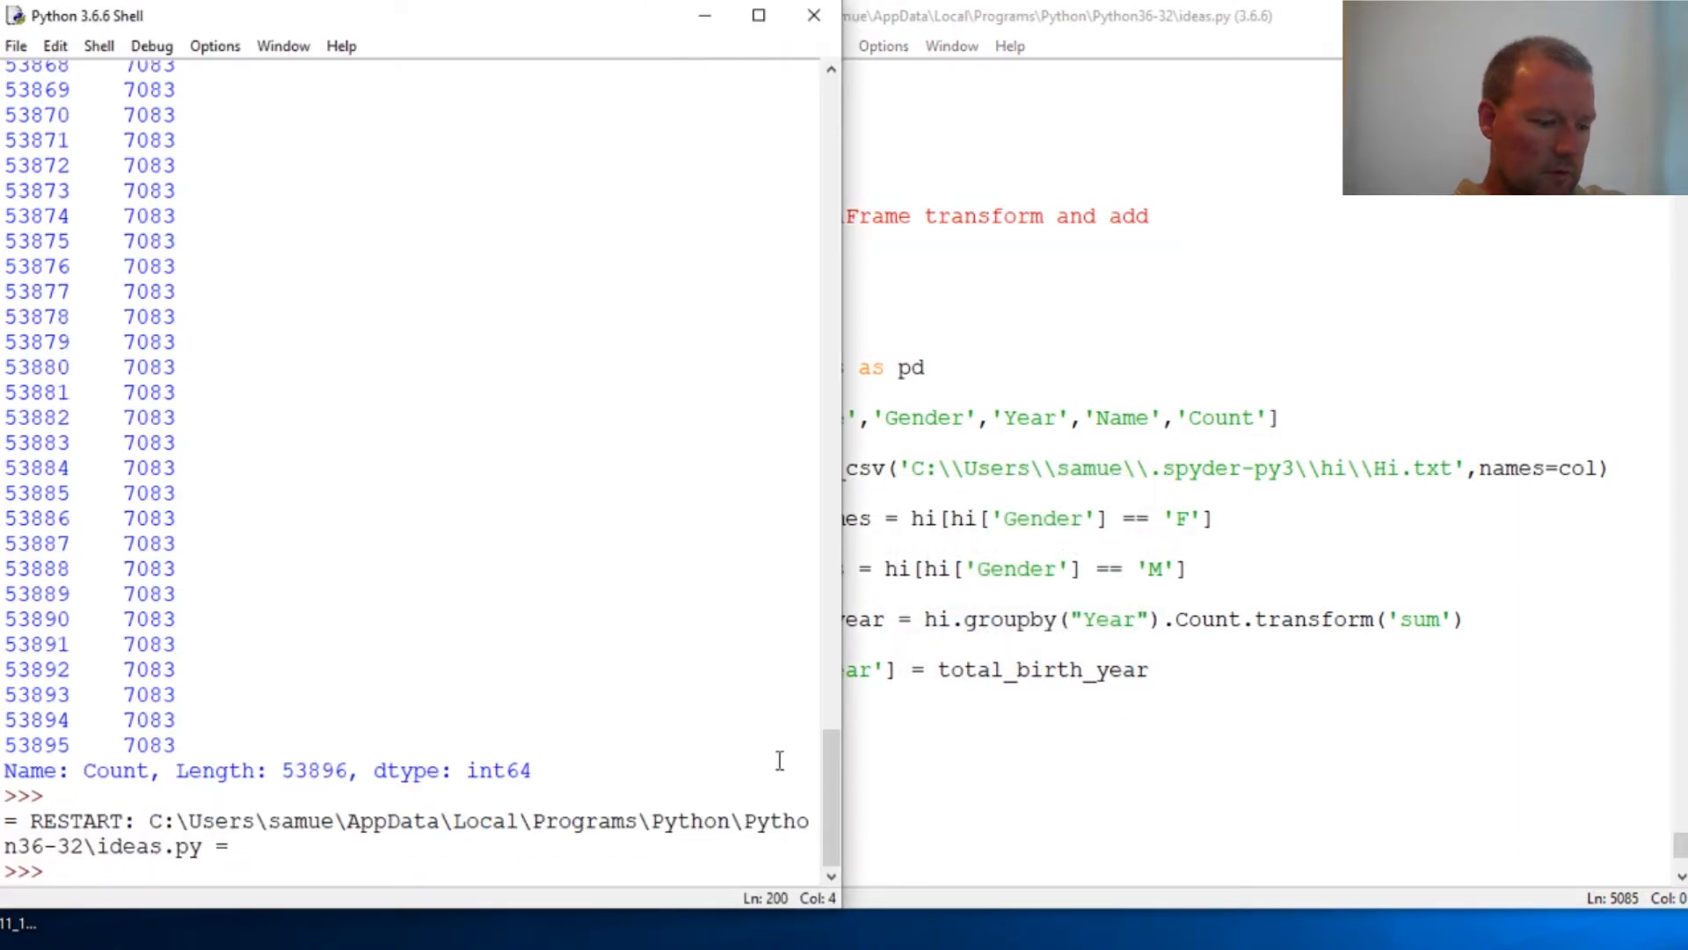
Step: Display hi and compare Mary's Count of 47 with the 1910 births_year total of 572
type("hi57")
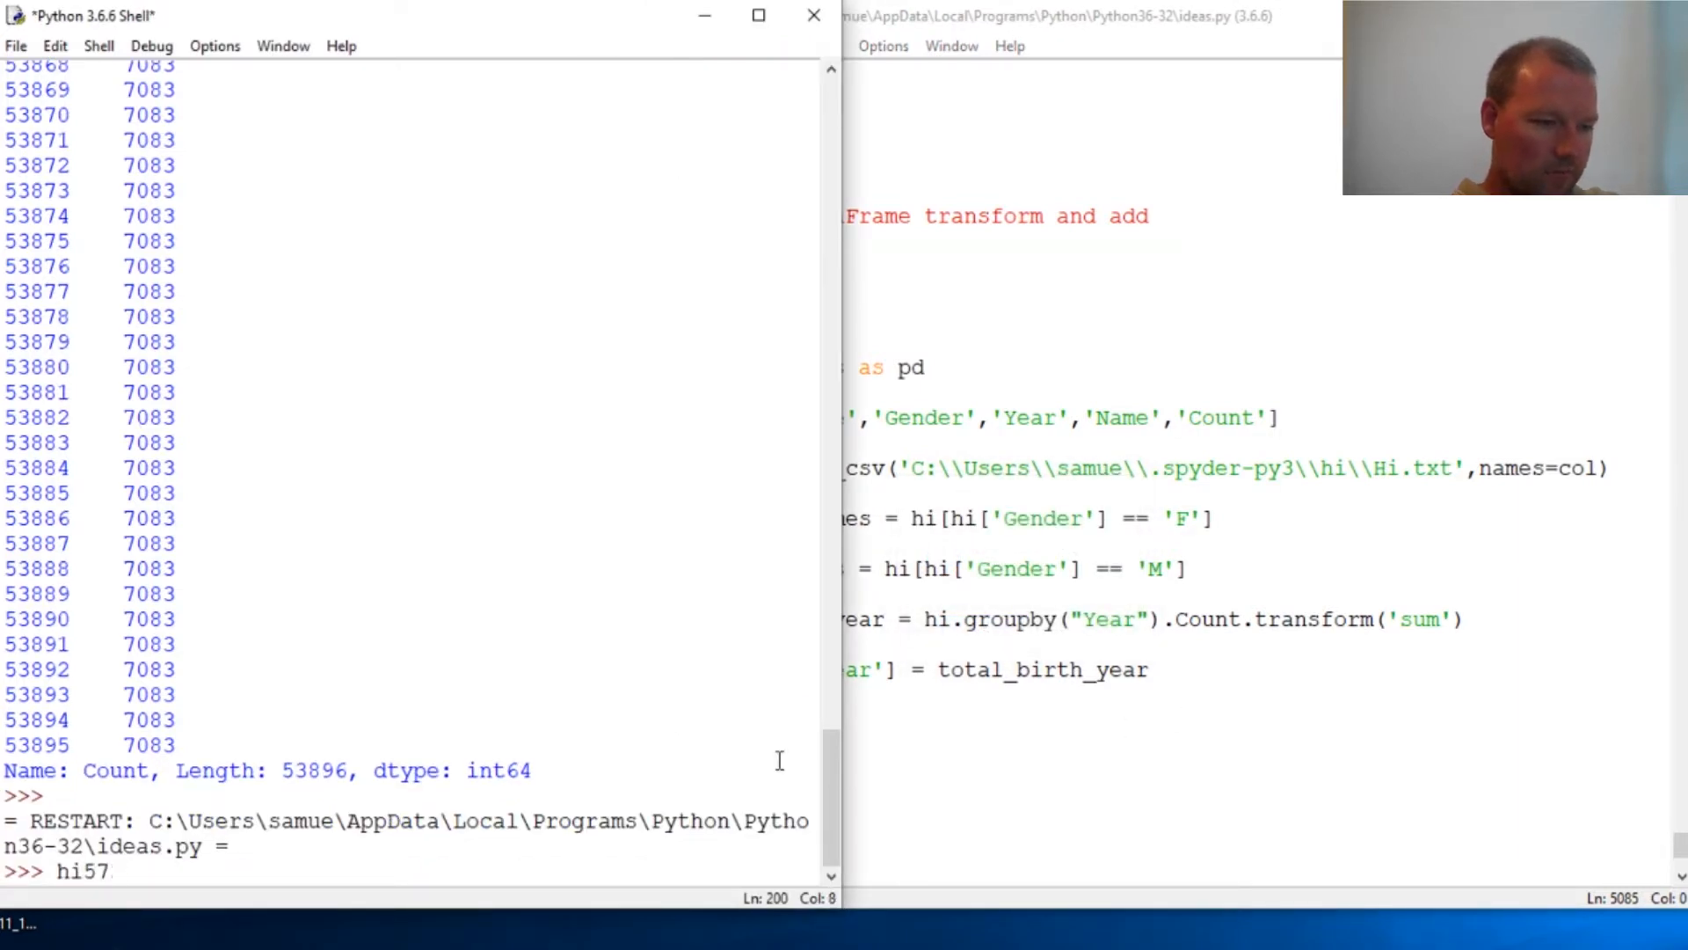
key("Return")
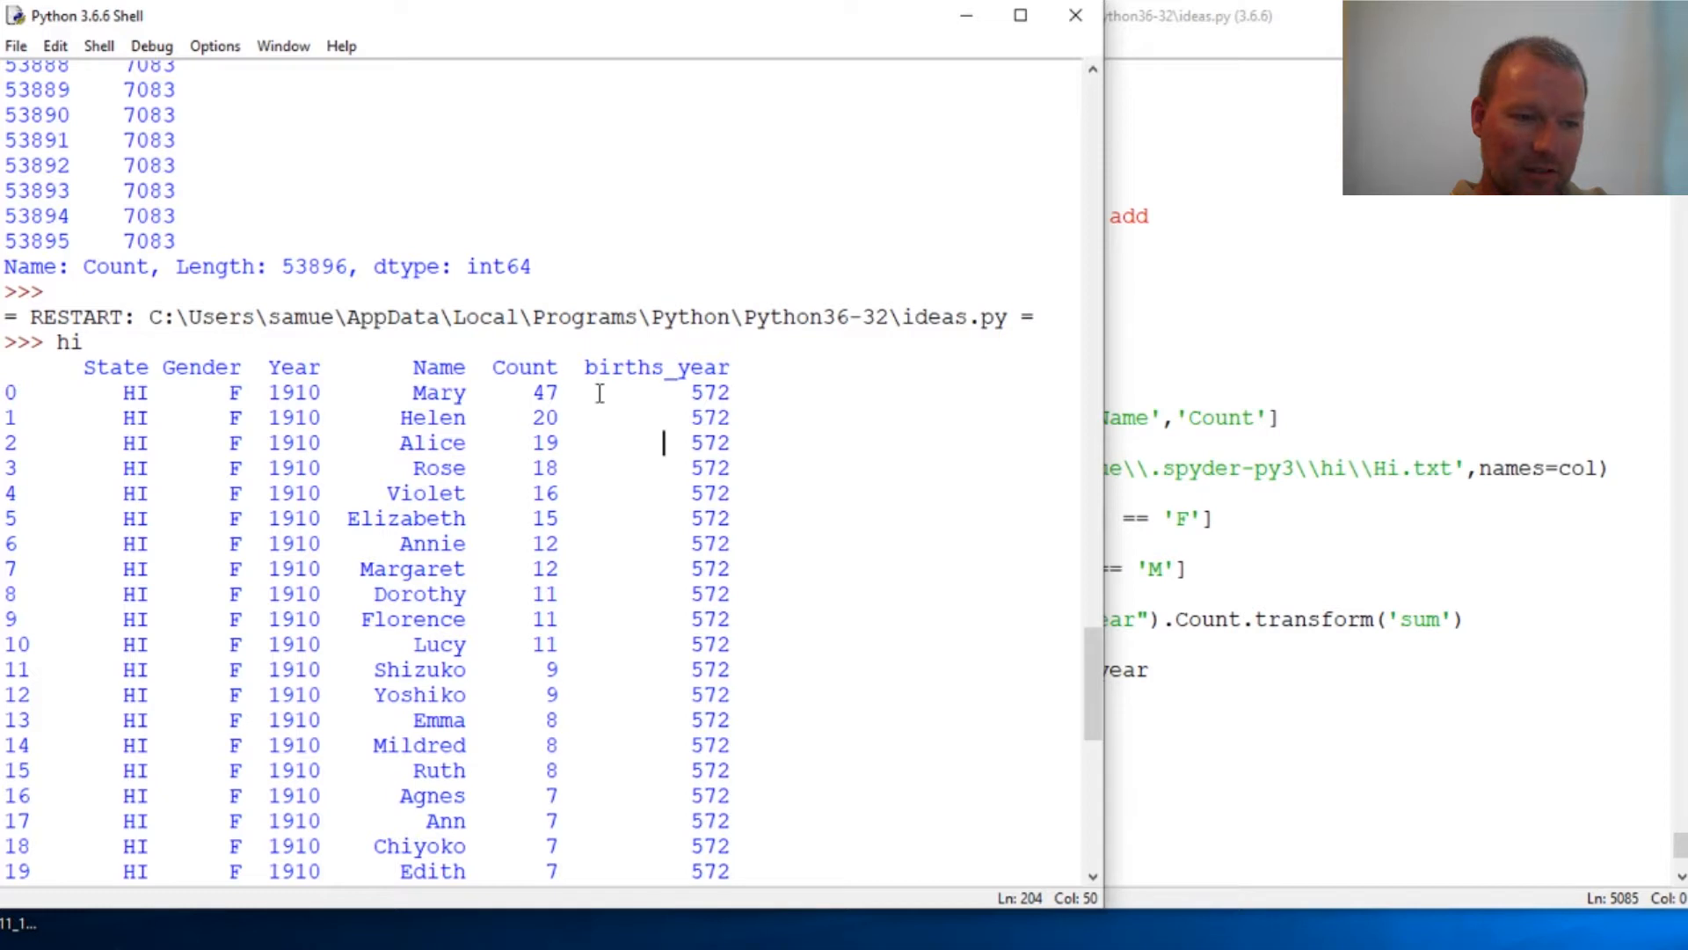
left_click(783, 395)
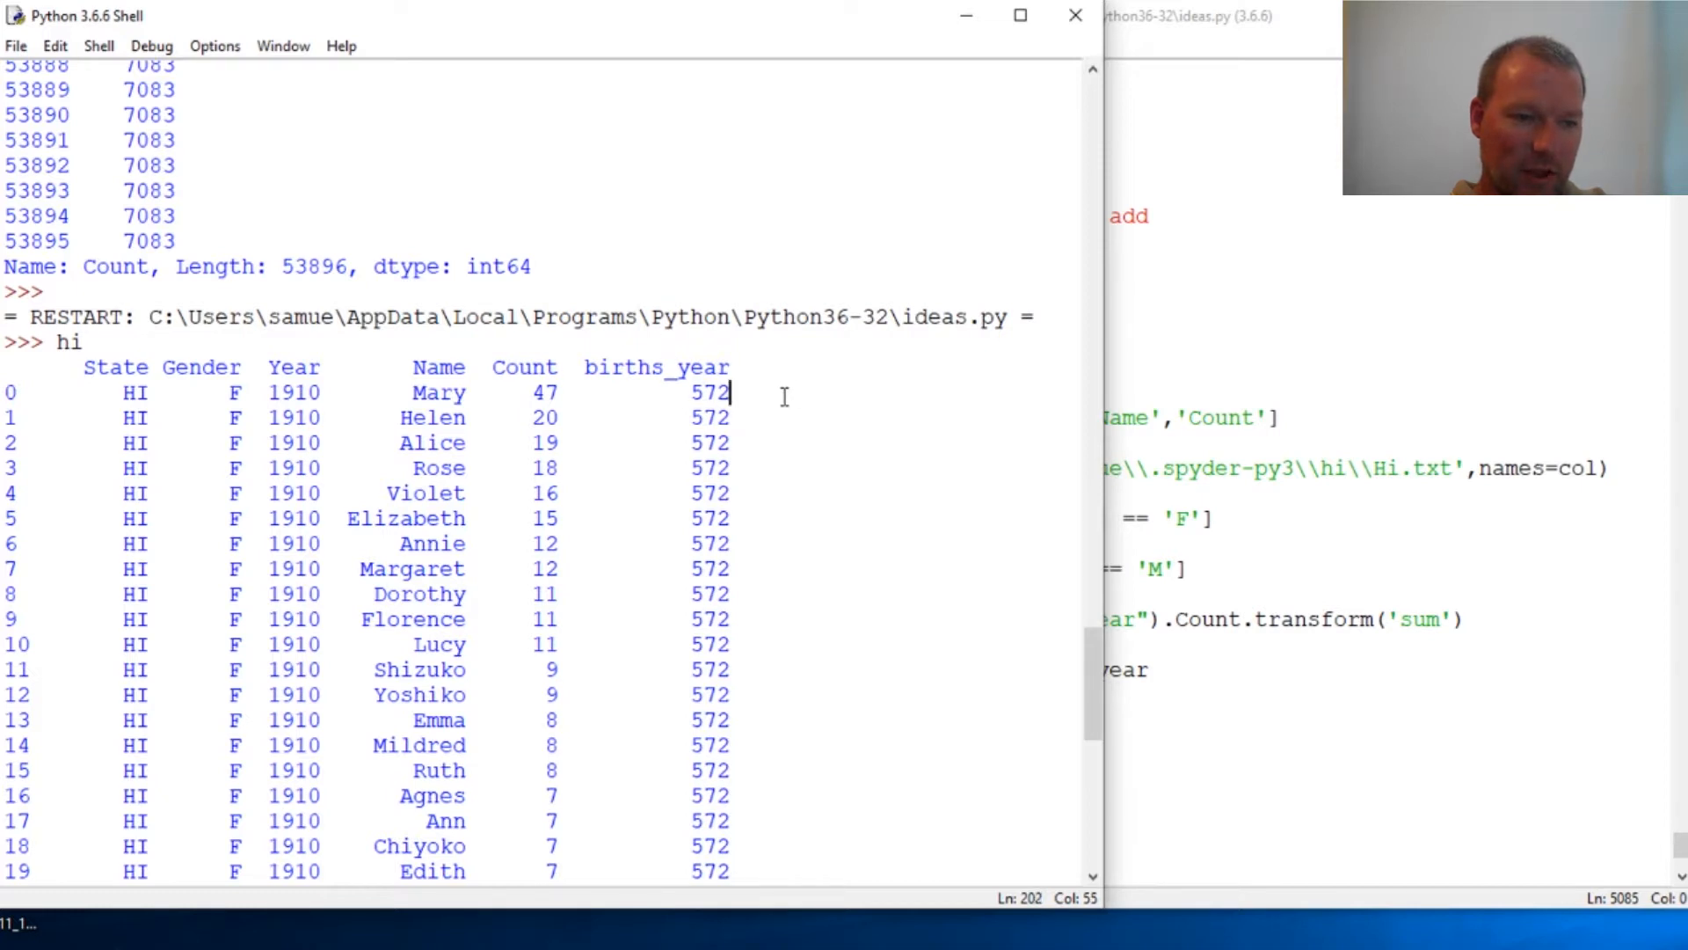
mouse_move(799, 867)
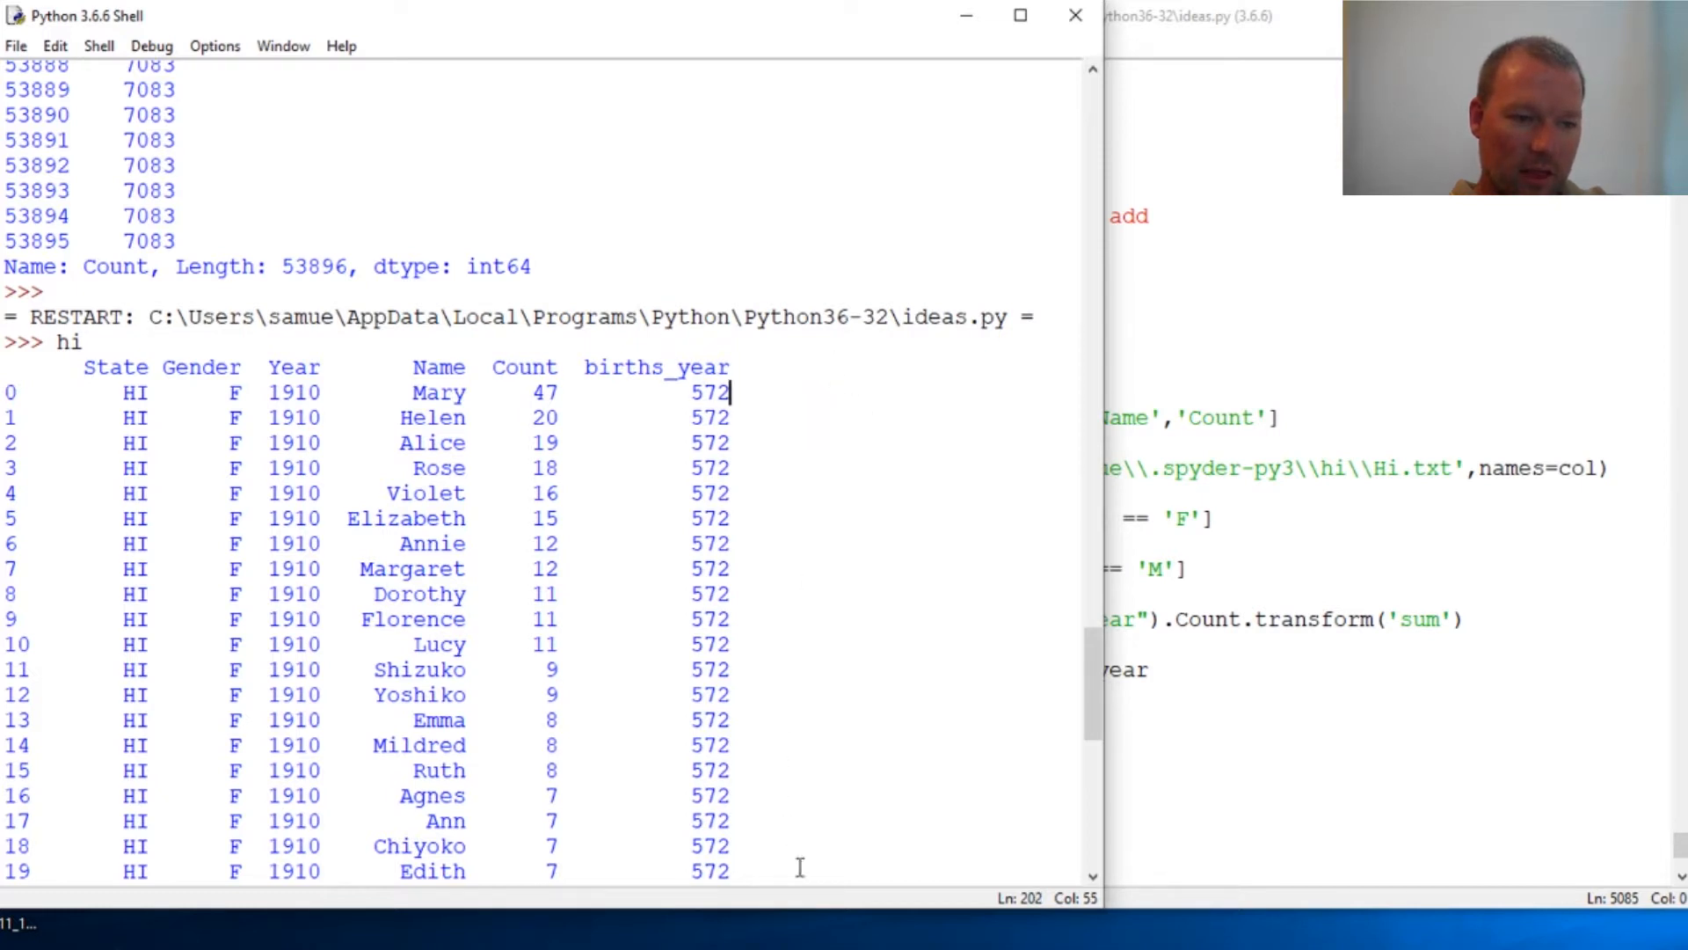
mouse_move(536, 393)
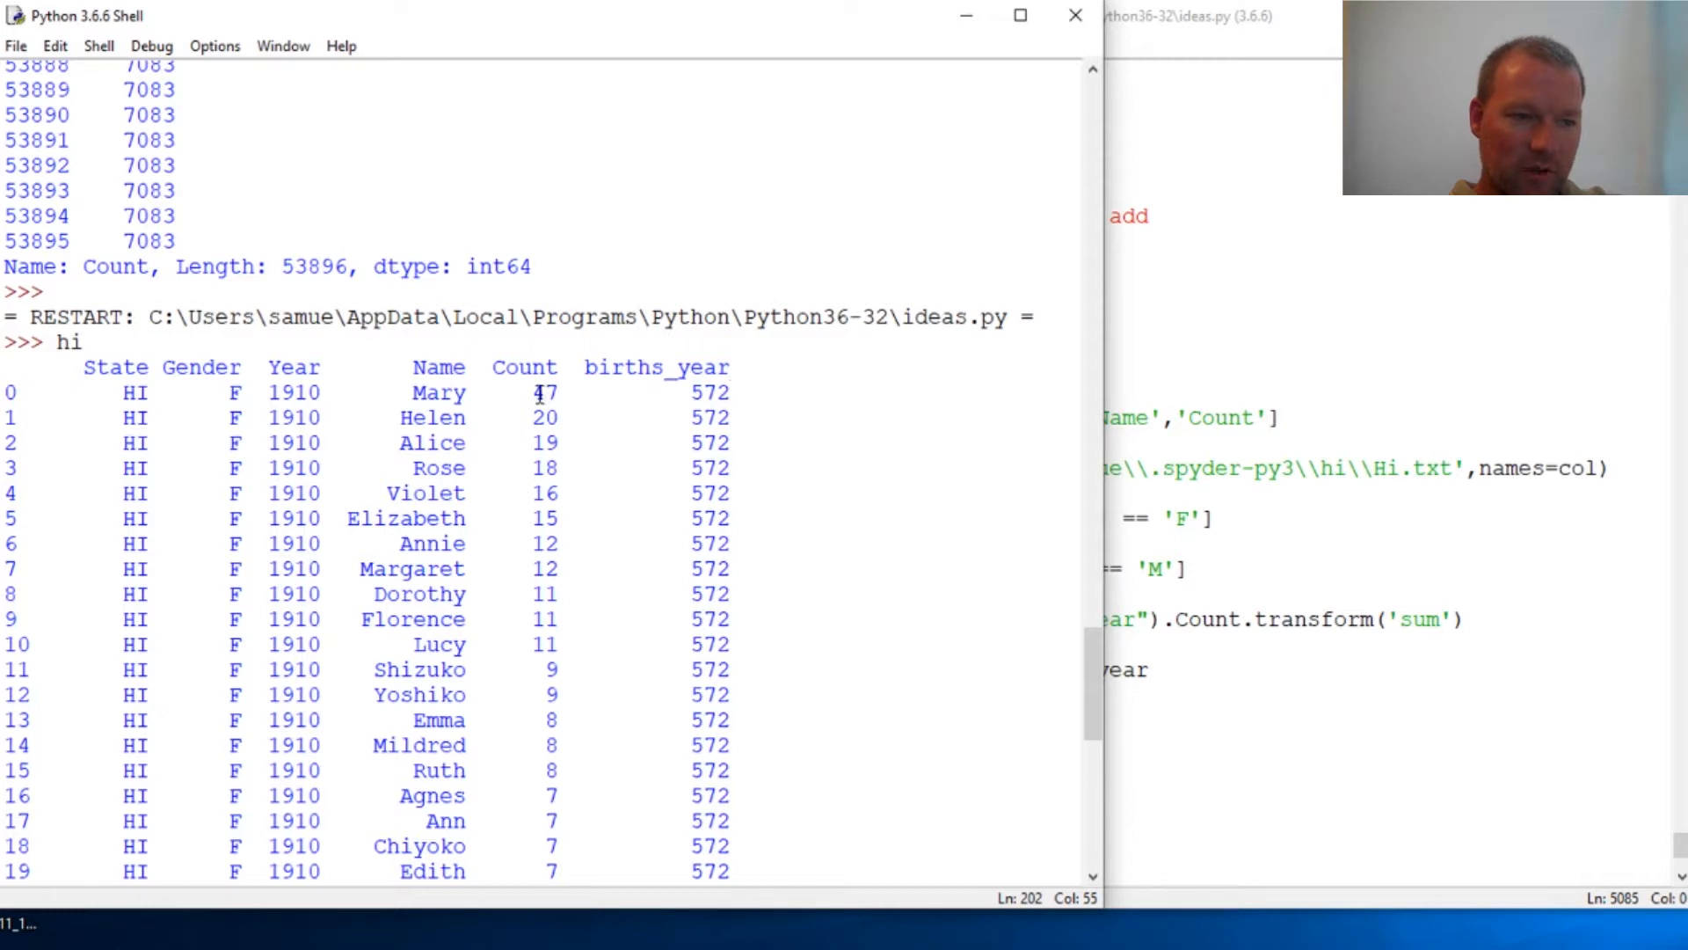
double_click(543, 392)
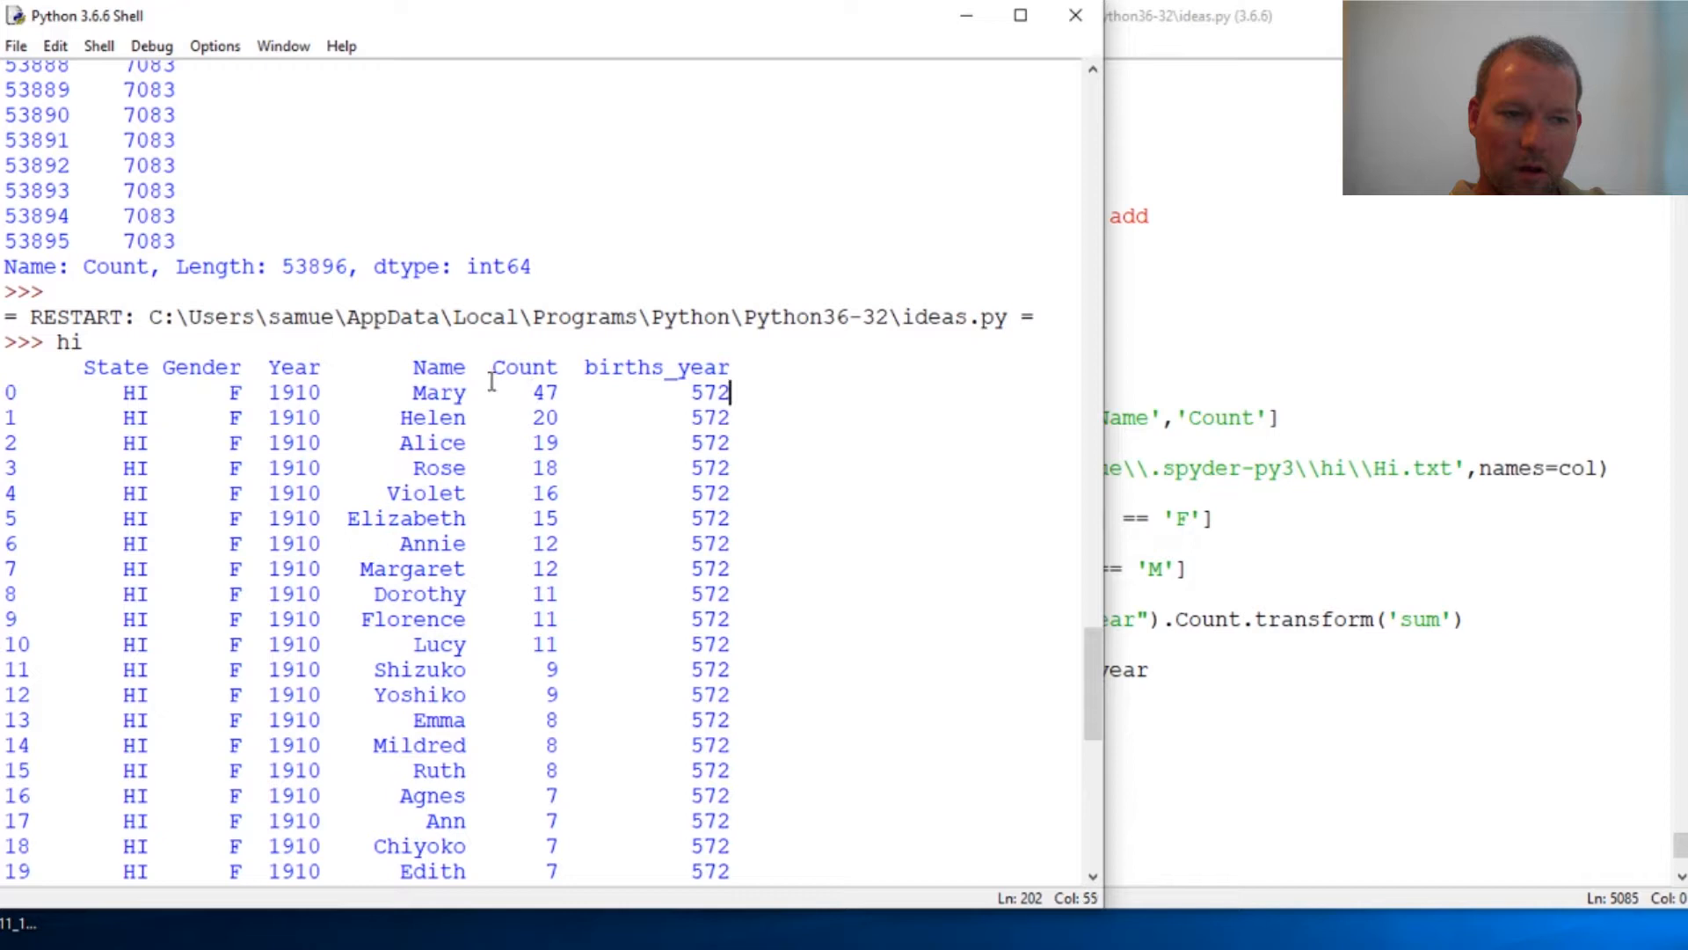
double_click(707, 393)
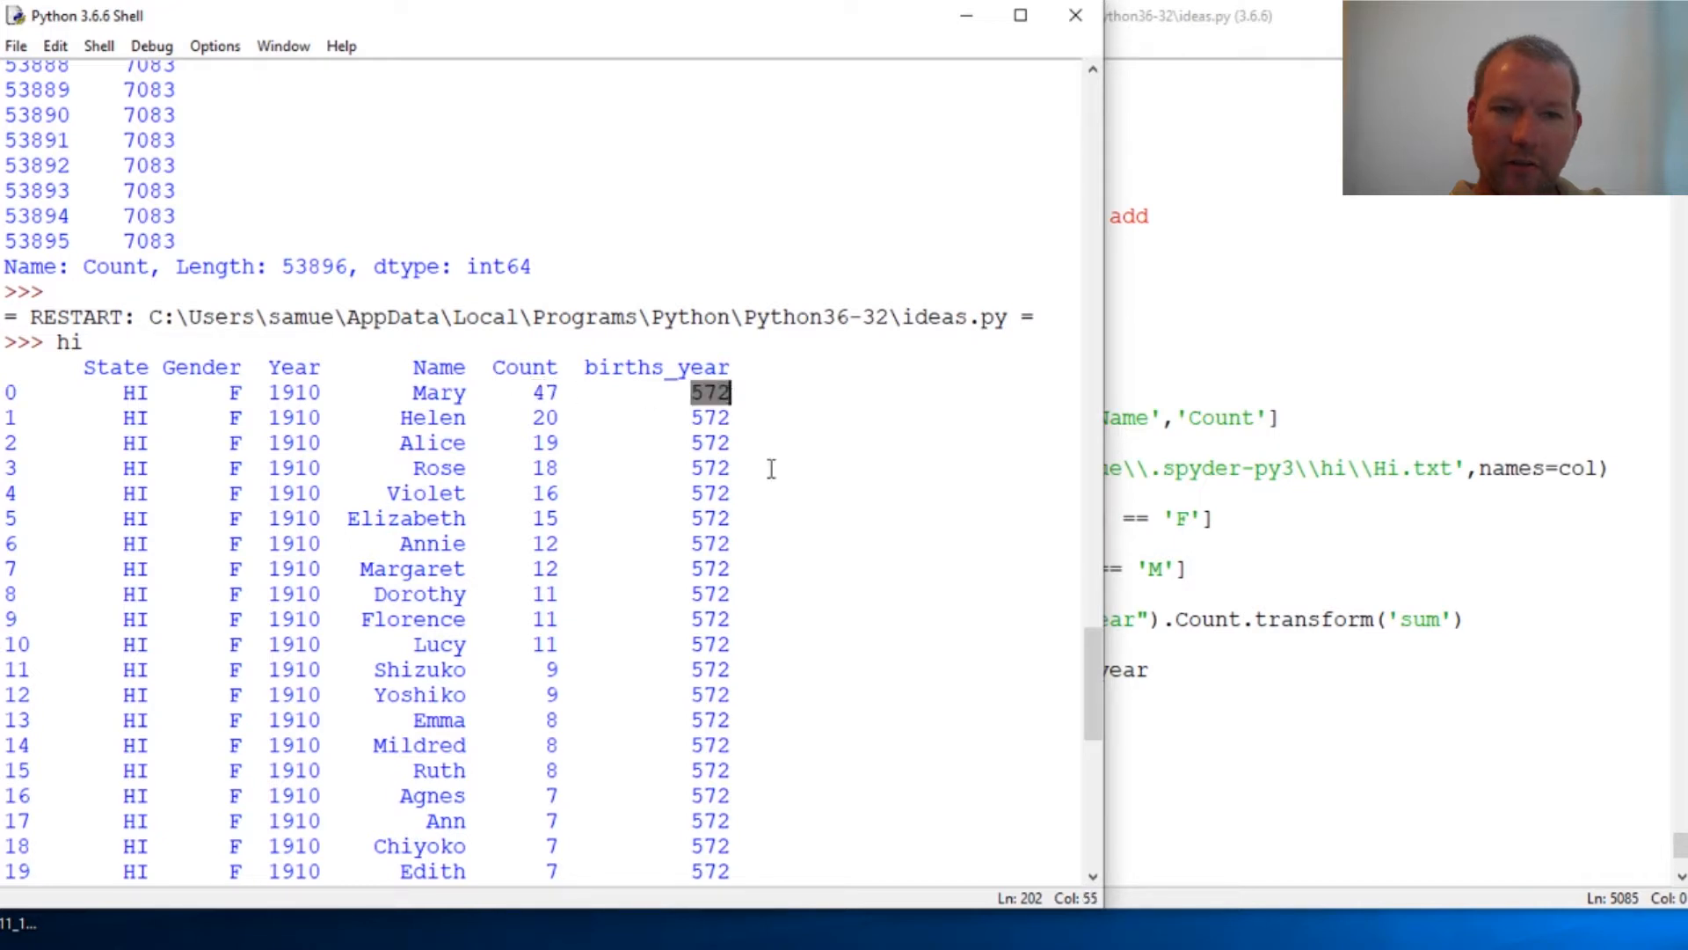
mouse_move(794, 402)
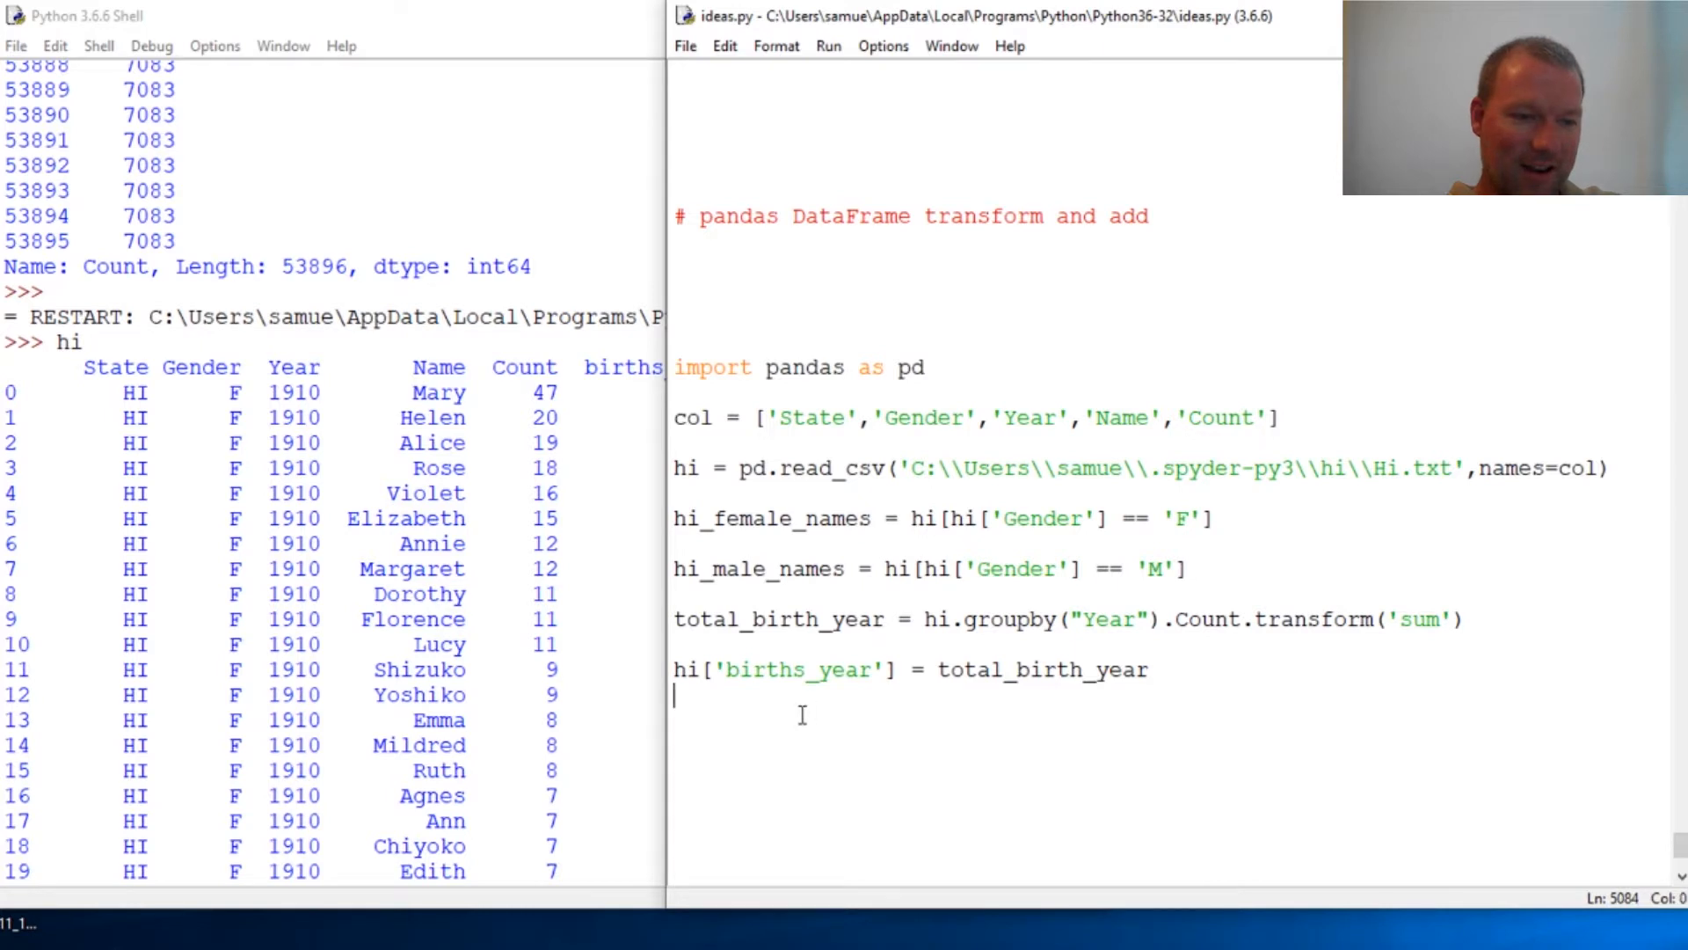
Step: Begin a new ideas.py line assigning to hi['percent_of_births']
type("hi")
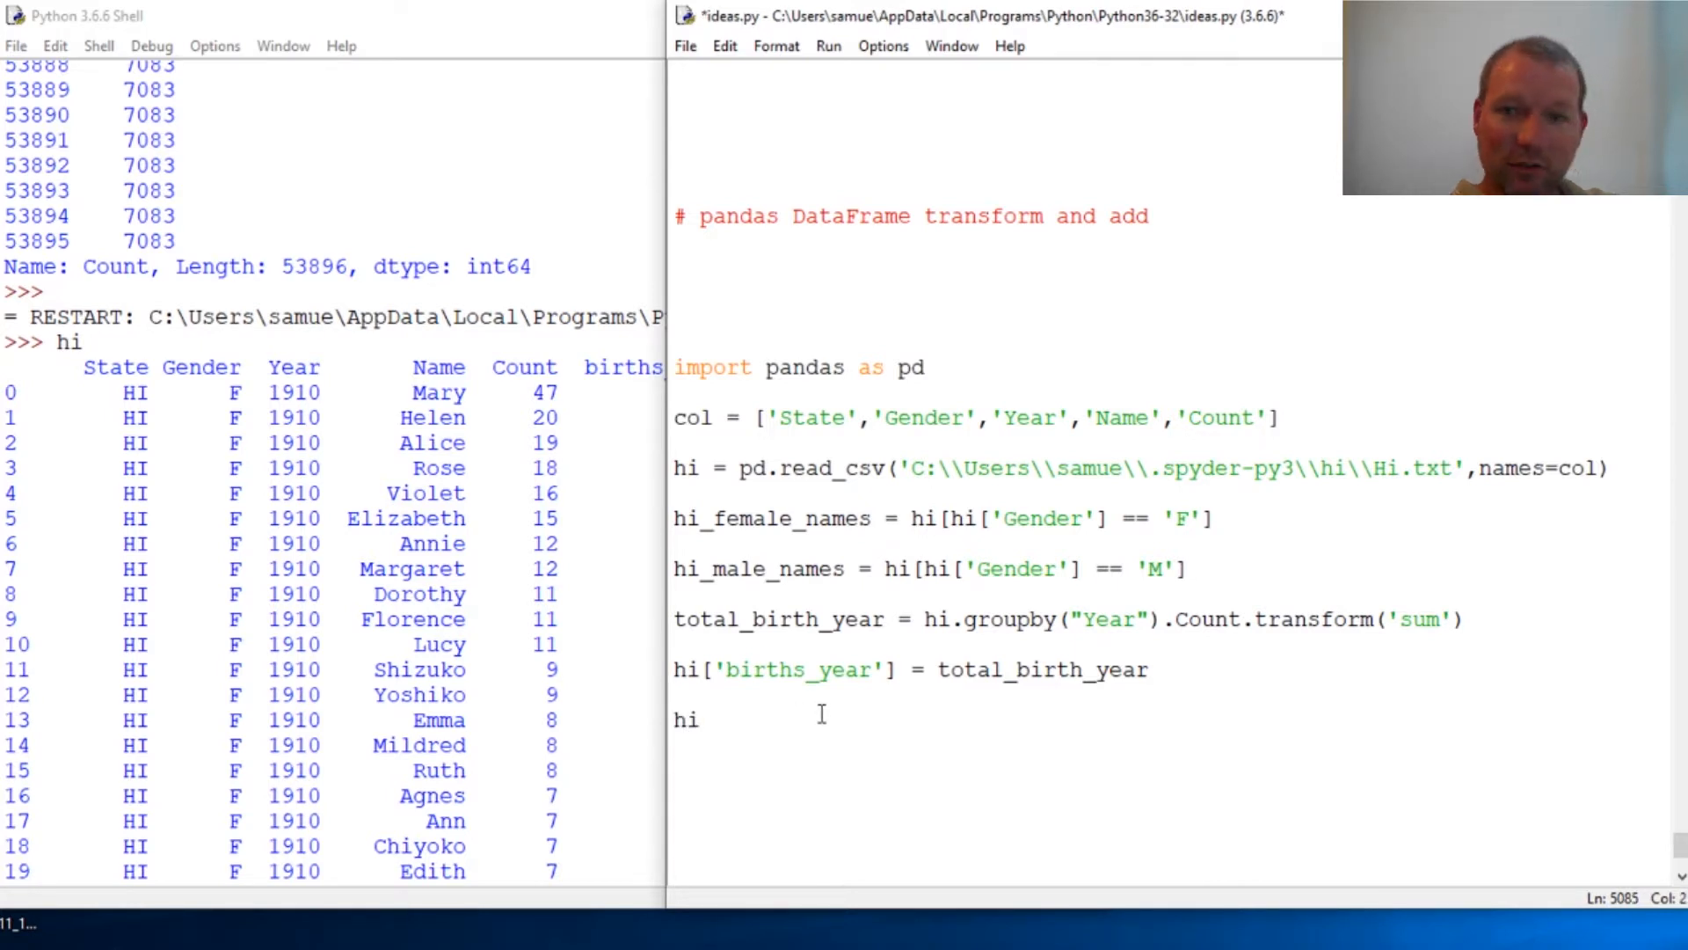
type("[")
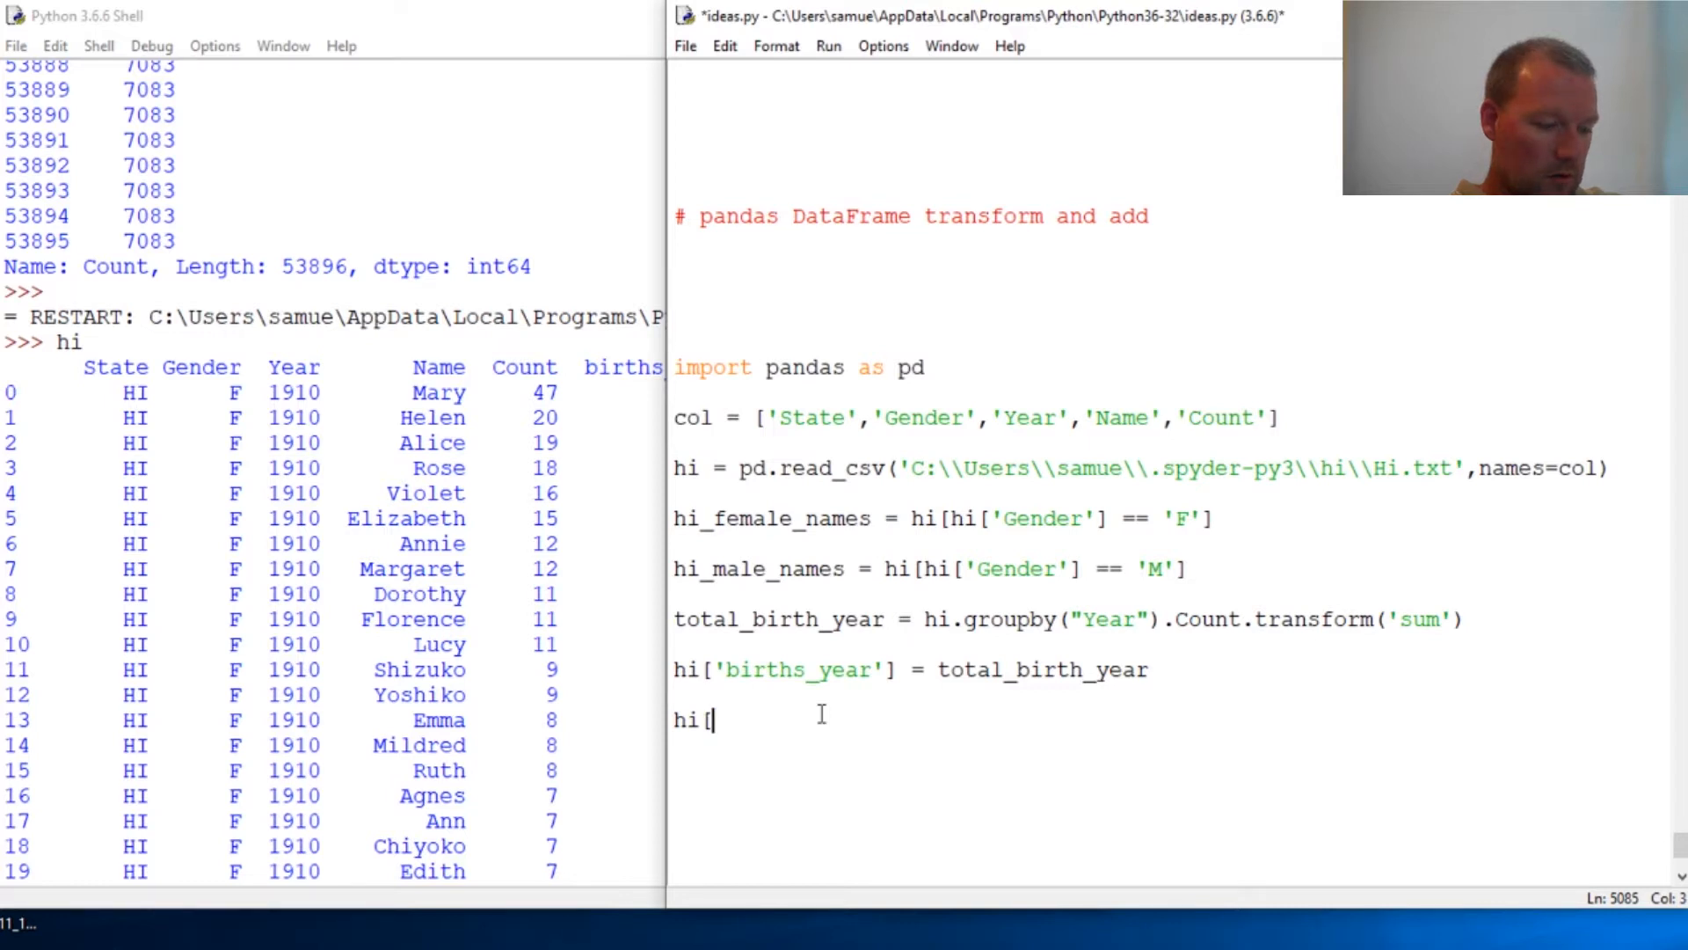
type("'")
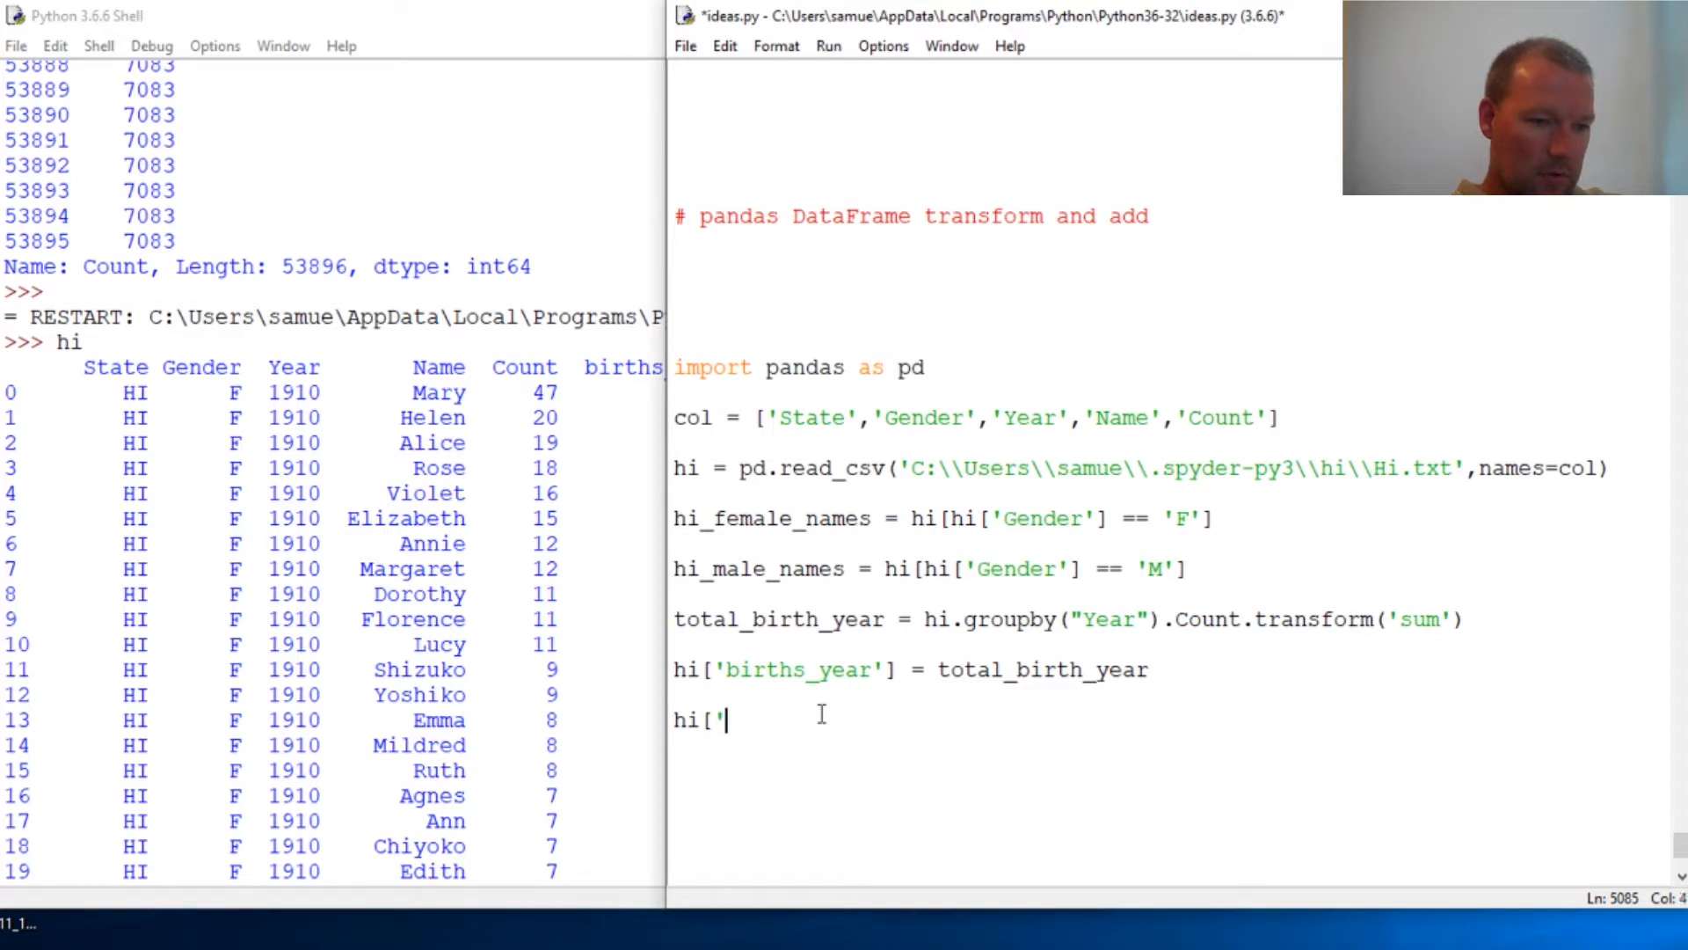
type("n")
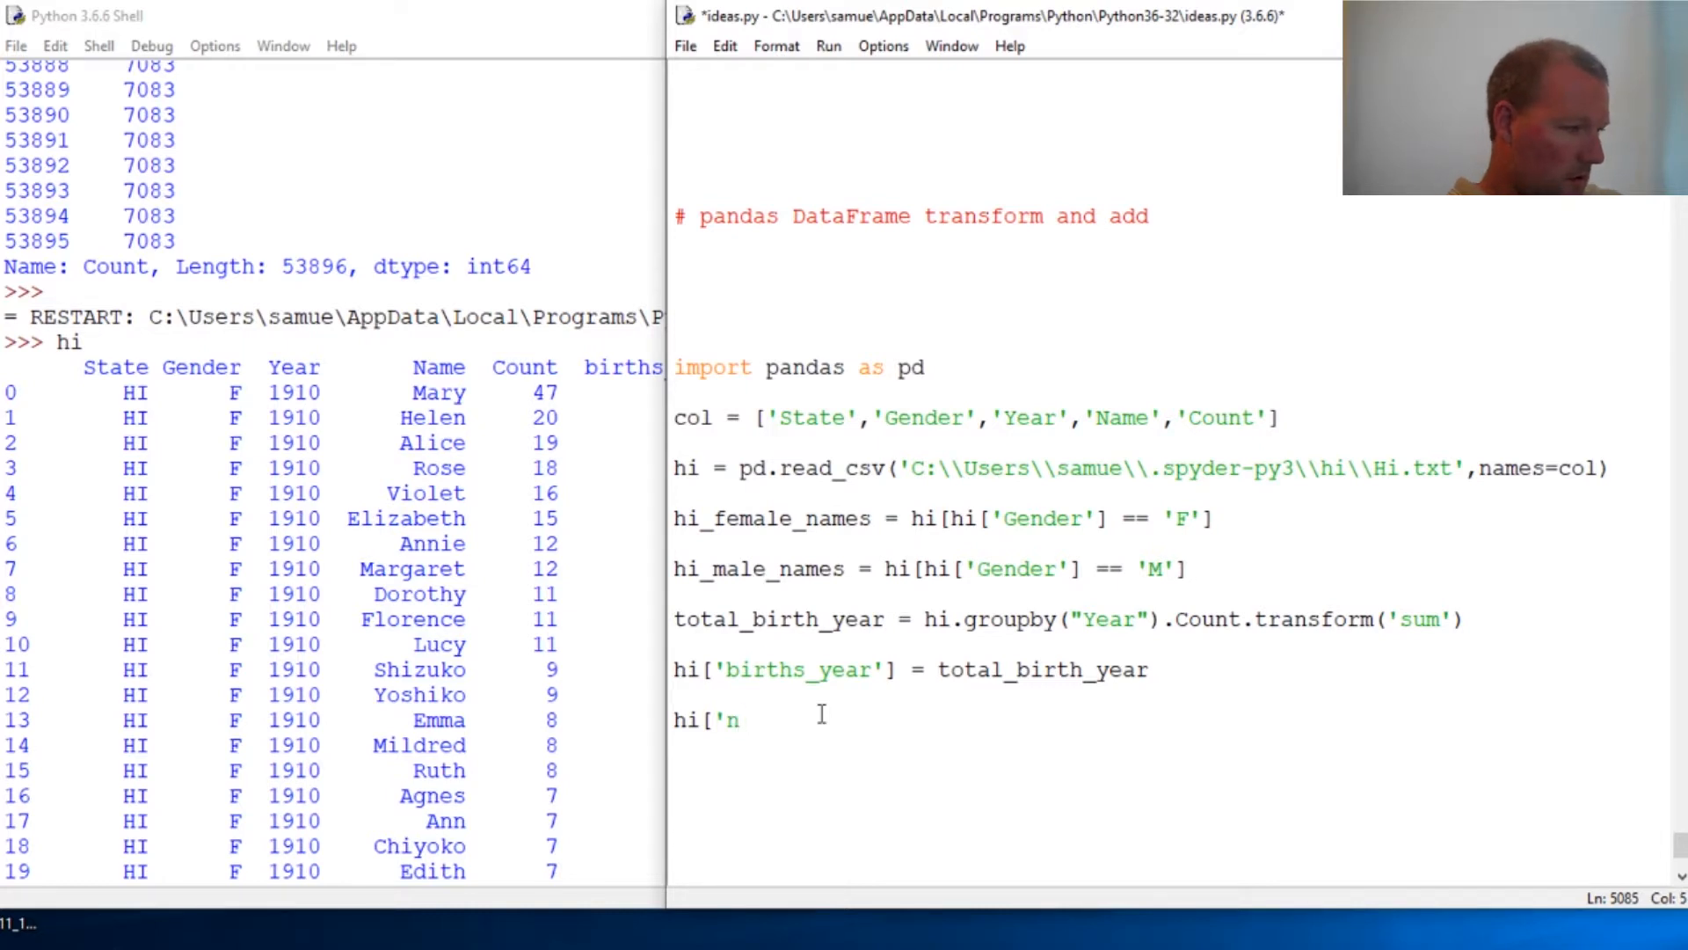
type("percent")
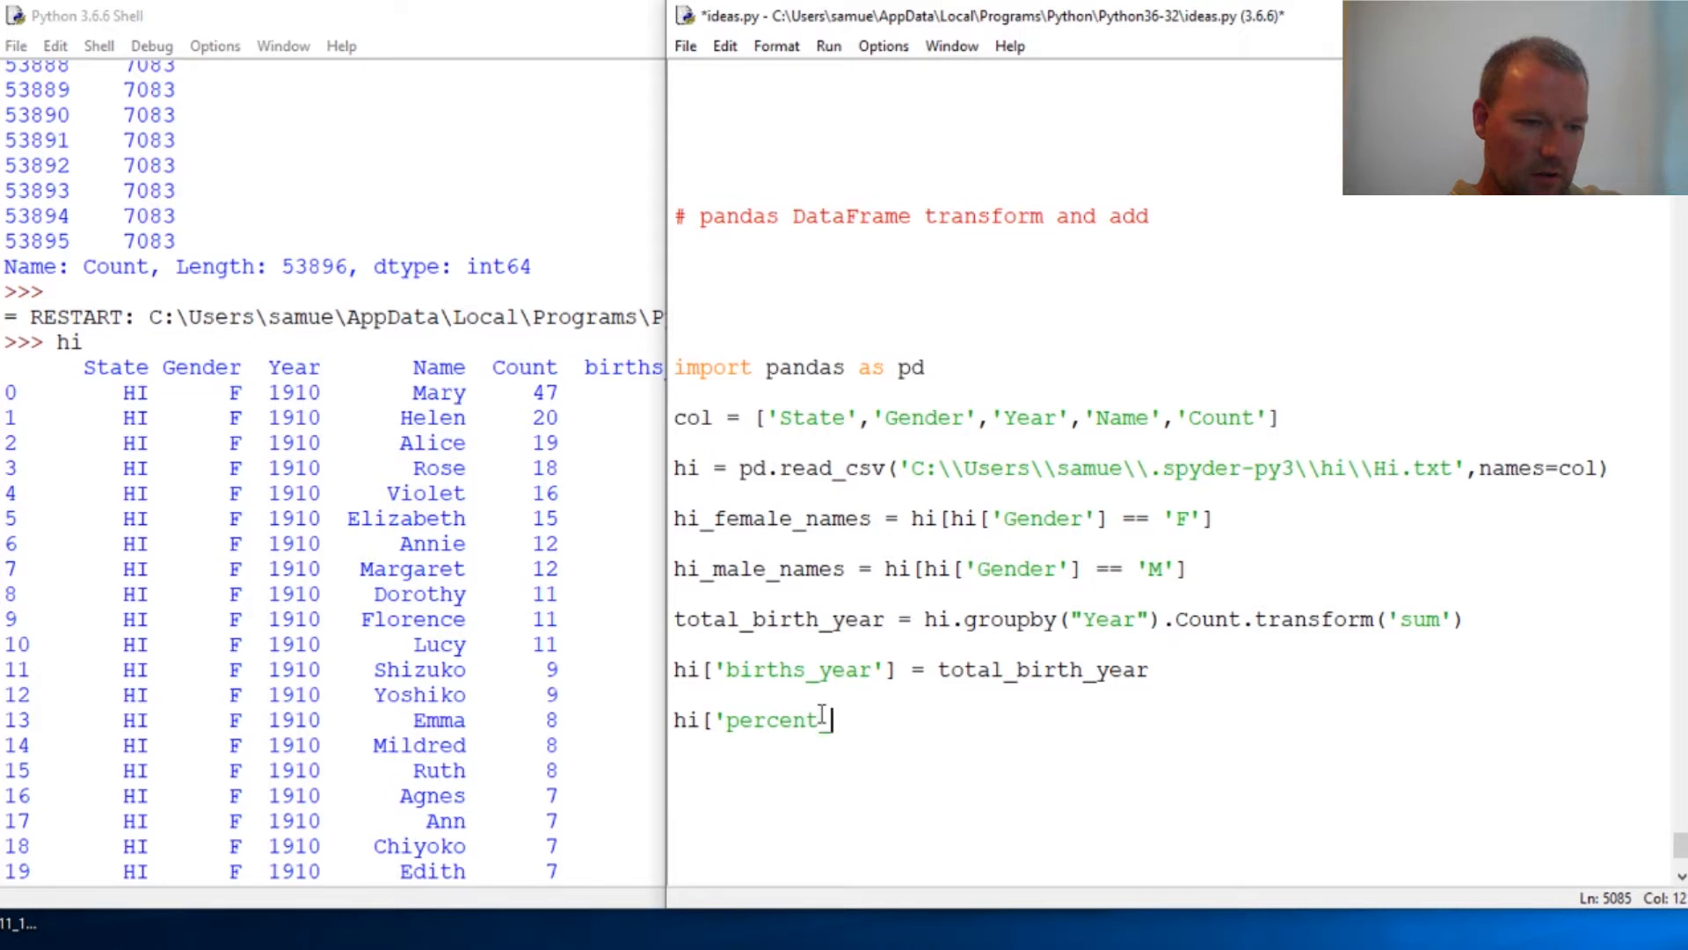
type("_of_b")
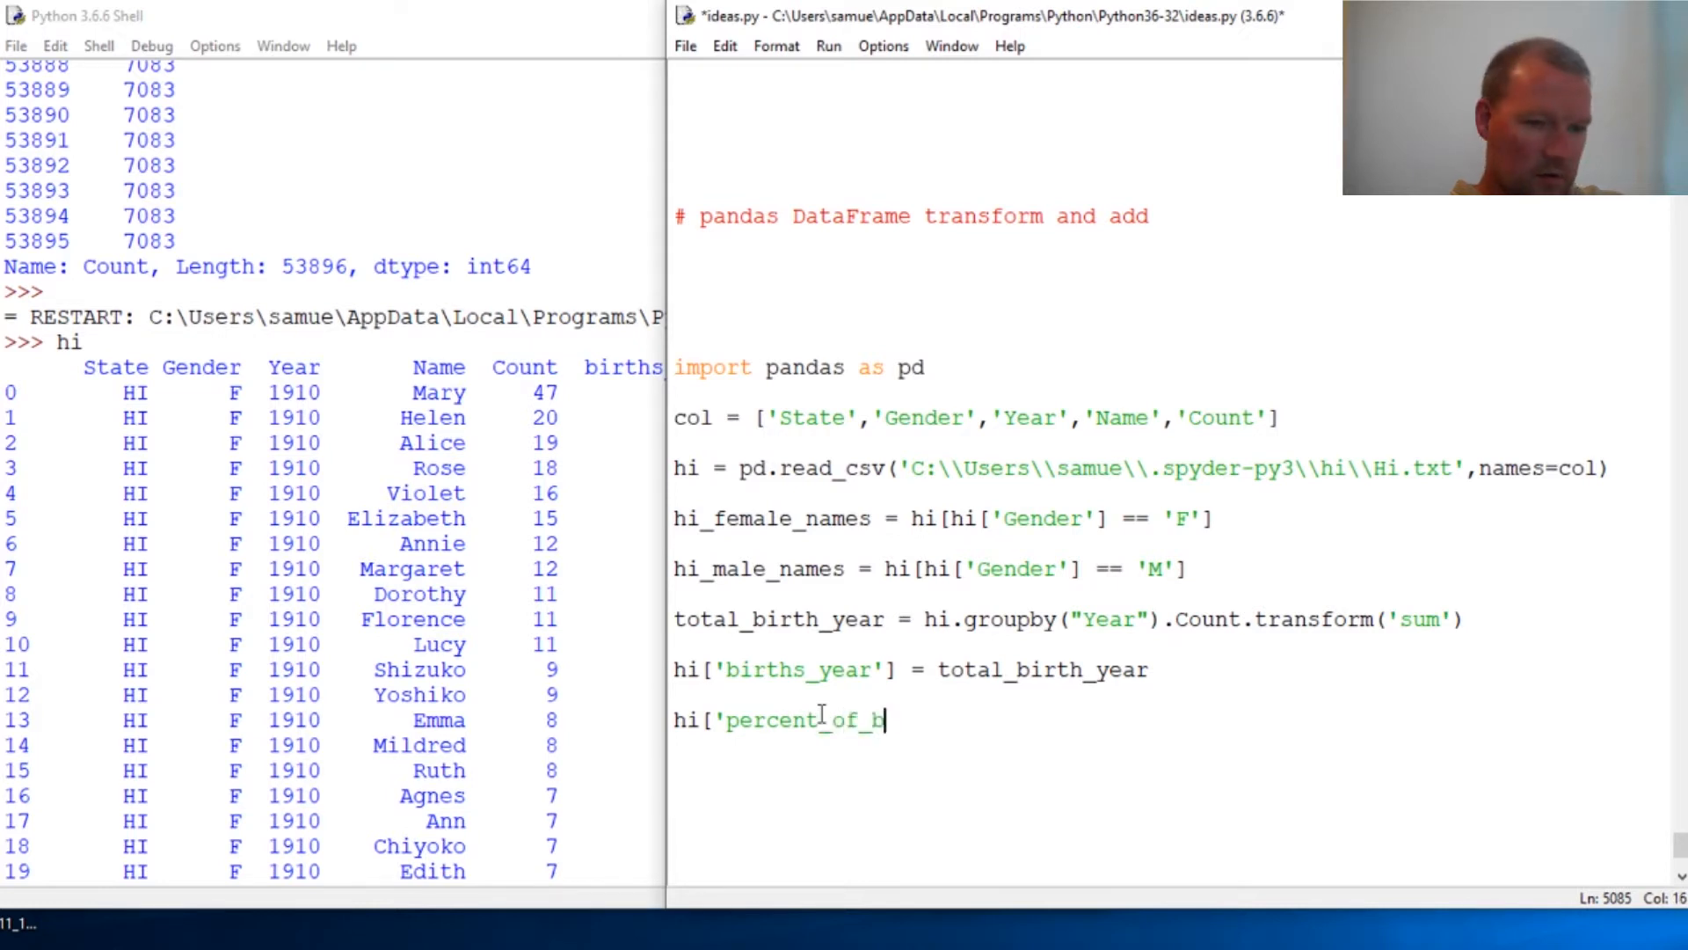
type("irths'")
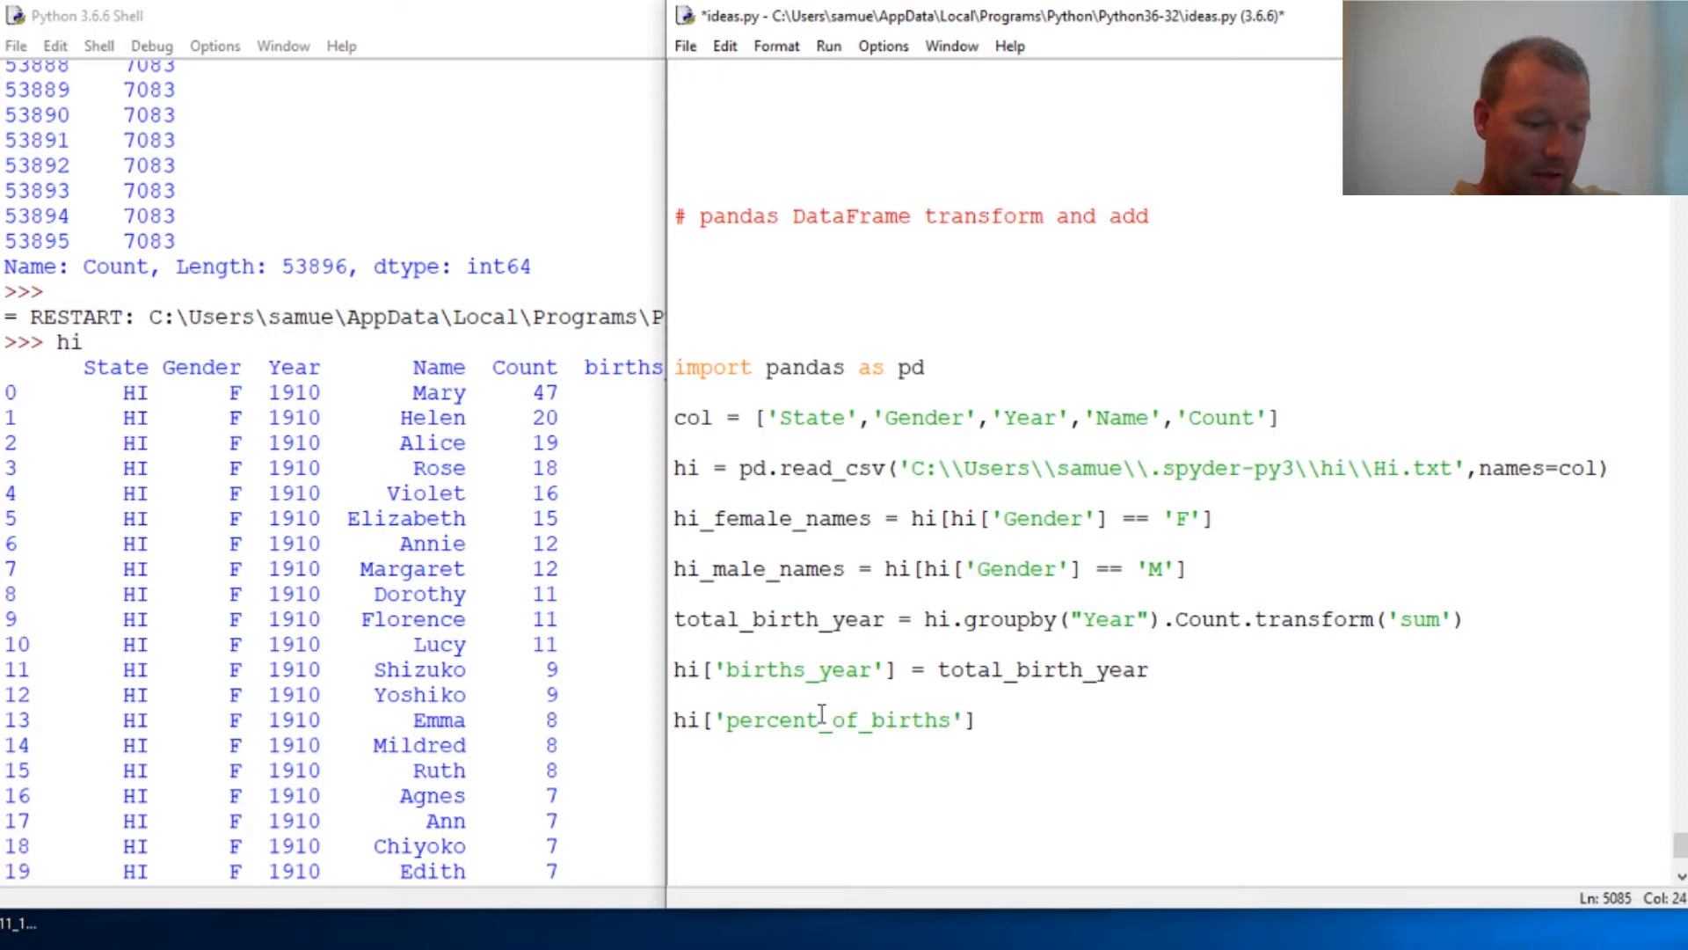
type("=")
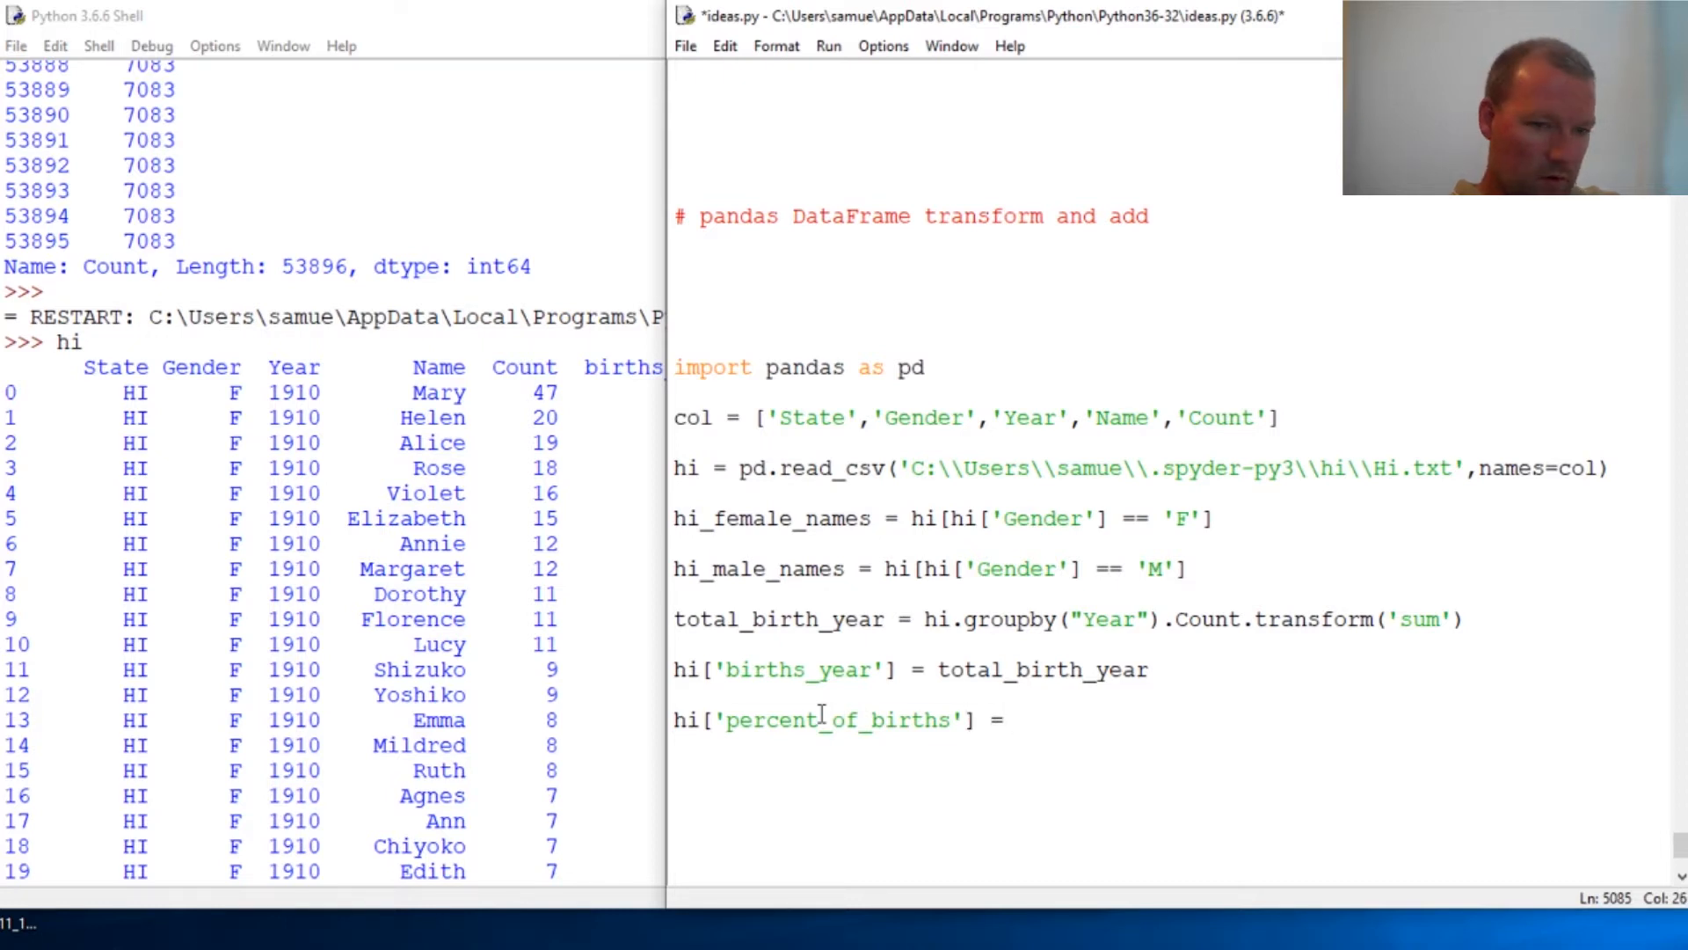
Step: Set it to (hi.Count / hi.birth_year) and confirm saving the script to run
type("(")
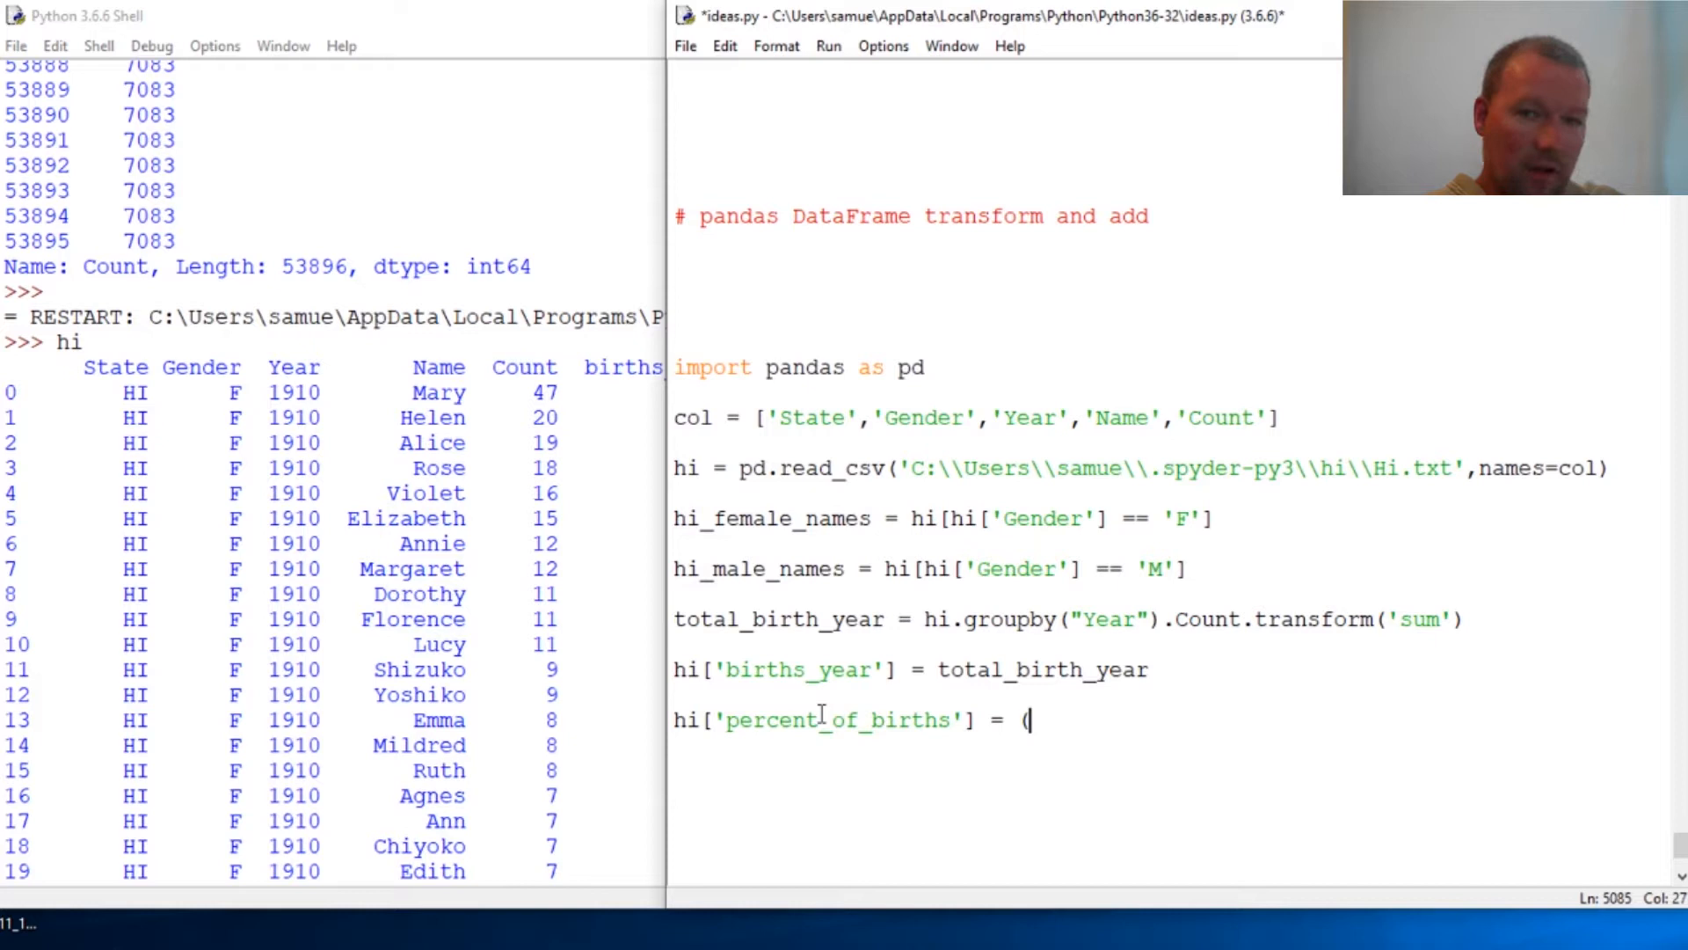
type("hi.")
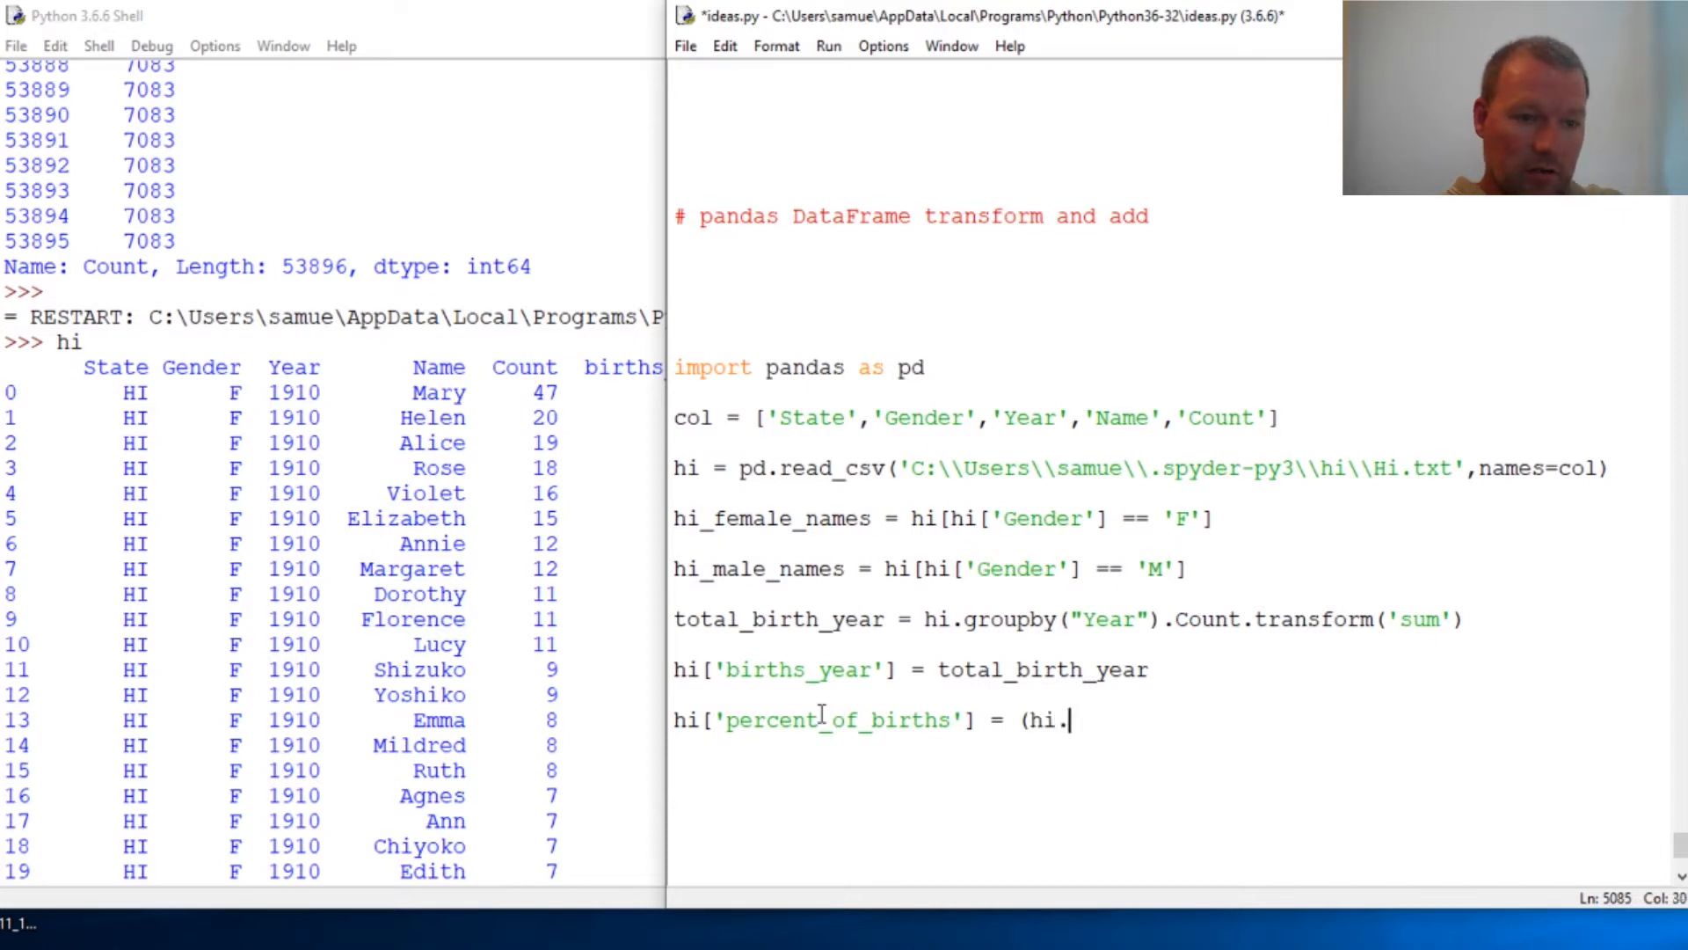
type("Count")
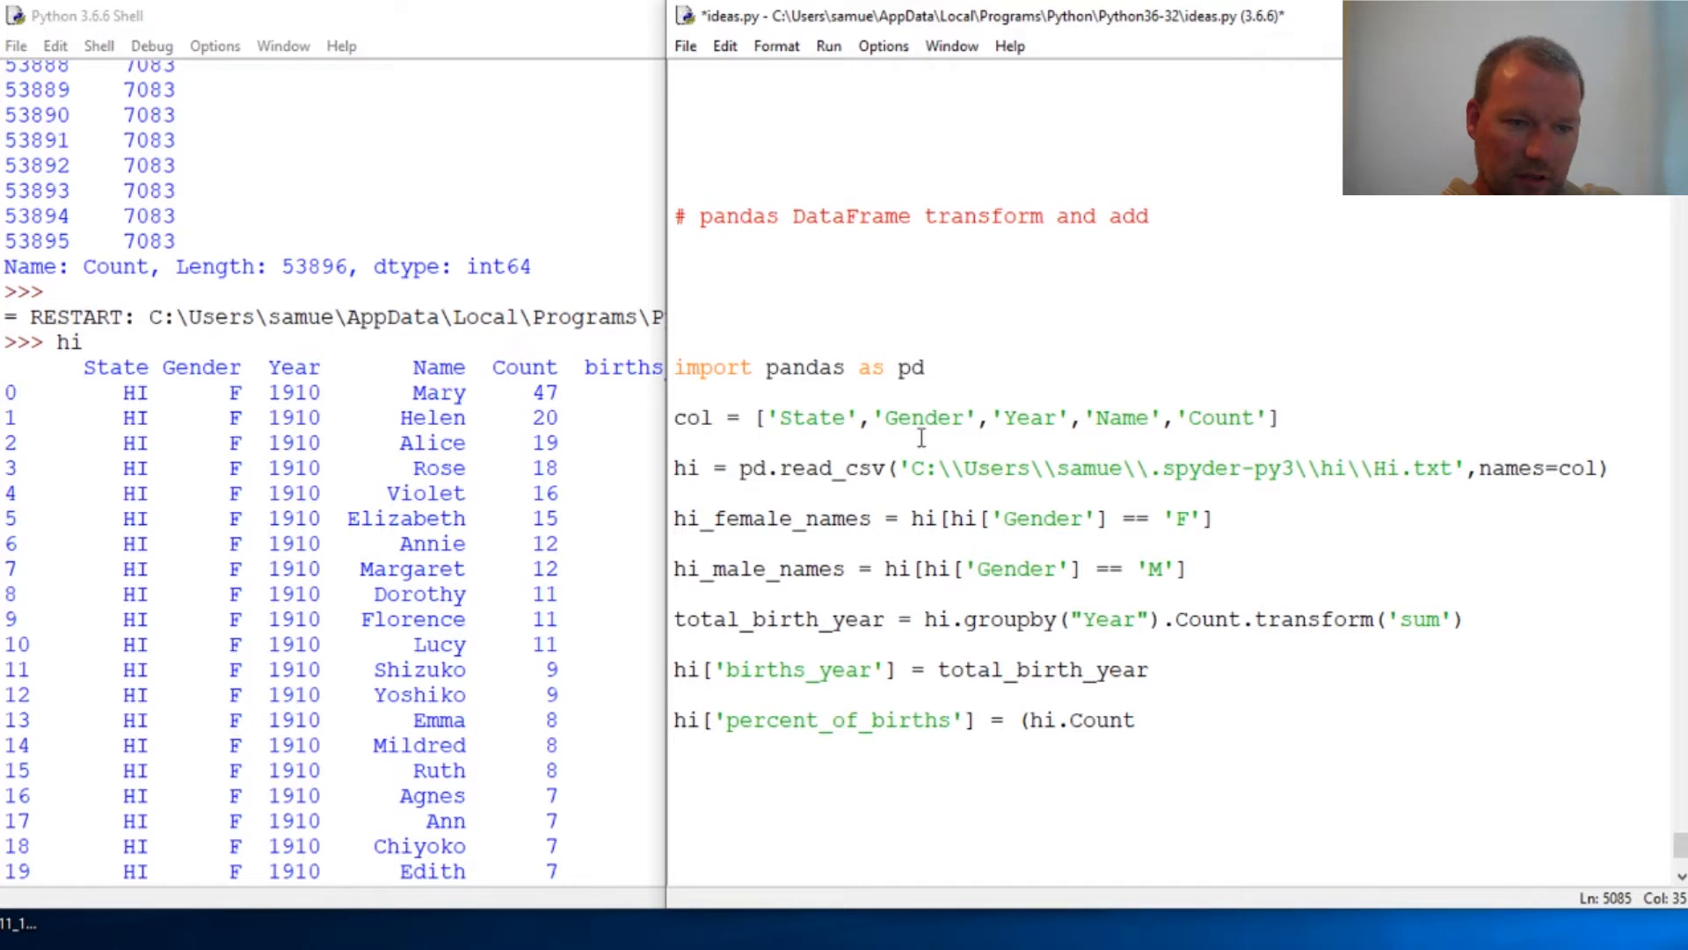
mouse_move(1193, 639)
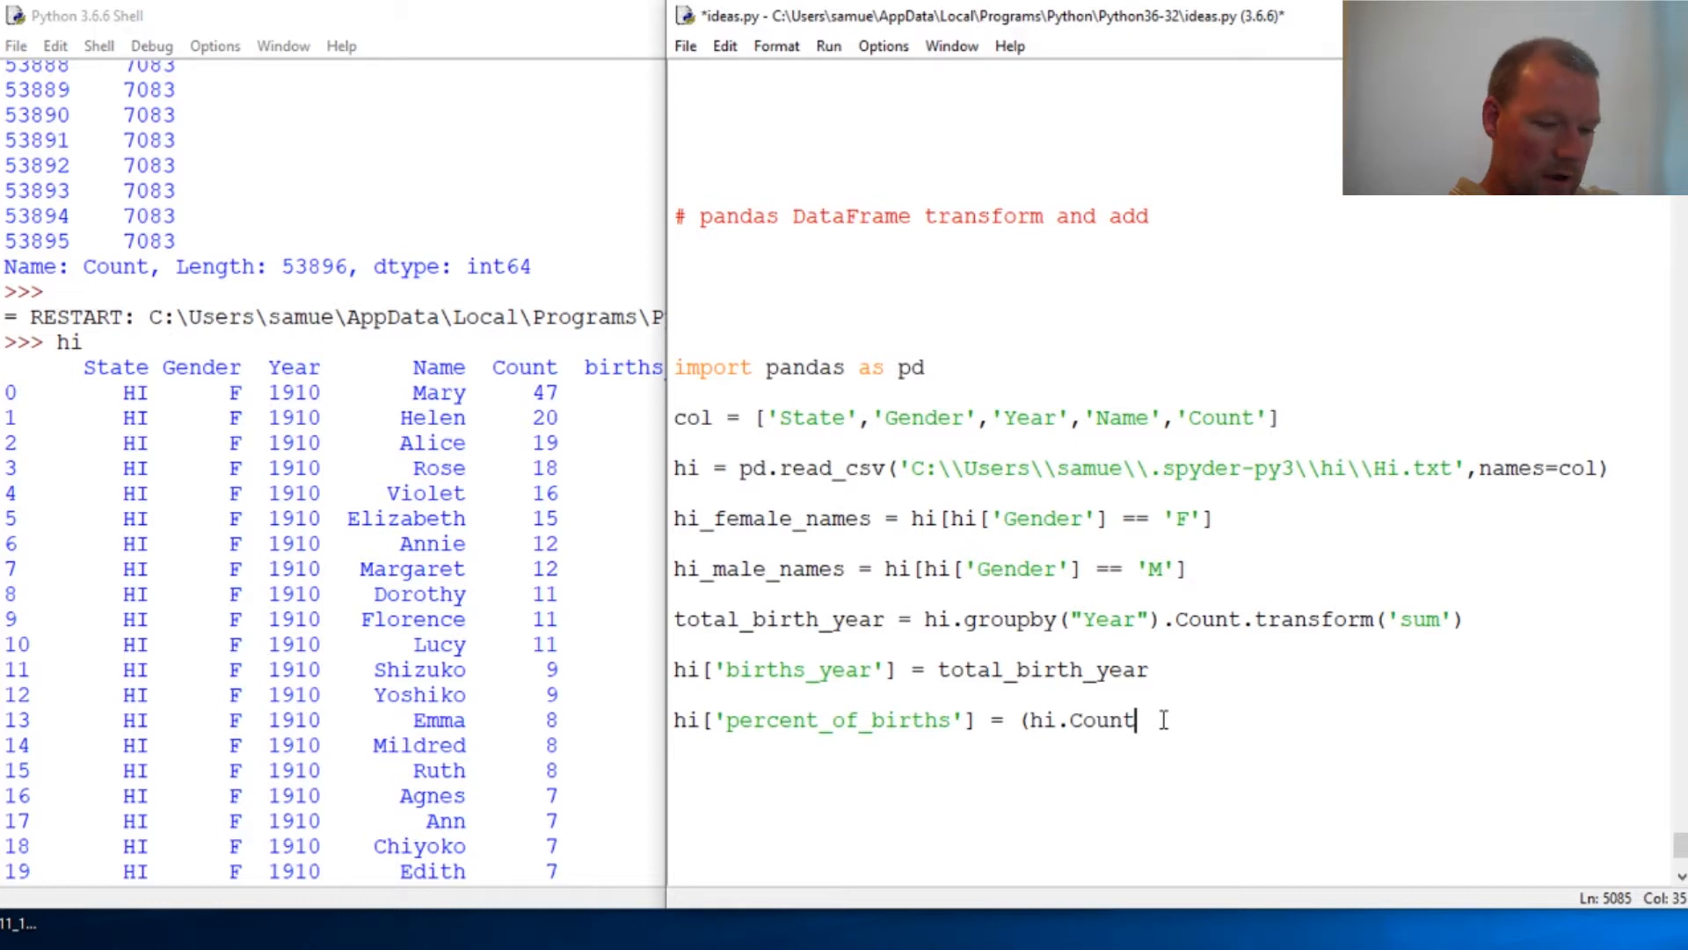
type("/")
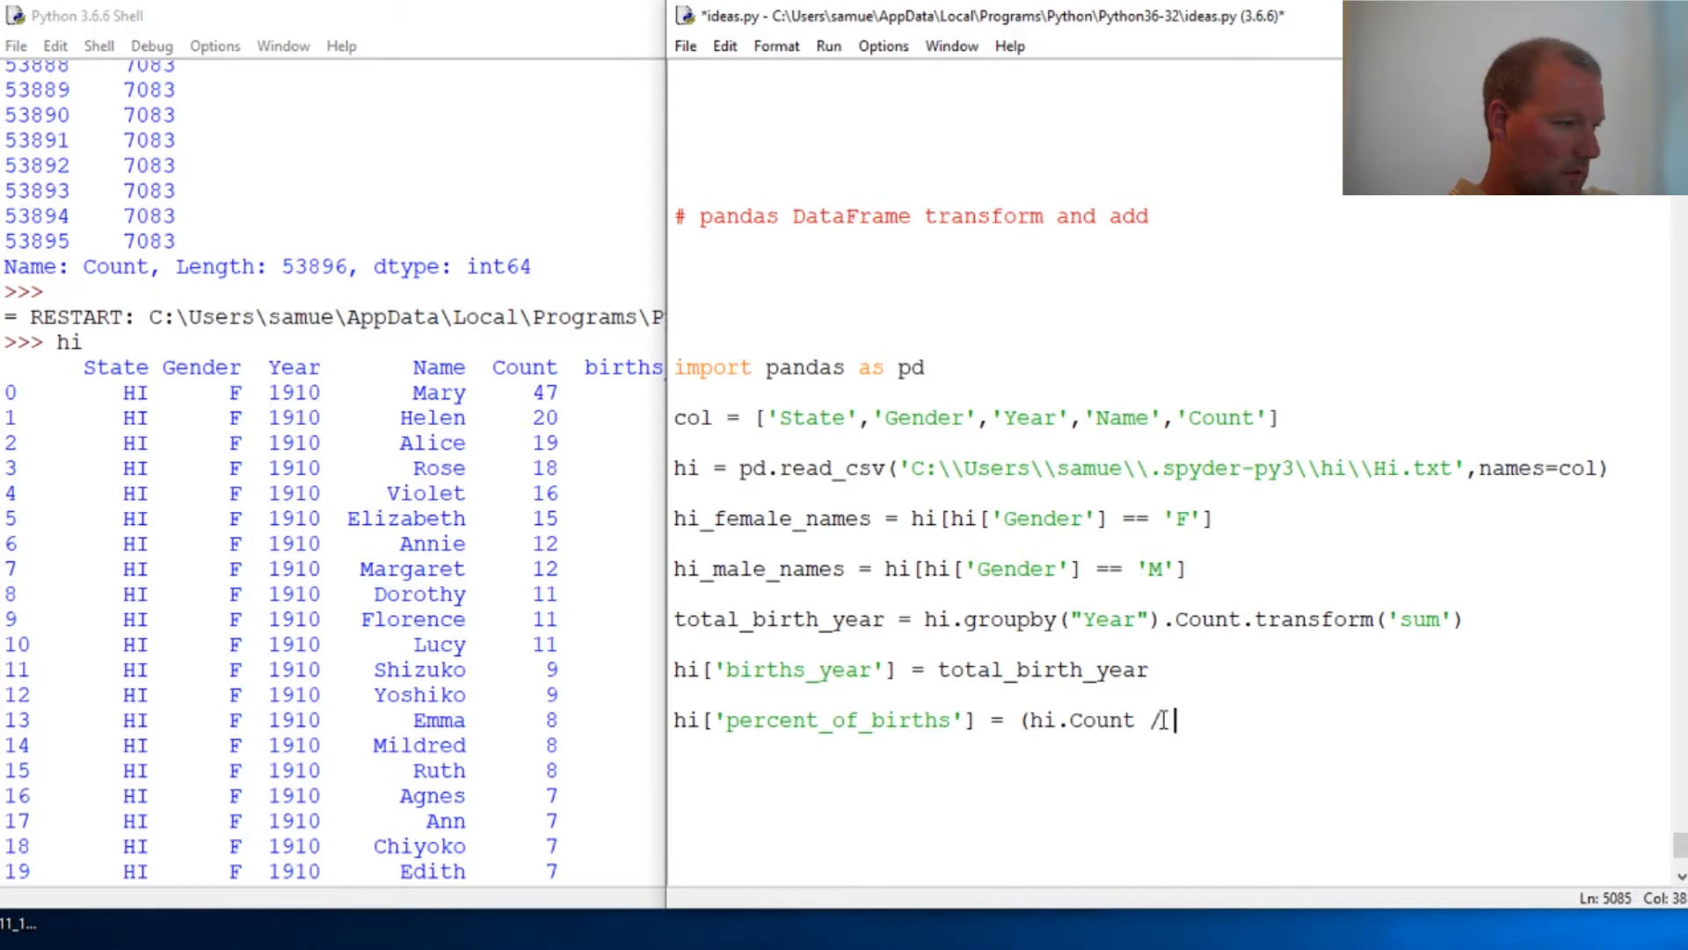
type("hi.")
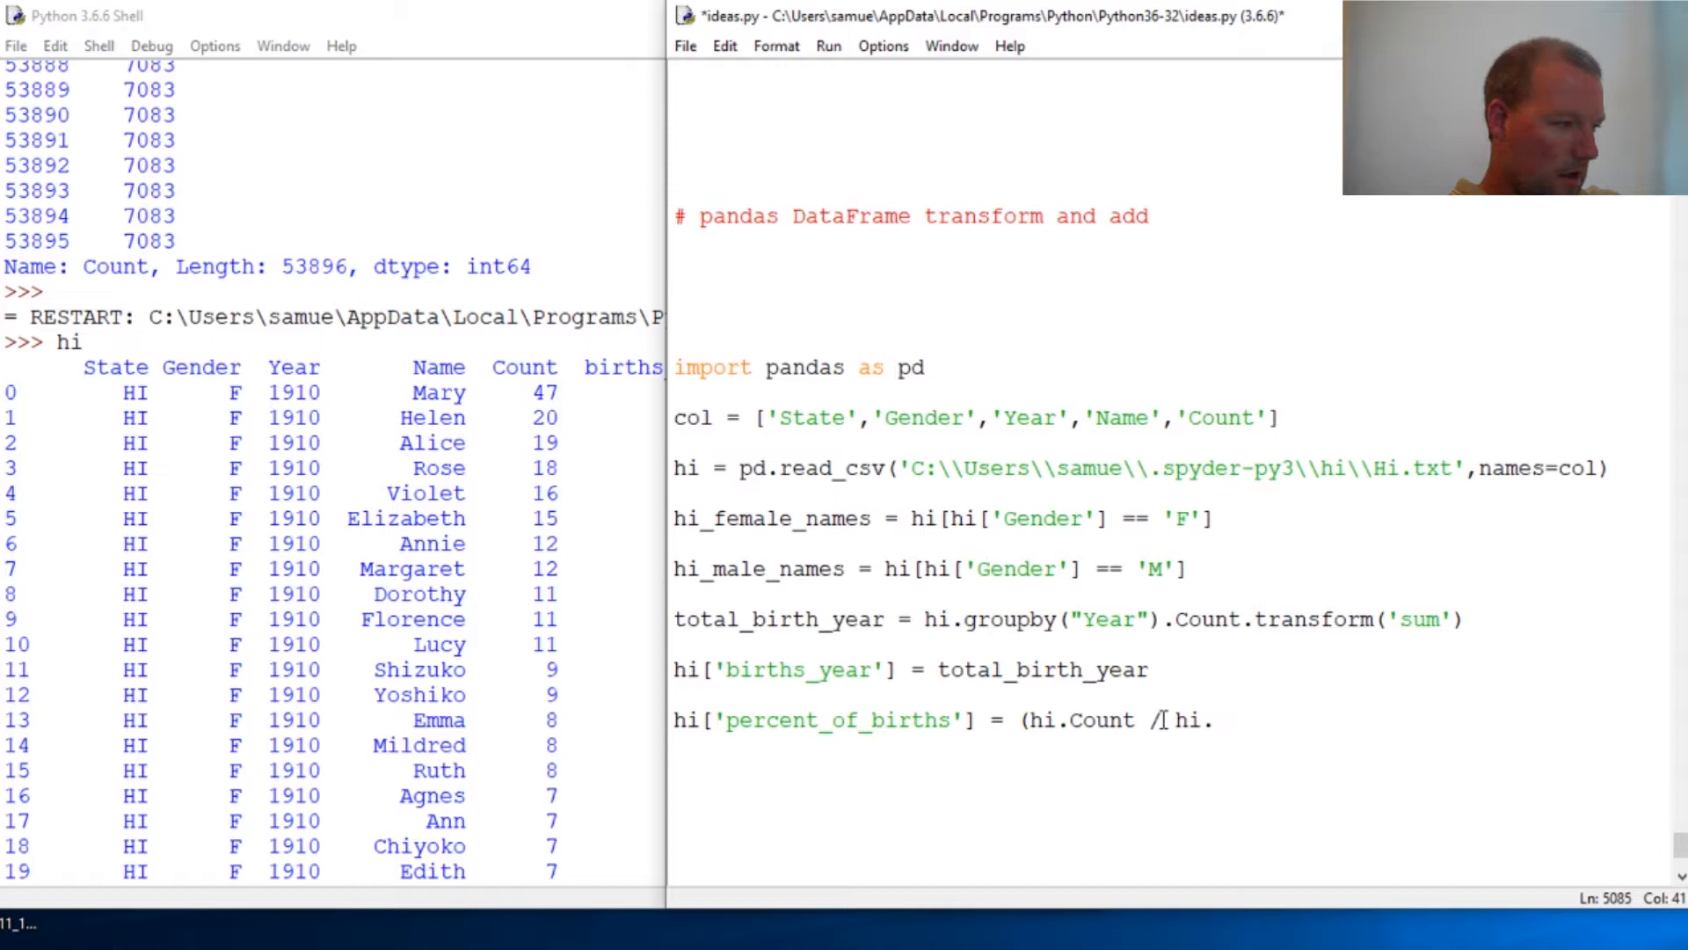
type("birh")
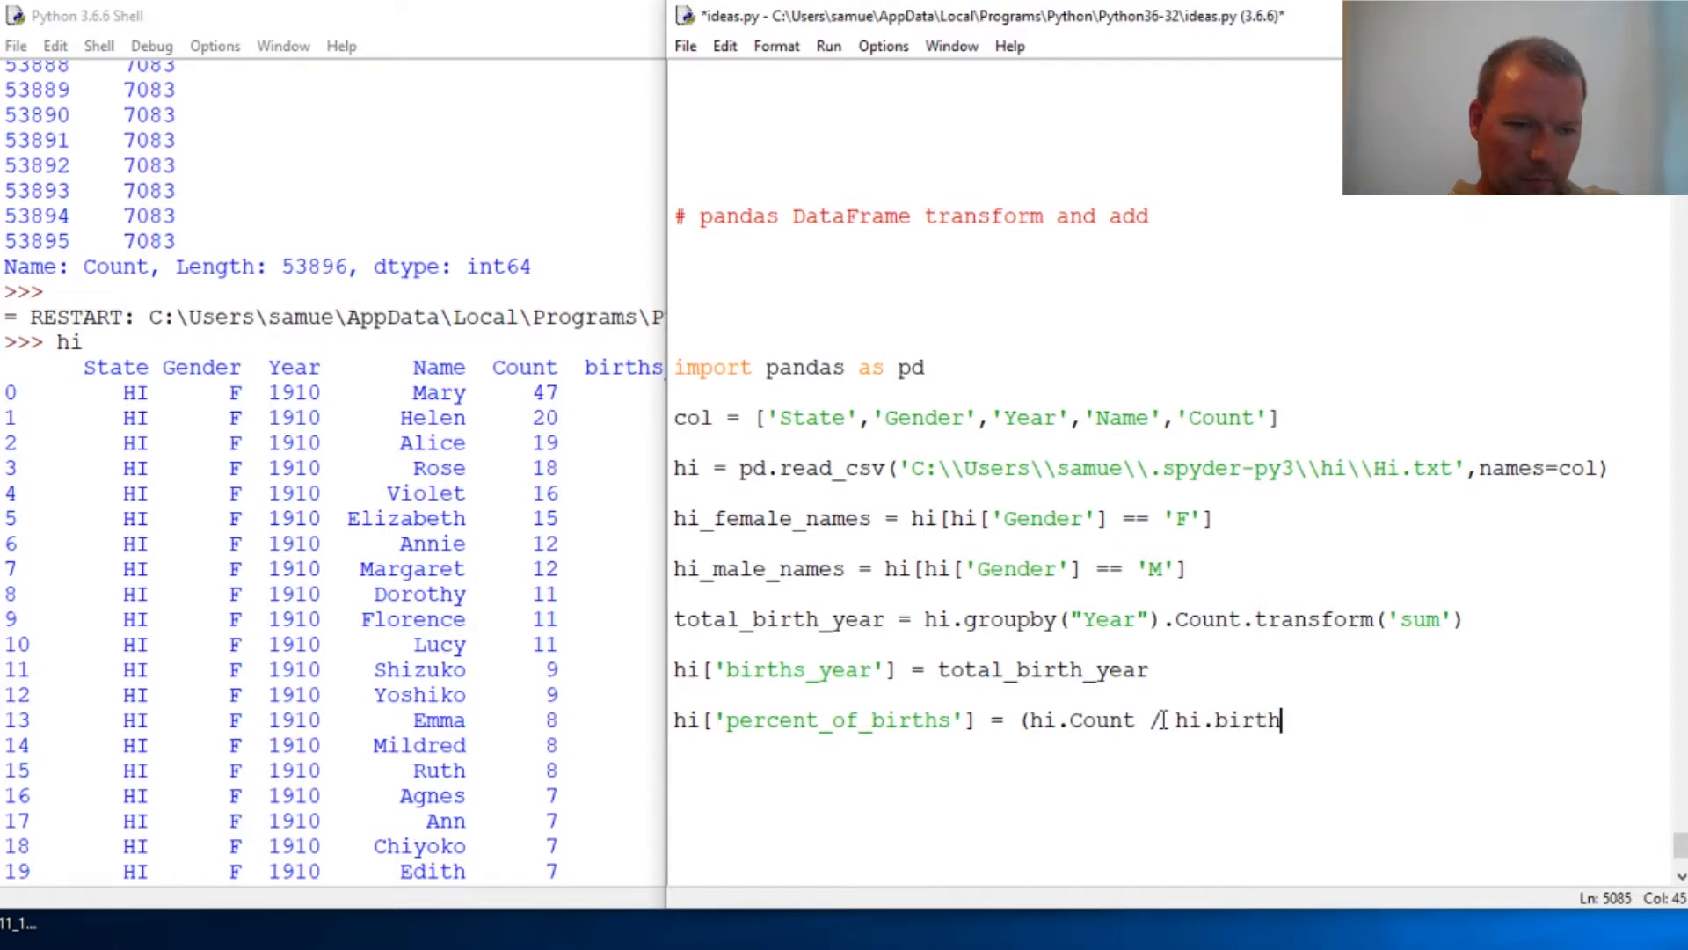
type("_year")
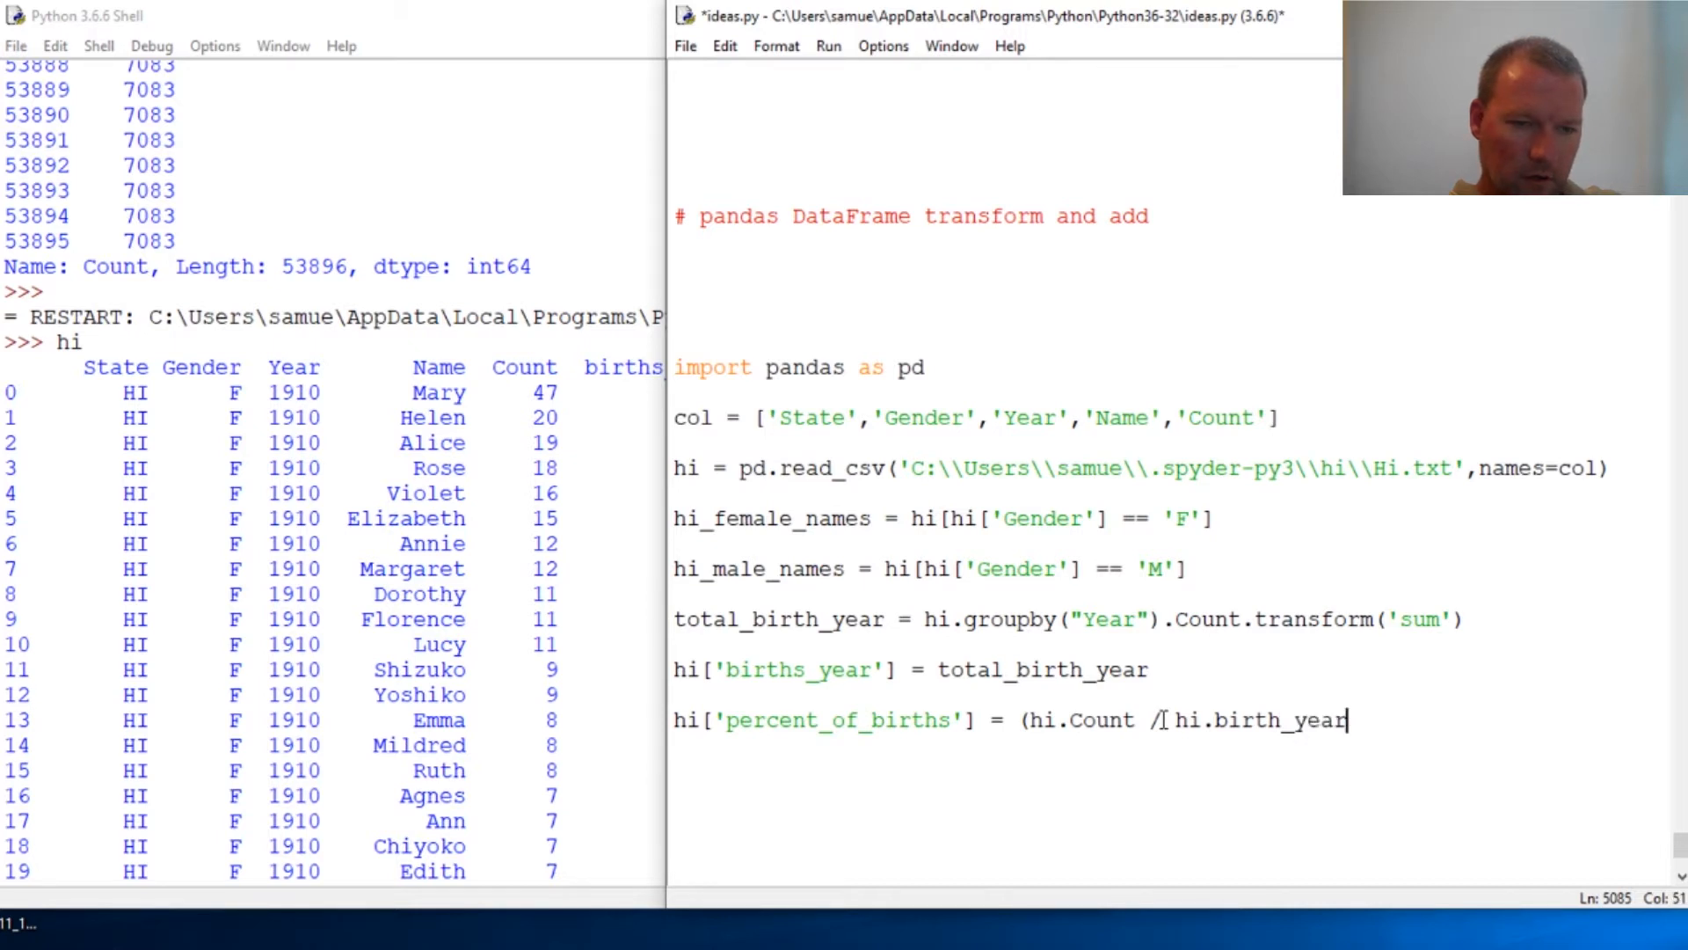
type(")")
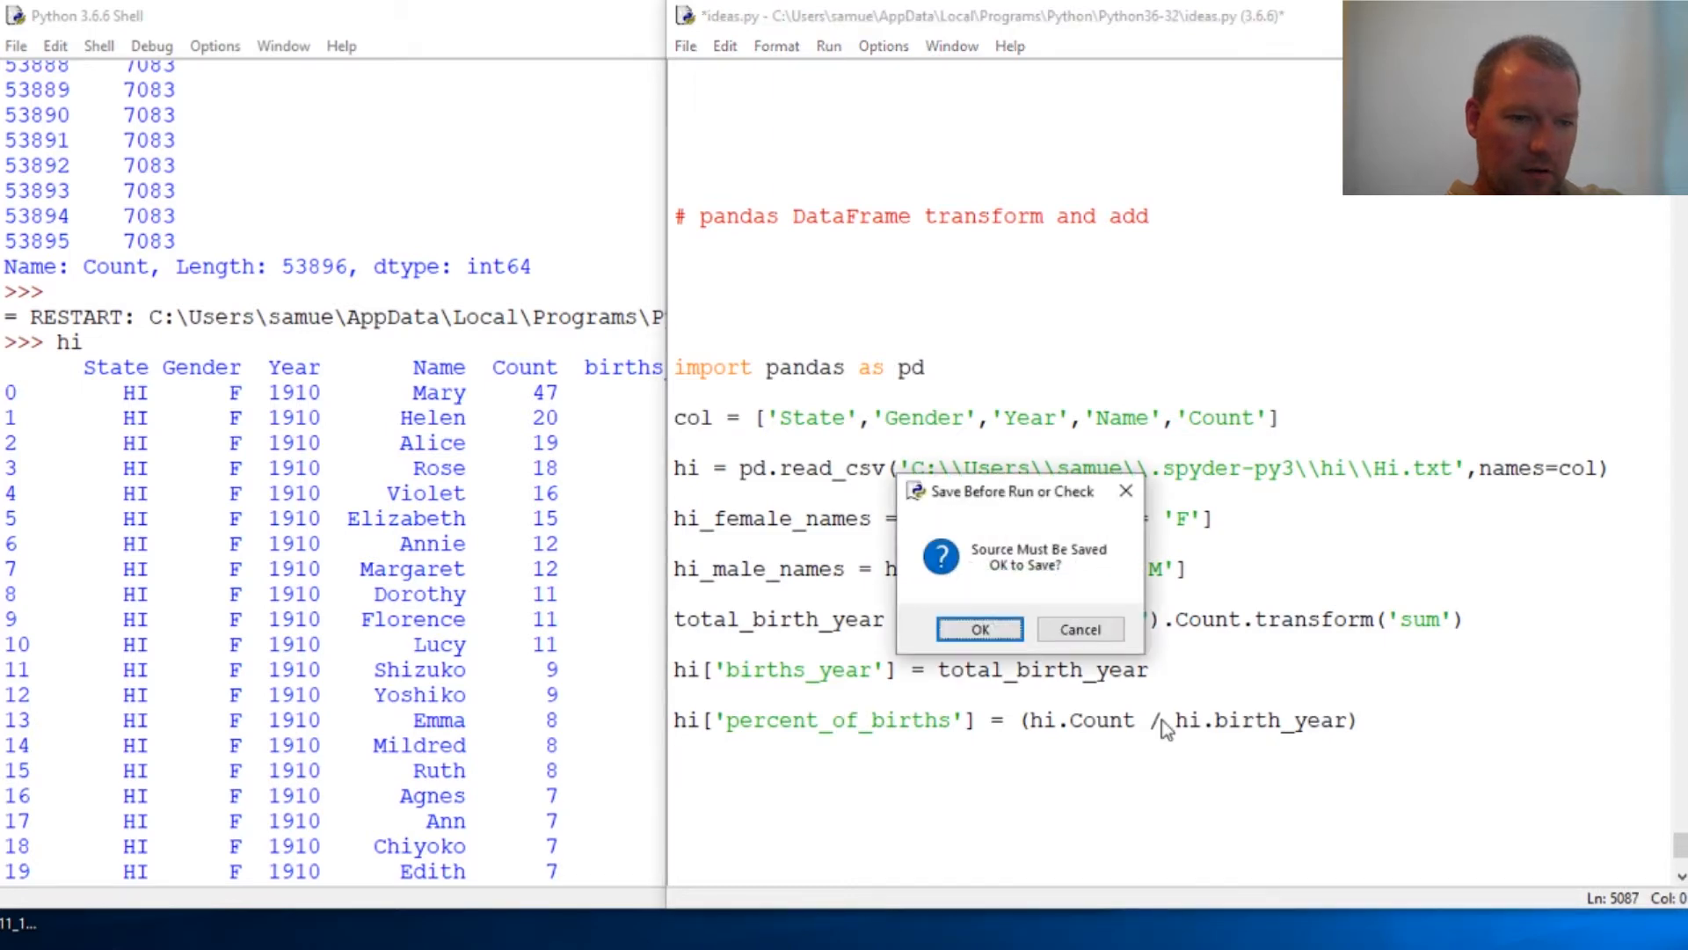
left_click(978, 628)
type("hi")
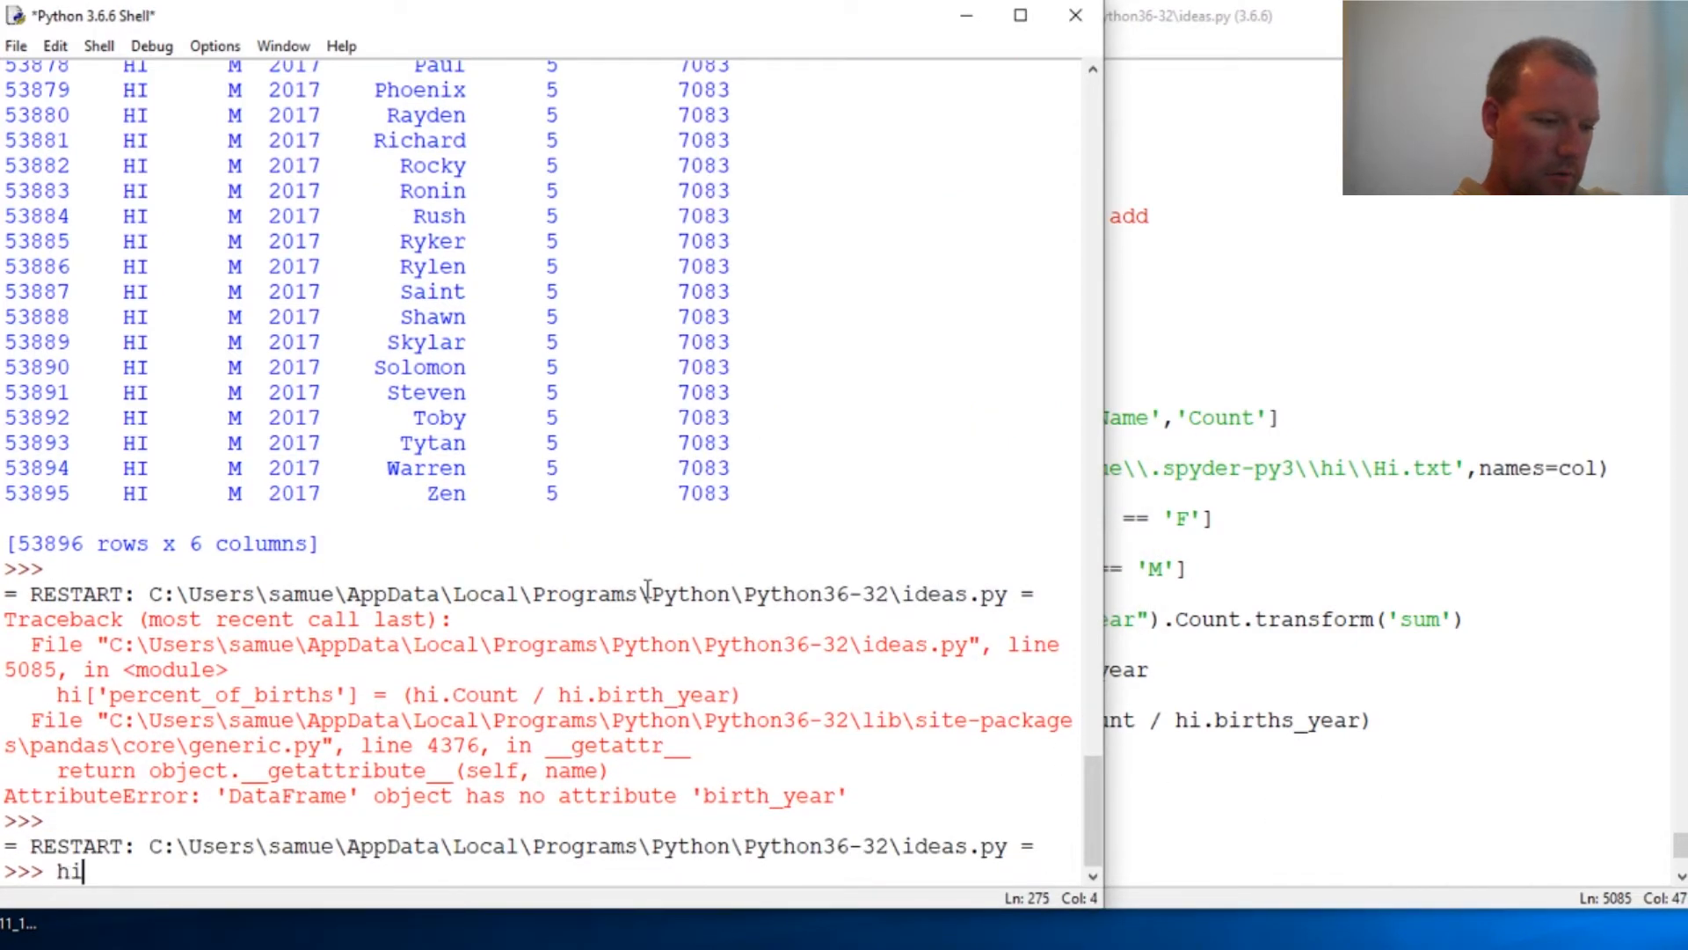
Step: Enter hi in the shell to display the table with births_year values
key("Return")
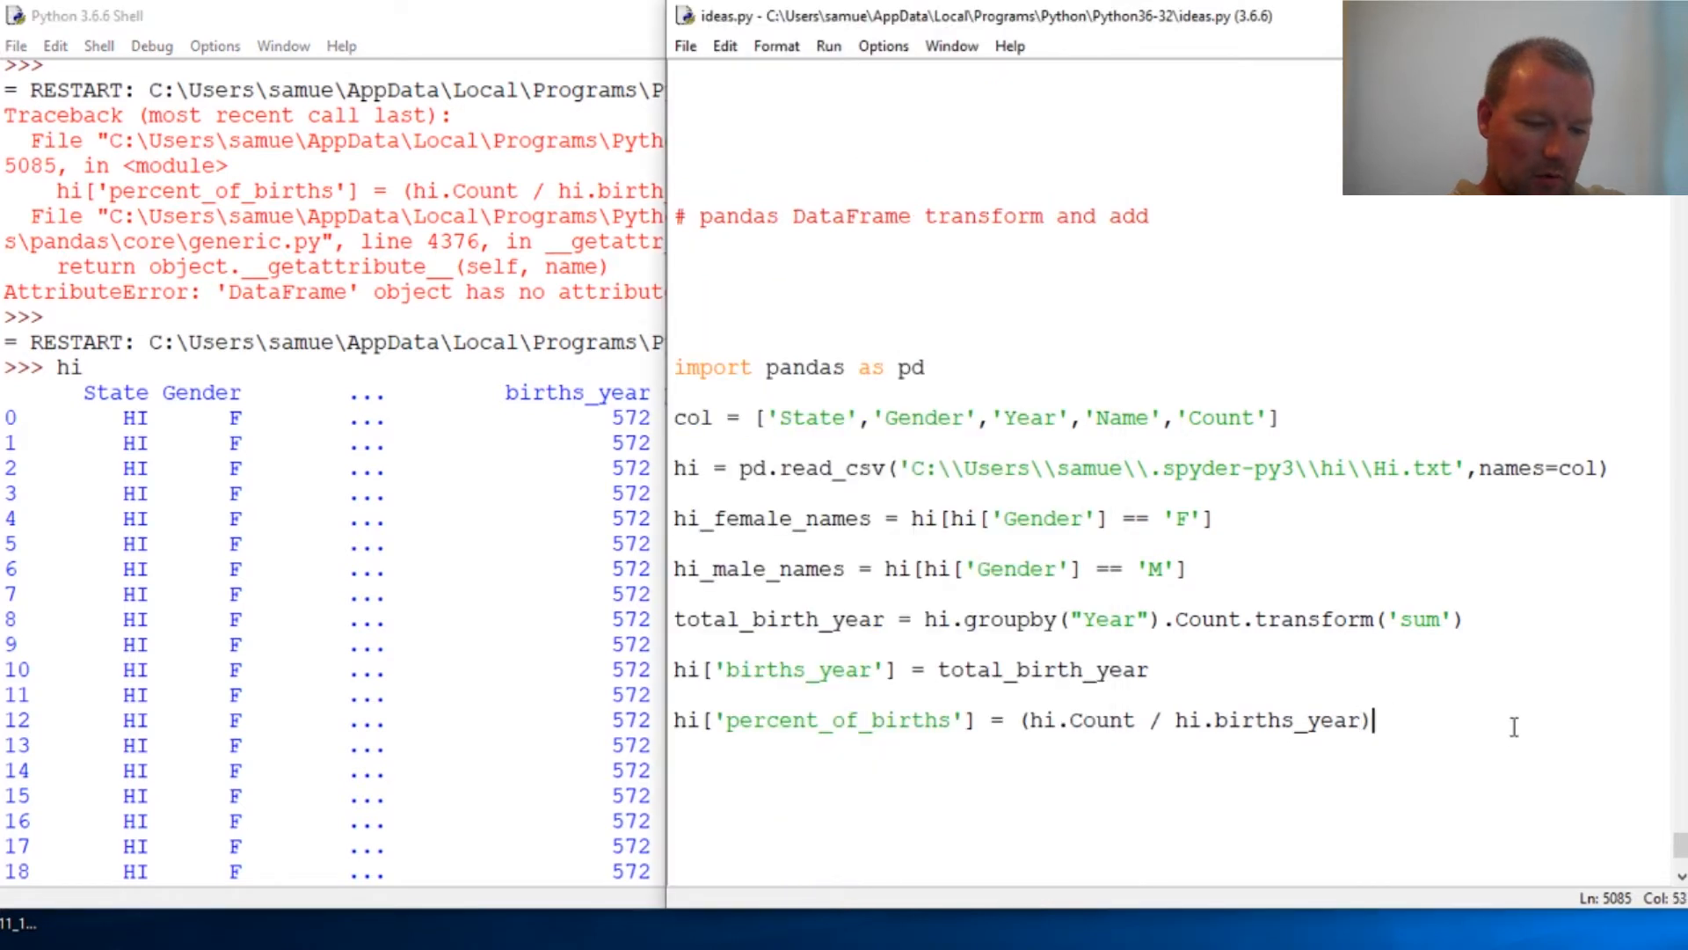
Step: Append *100 to the percent_of_births calculation and scroll down
type("*100")
type("hi")
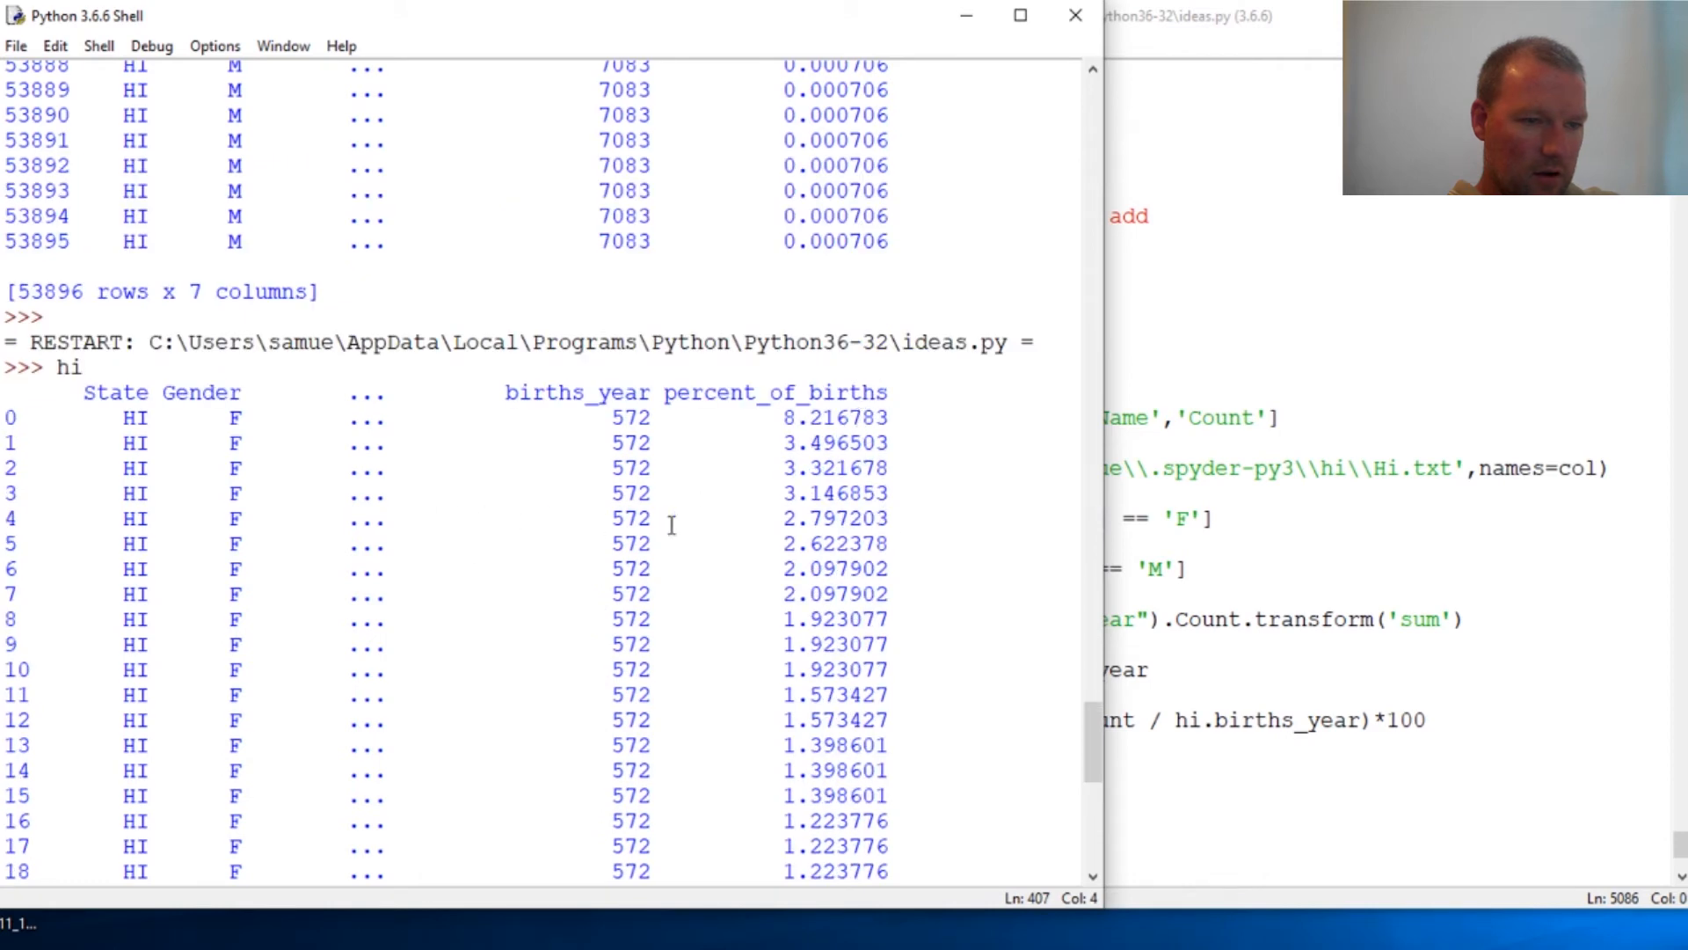
scroll("down", 3)
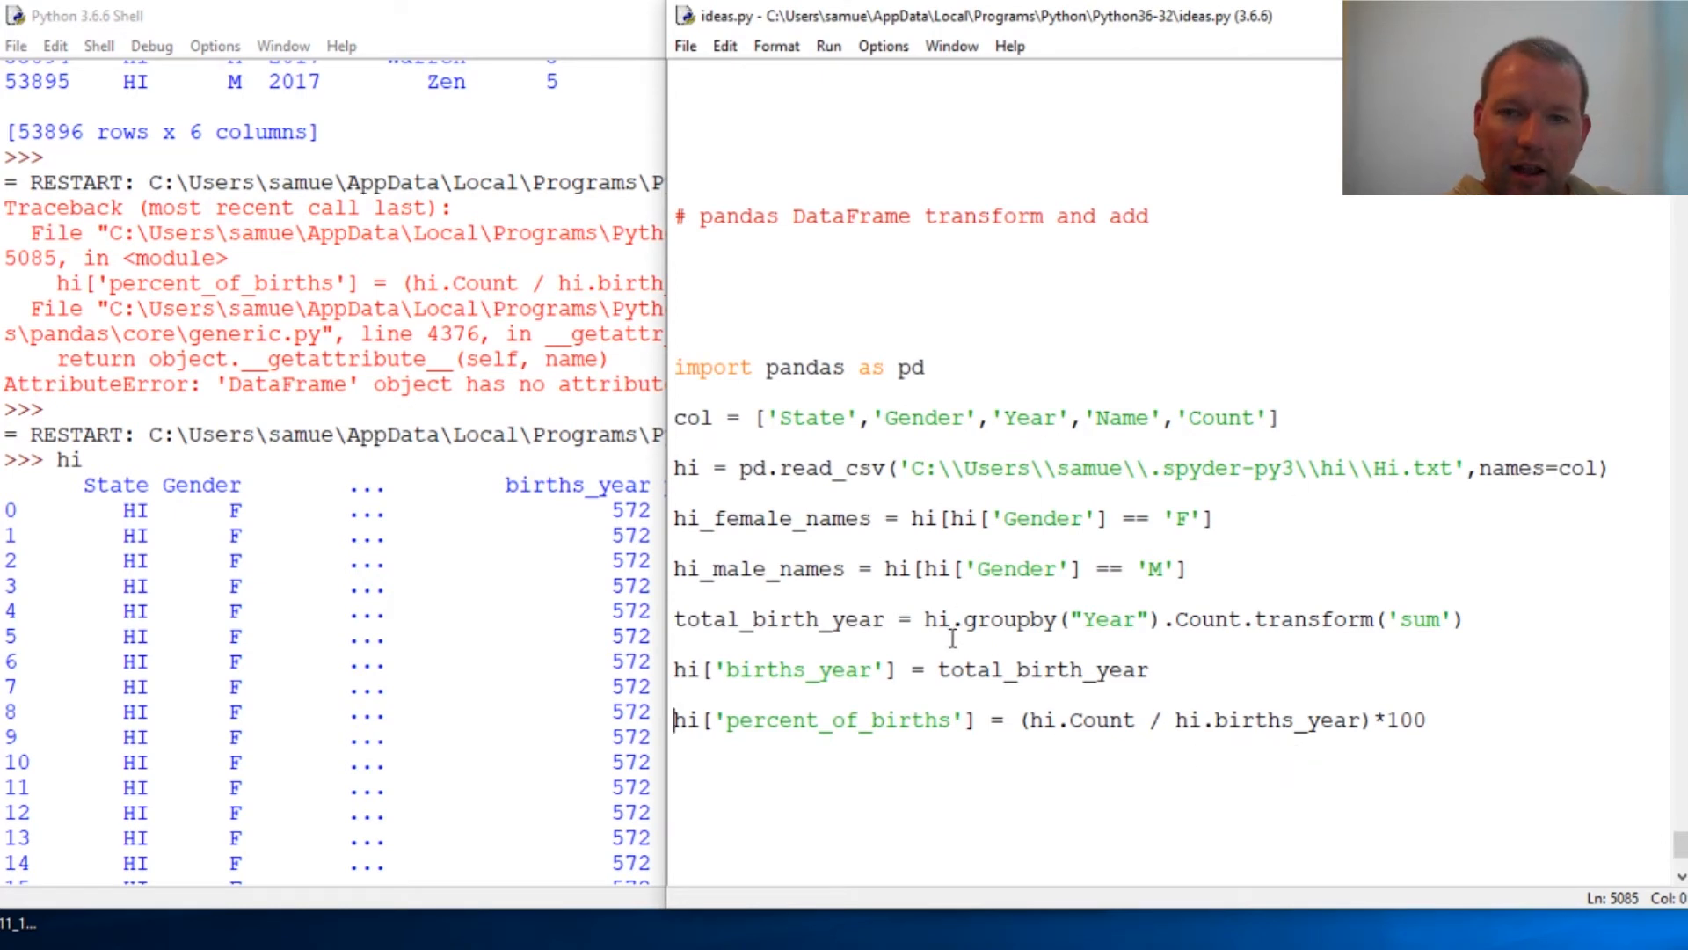
mouse_move(960, 590)
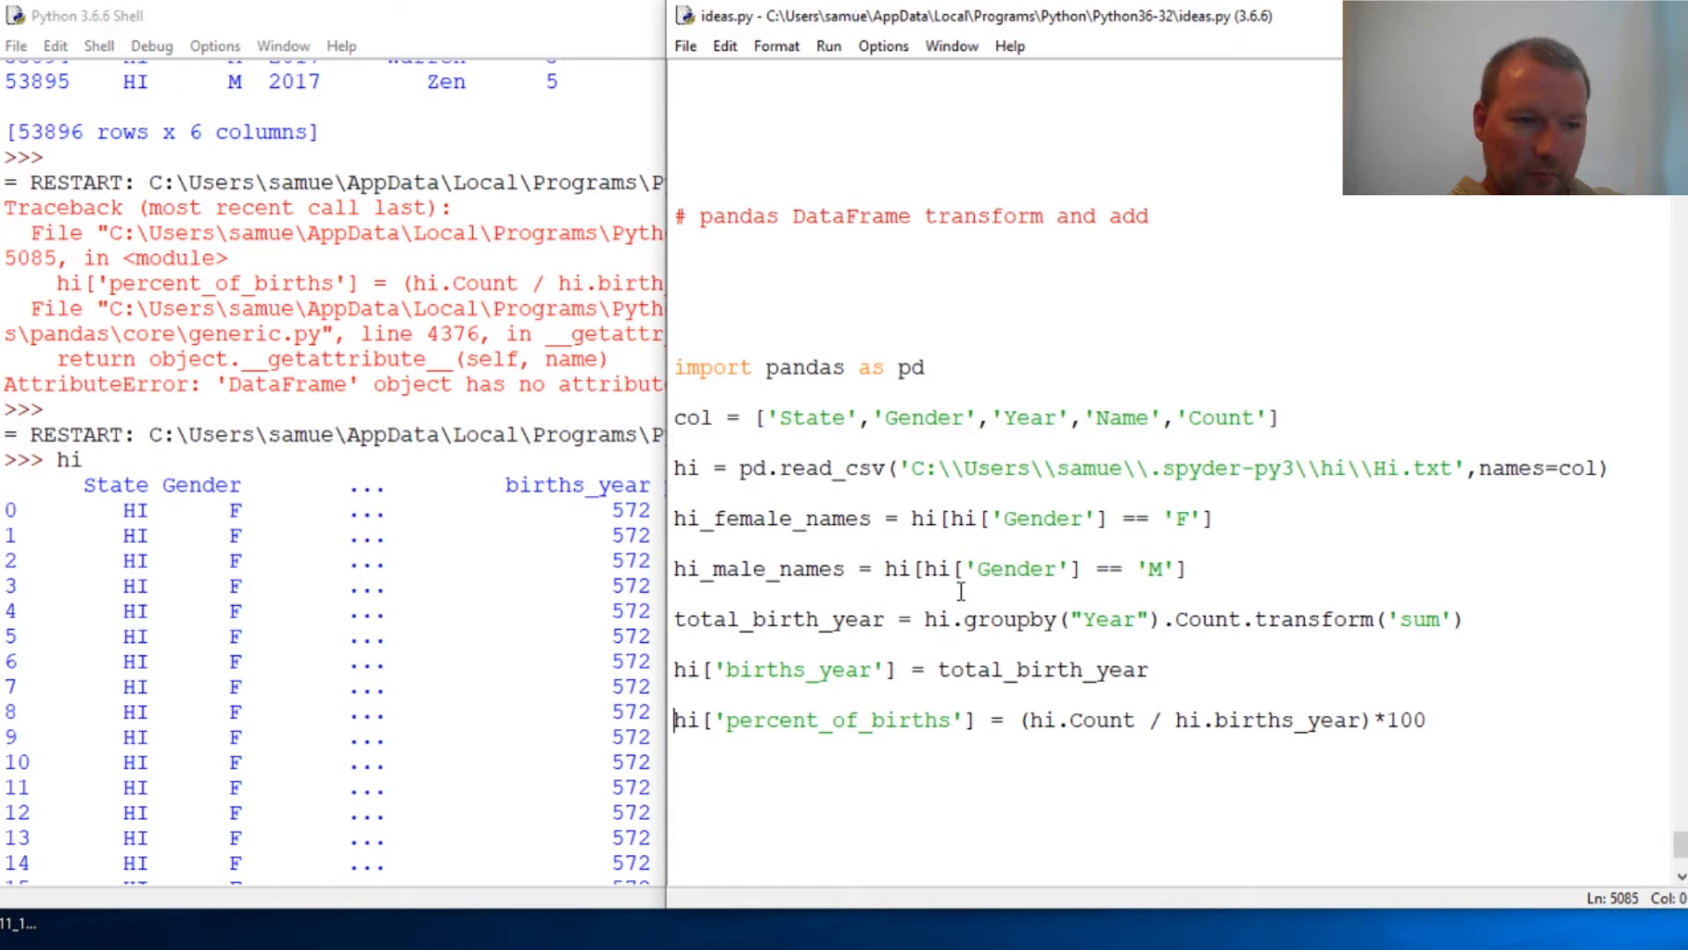
mouse_move(623, 678)
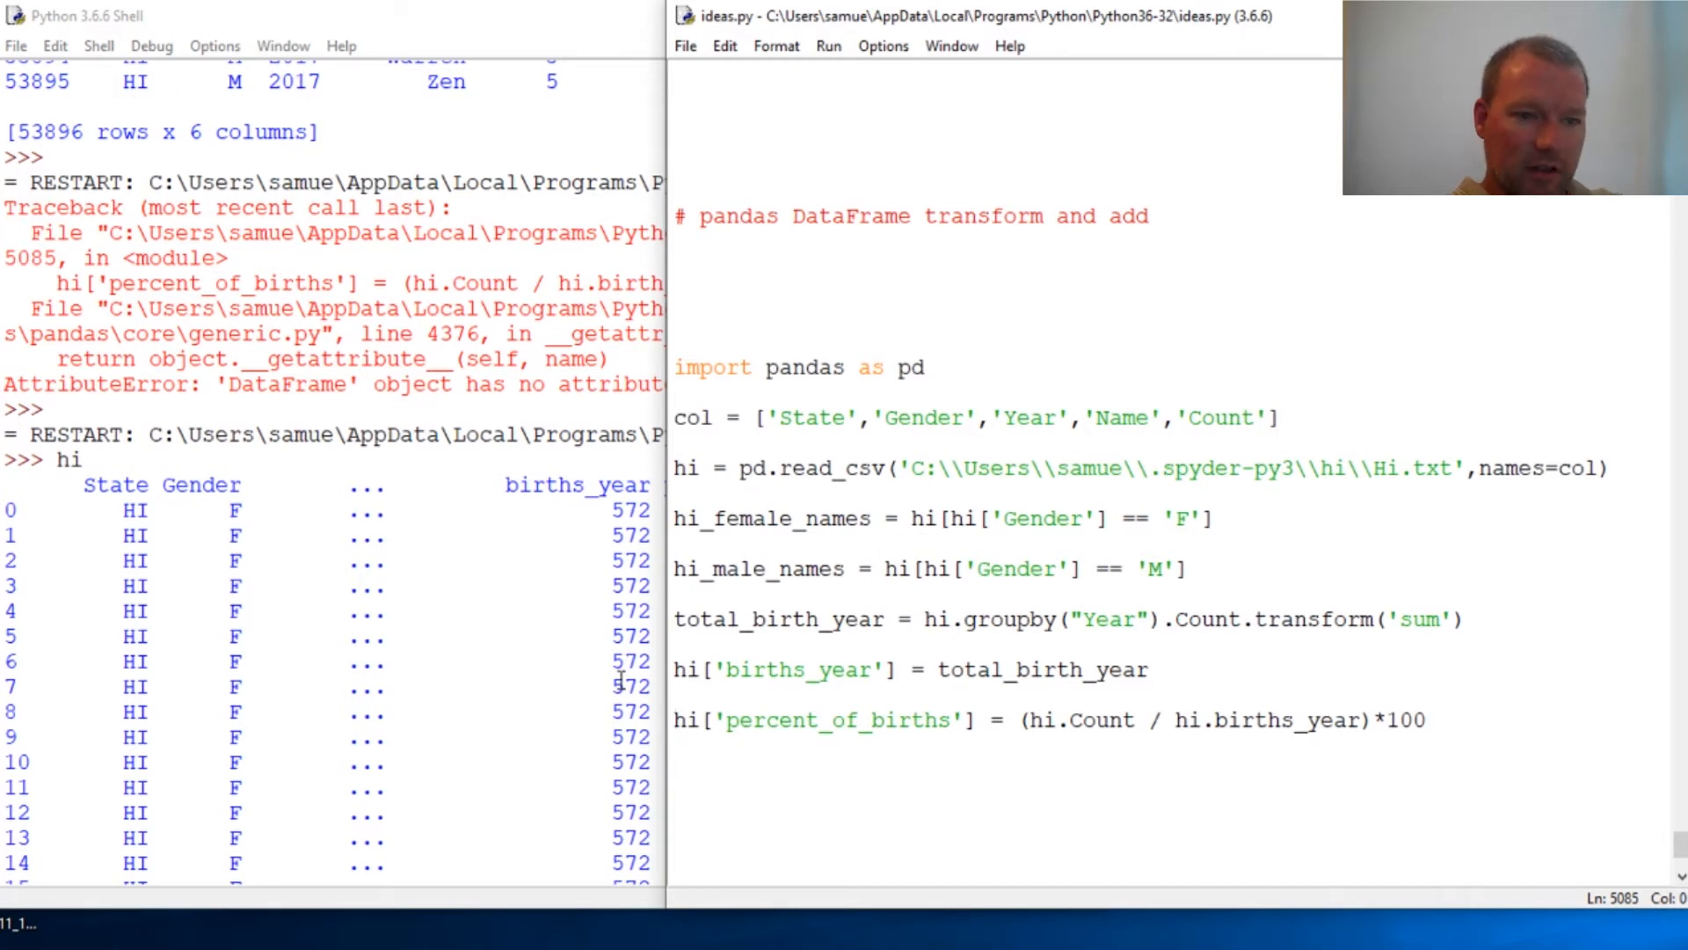
double_click(983, 216)
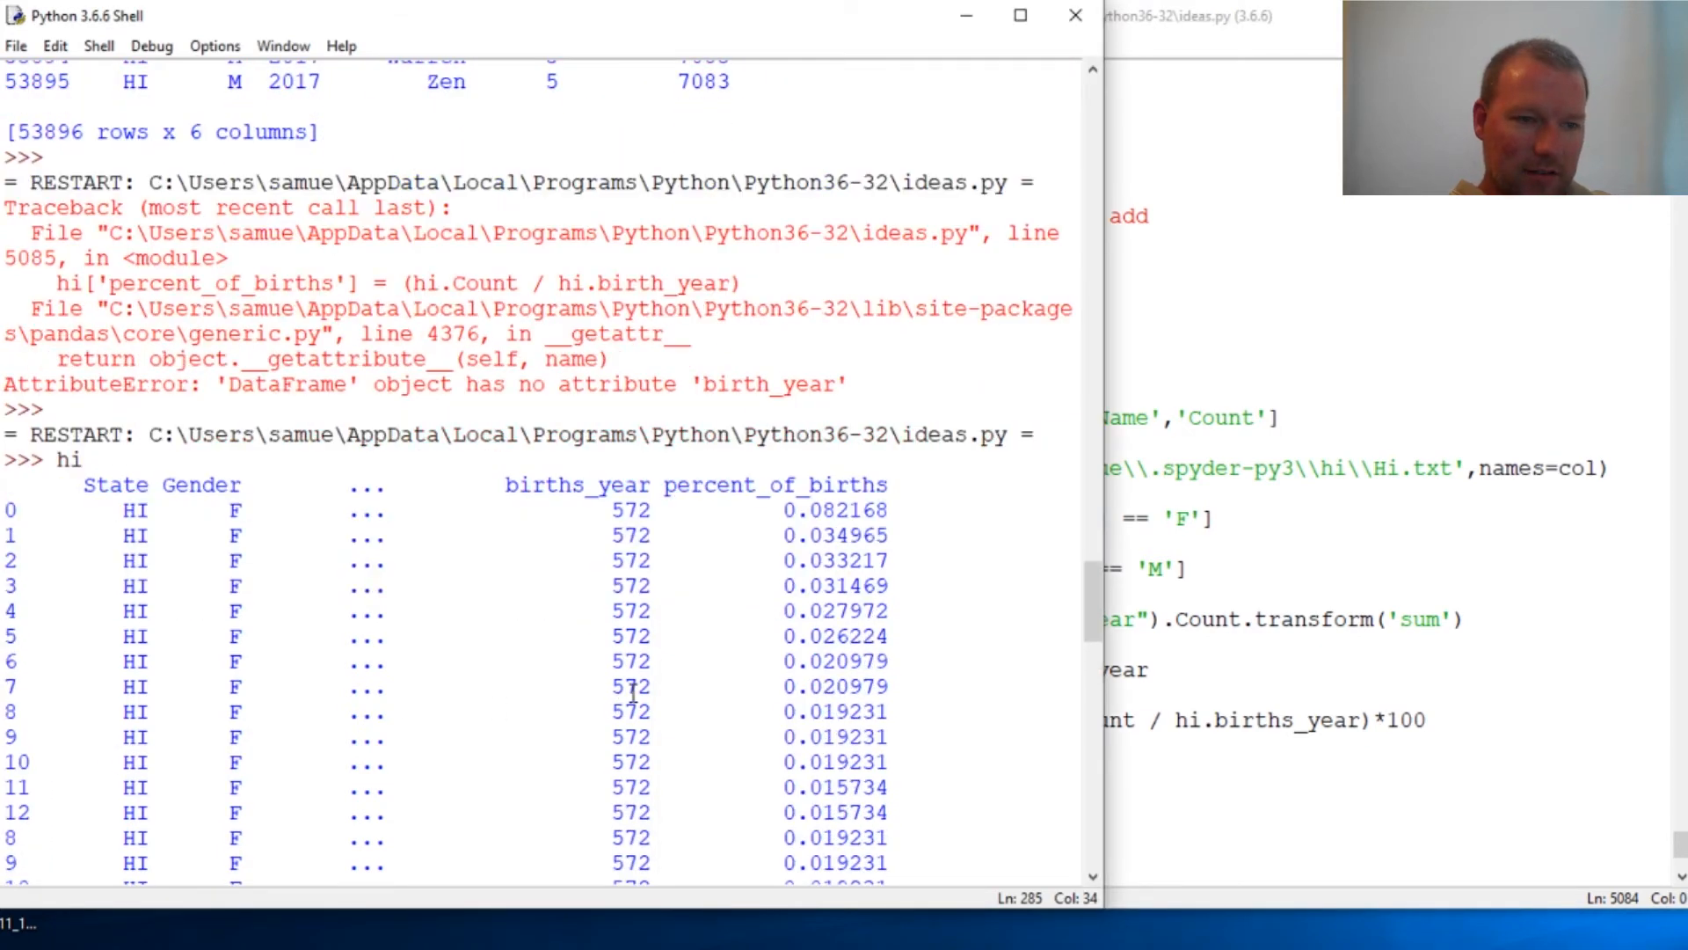
scroll("down", 3)
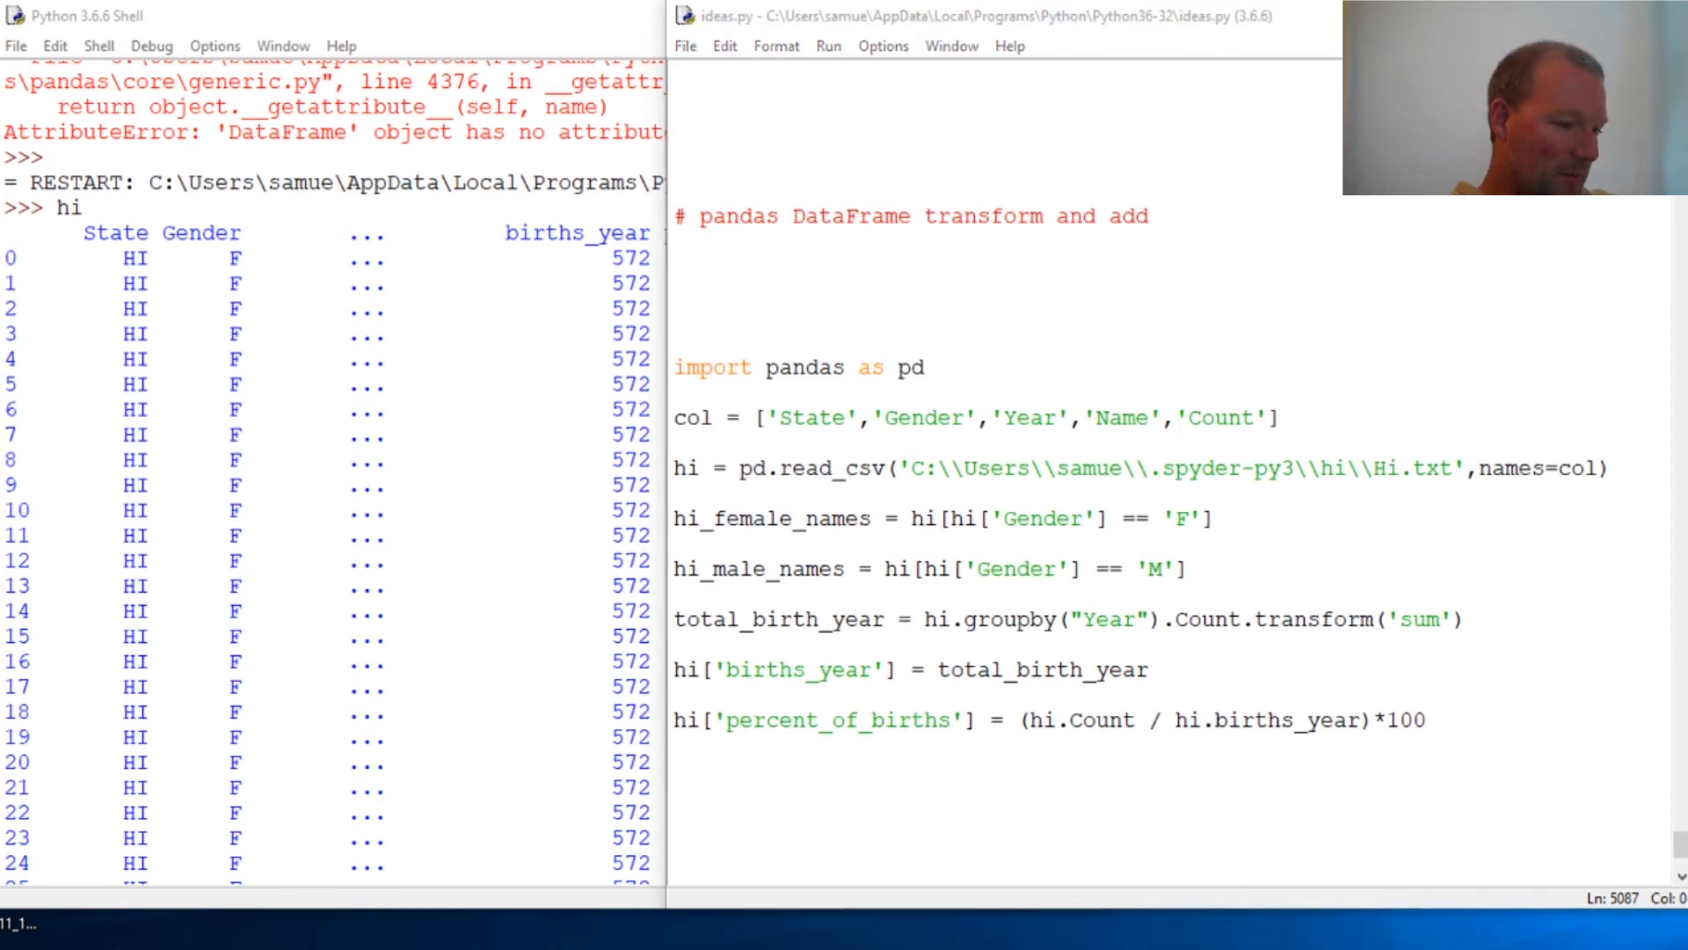
left_click(898, 719)
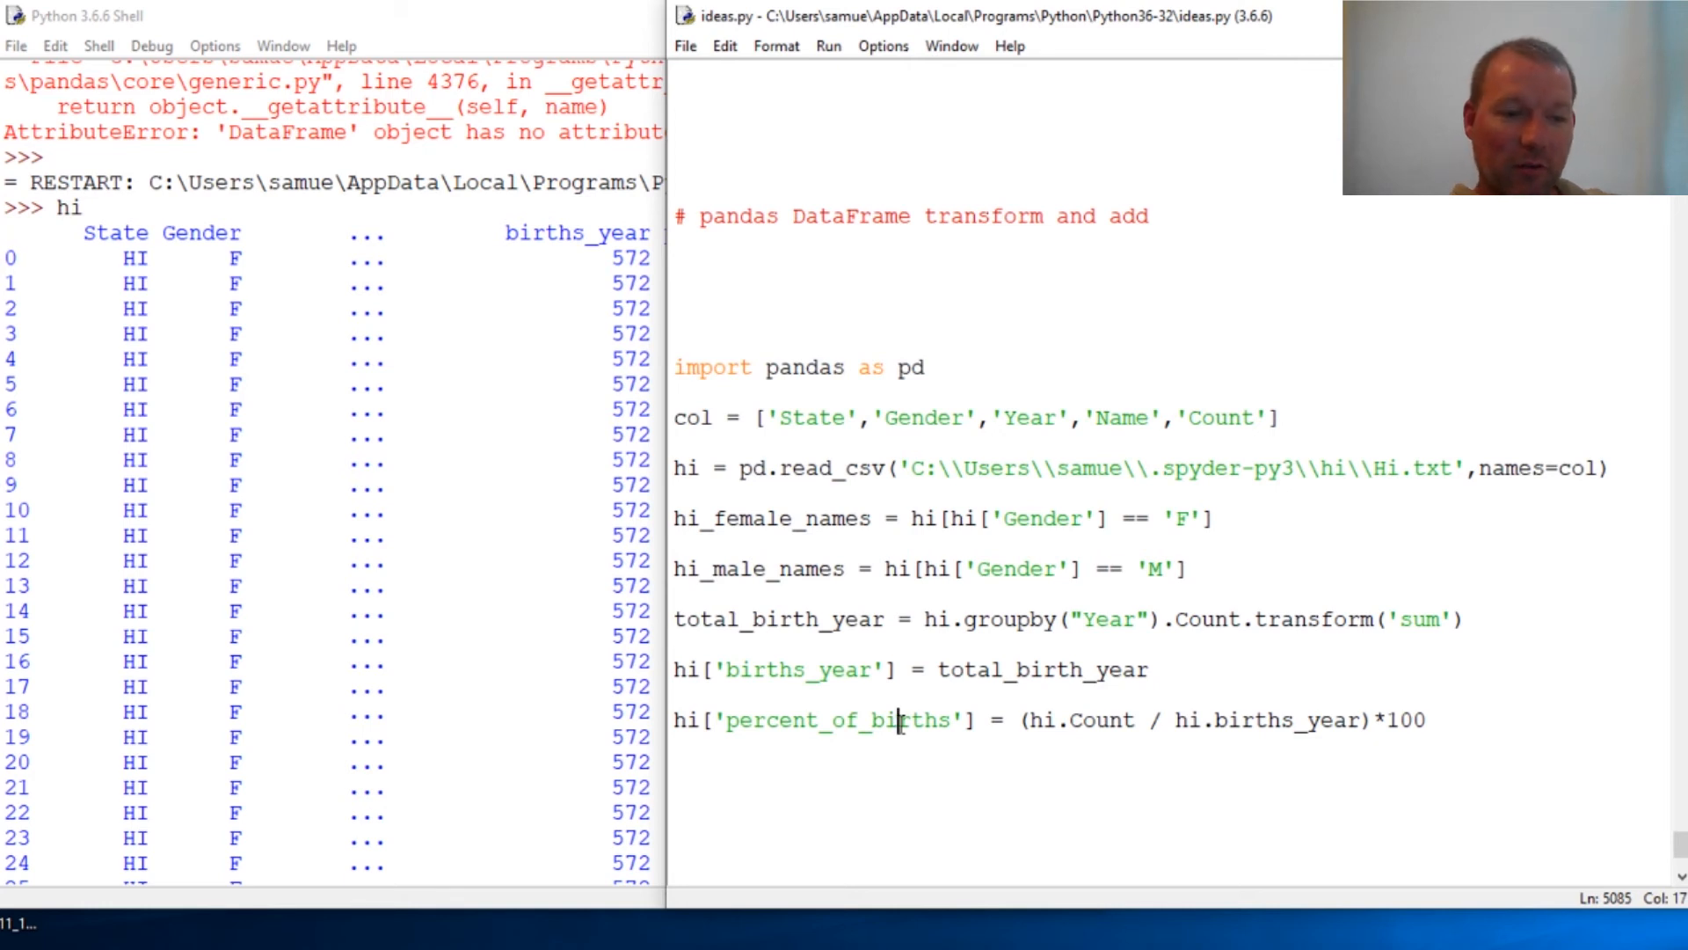
mouse_move(899, 719)
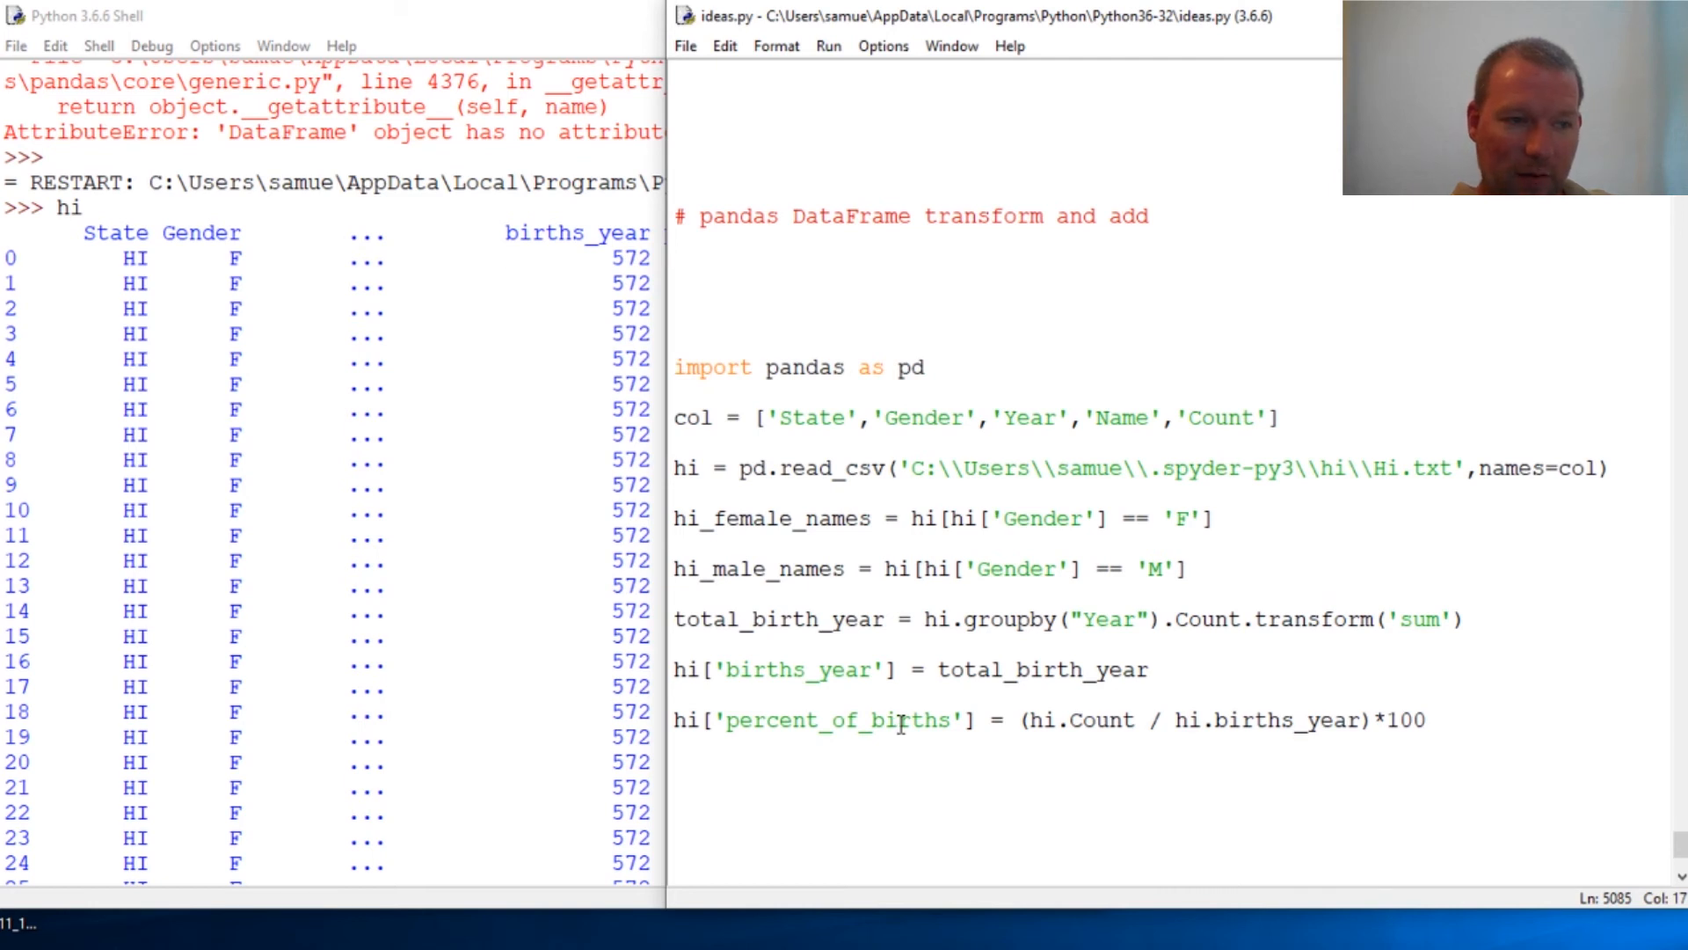
left_click(897, 720)
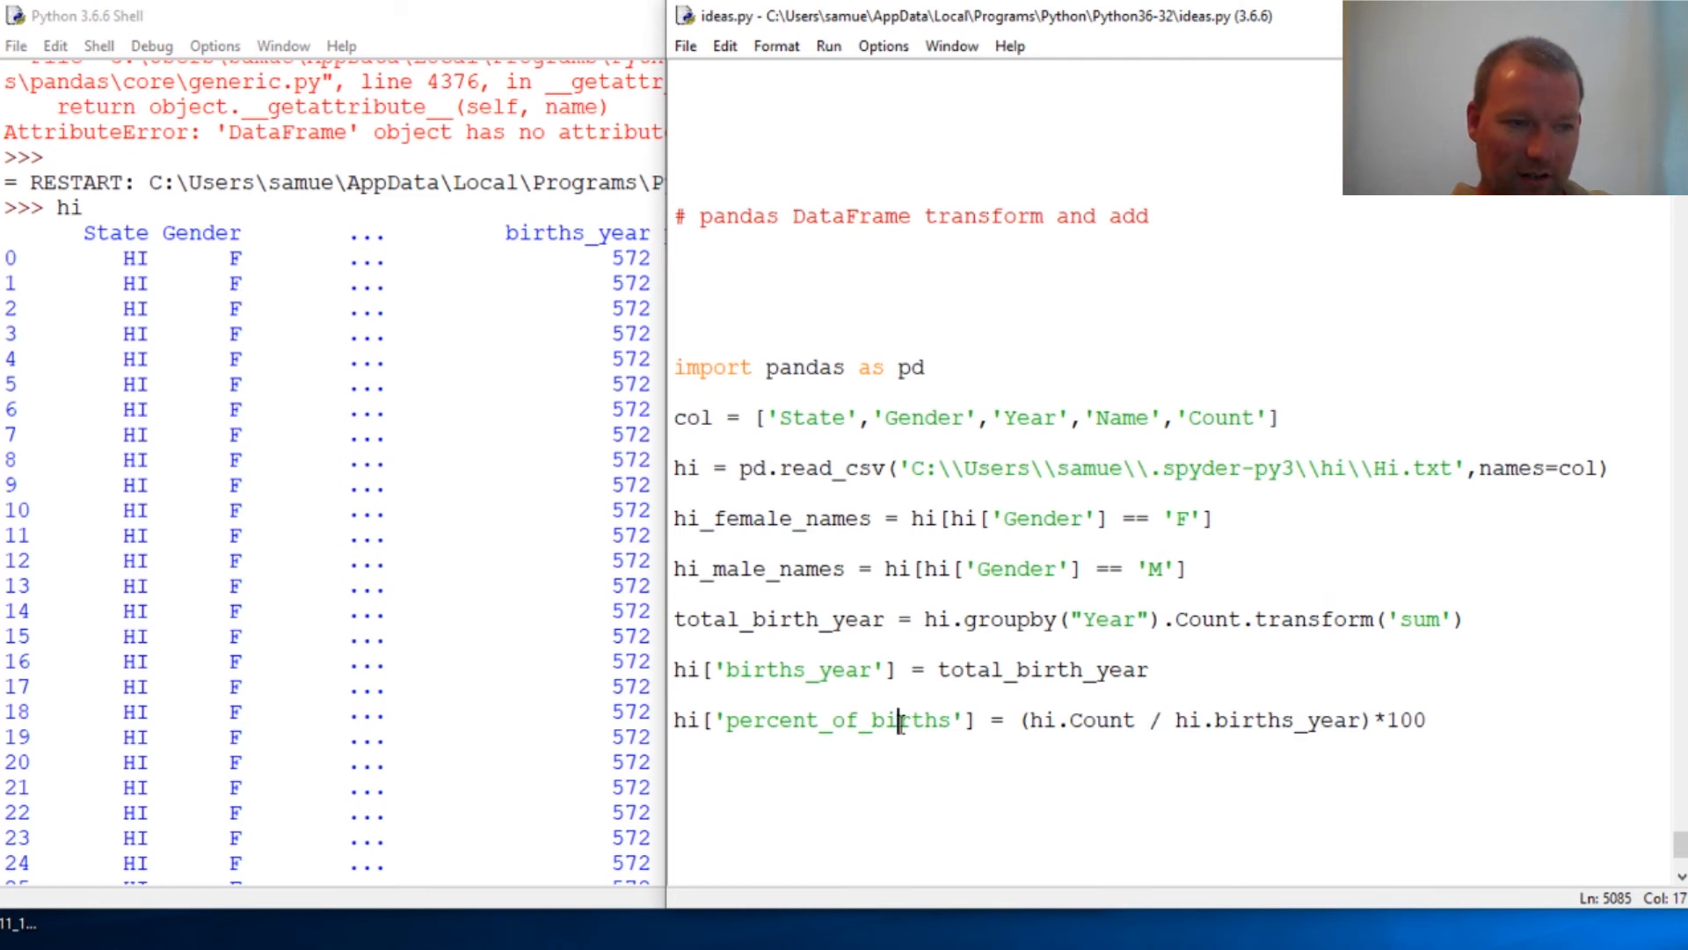